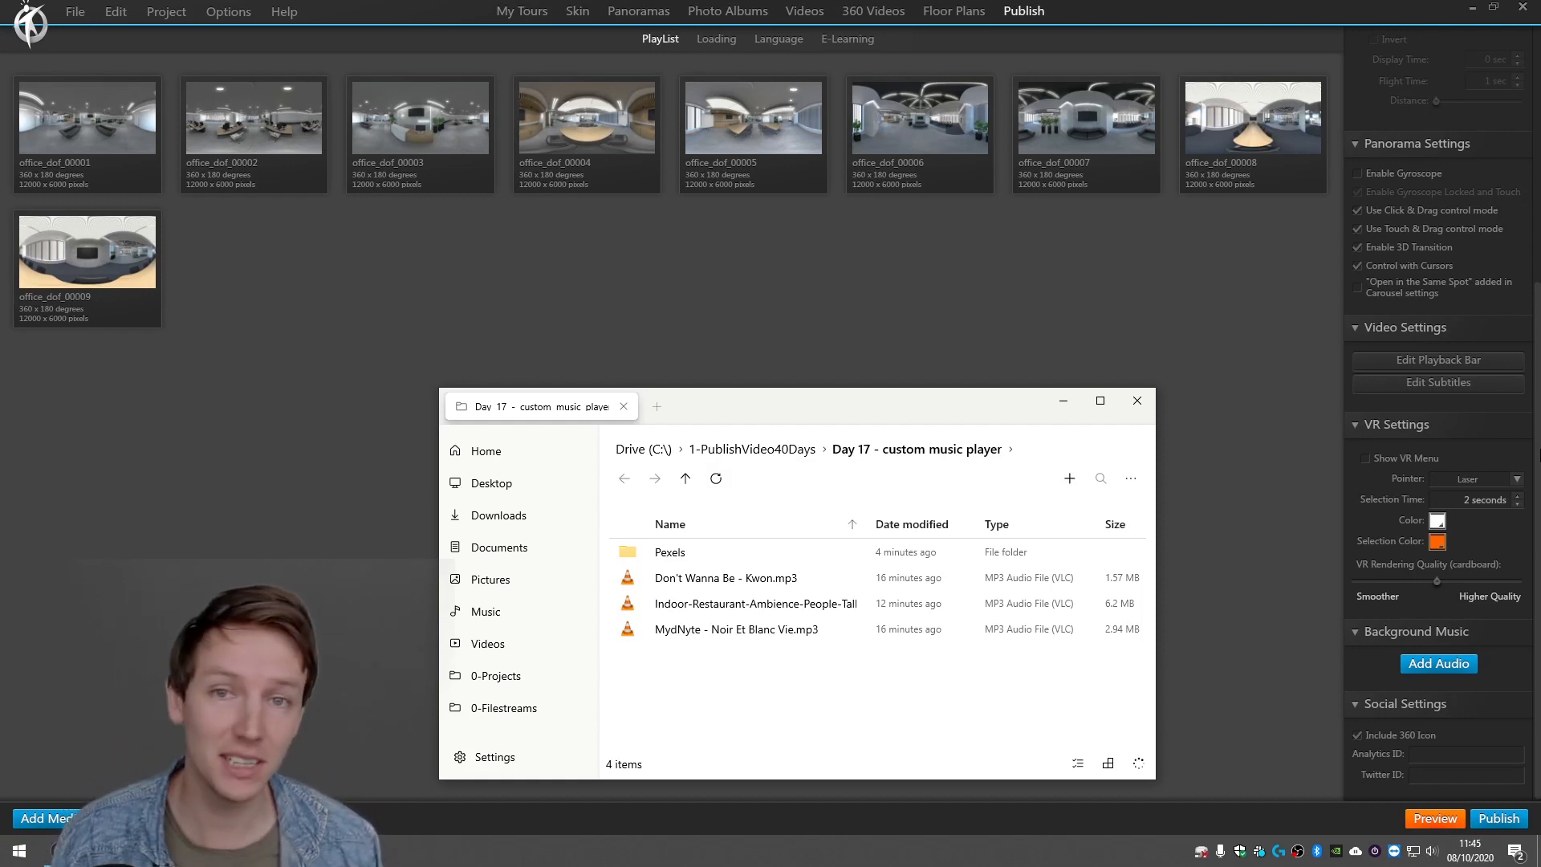
Close File Explorer and add Don't Wanna Be - Kwon.mp3 as looping background music.
click(735, 630)
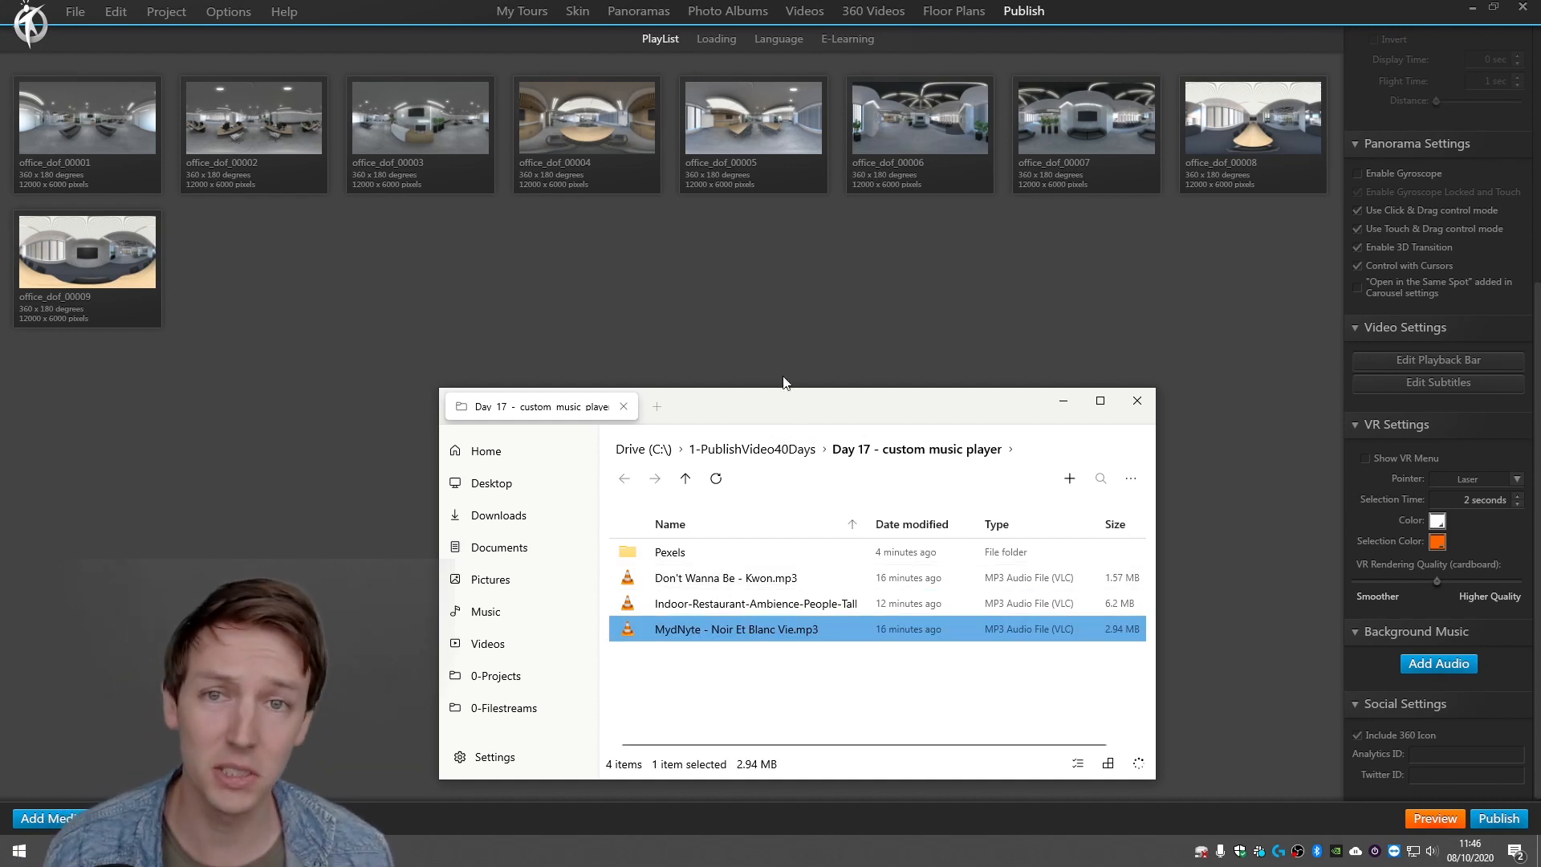
click(1138, 401)
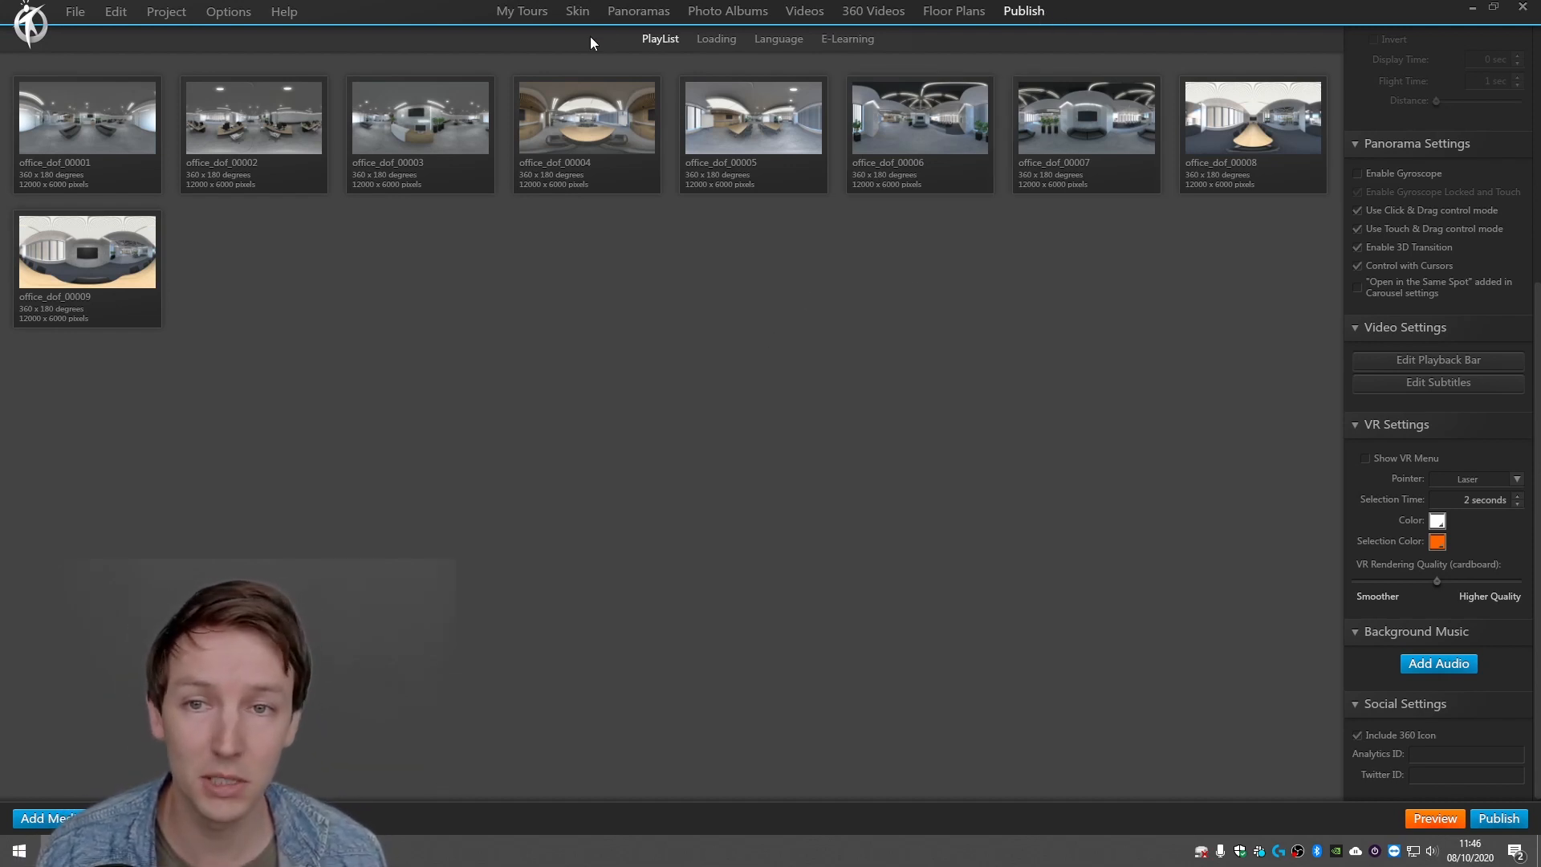
click(1437, 663)
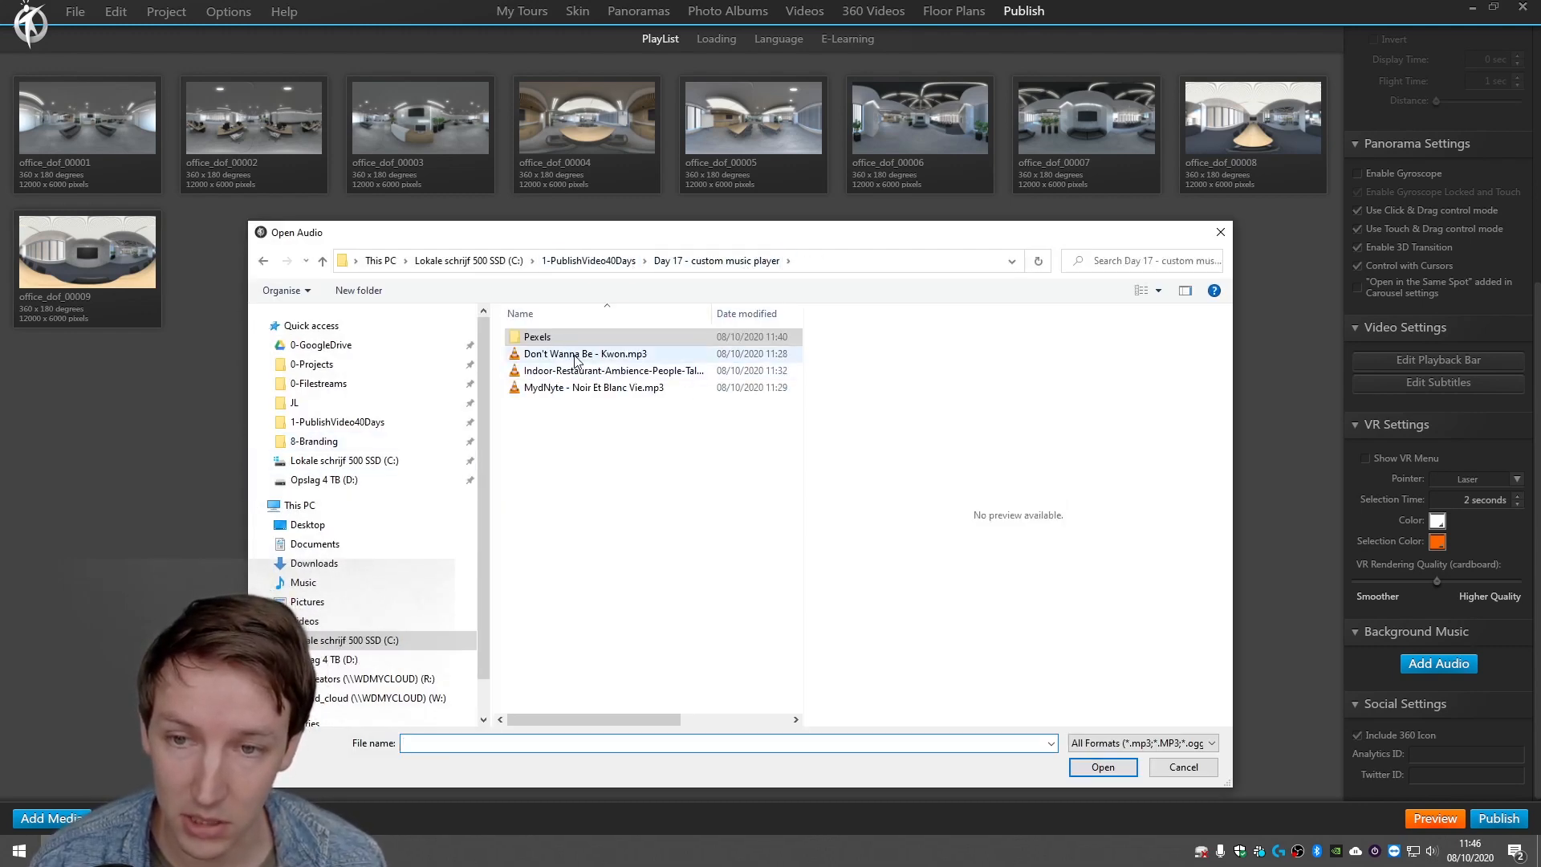
click(1102, 767)
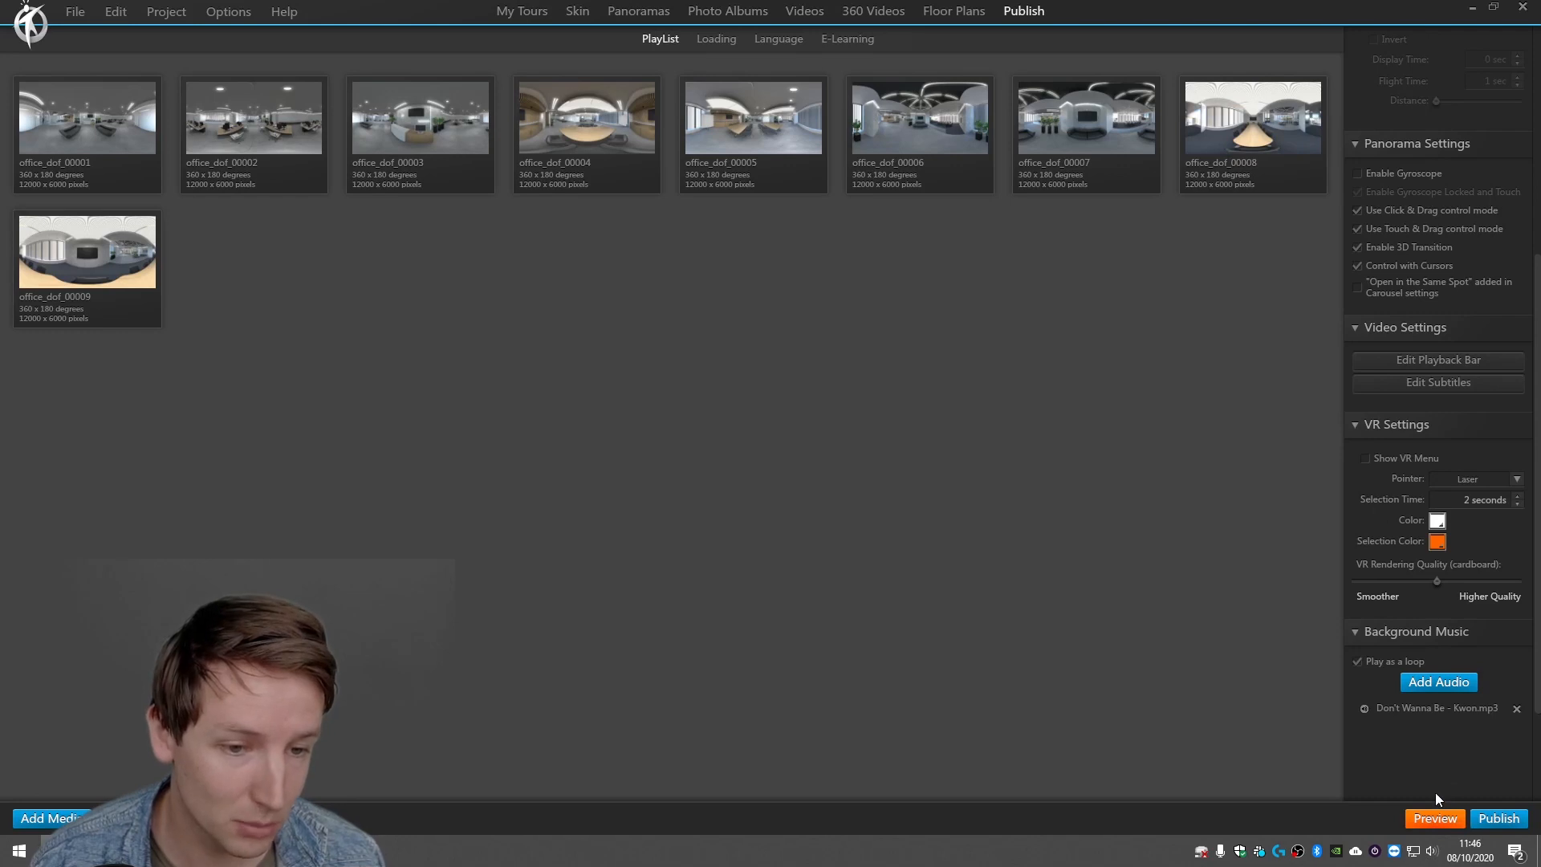
click(1498, 818)
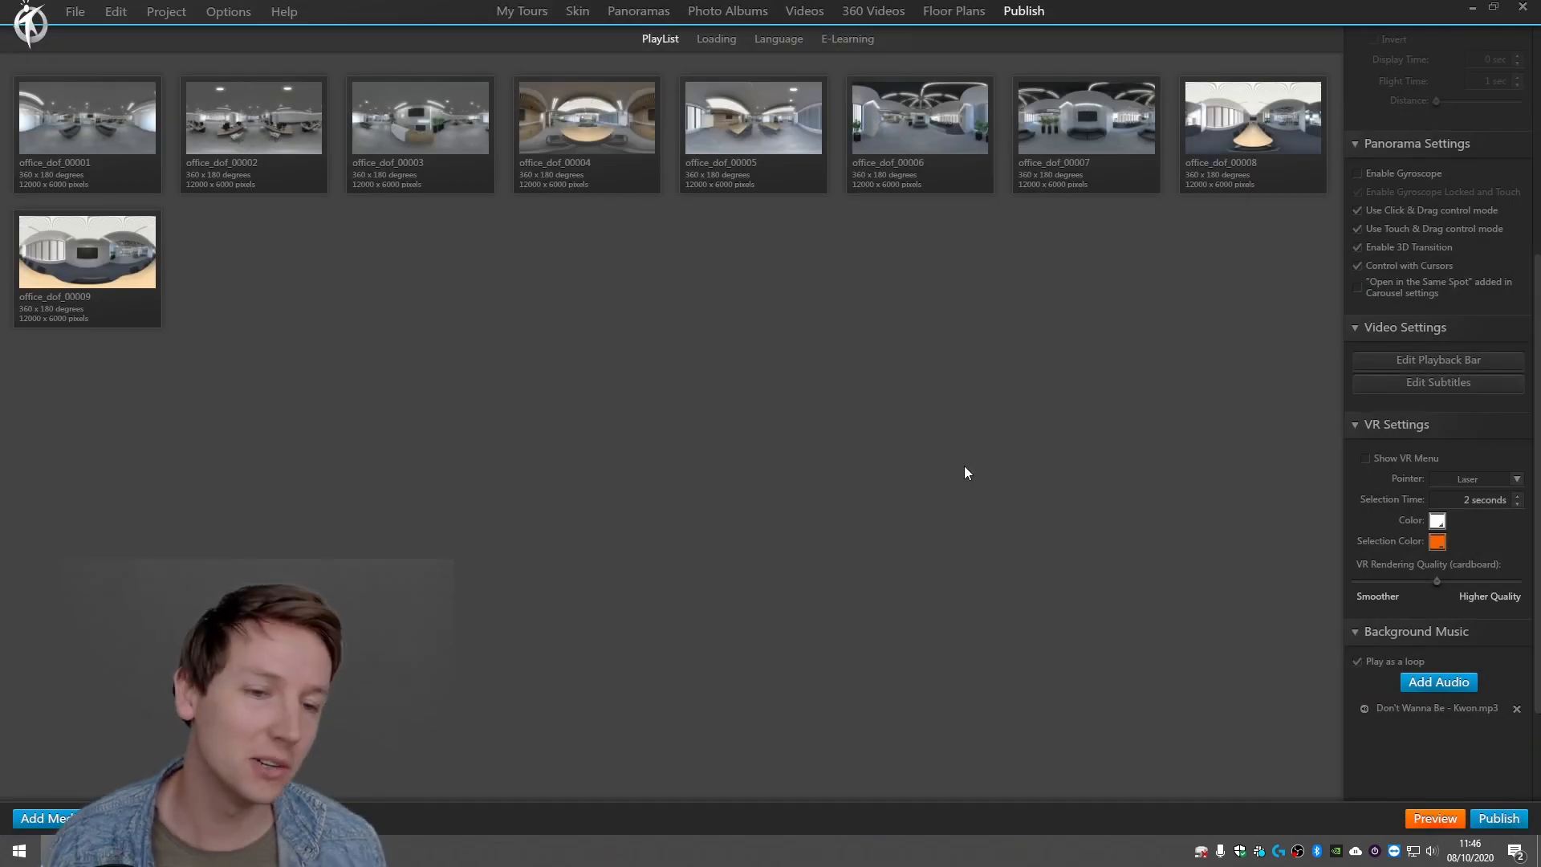
mouse_move(921, 450)
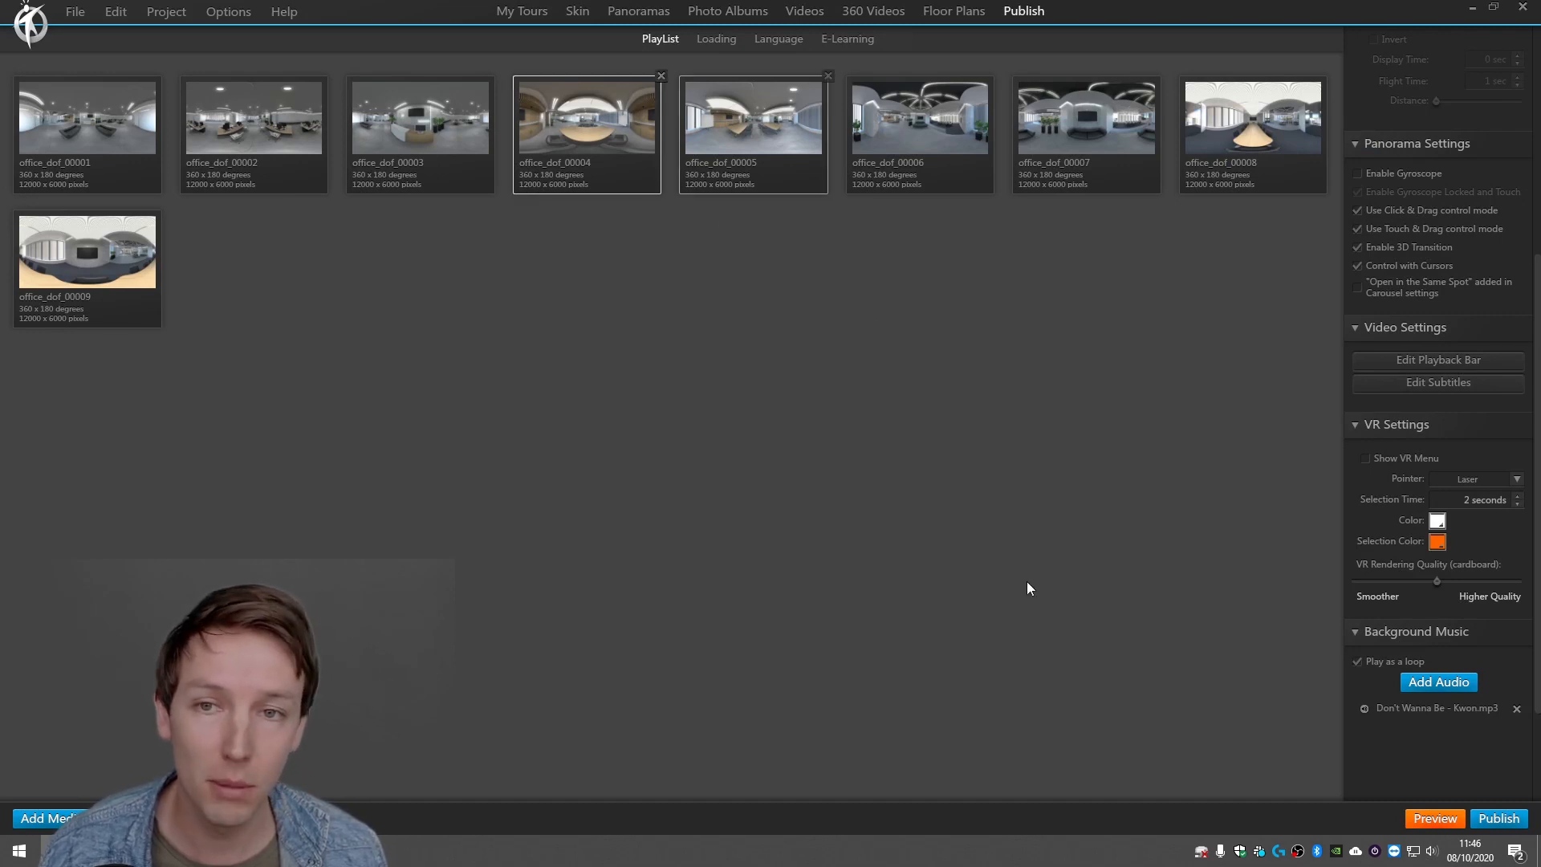
Give the play-button hotspot in office_dof_00001 a Popup Video action.
click(638, 11)
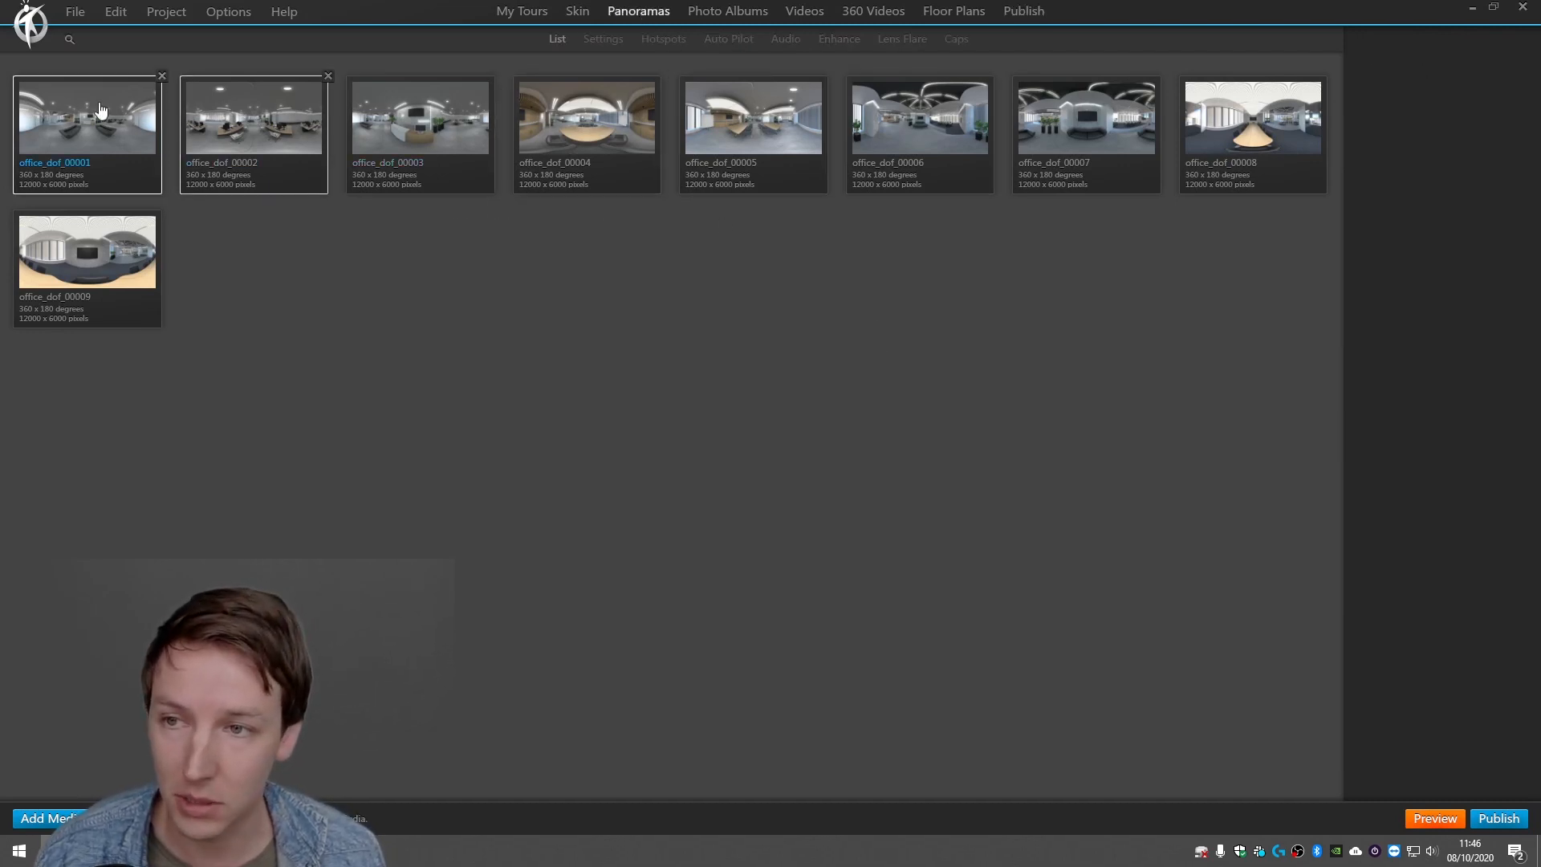
click(603, 39)
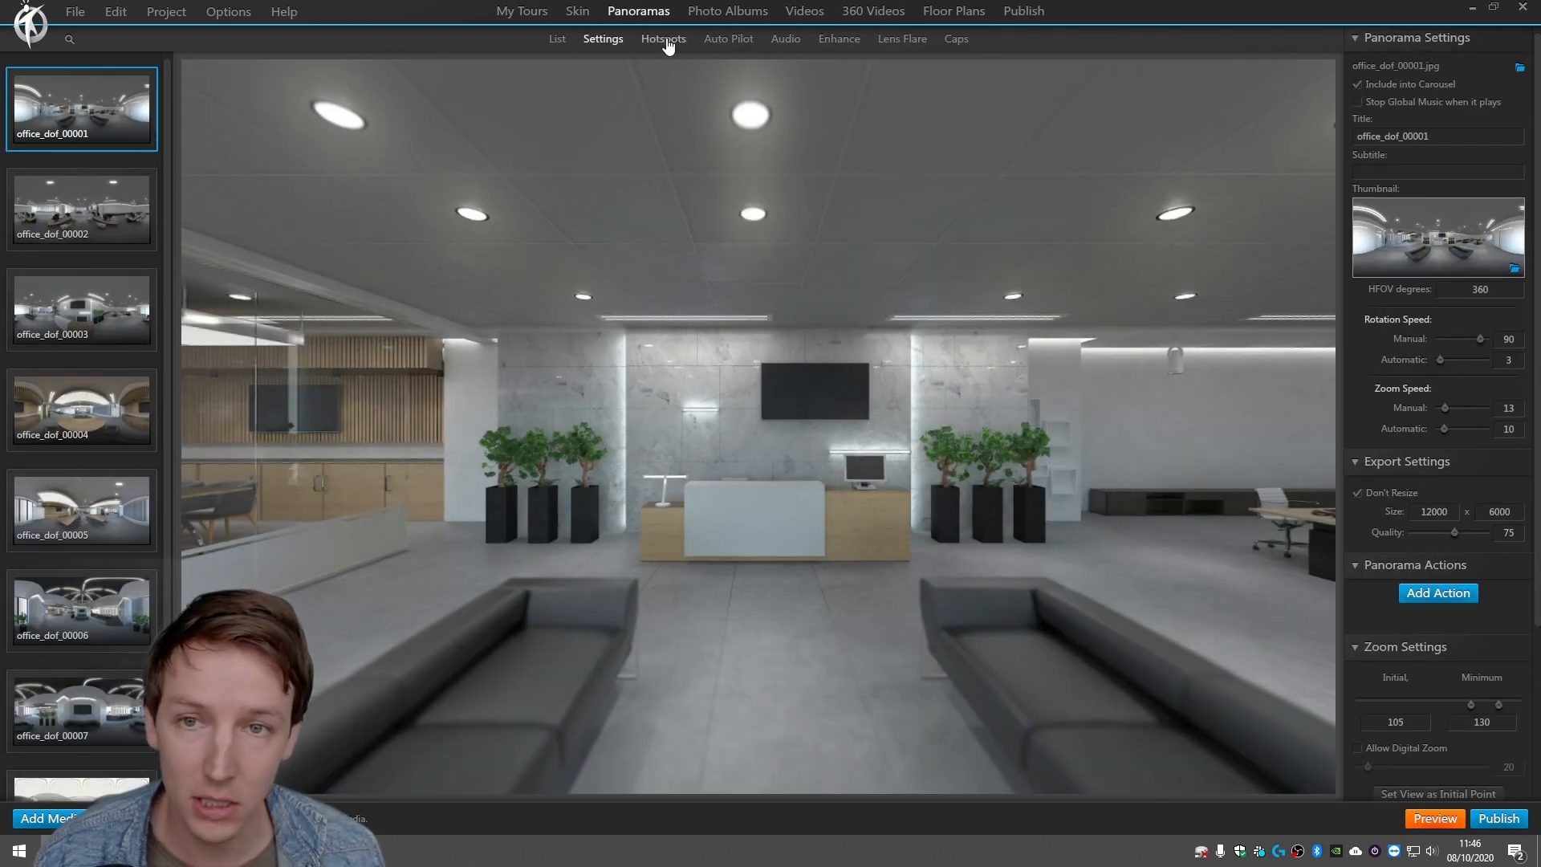
click(663, 38)
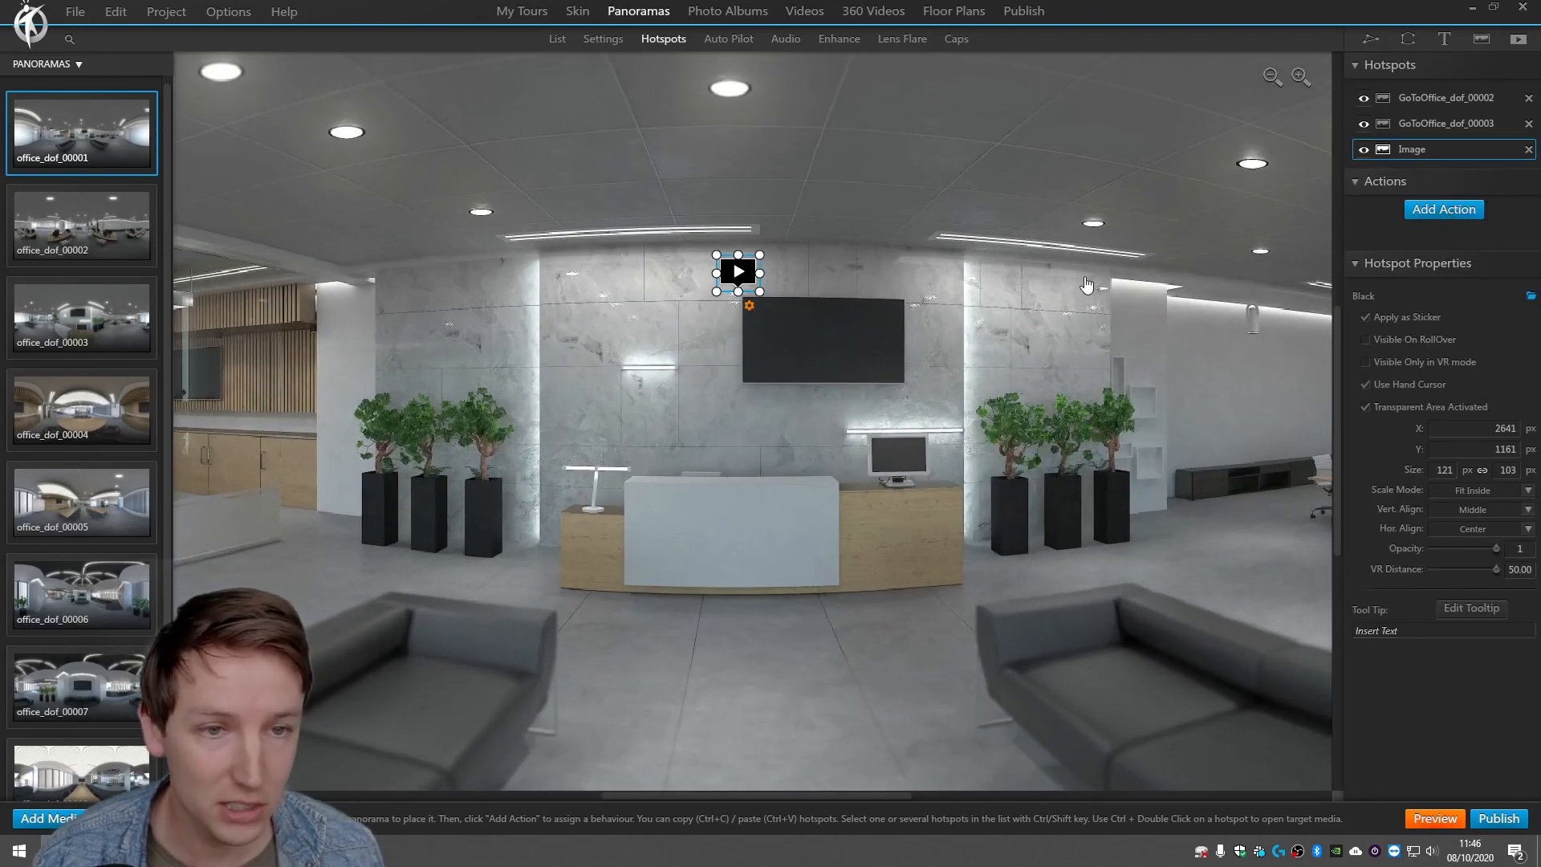
click(1443, 210)
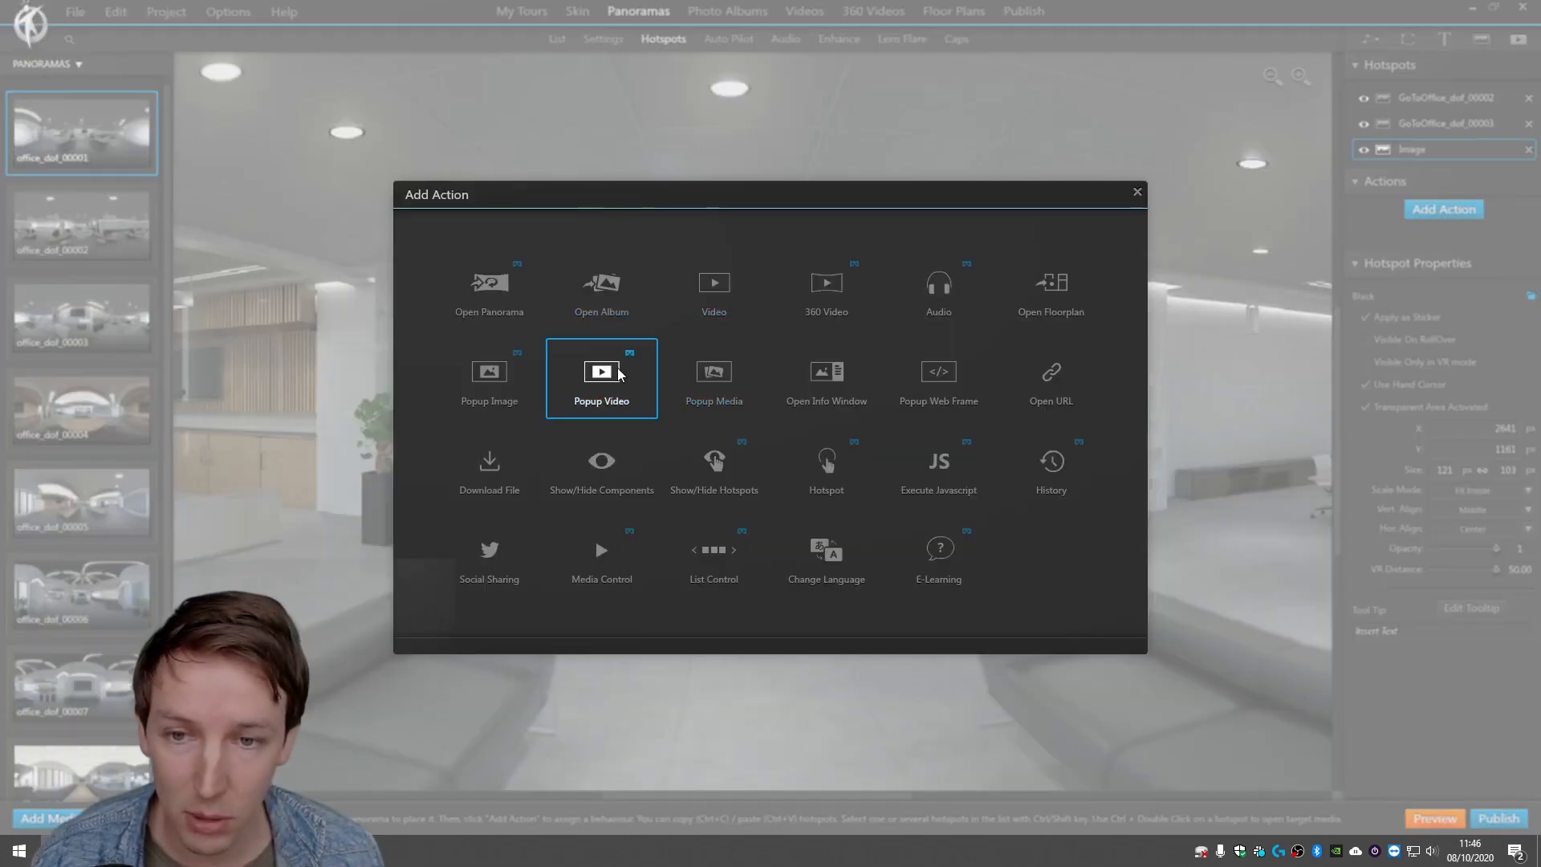
click(600, 378)
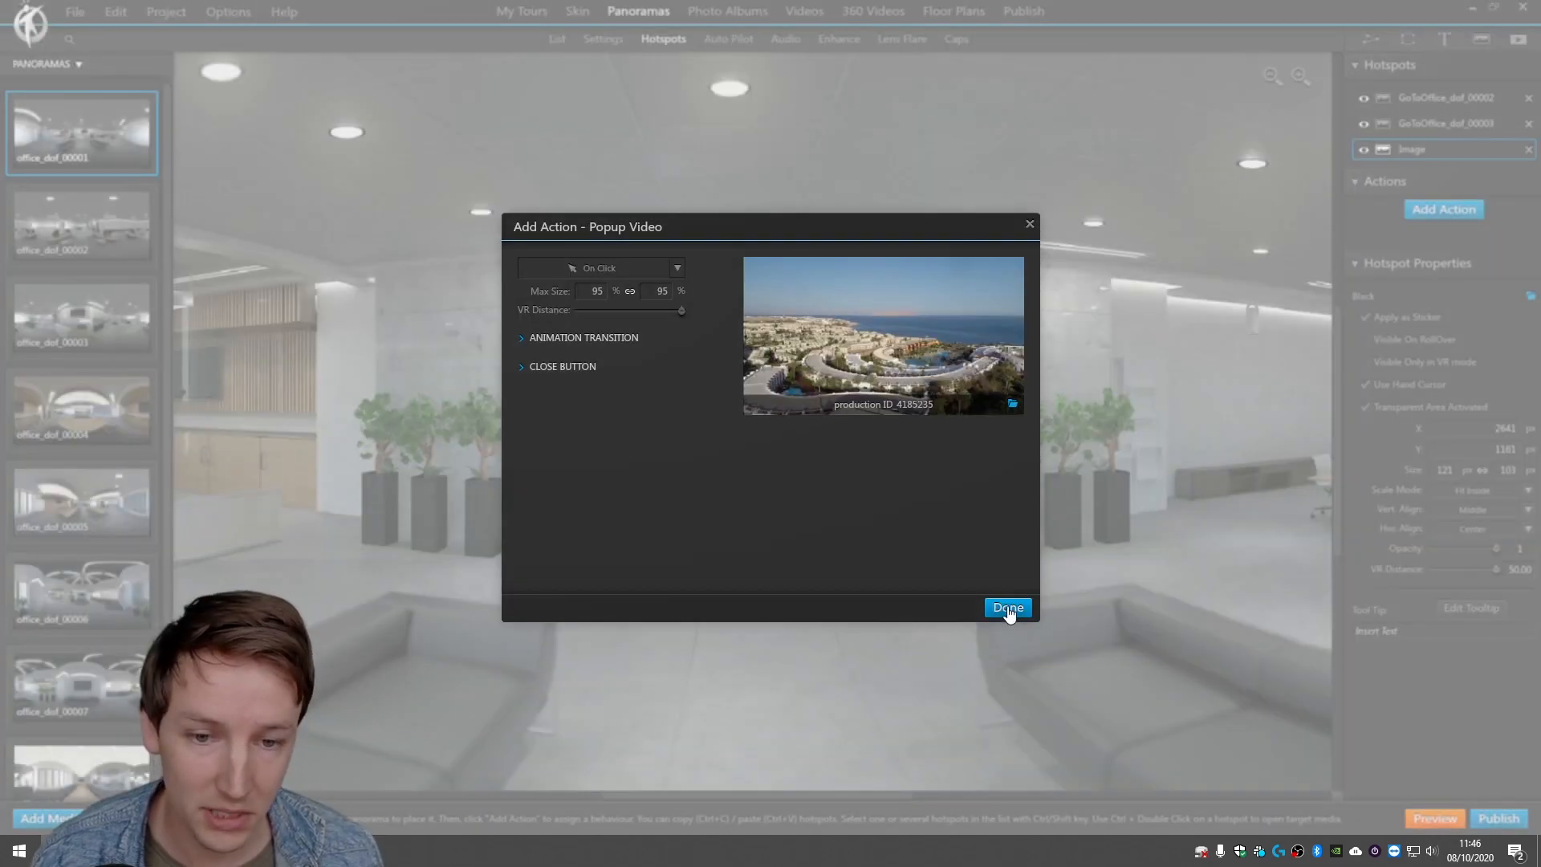
click(1006, 608)
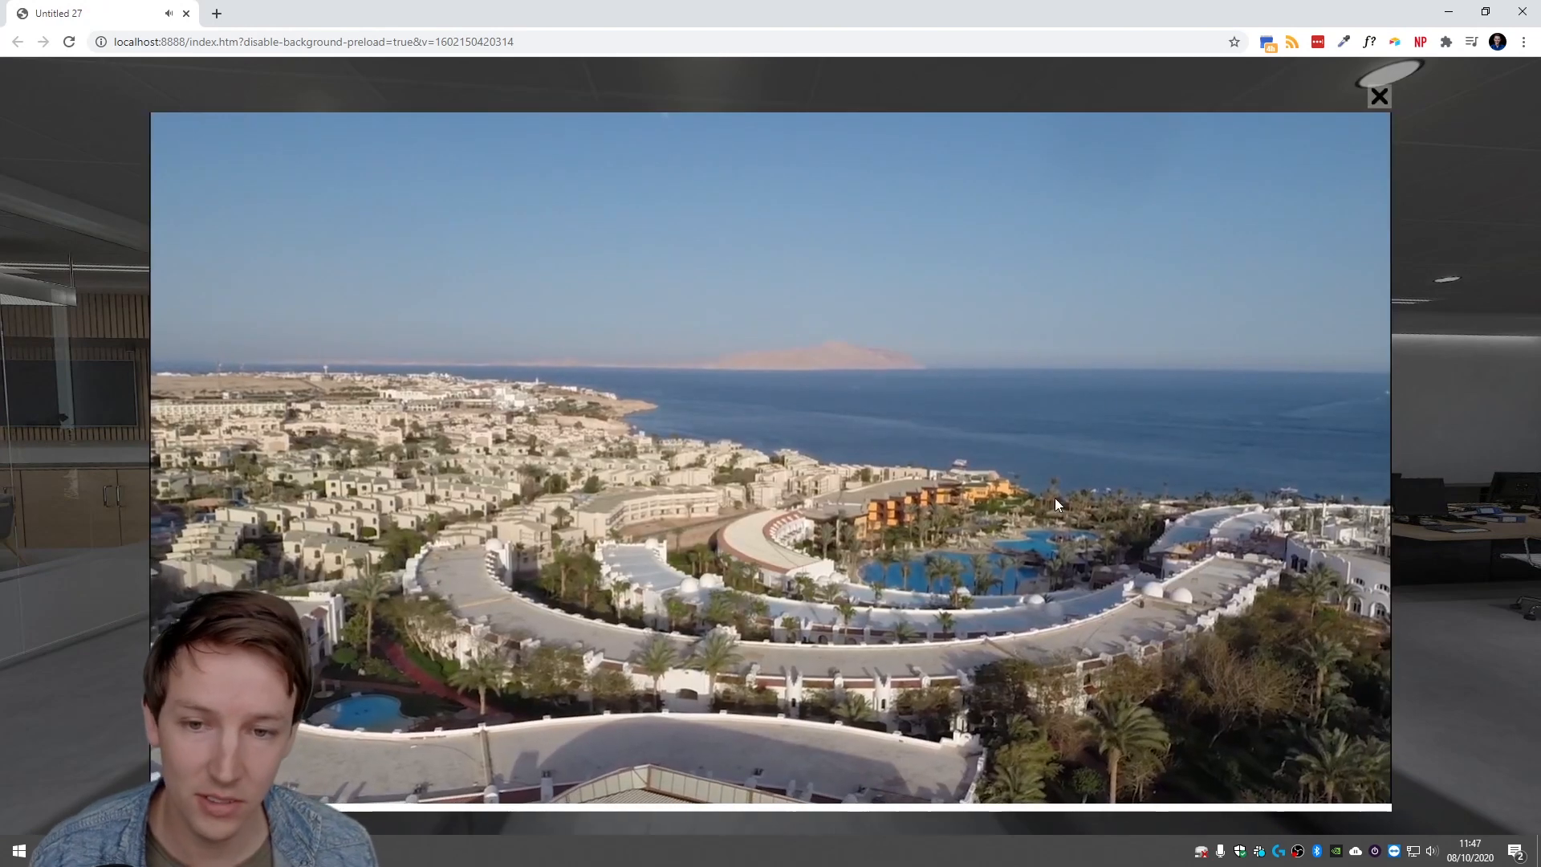
Close the Chrome preview after the popup video and return to 3DVista.
click(1378, 96)
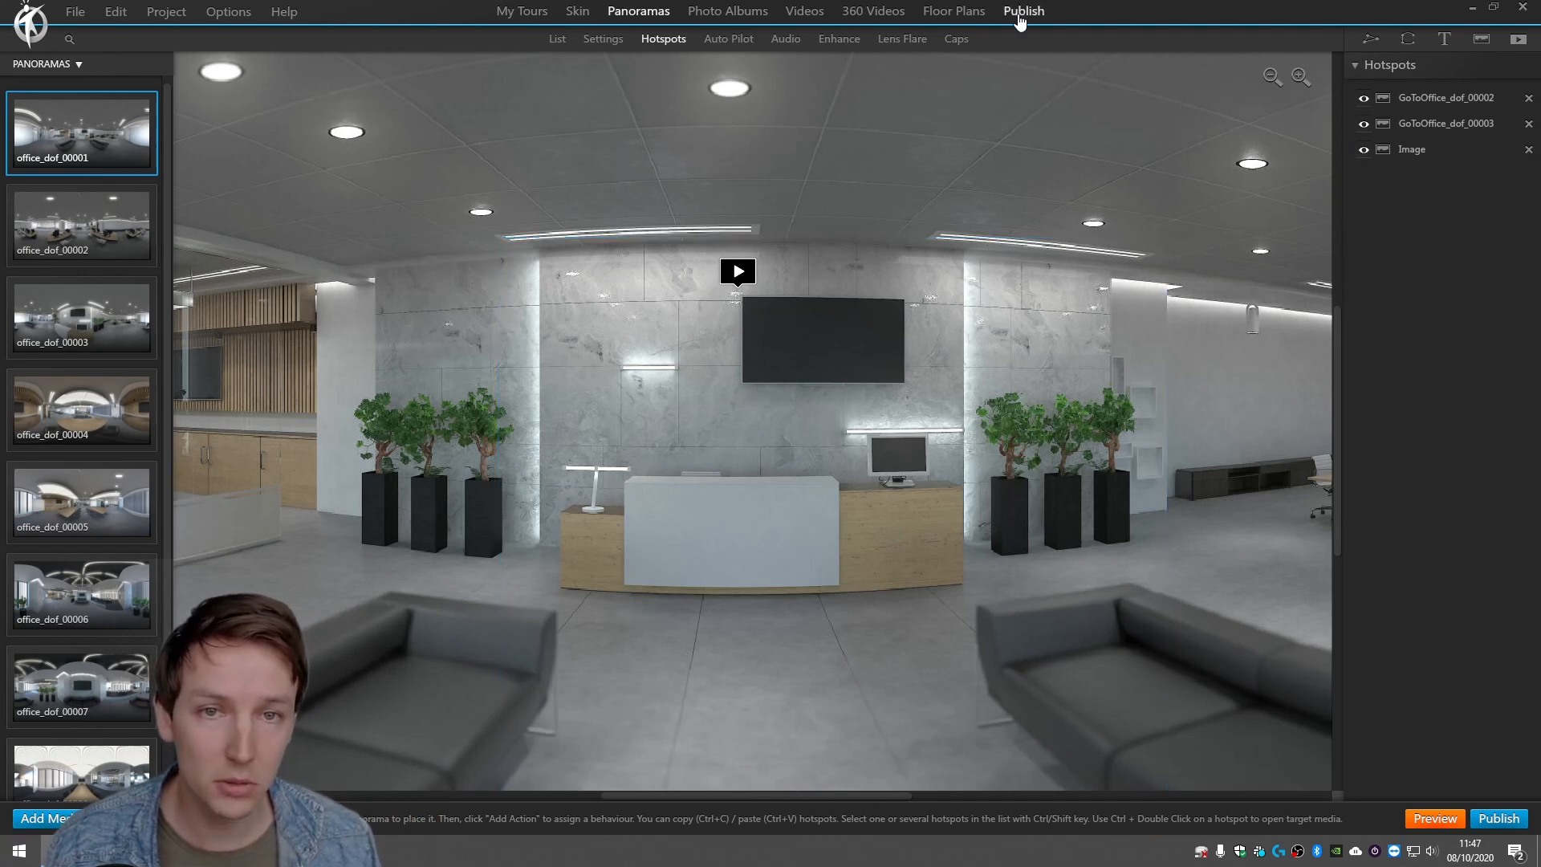
Delete Don't Wanna Be - Kwon.mp3 from the Publish tab's background music.
click(1022, 11)
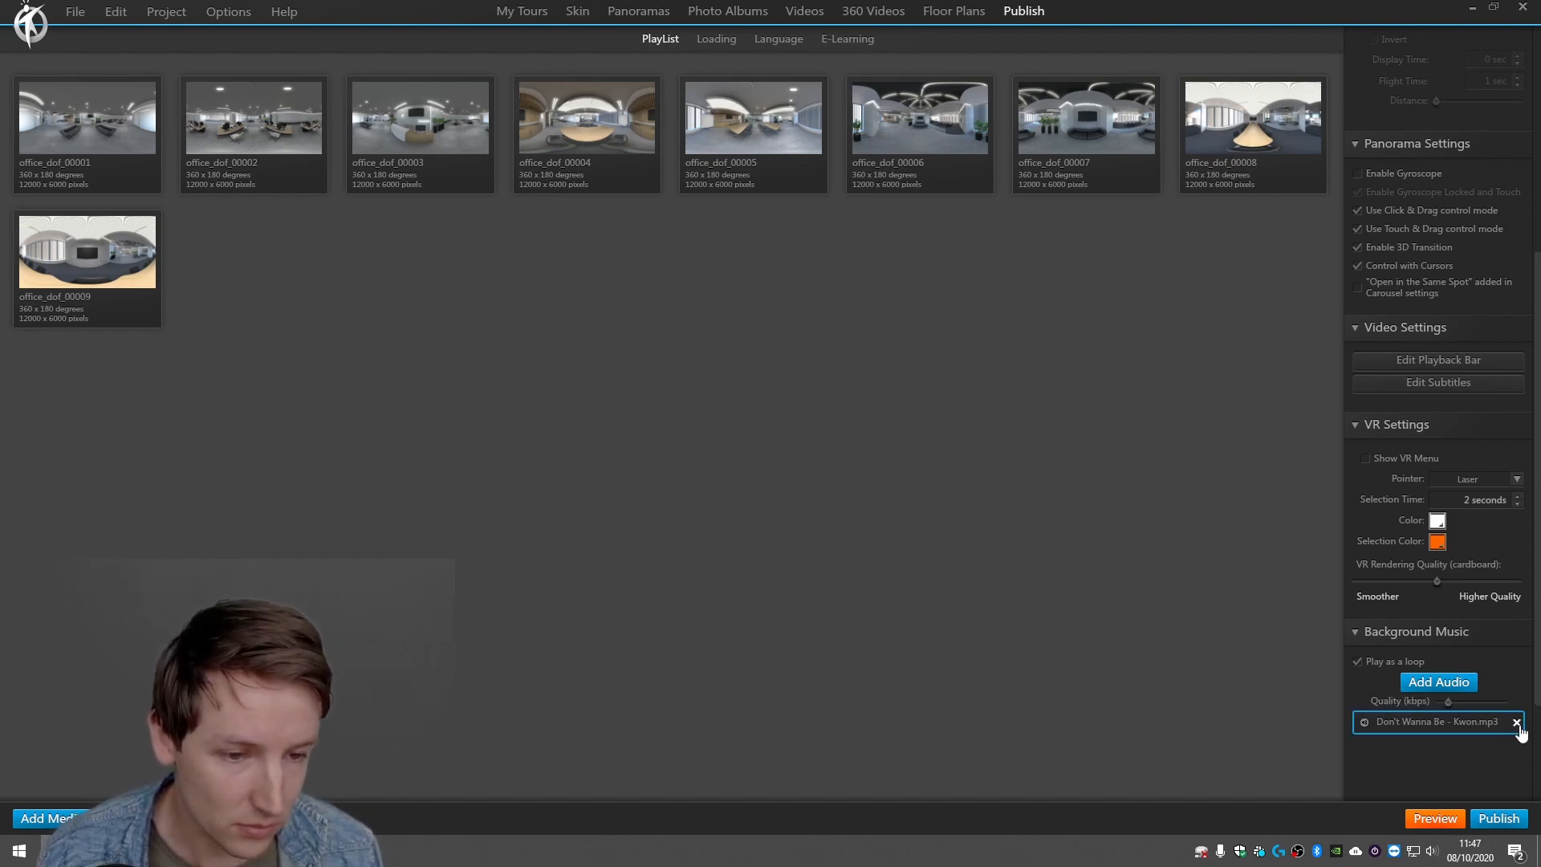
click(1516, 722)
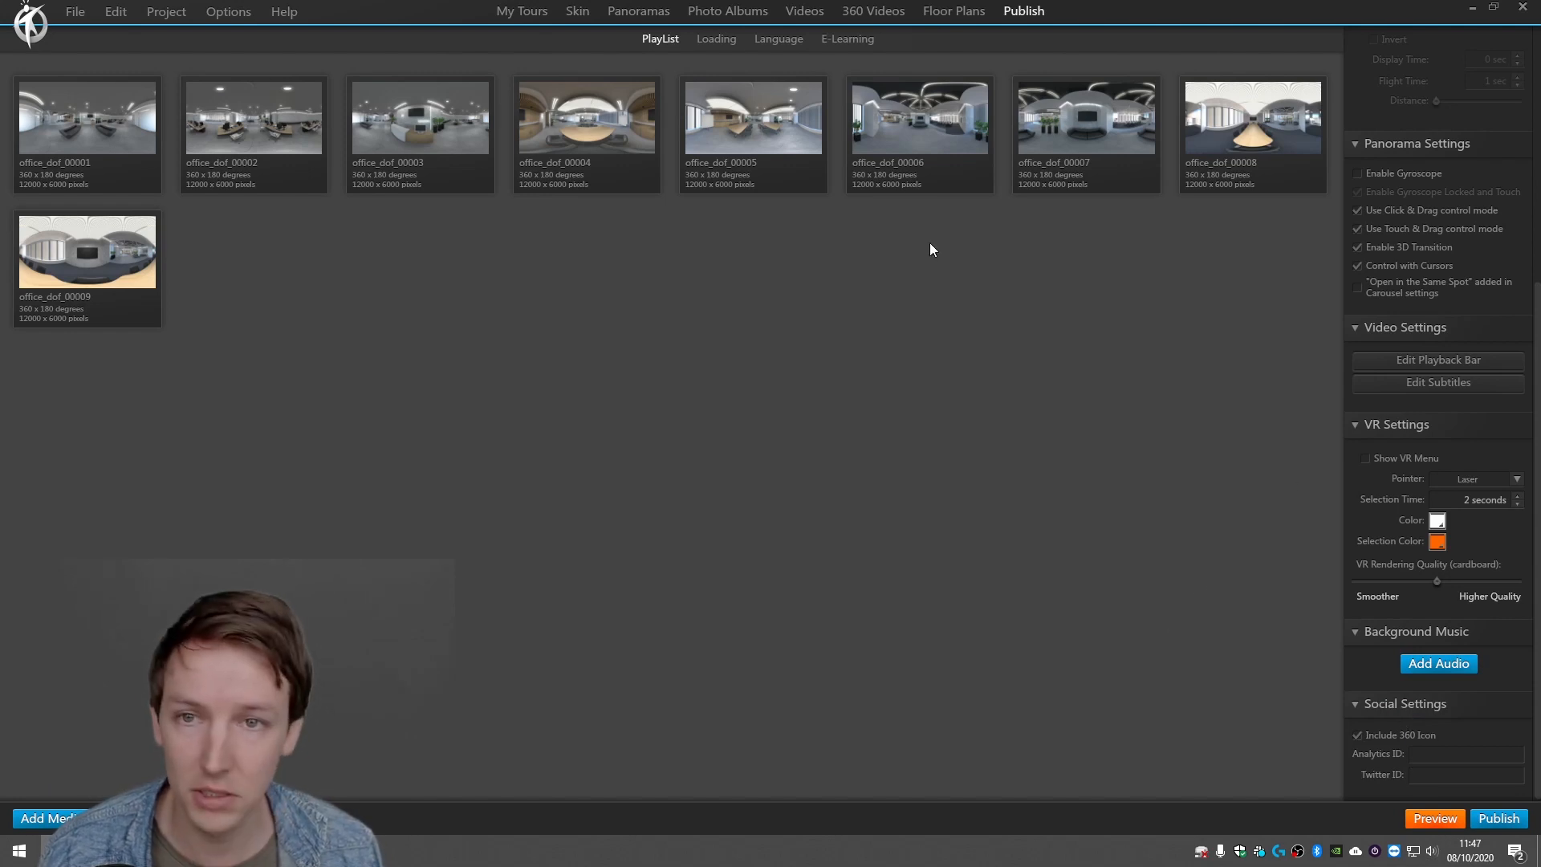
Draw a tiny container in the top-left corner of the skin viewer.
click(577, 10)
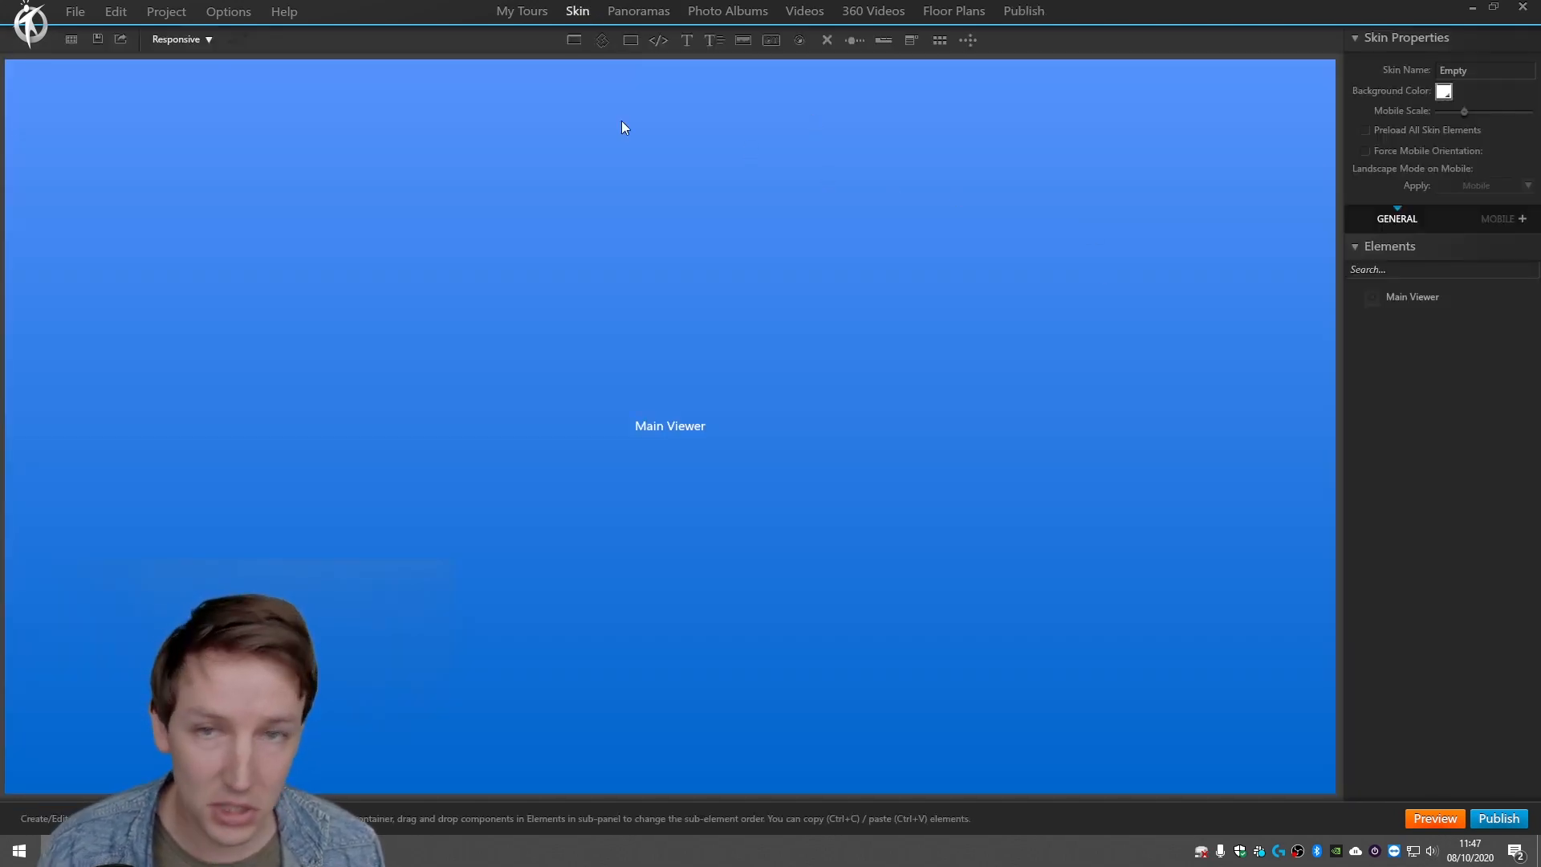
mouse_move(630, 40)
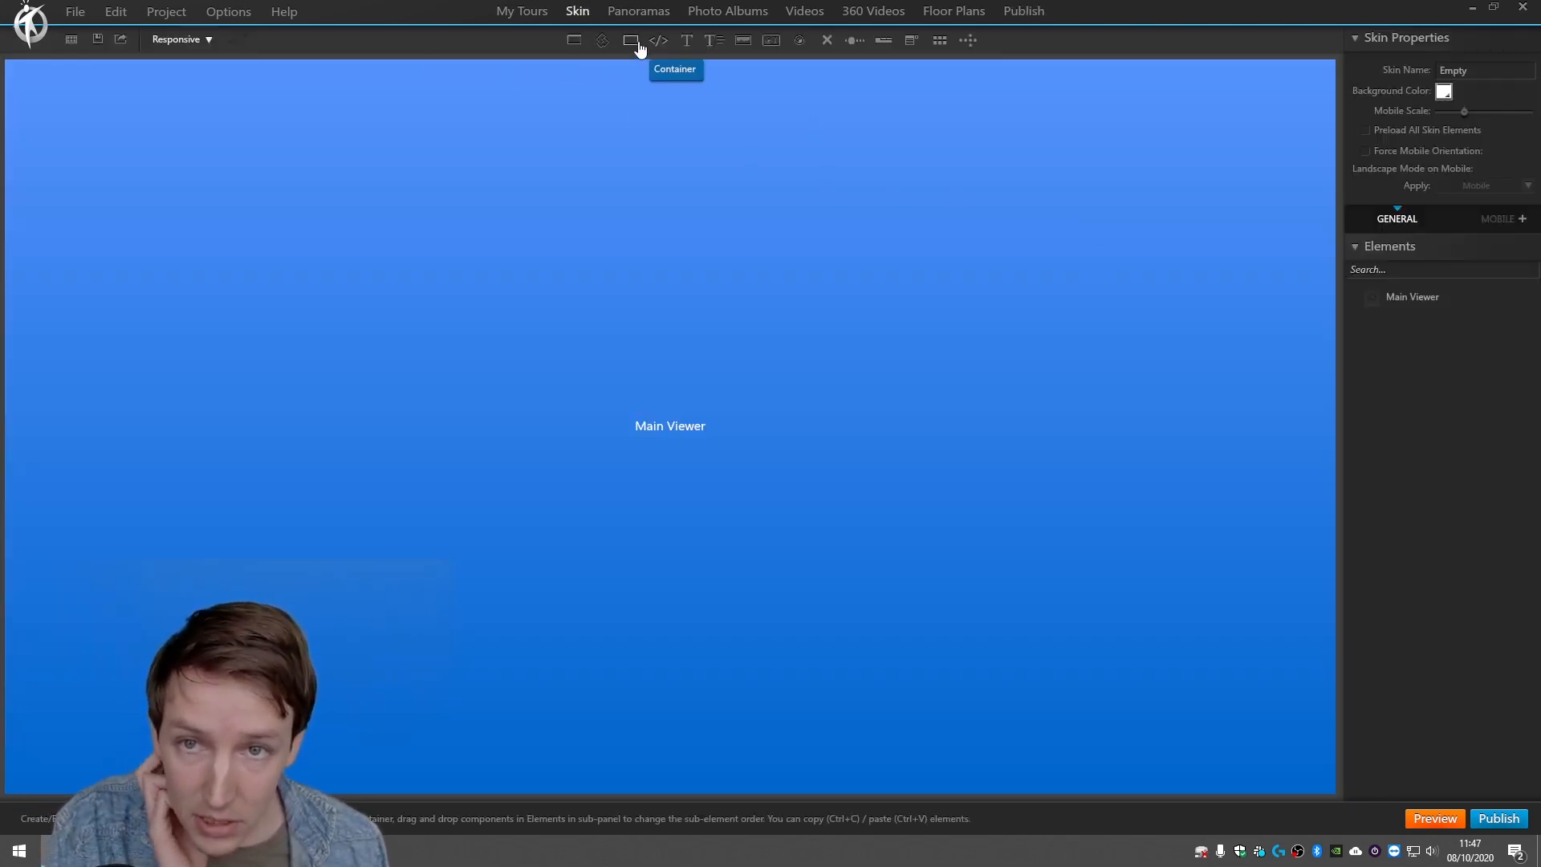
drag(94, 101, 254, 260)
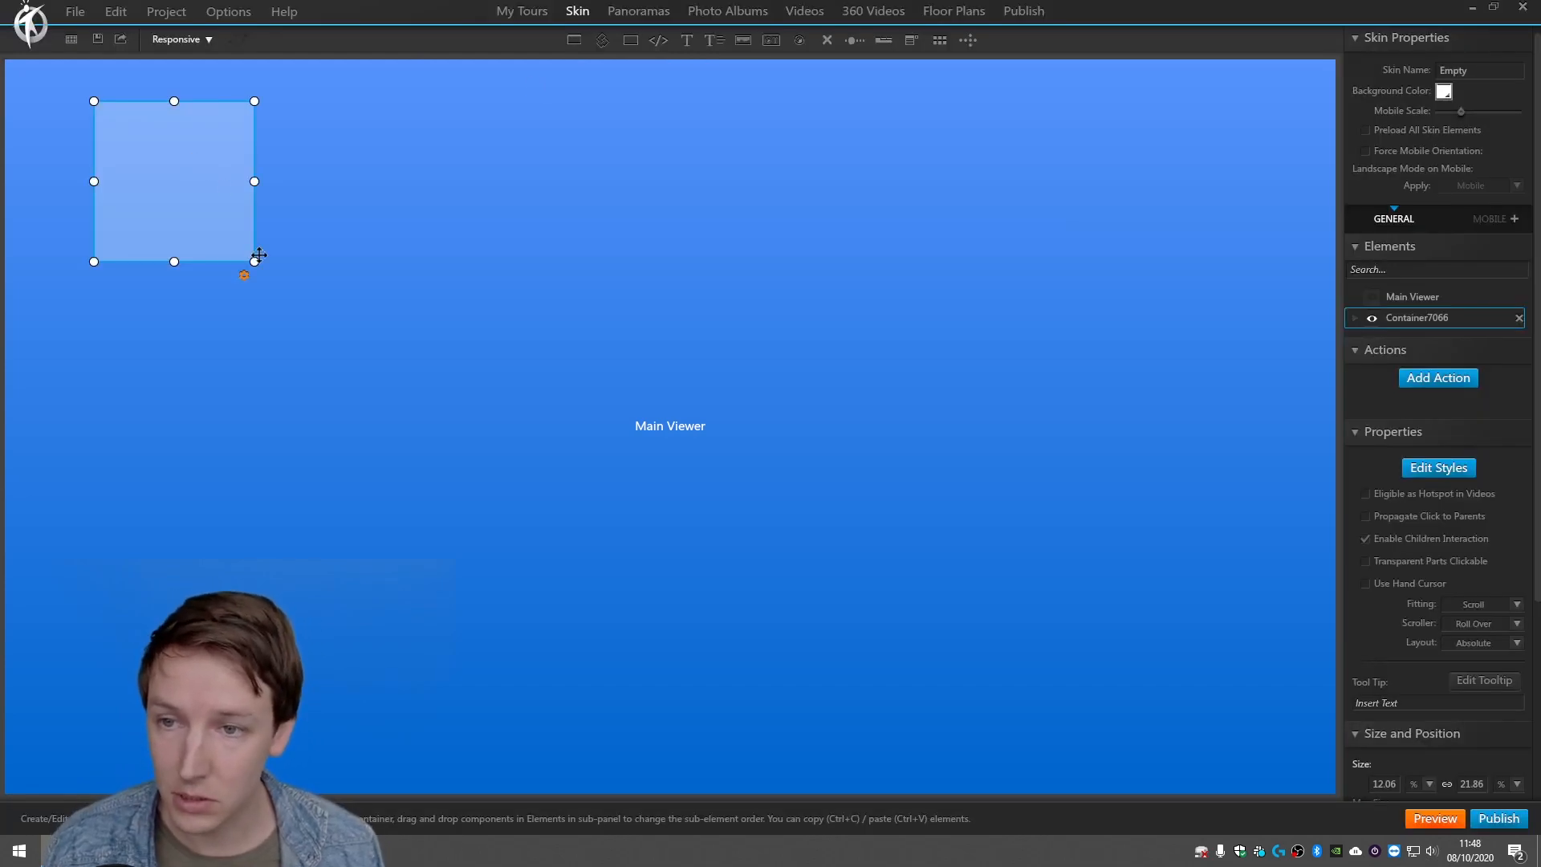
drag(256, 260, 171, 171)
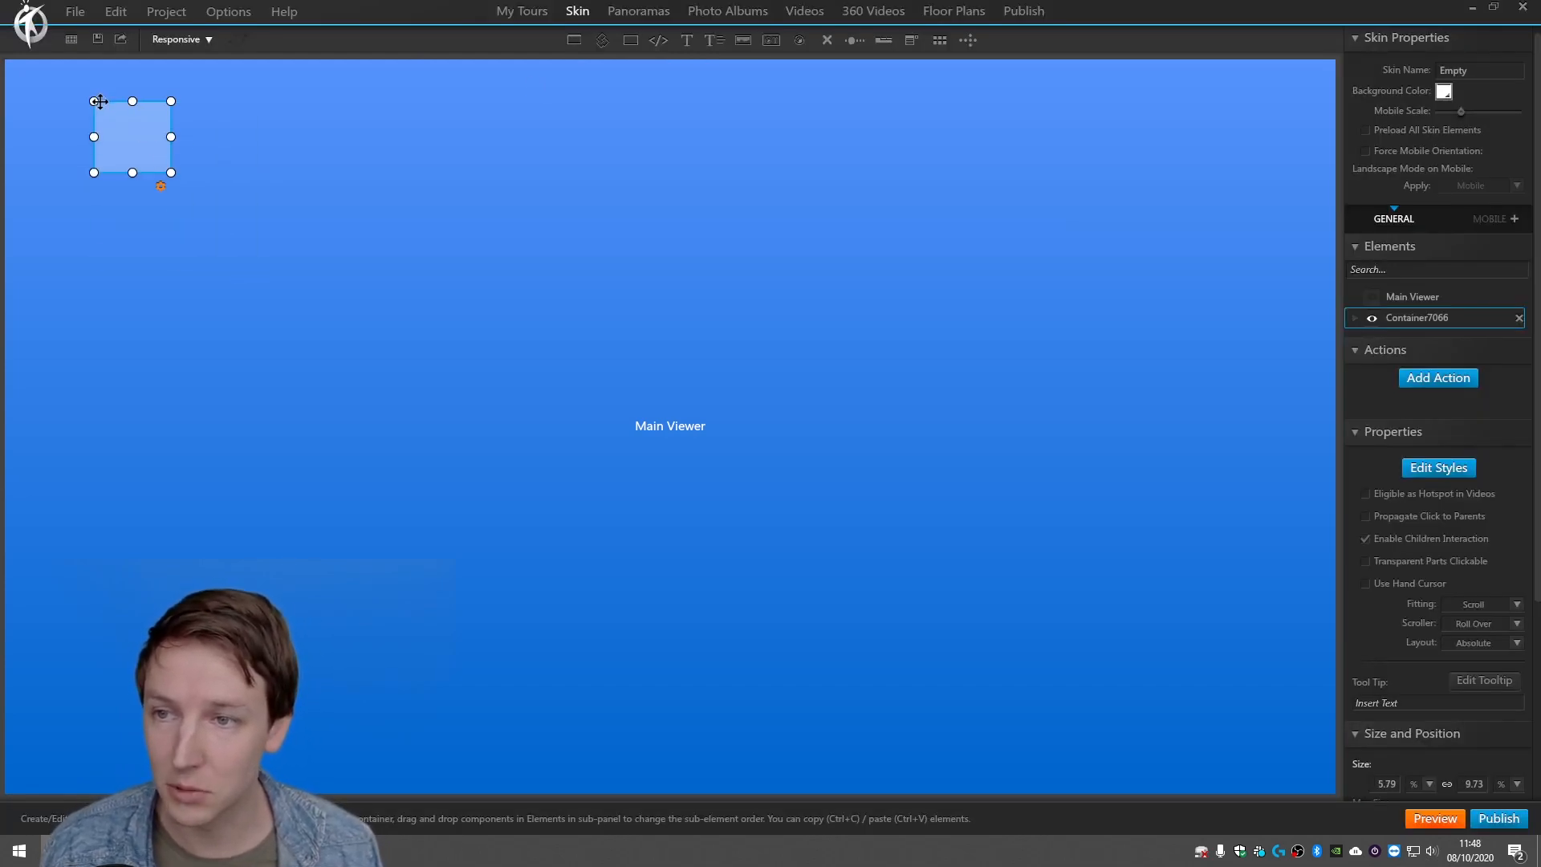
drag(93, 101, 0, 59)
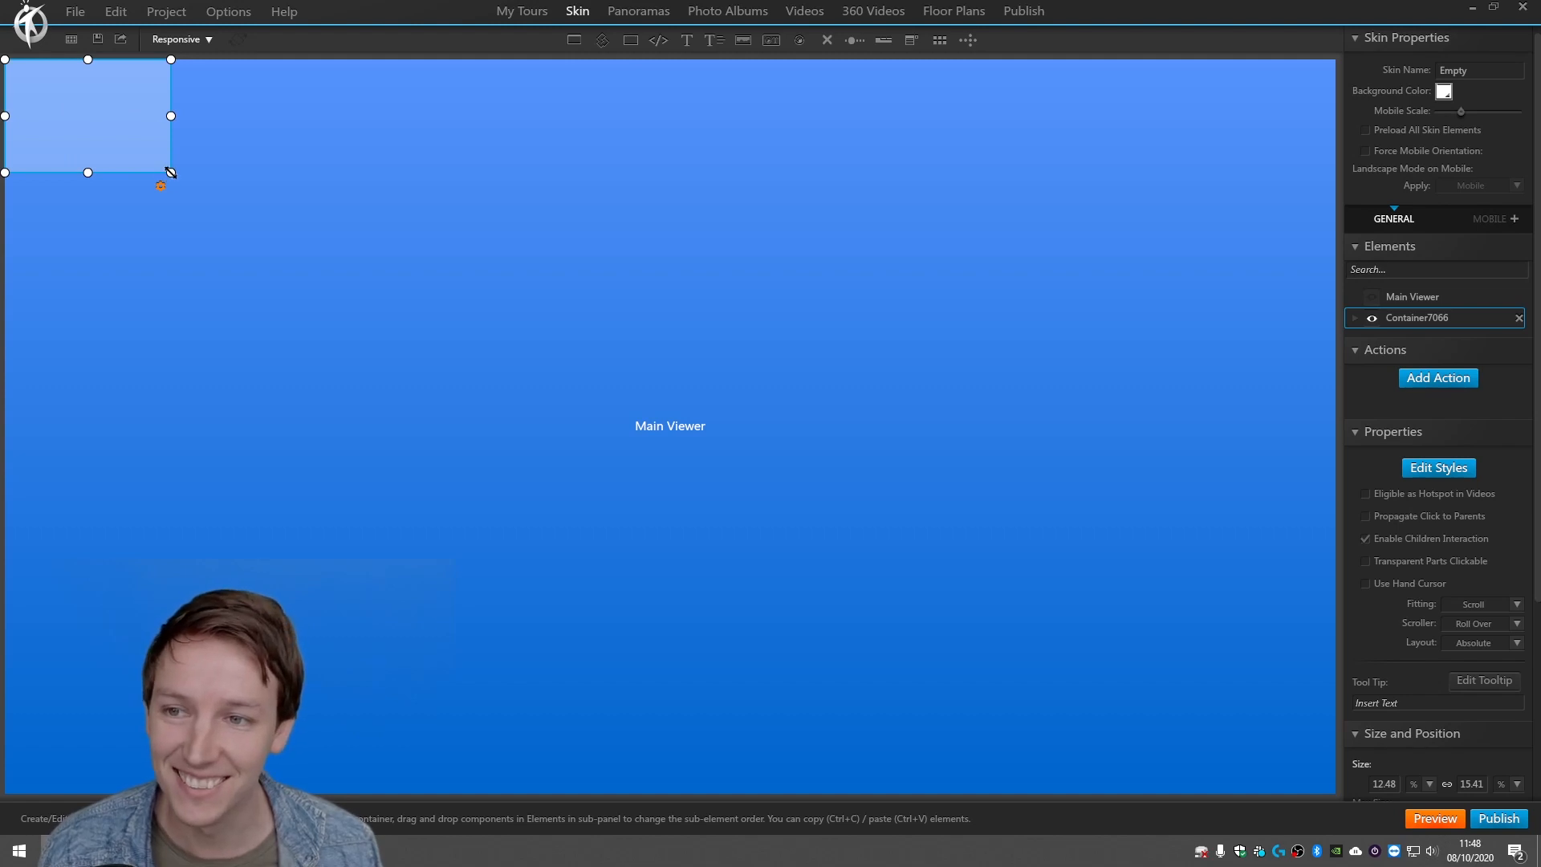
drag(169, 173, 56, 98)
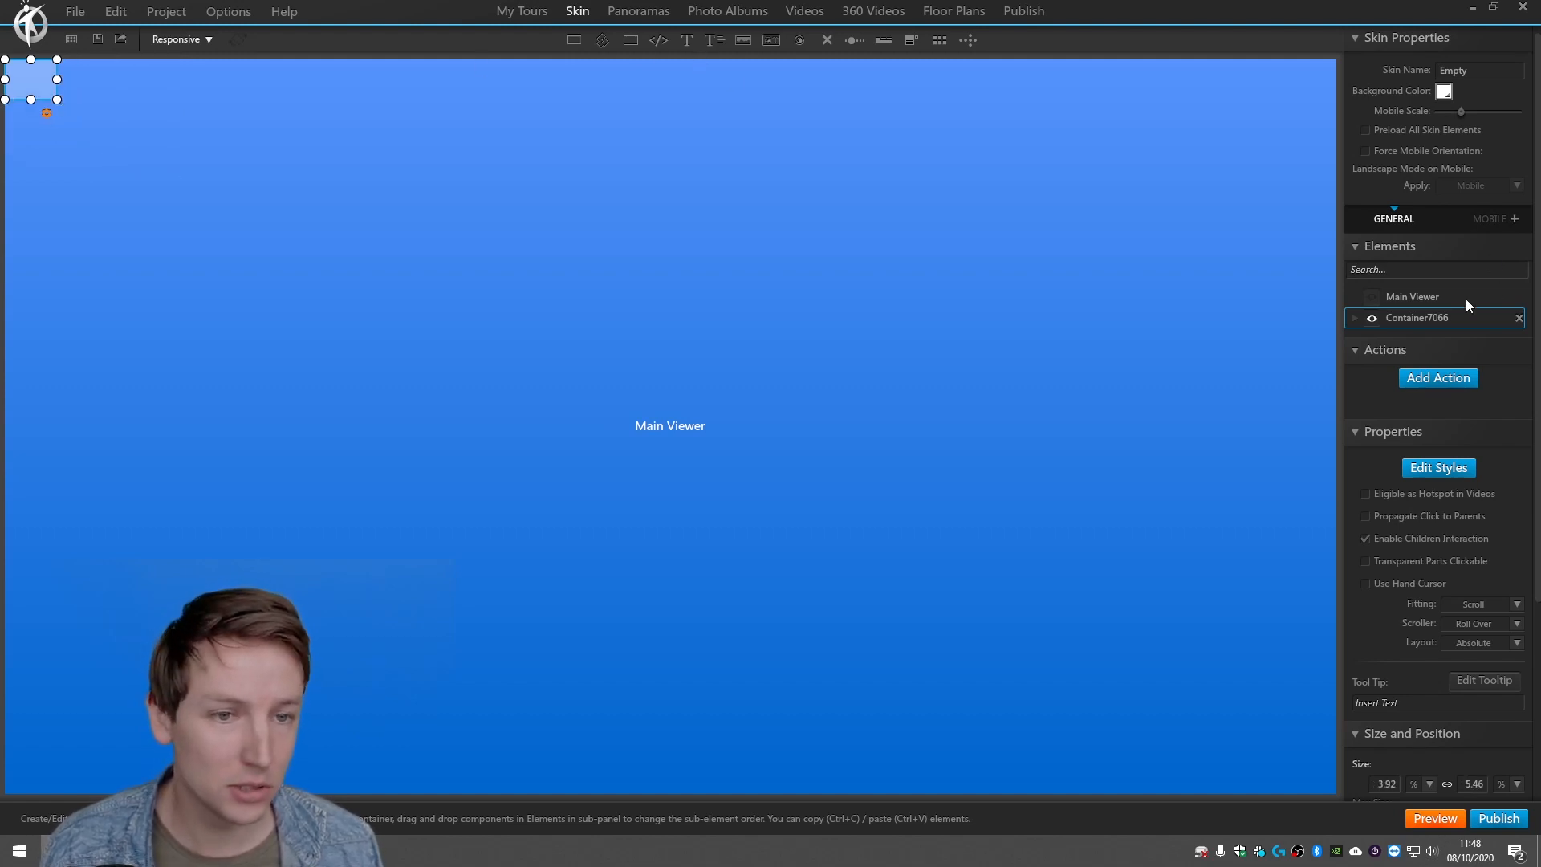
Rename the container /MUSIC-PLAYER and add children song 1, song 2, ambience 1.
double_click(1416, 318)
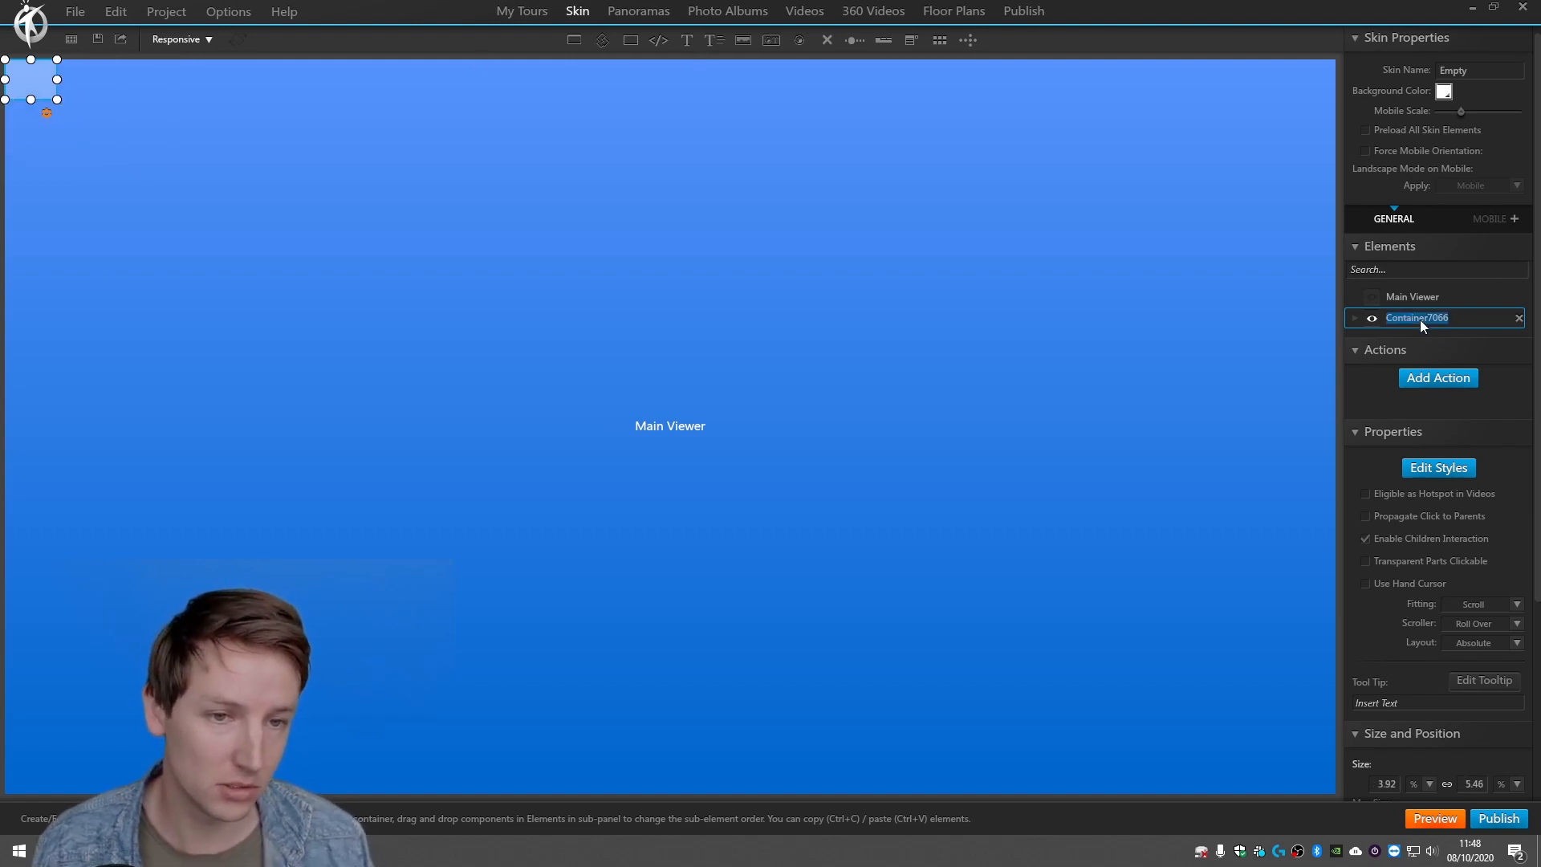
text(/MUSI)
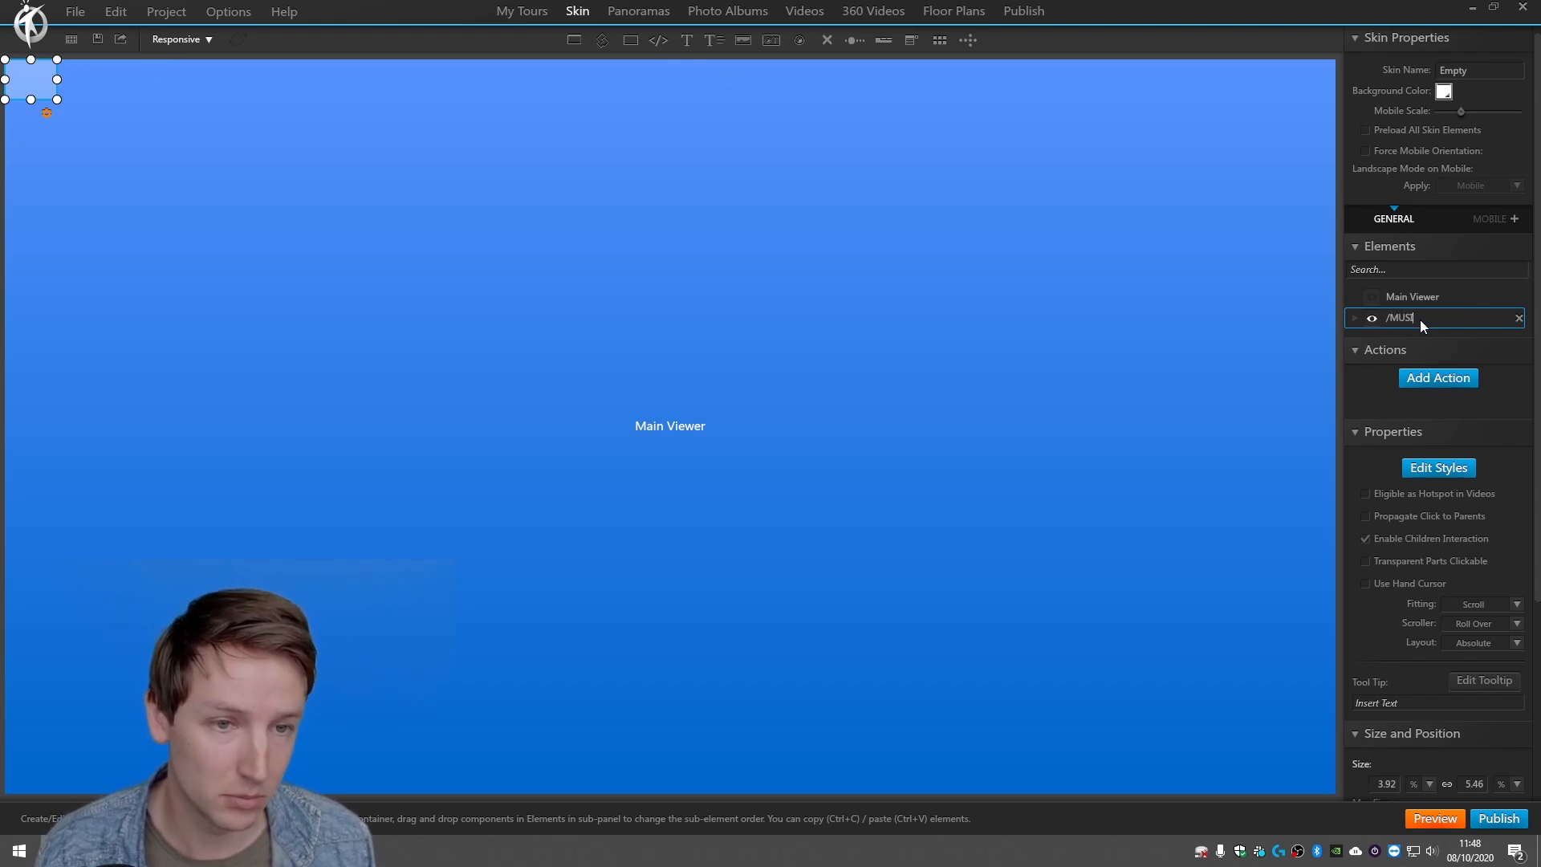
text(C PLAYER)
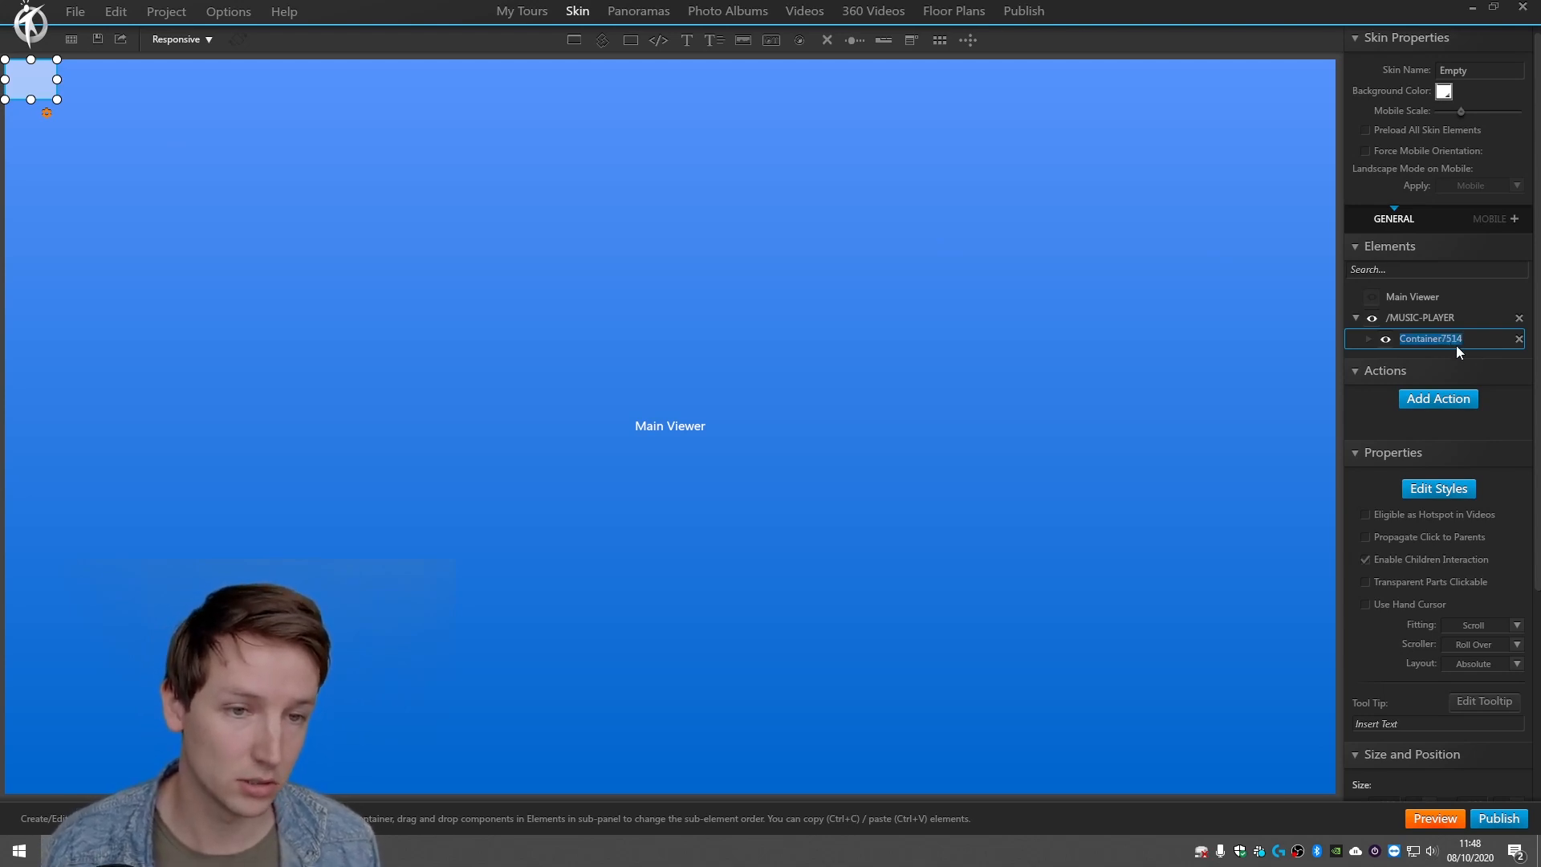
text(song 1)
text(song 2)
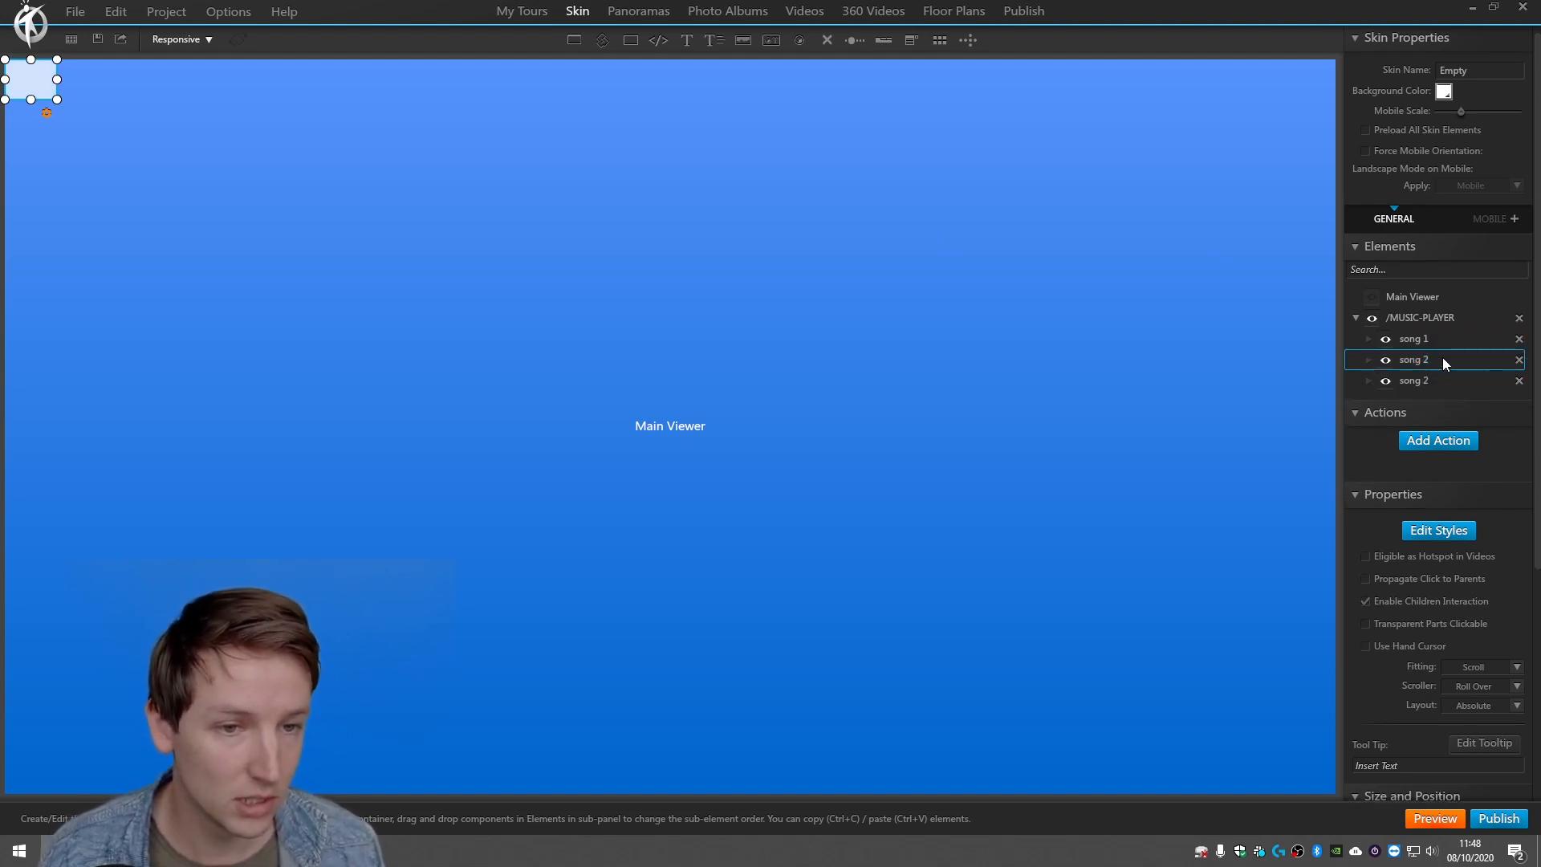
text(ambience 1)
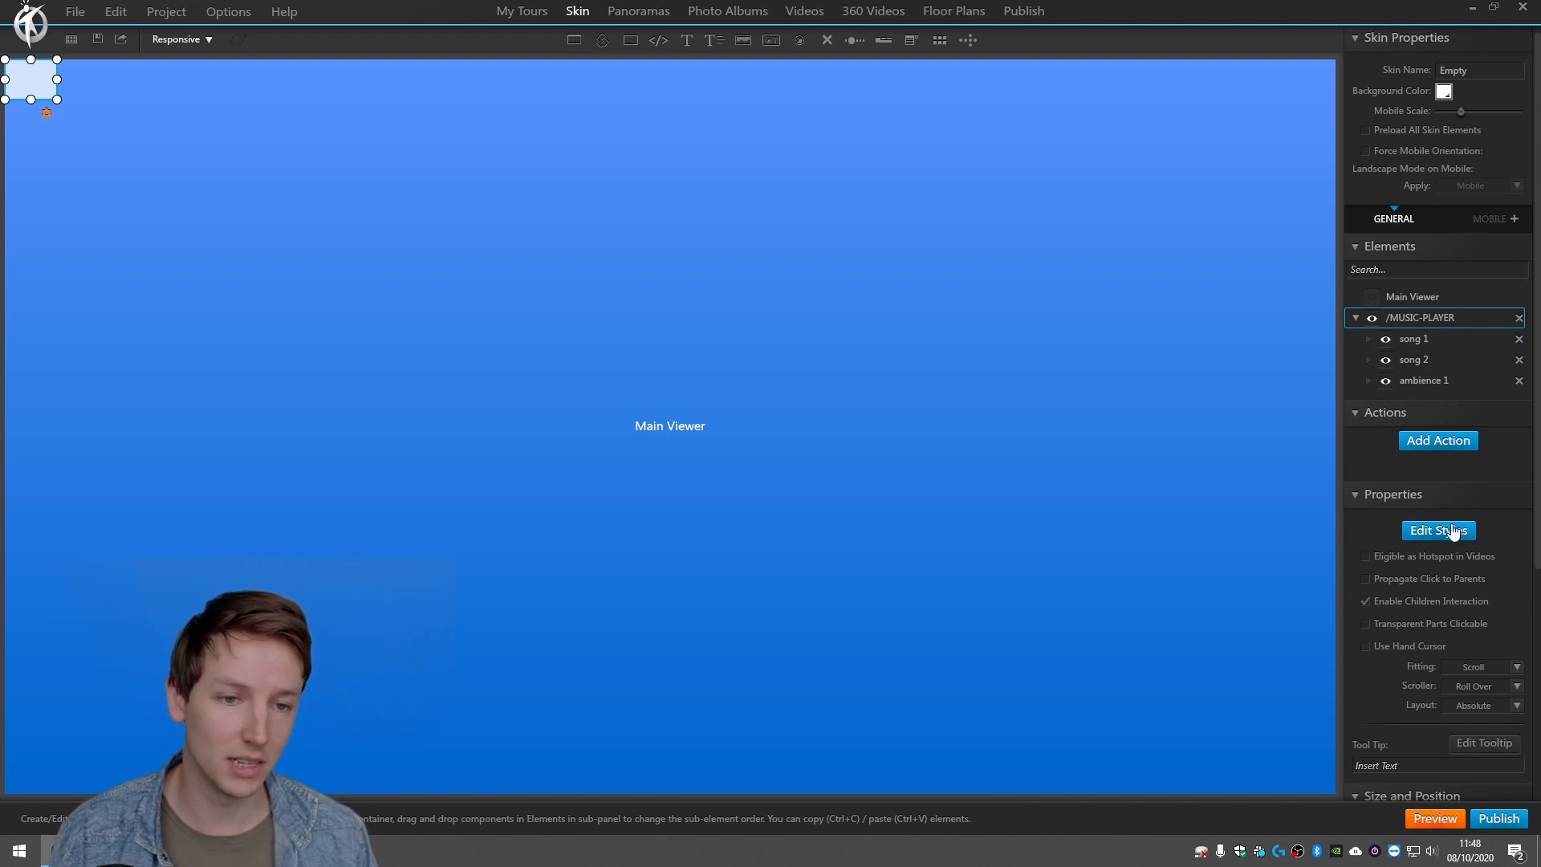
Set the /MUSIC-PLAYER container background opacity to 0 and select song 1.
click(1437, 530)
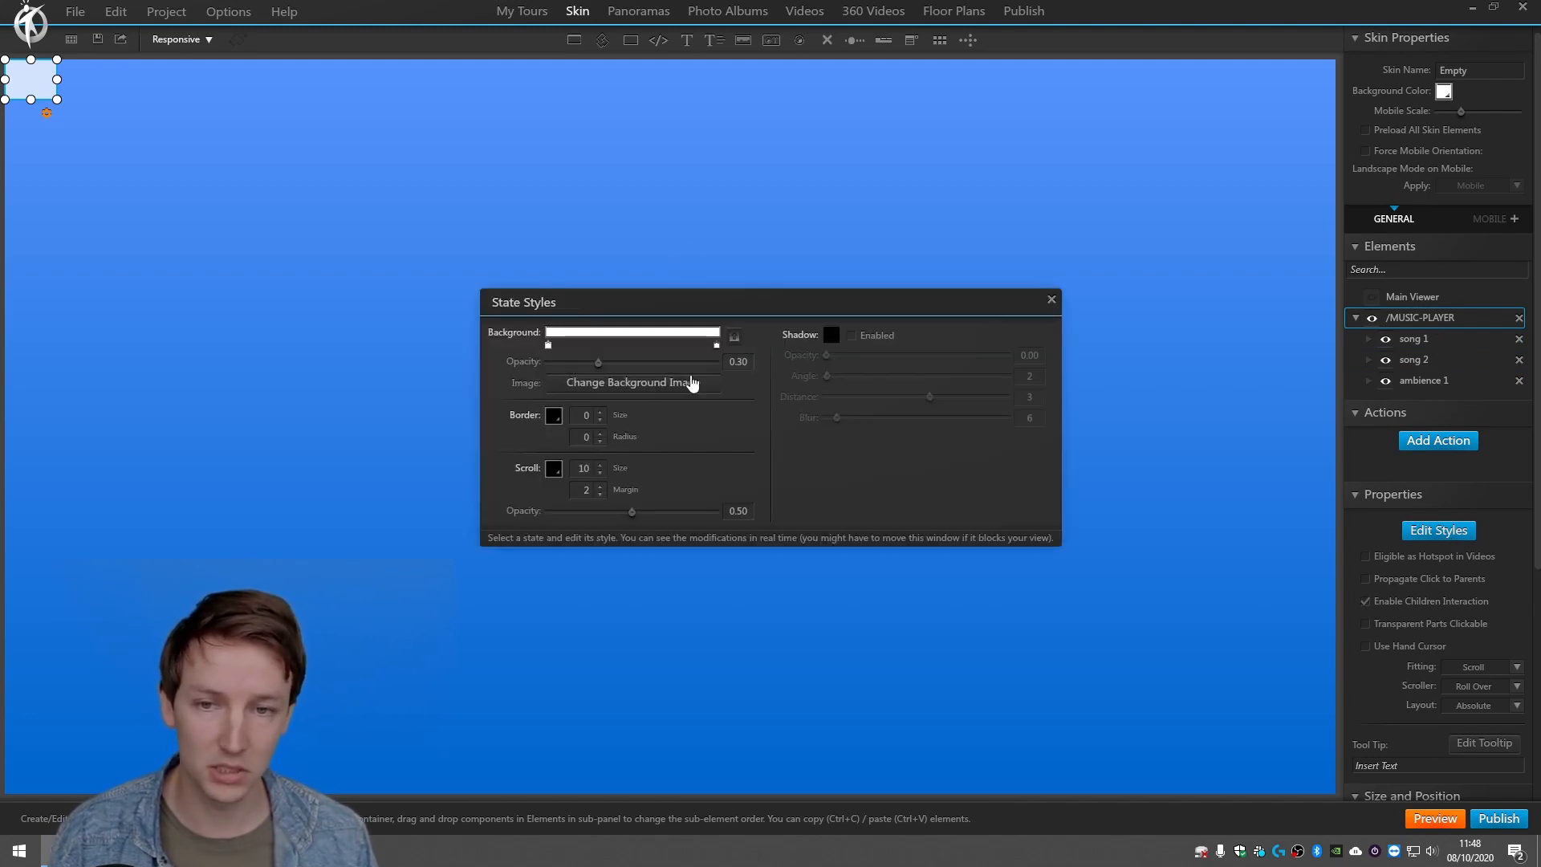
drag(597, 361, 548, 361)
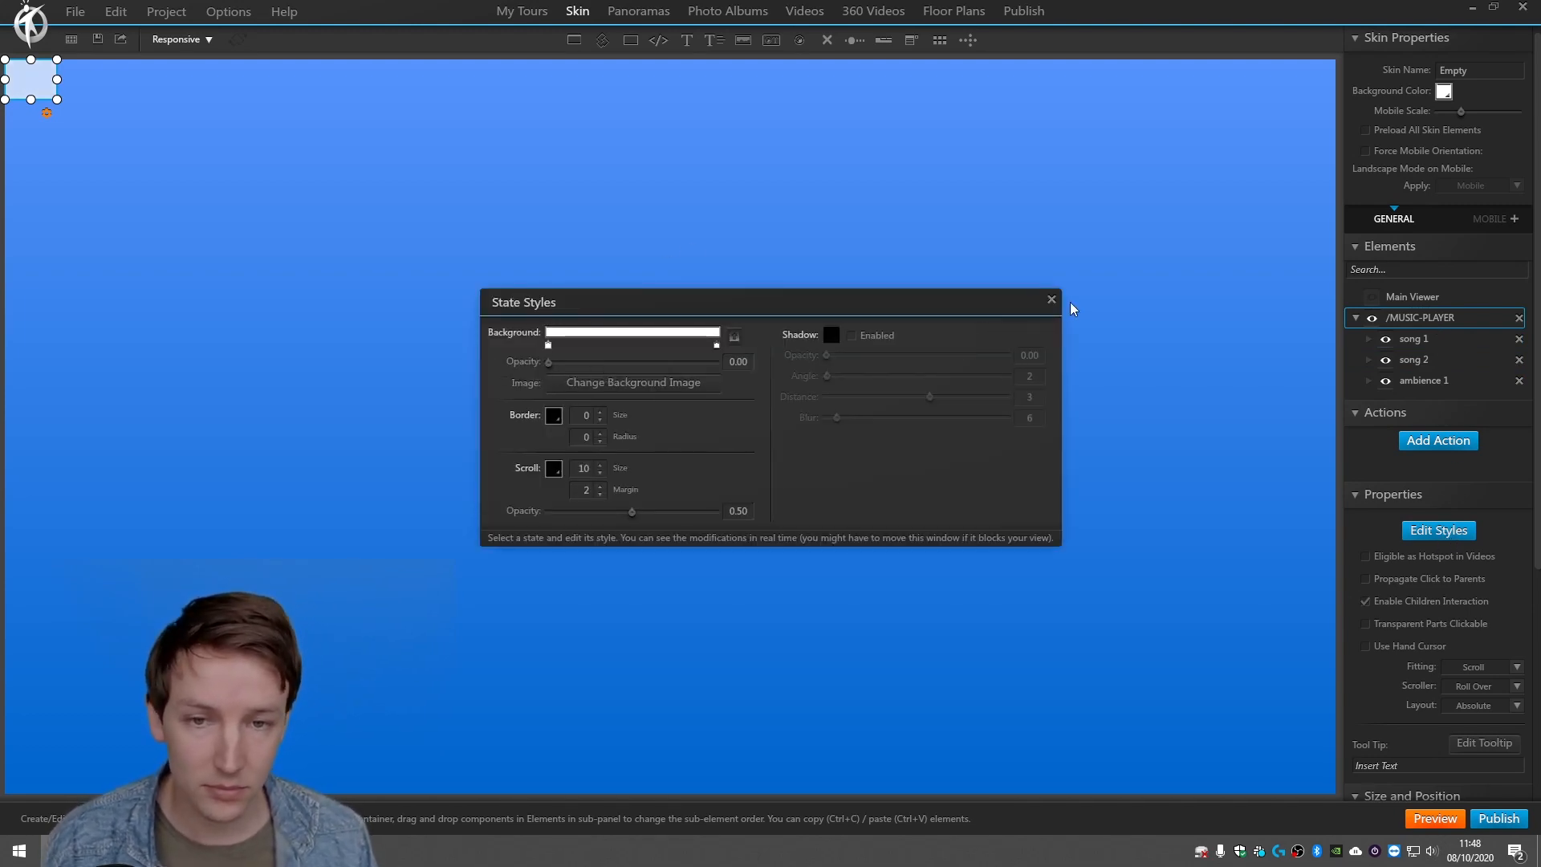
click(1051, 299)
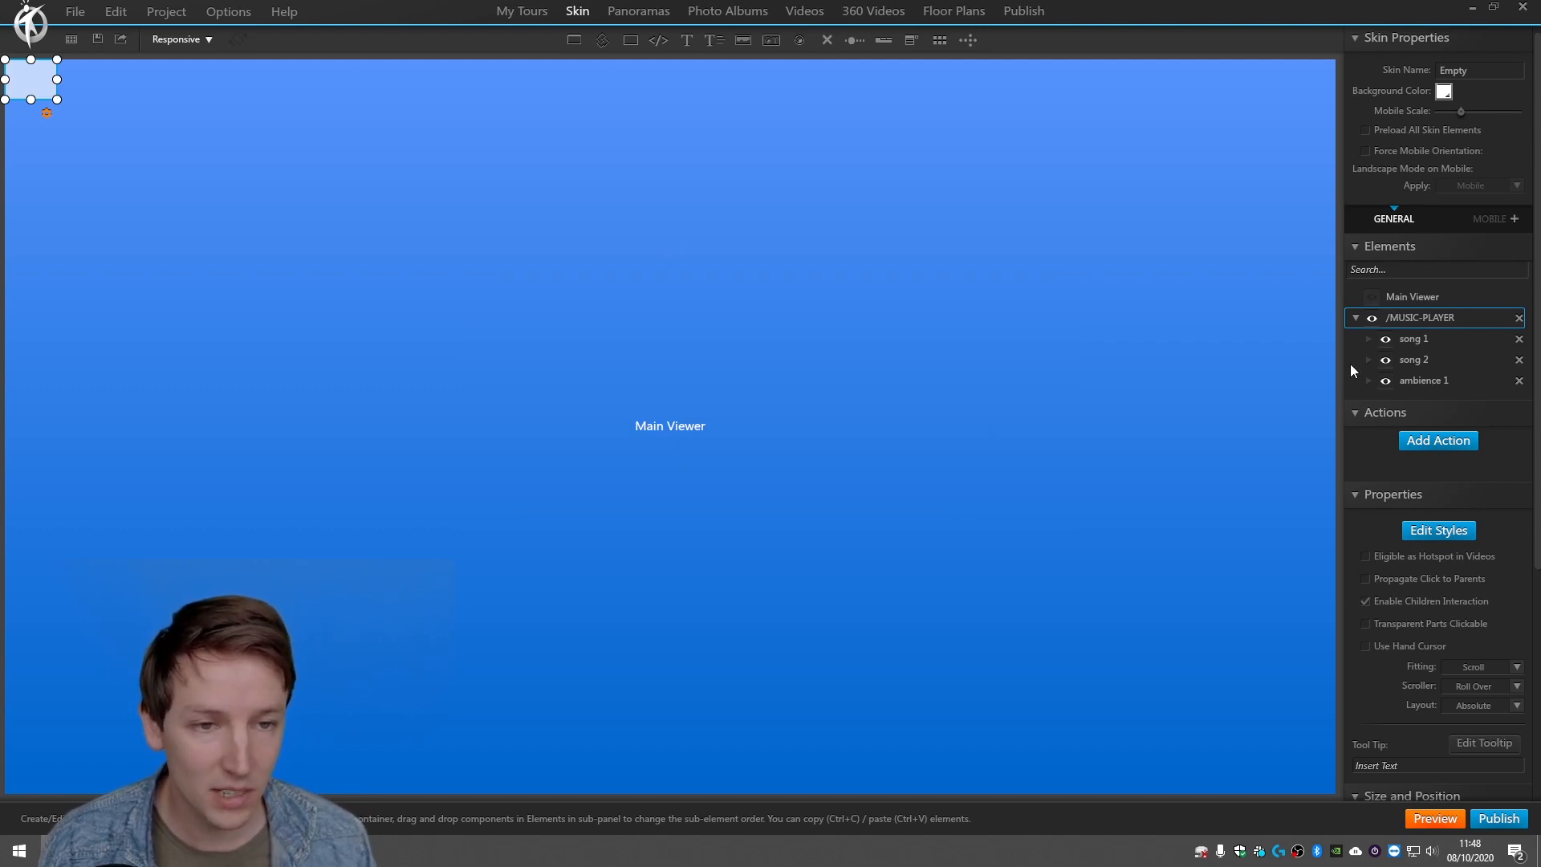
click(1414, 338)
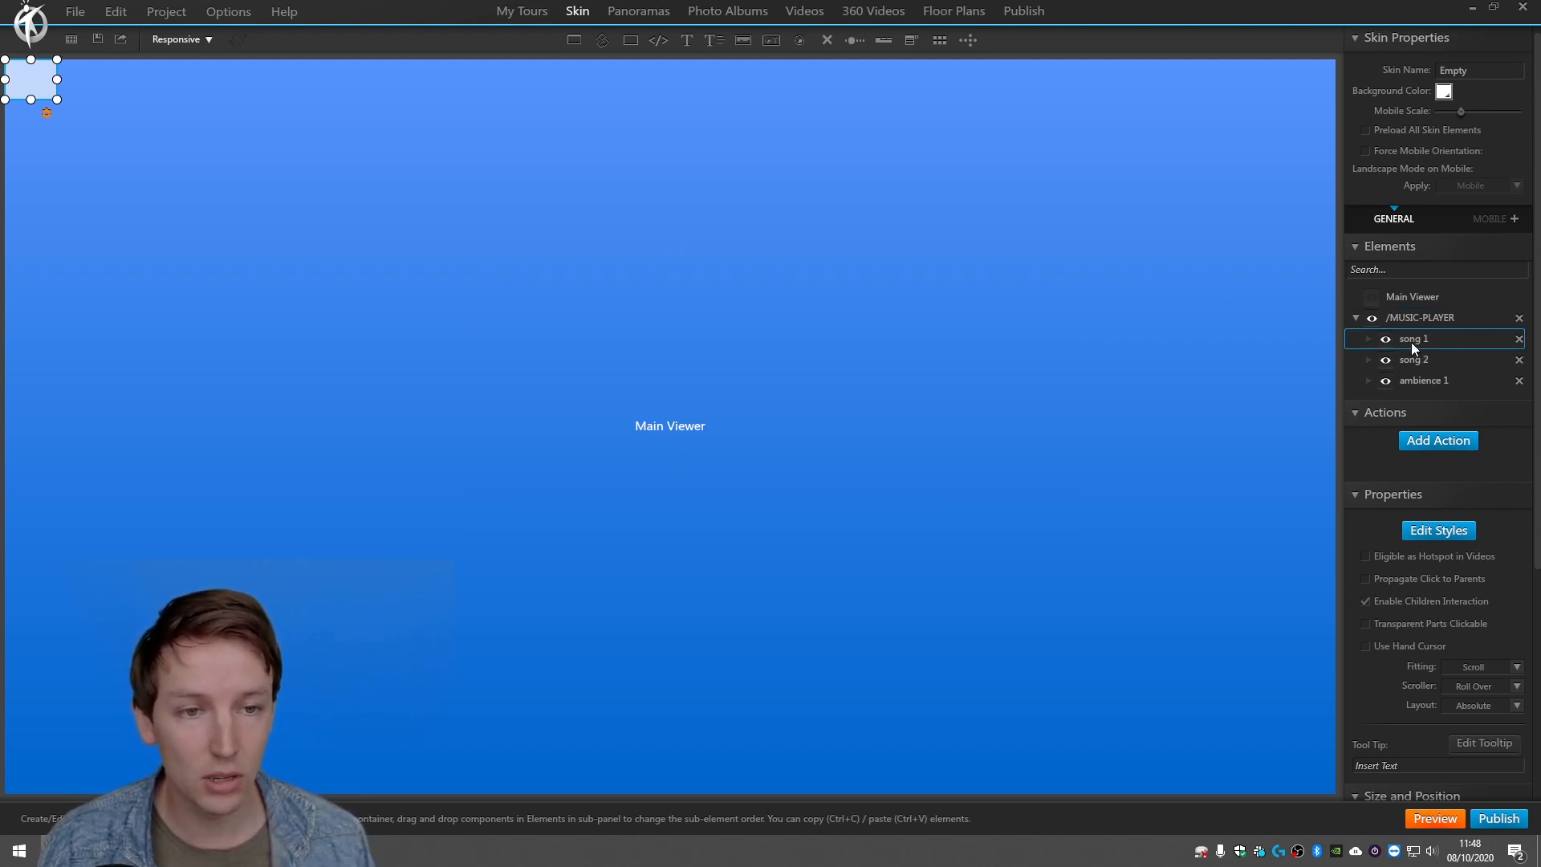
mouse_move(1301, 393)
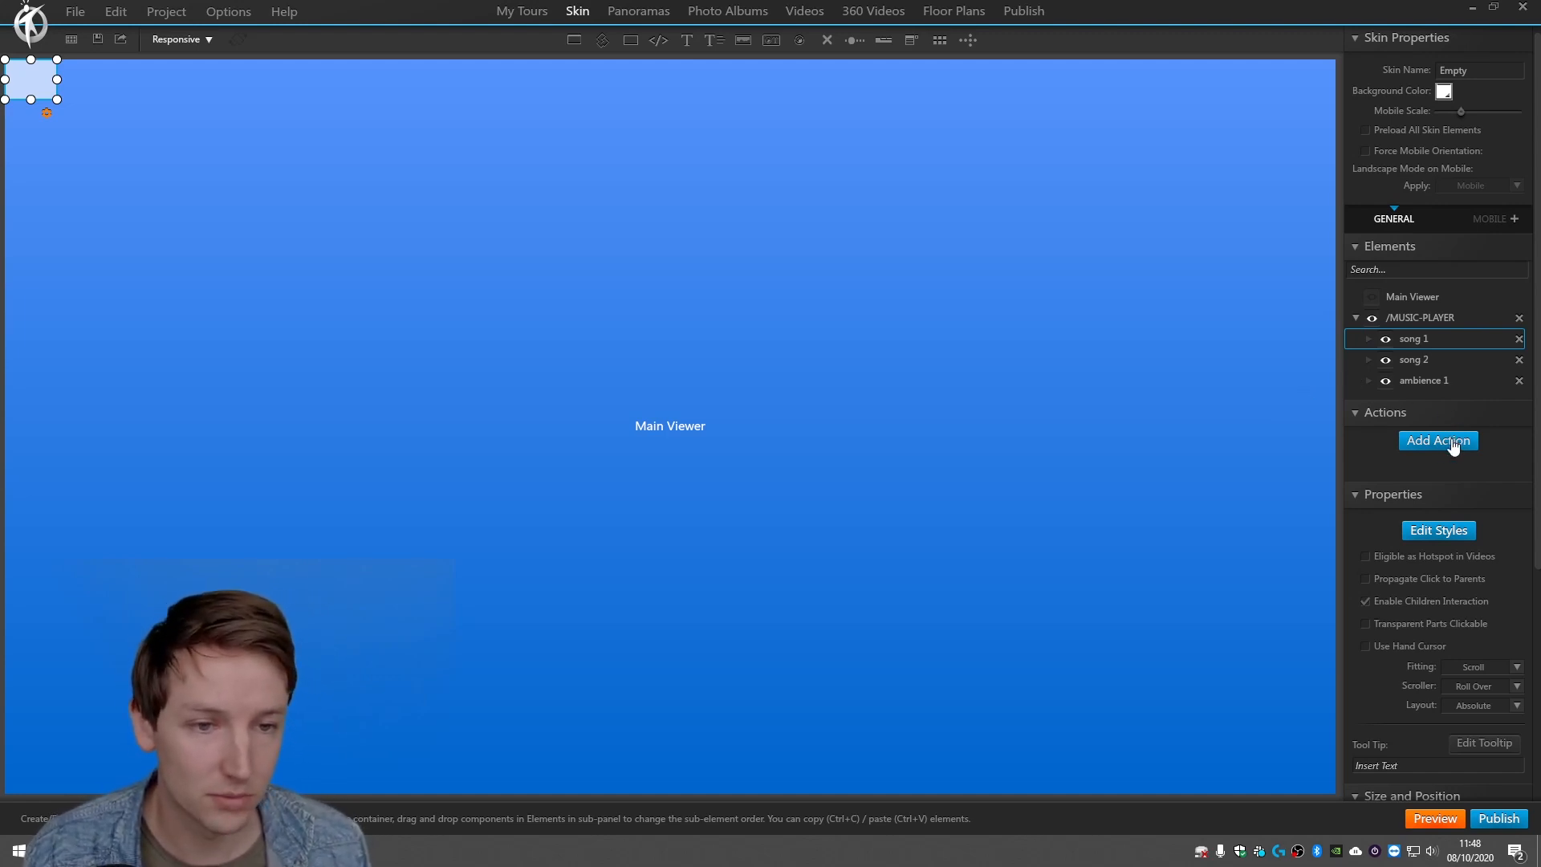
Give song 1 an On Show audio action playing Don't Wanna Be - Kwon.mp3.
click(1437, 441)
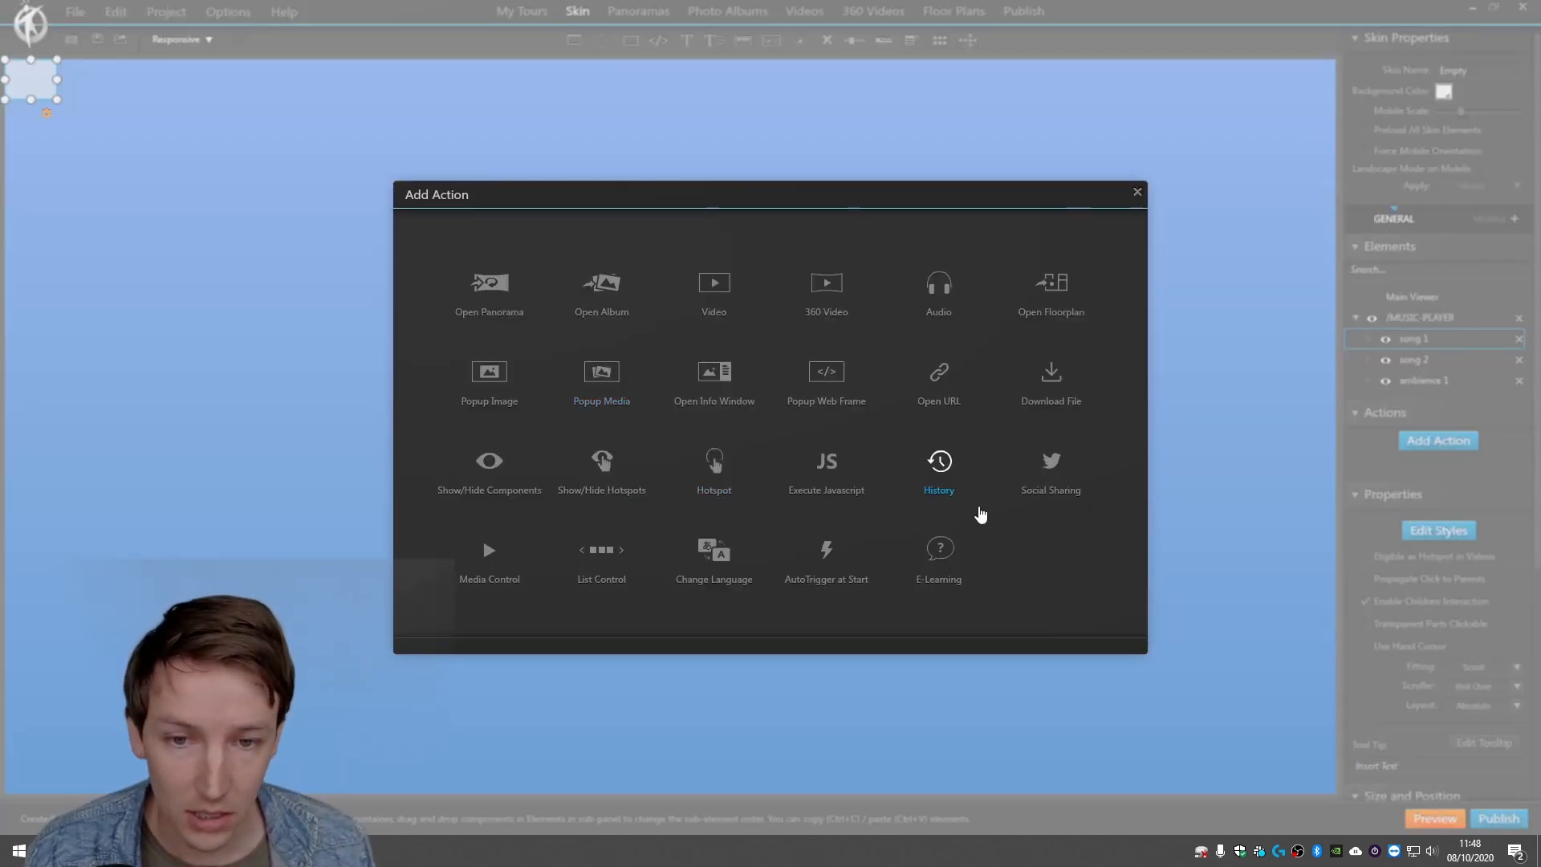
mouse_move(488, 477)
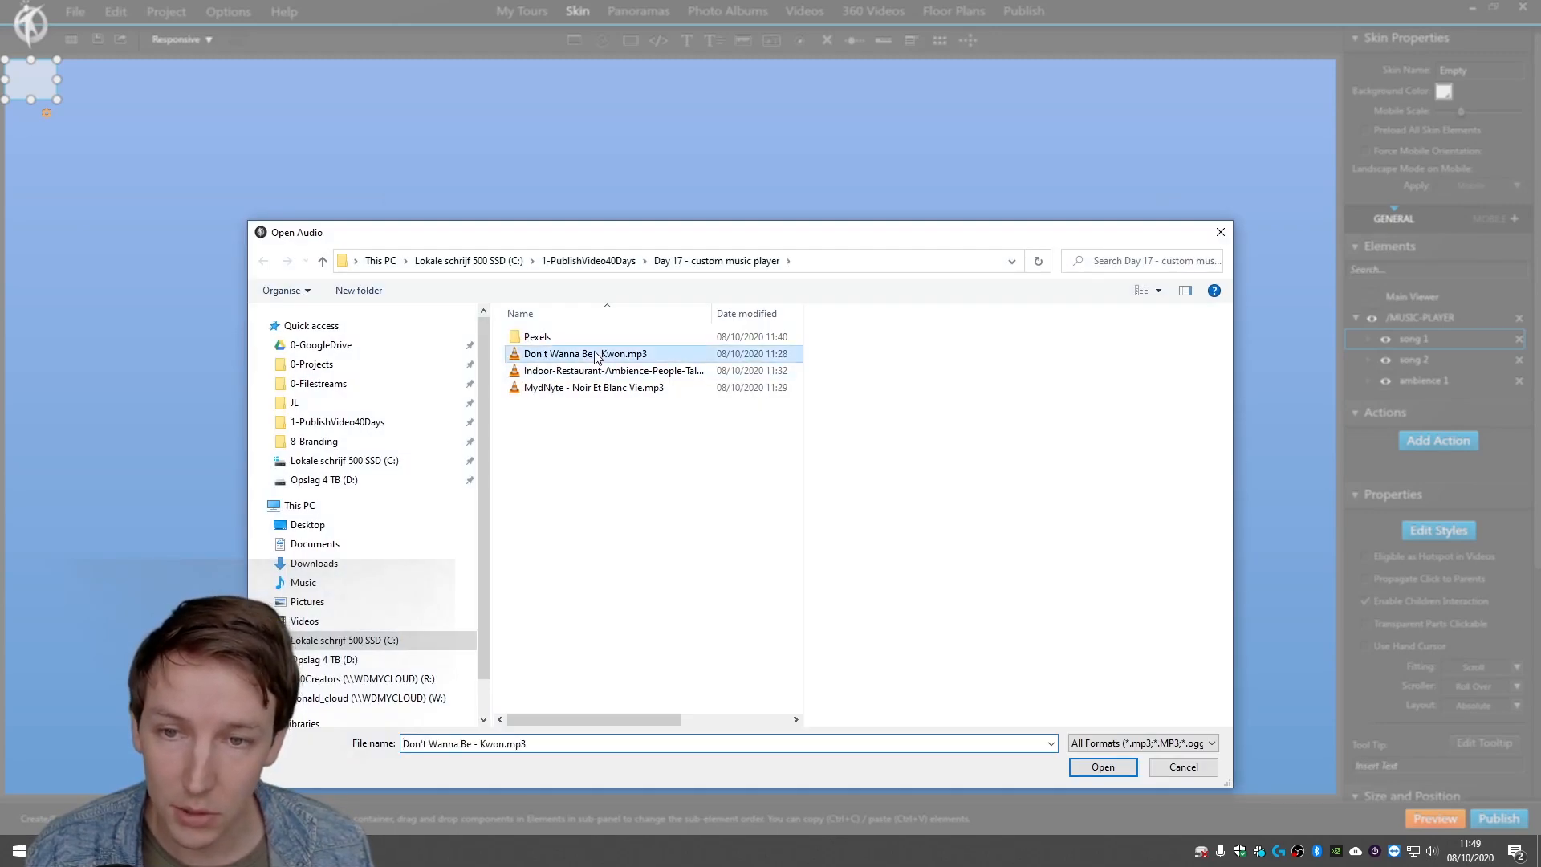
click(1103, 766)
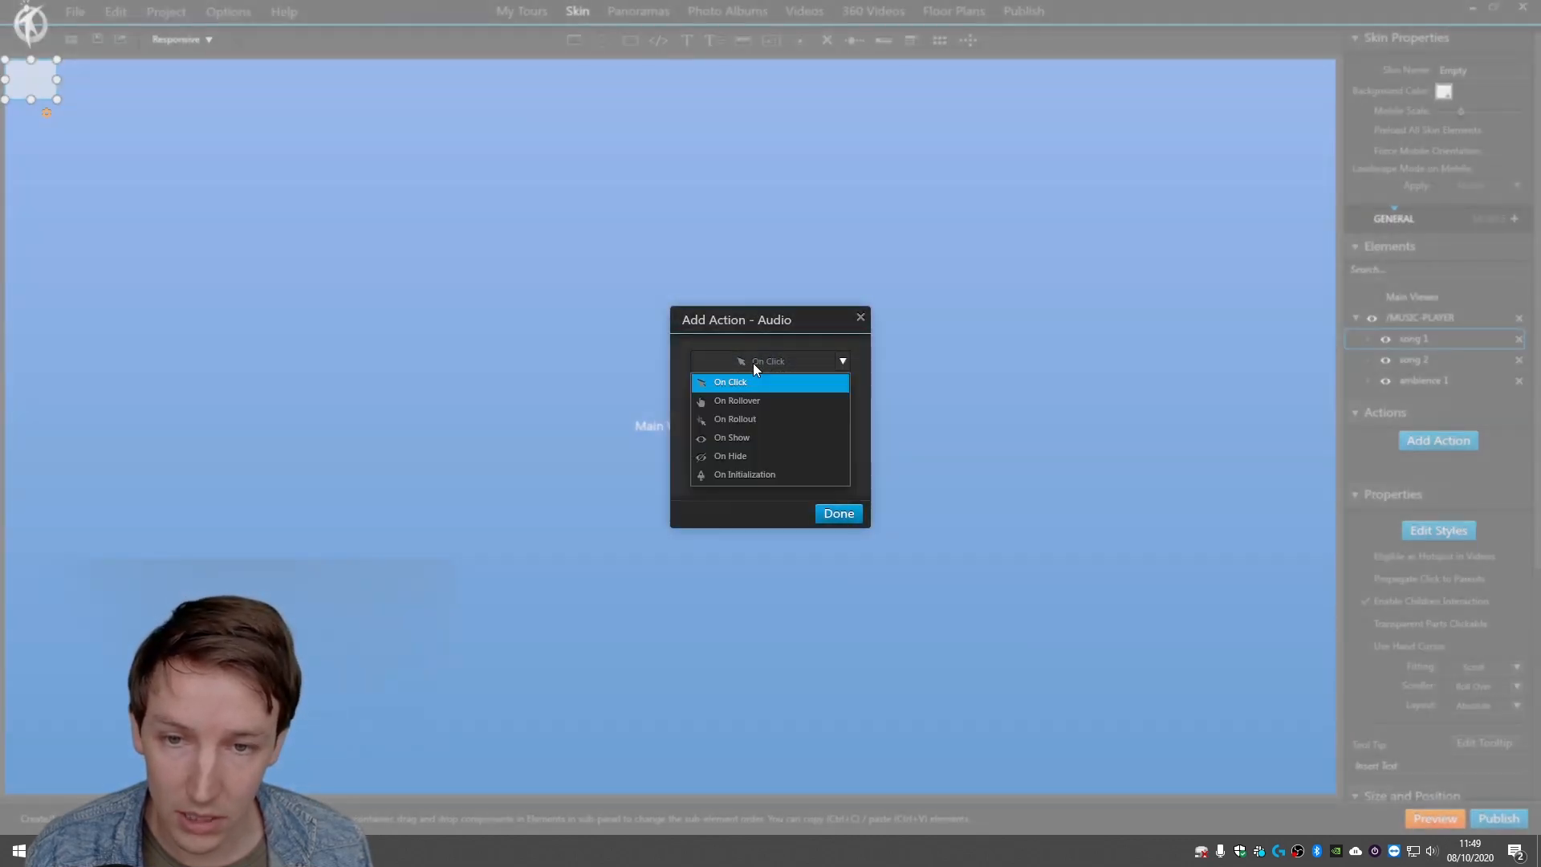
click(732, 437)
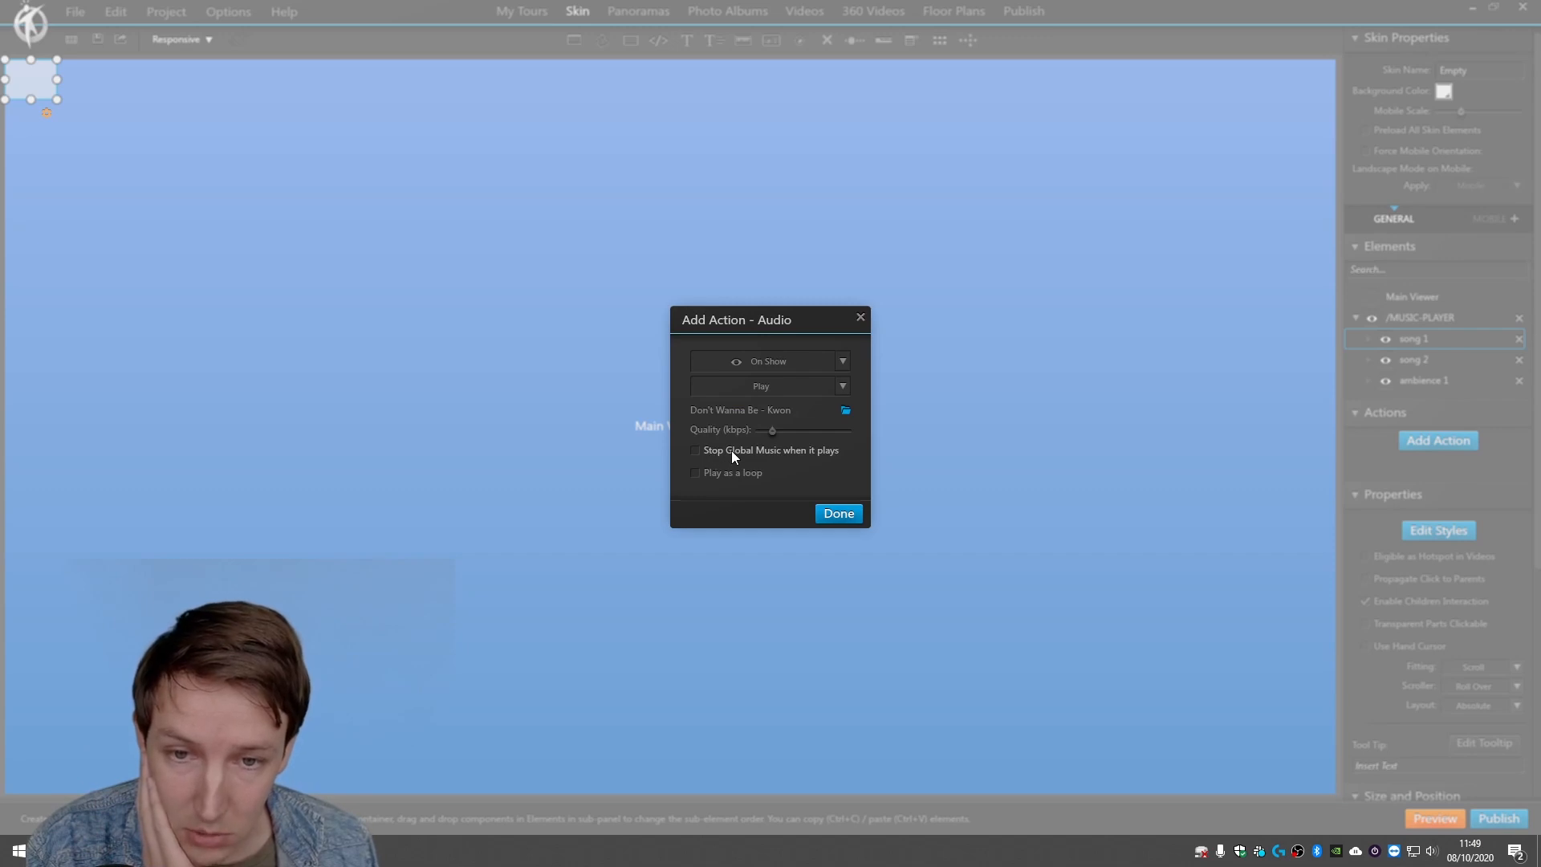
mouse_move(732, 459)
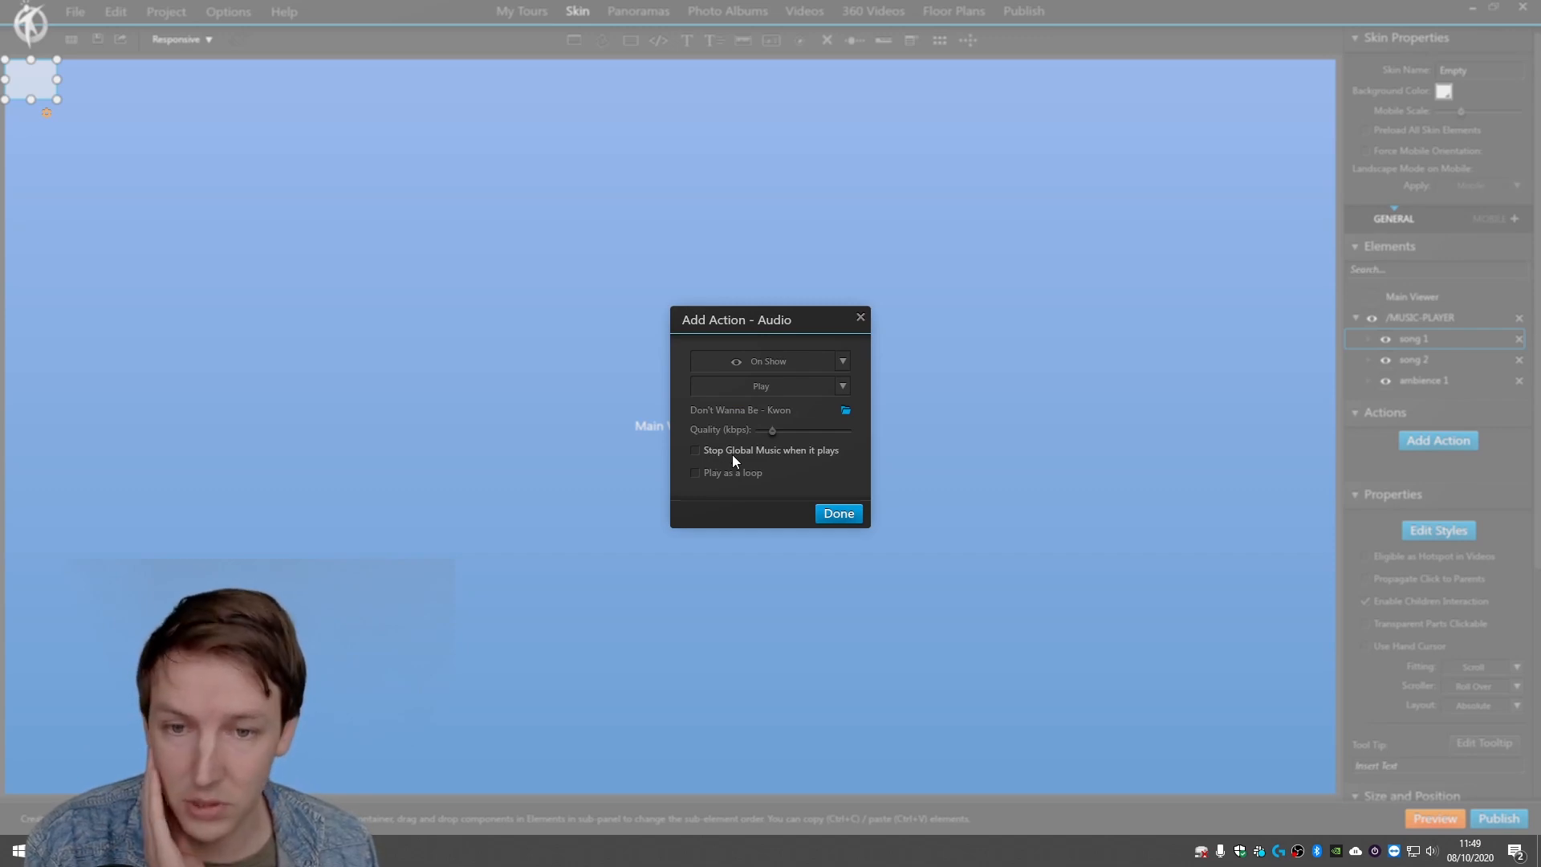
mouse_move(740, 480)
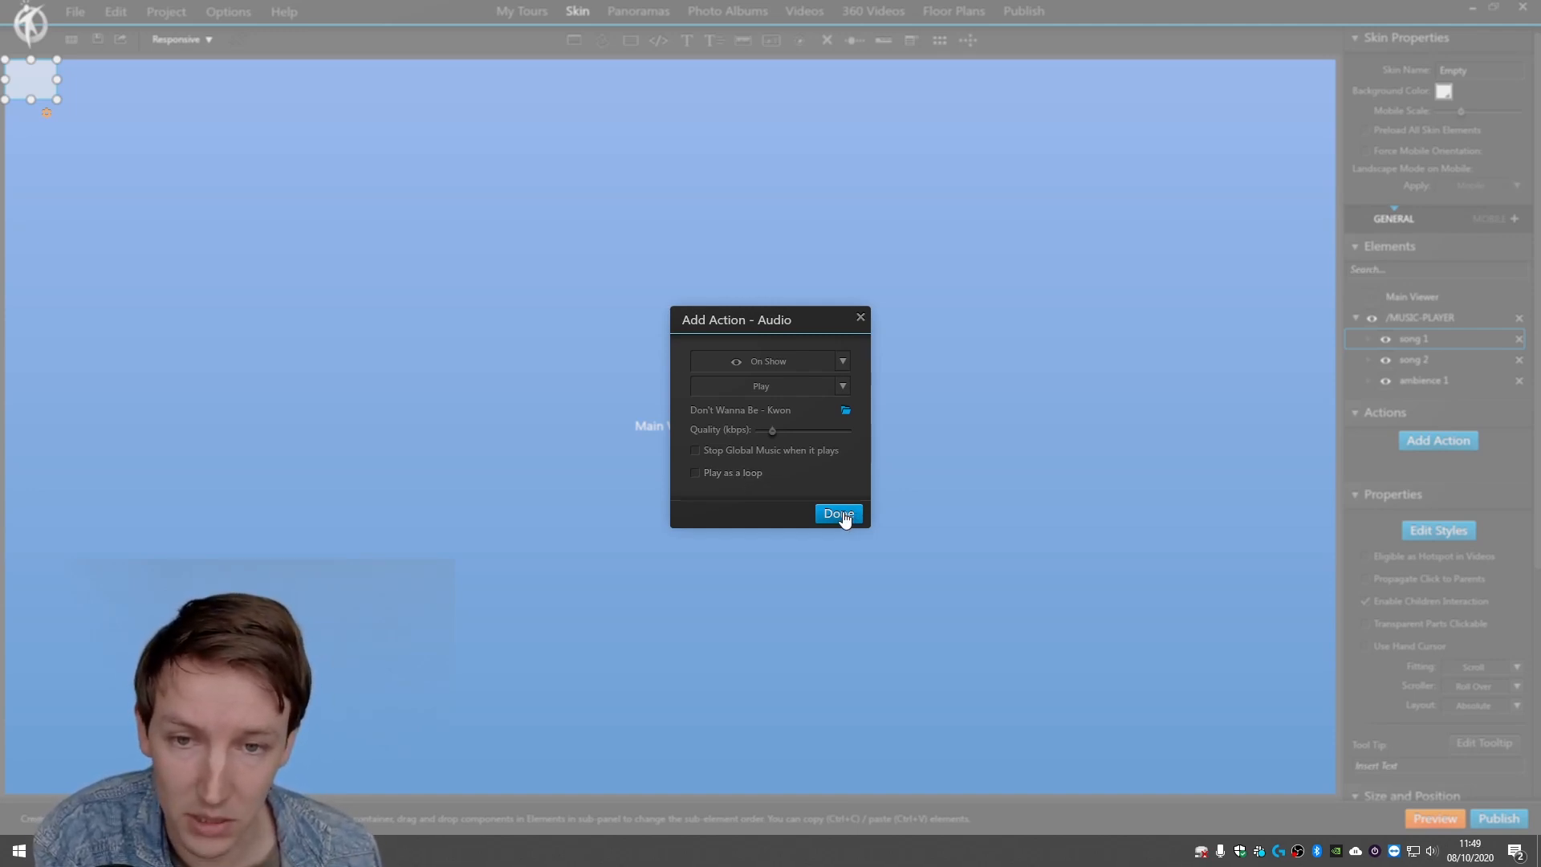
click(837, 513)
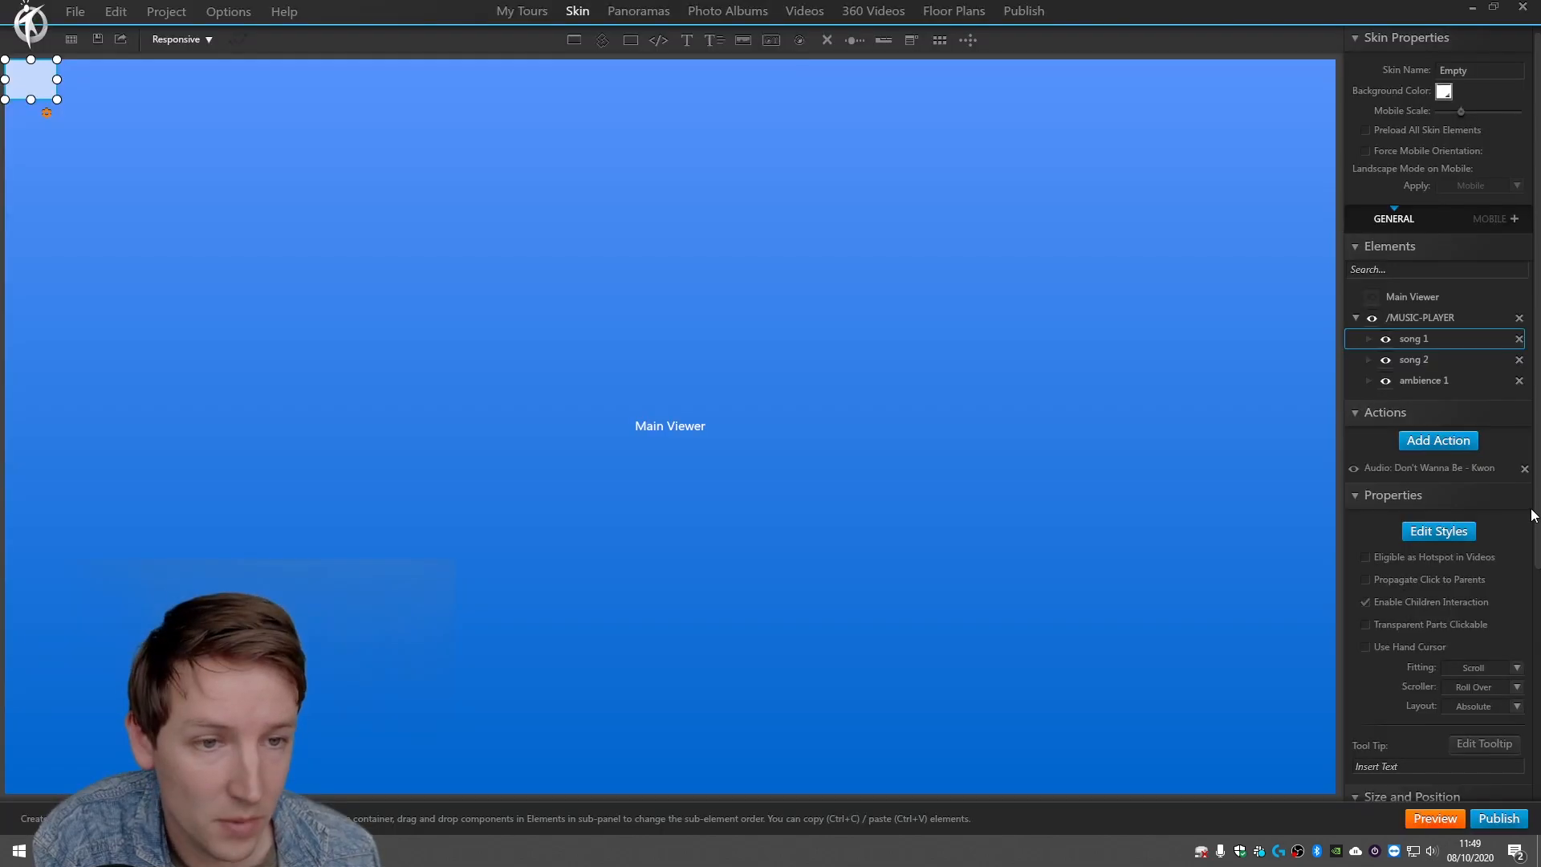
mouse_move(1406, 363)
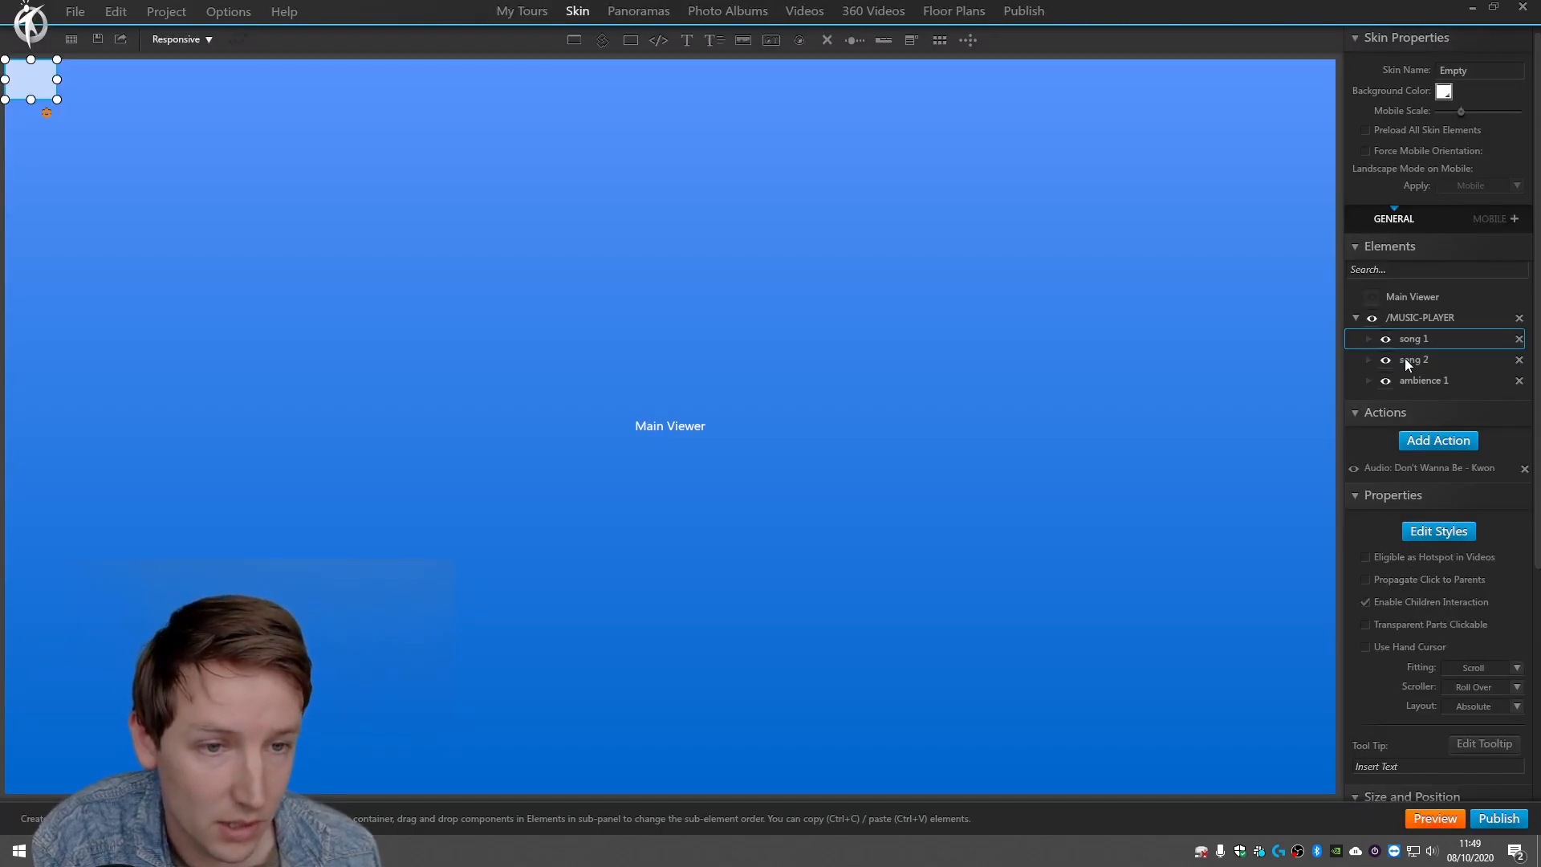
Add a second song 1 audio action that pauses the track On Hide.
click(1437, 439)
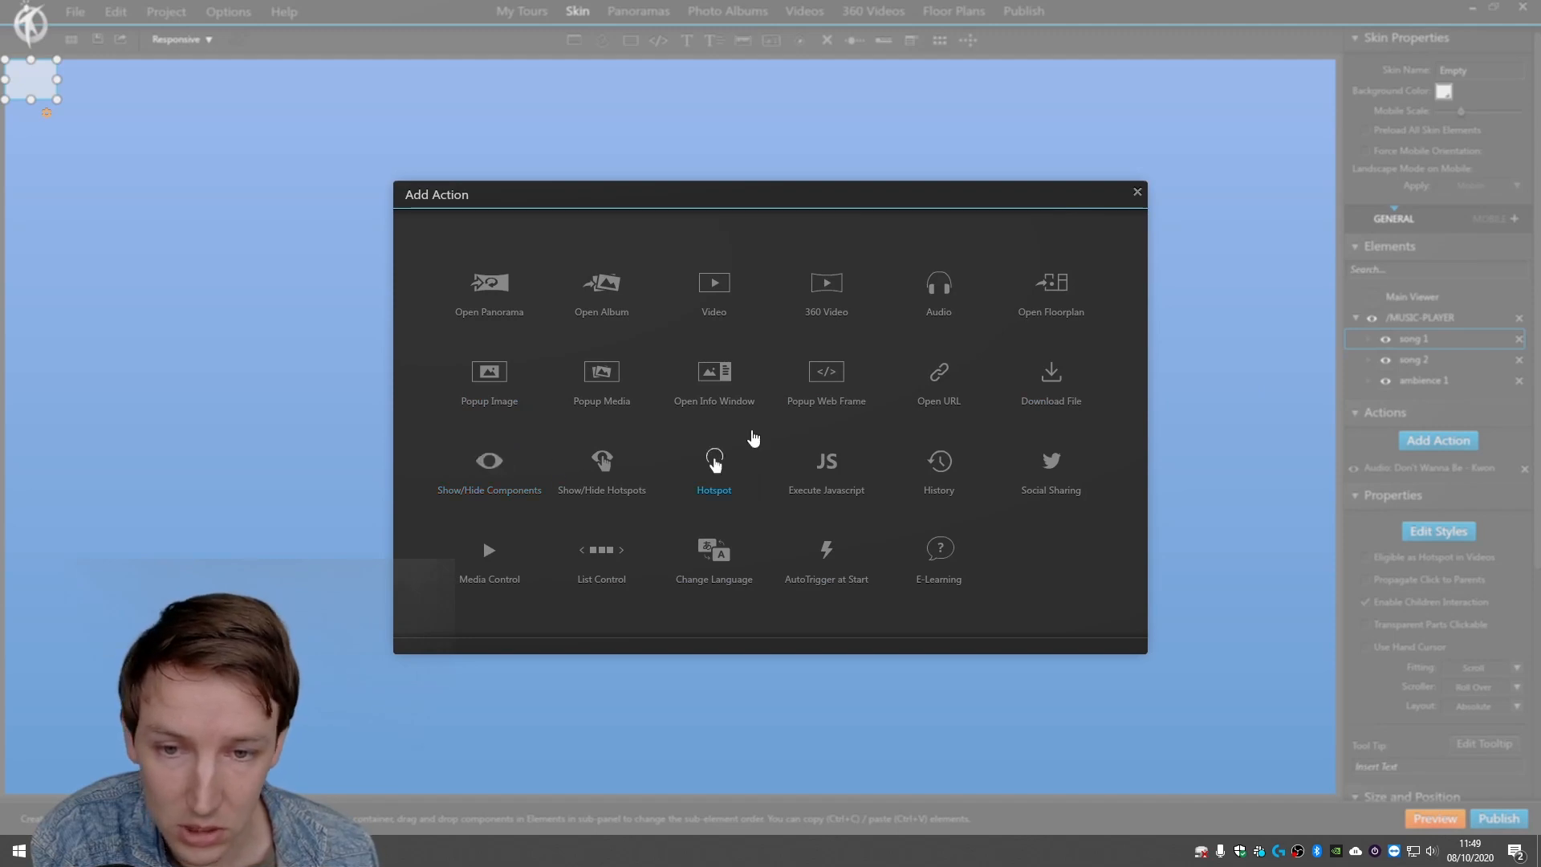
click(938, 290)
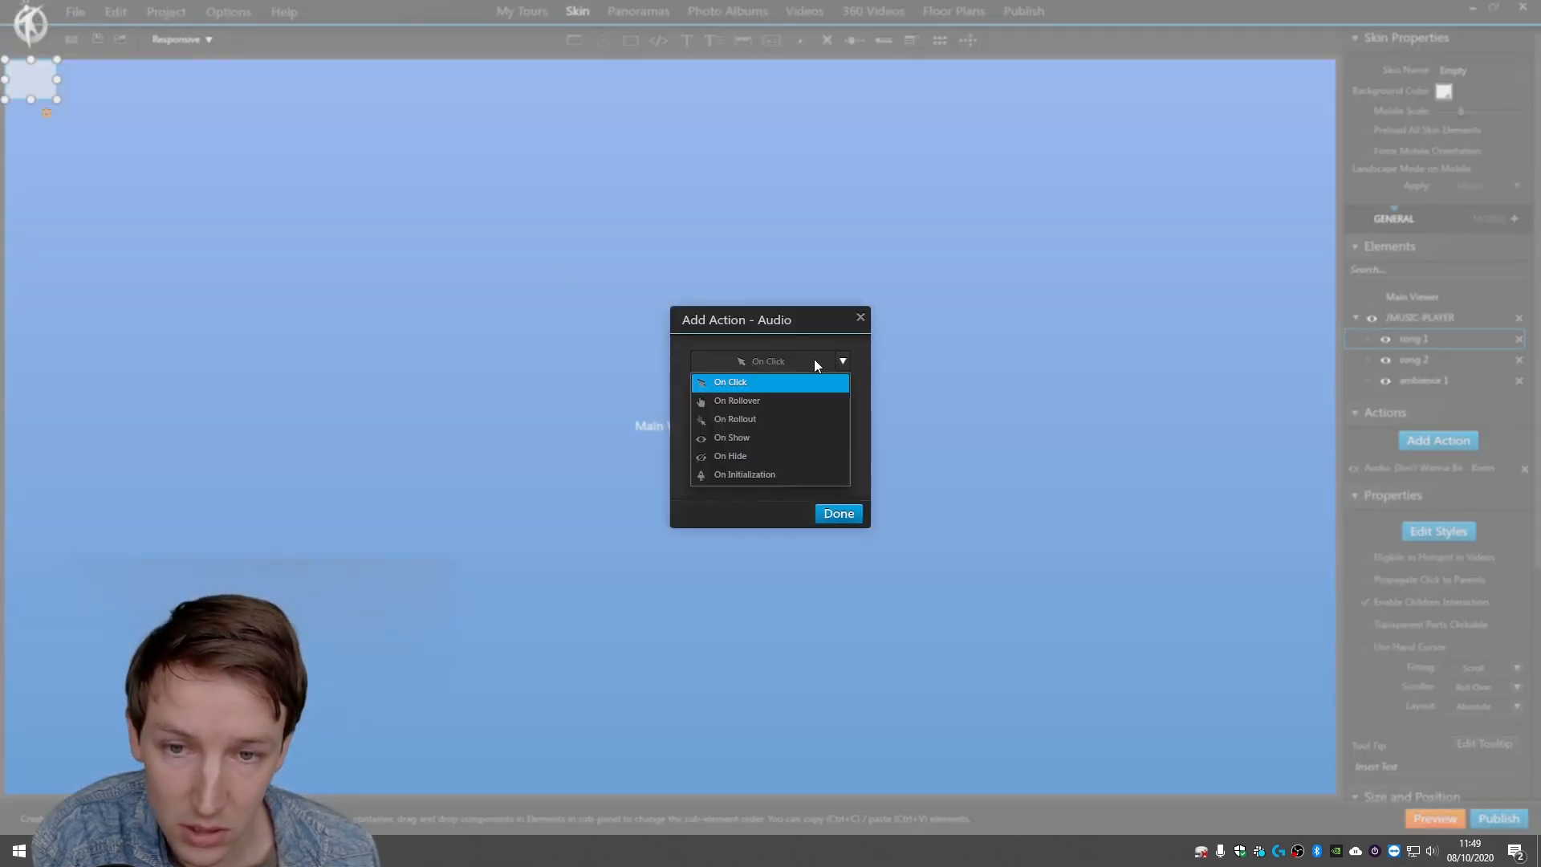
click(730, 455)
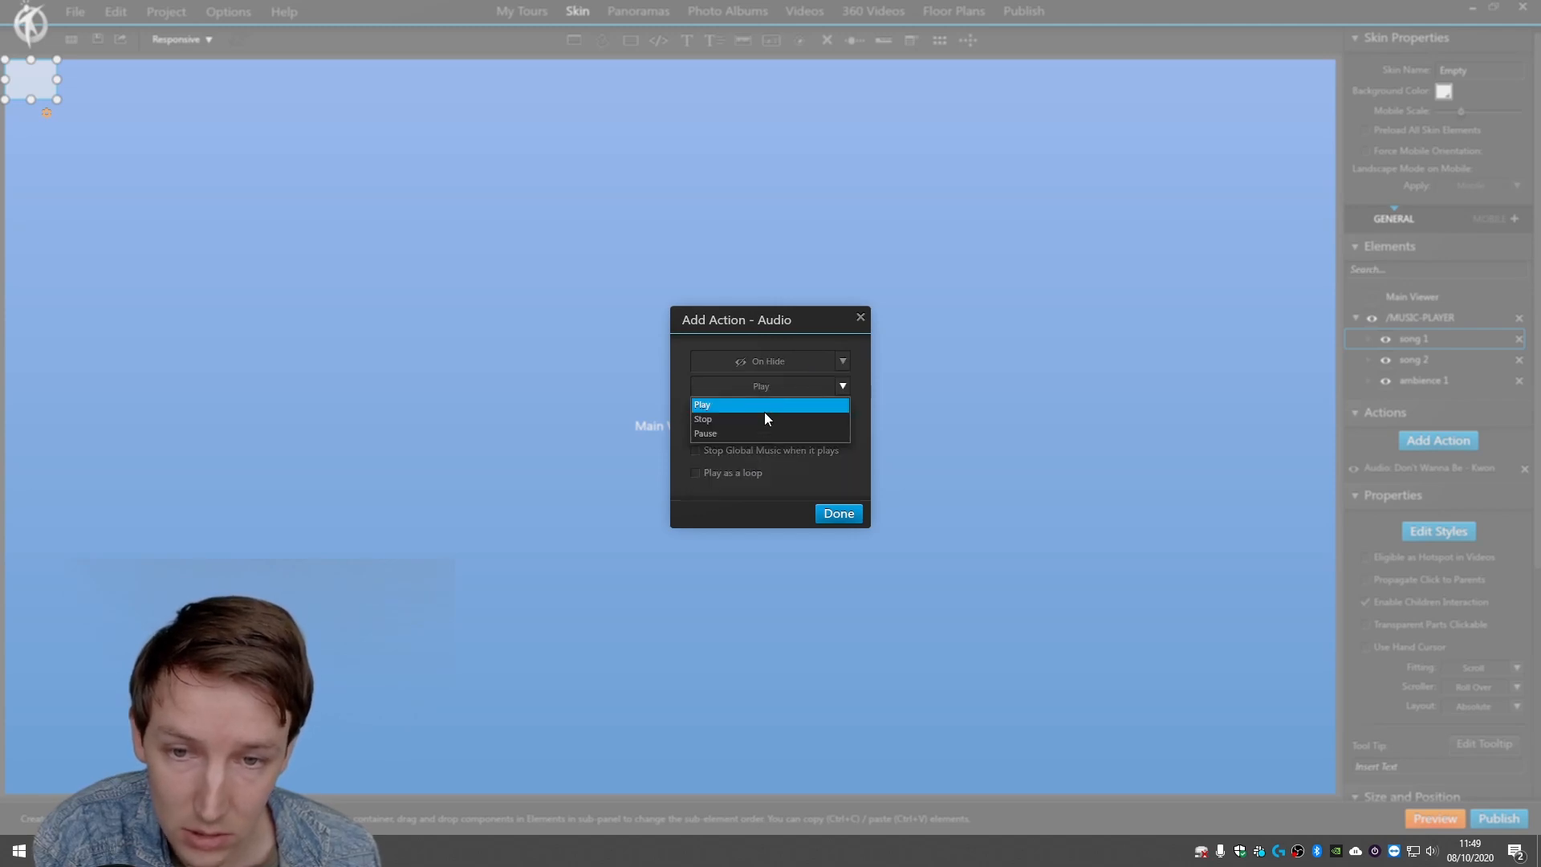
click(706, 433)
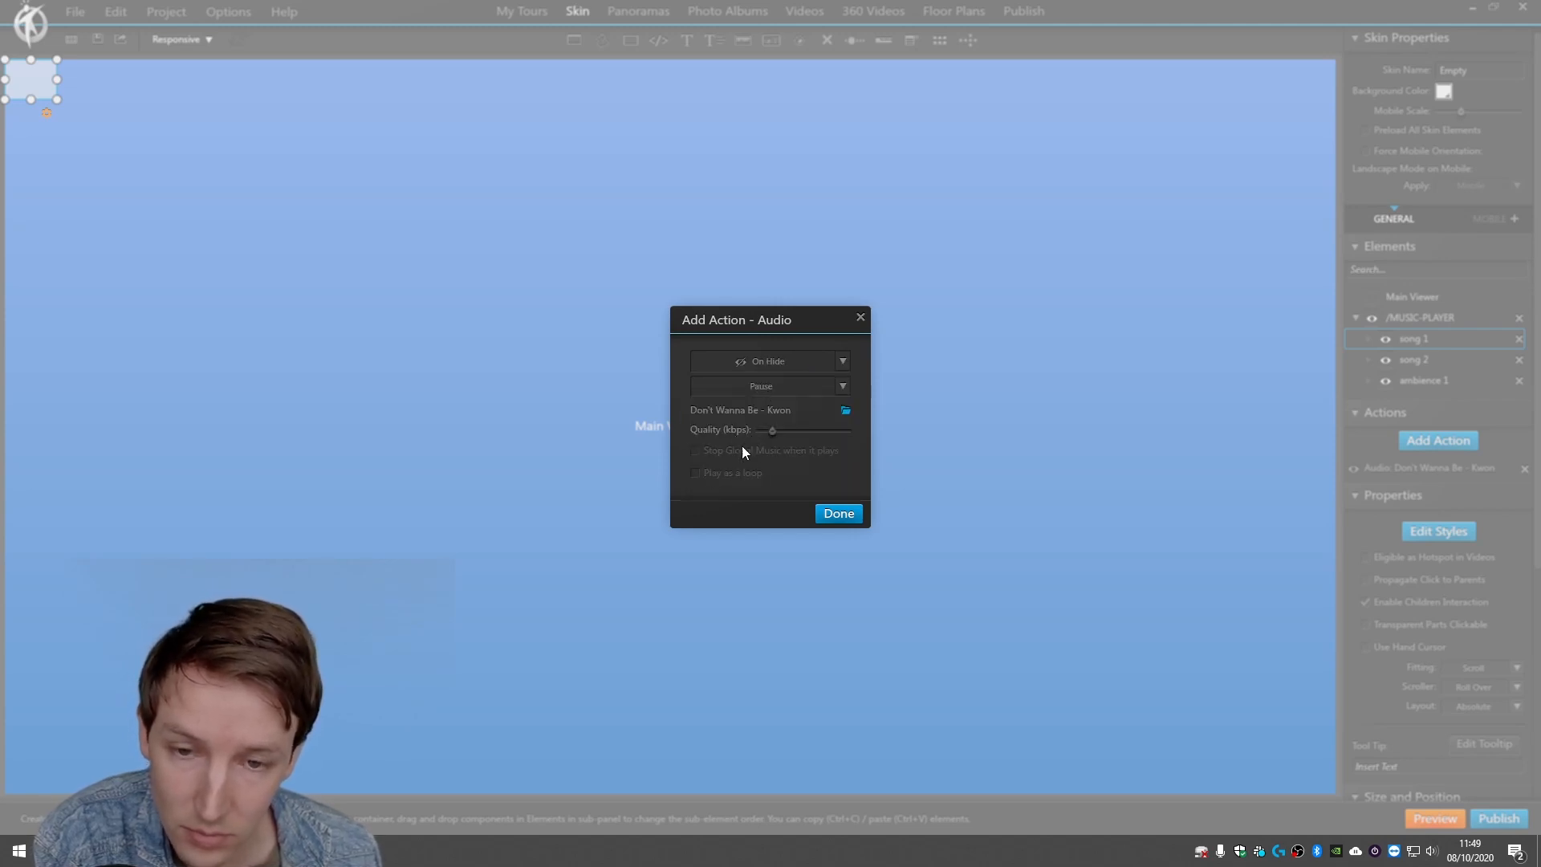
click(836, 513)
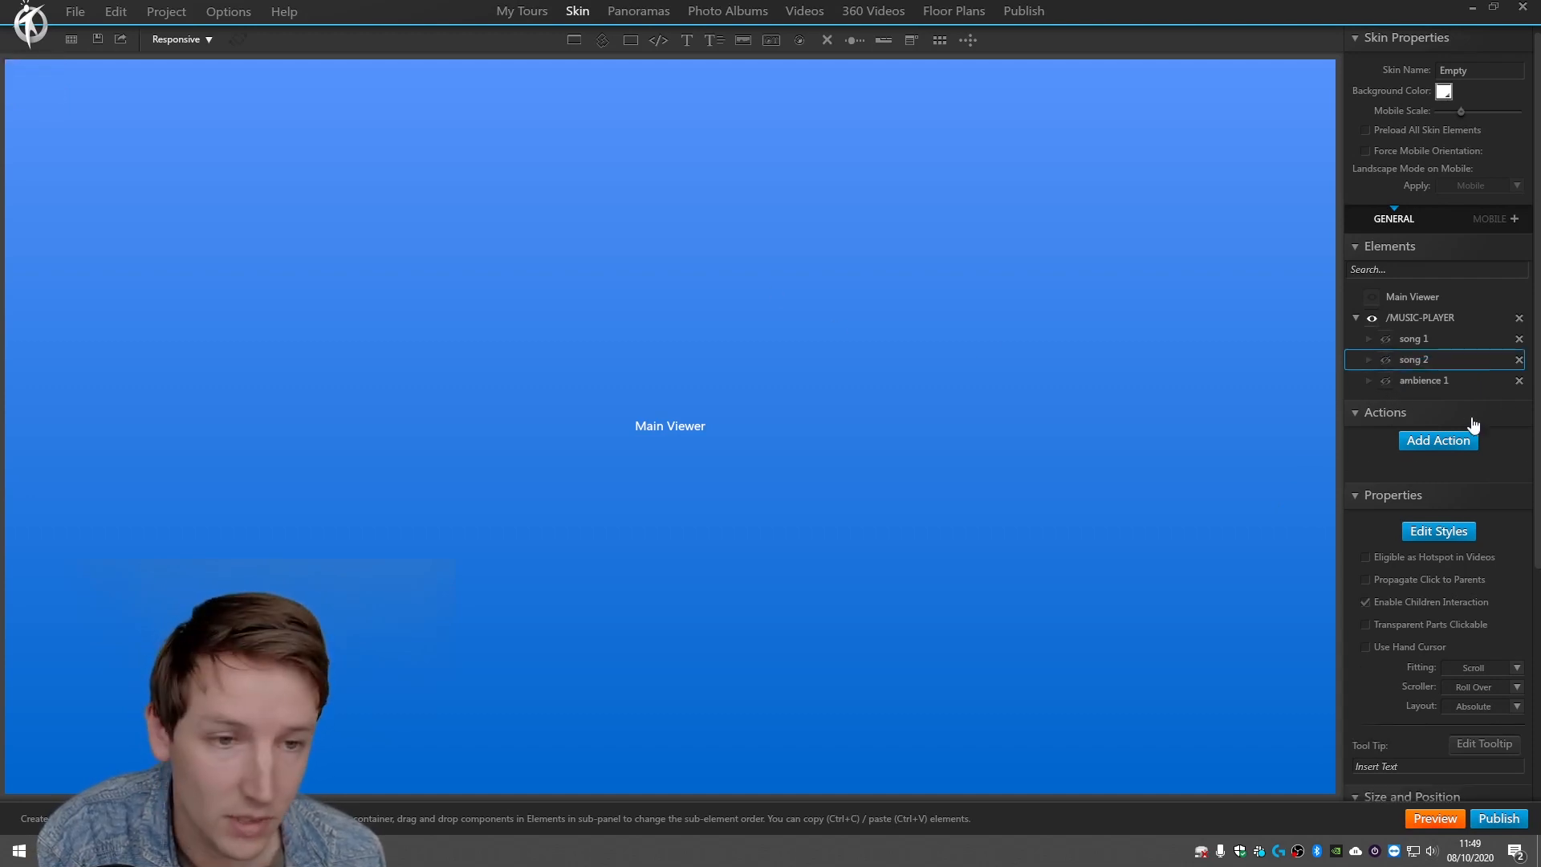
click(1414, 297)
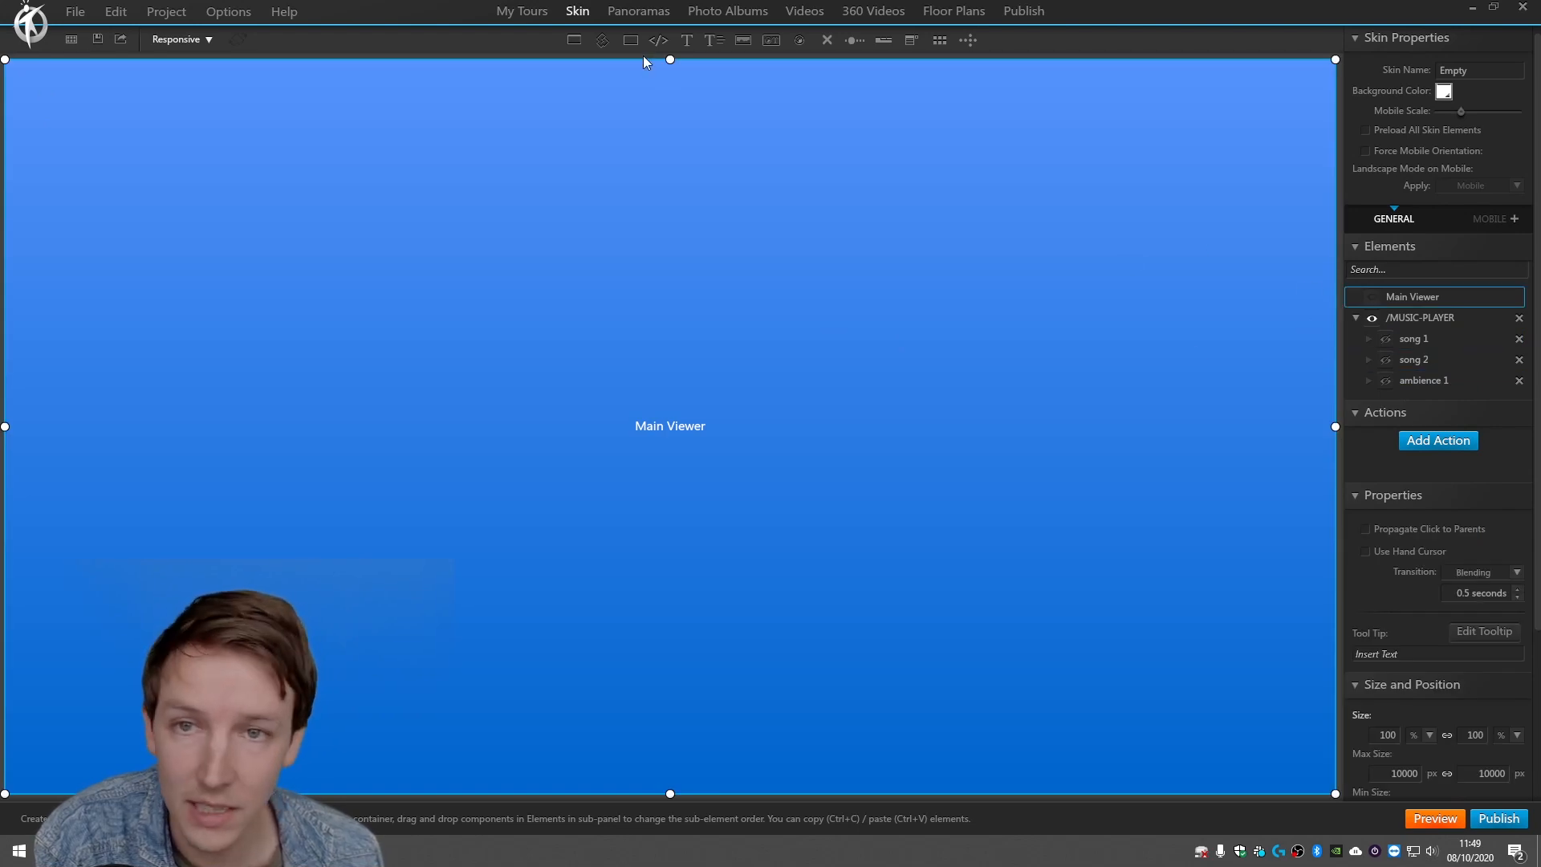
Add a Show/Hide Components action to office_dof_00001: song 1 visible IN, invisible OUT.
click(636, 10)
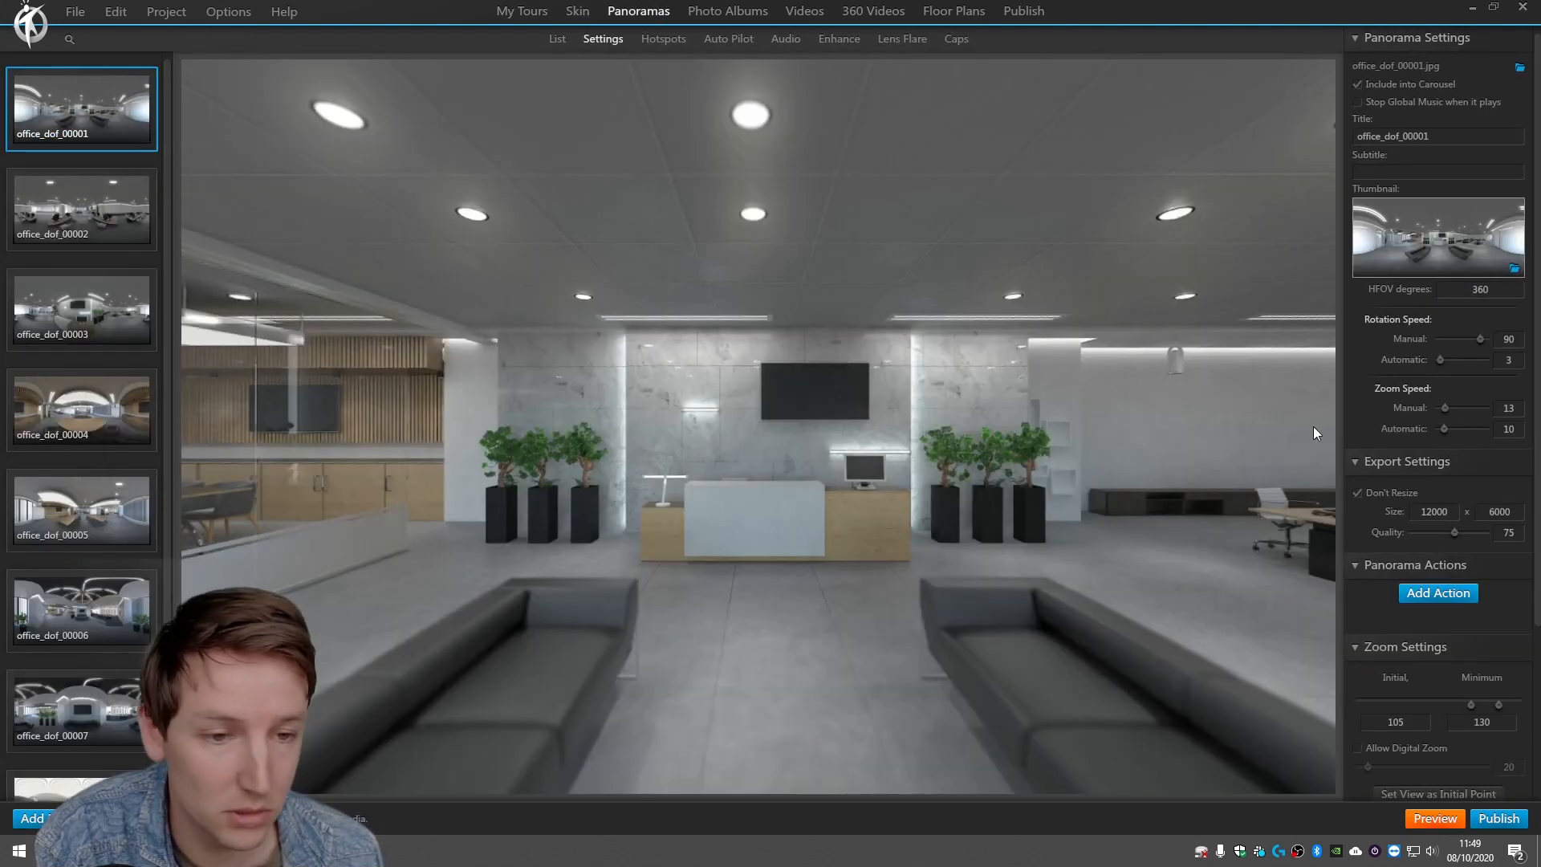
click(1437, 593)
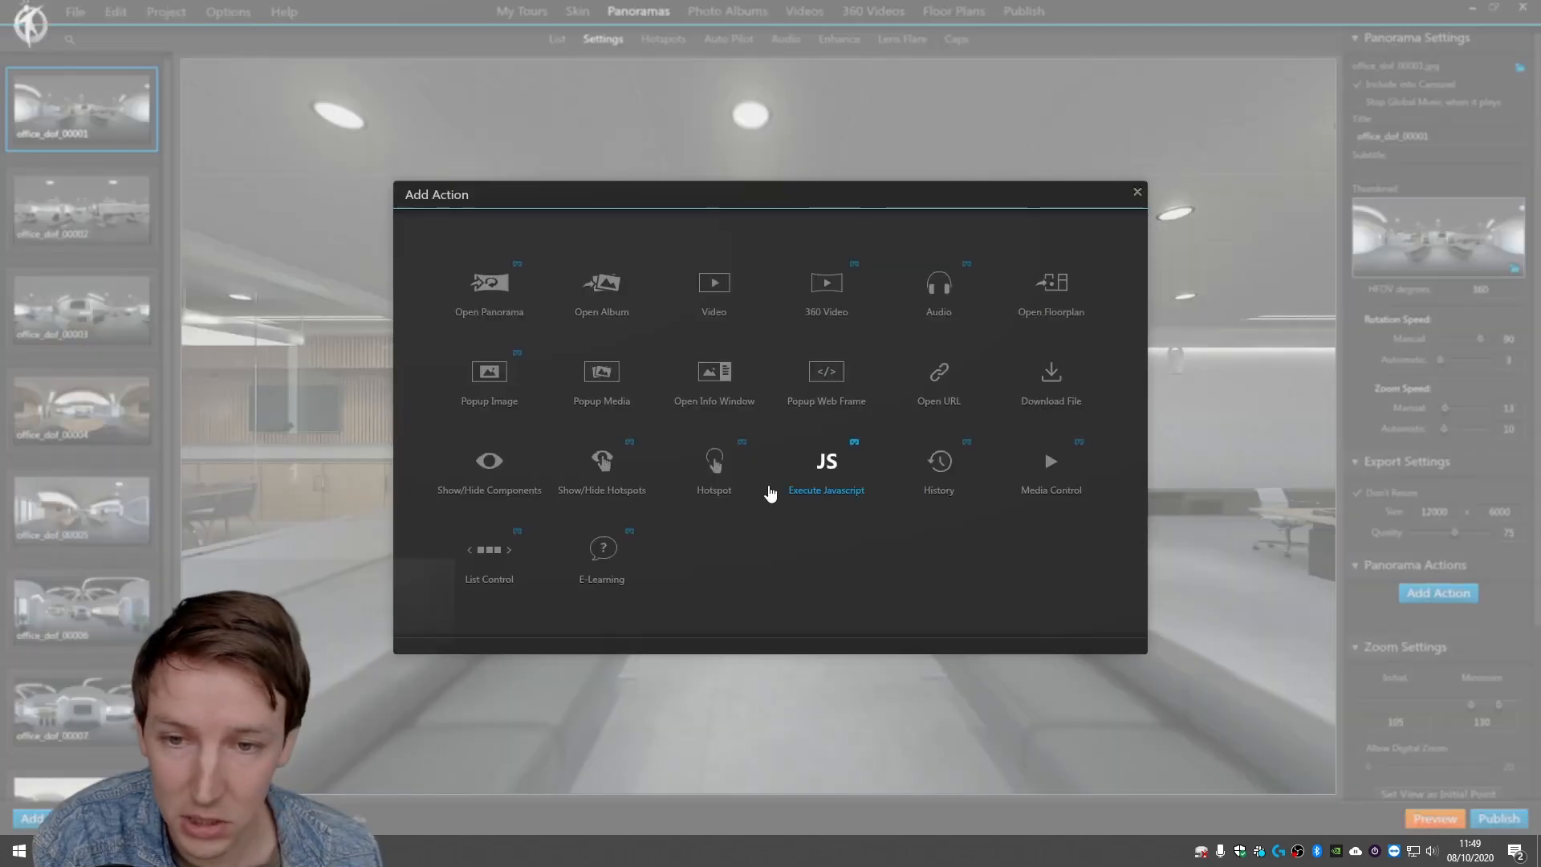
click(489, 461)
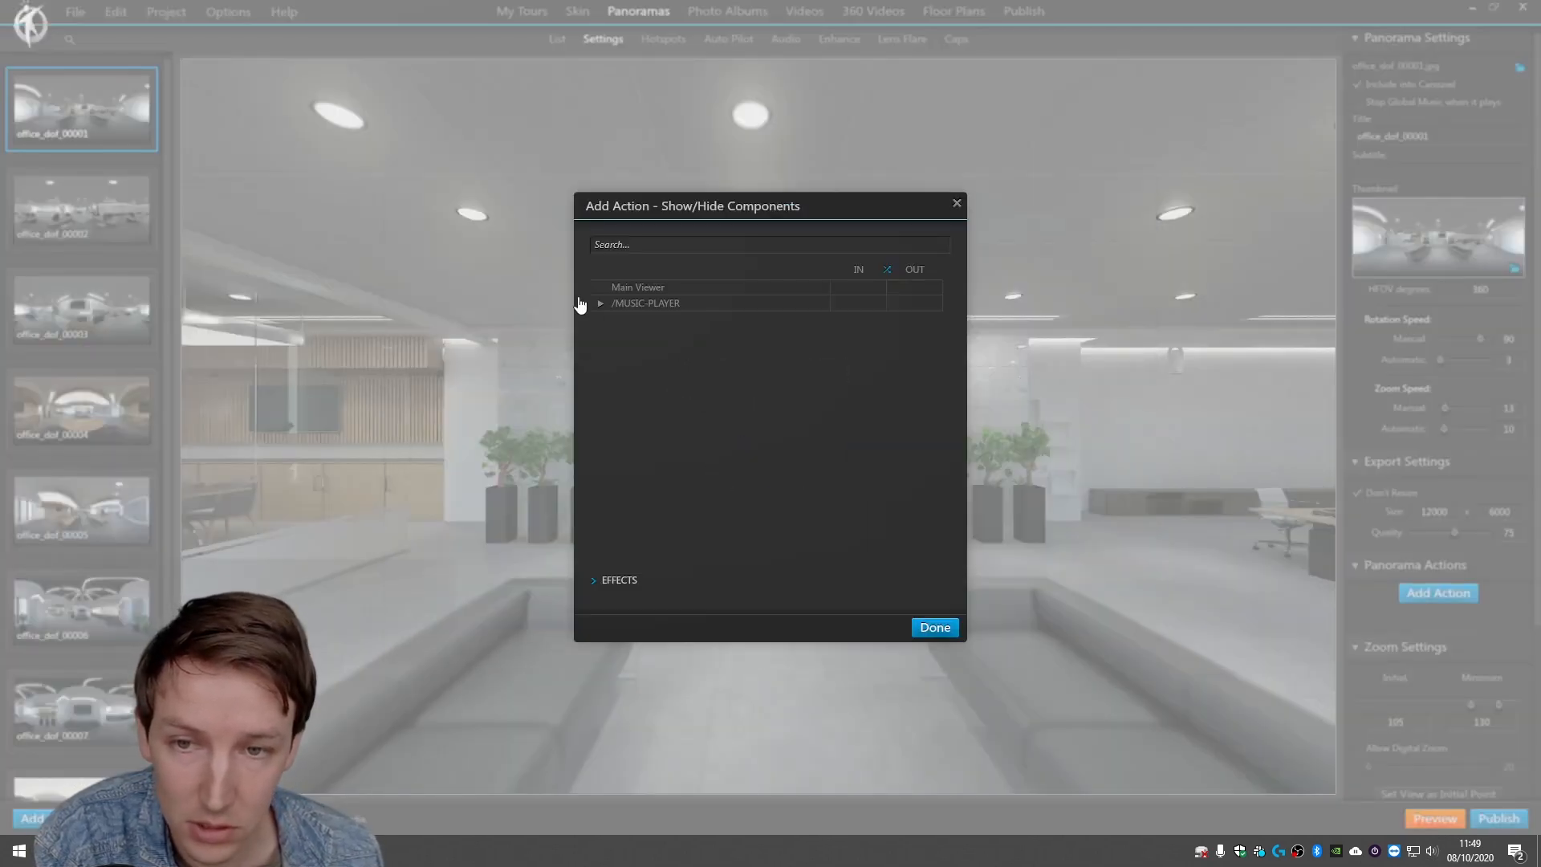
click(600, 303)
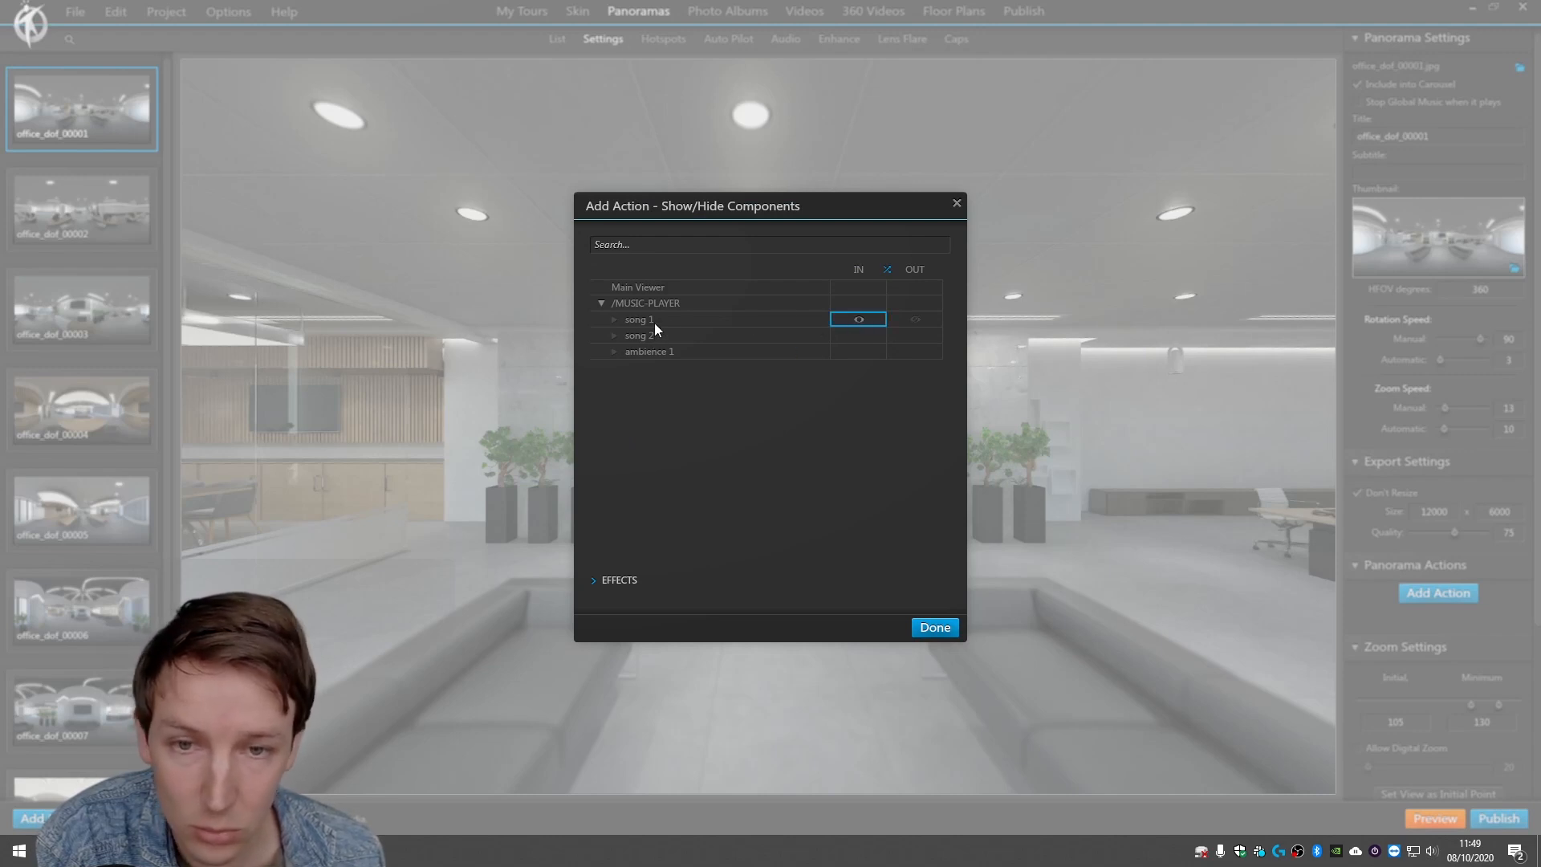
mouse_move(813, 336)
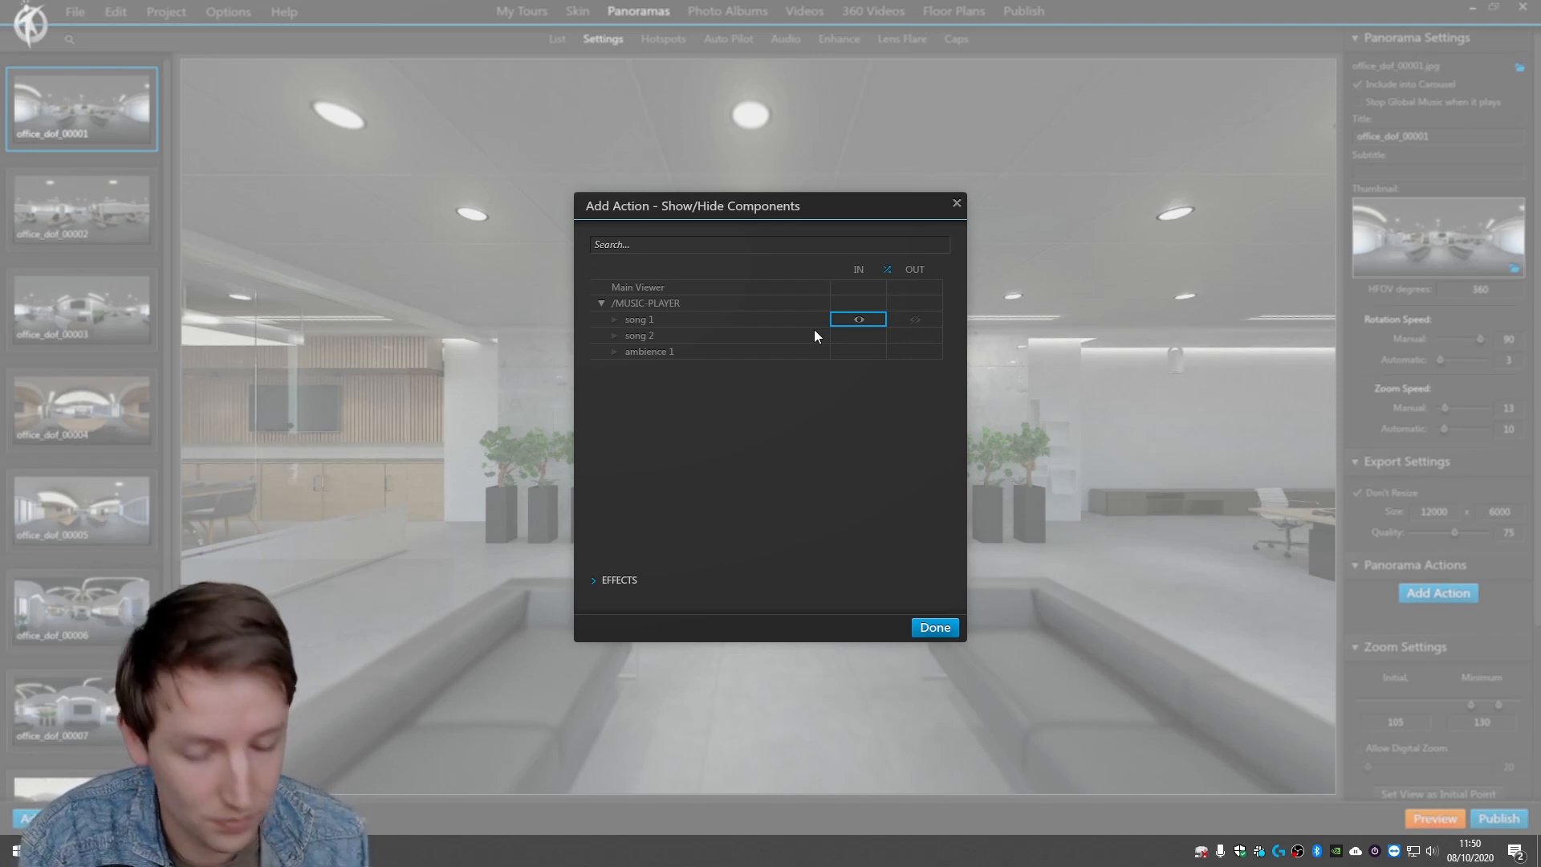
mouse_move(652, 332)
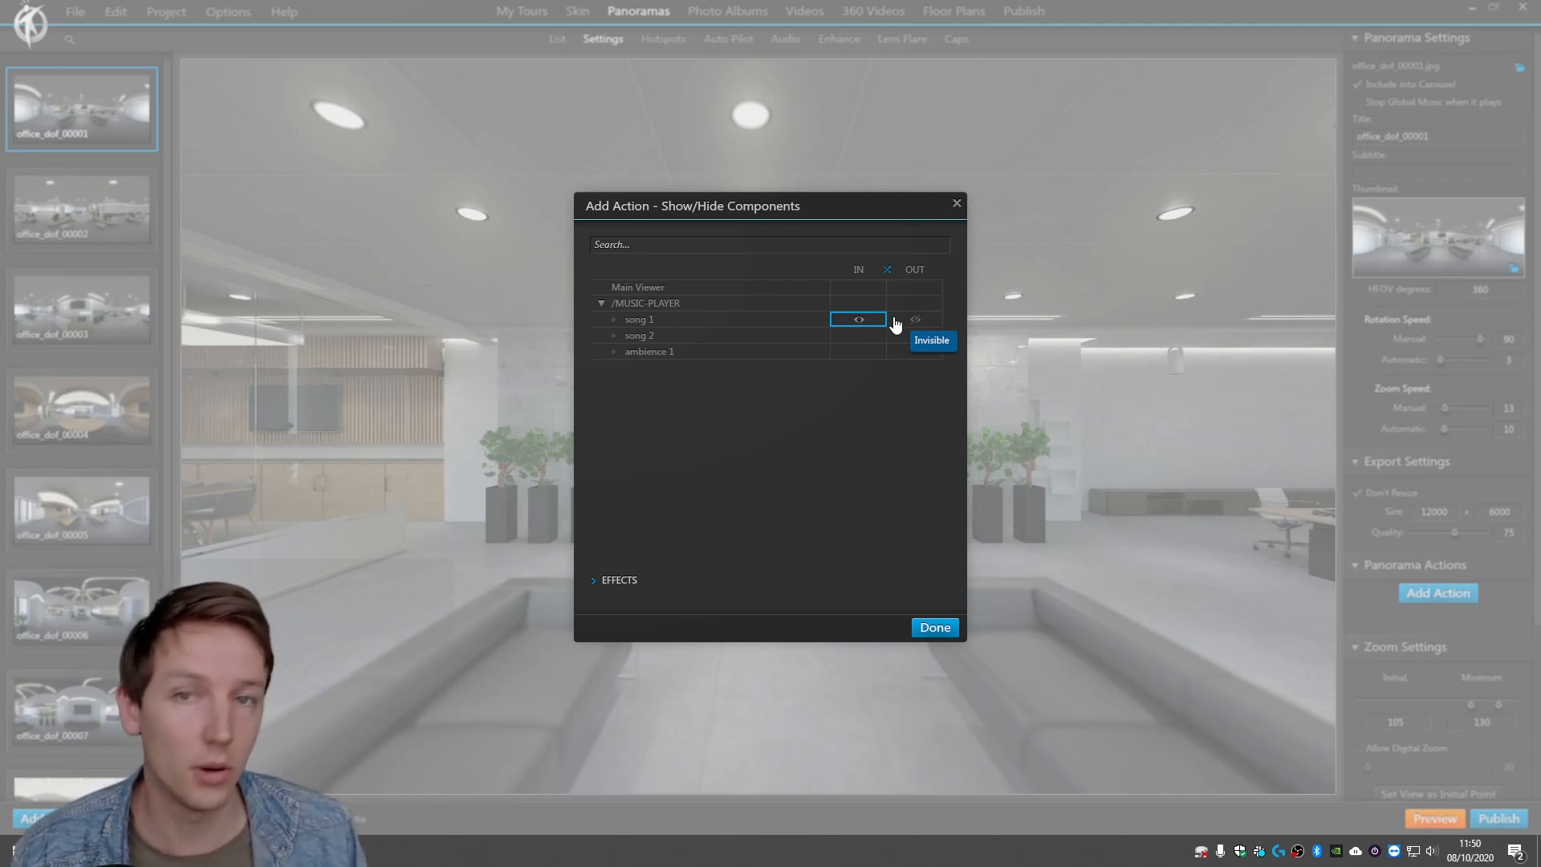
mouse_move(629, 305)
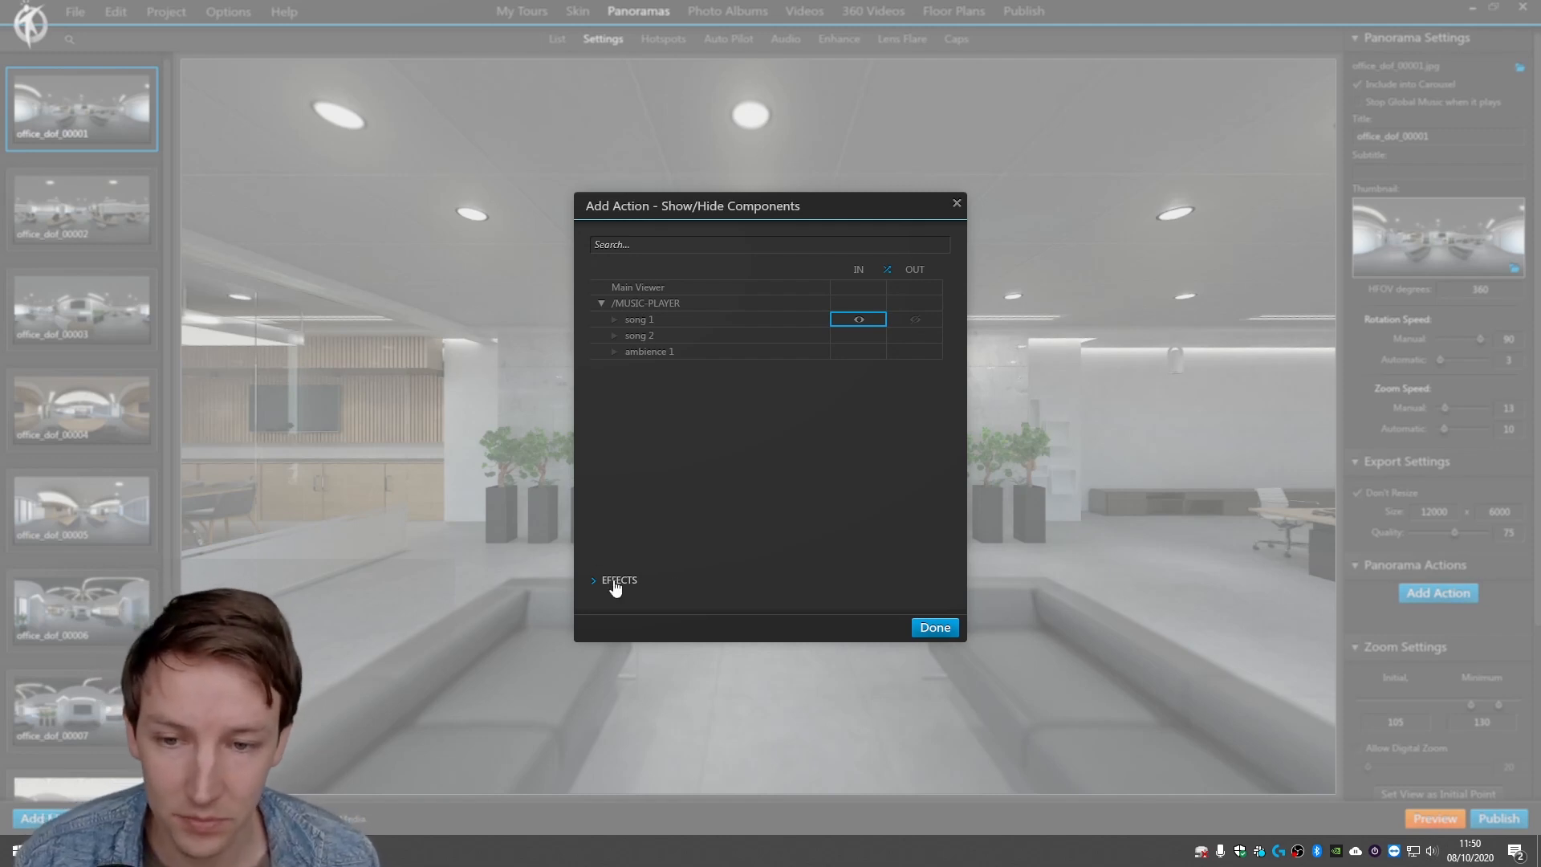
click(594, 580)
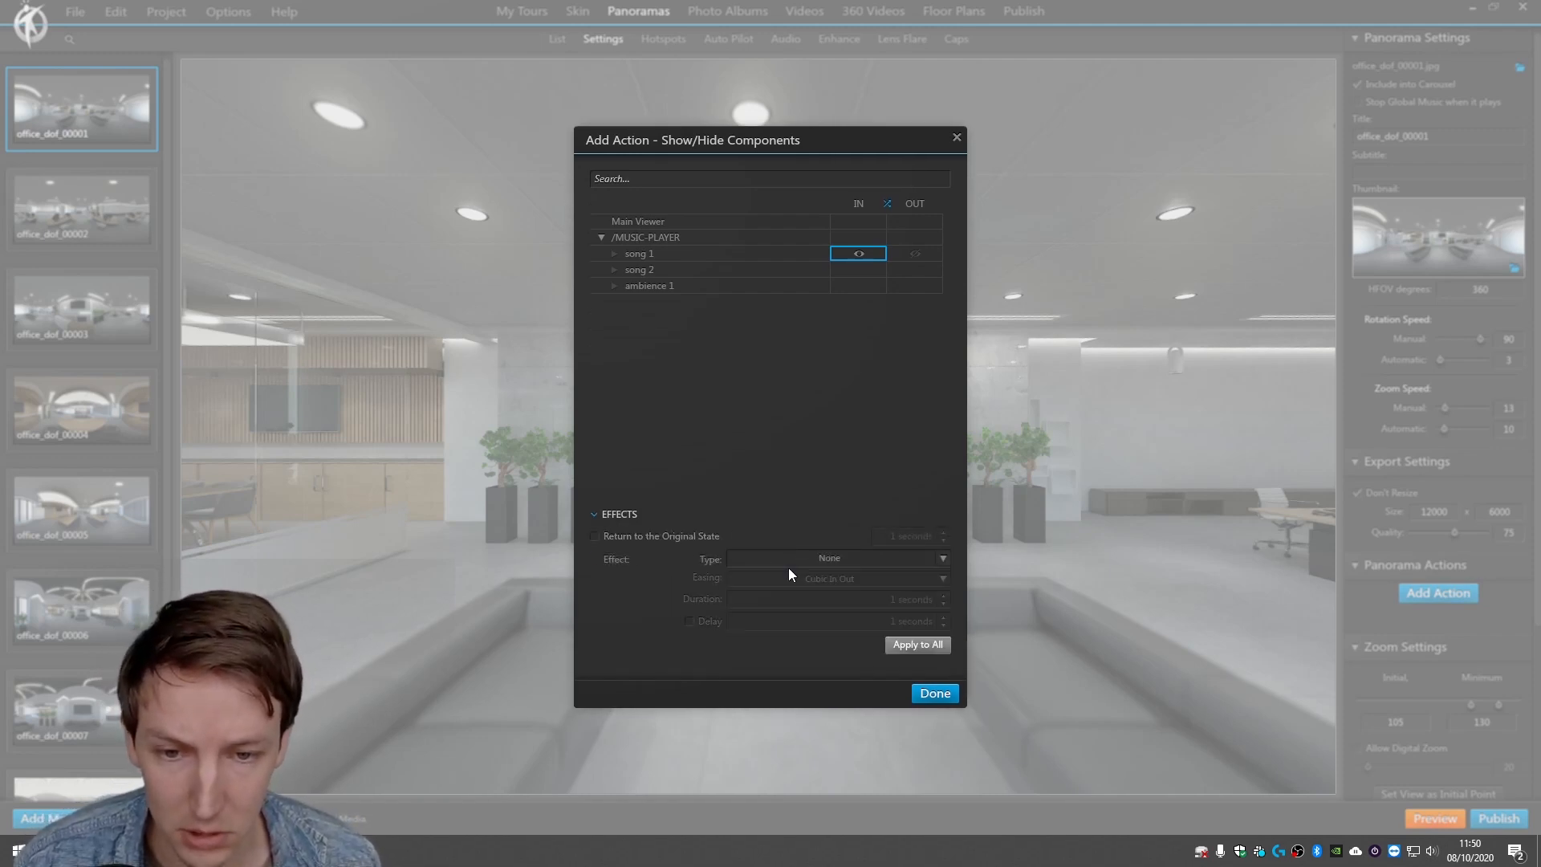
click(933, 693)
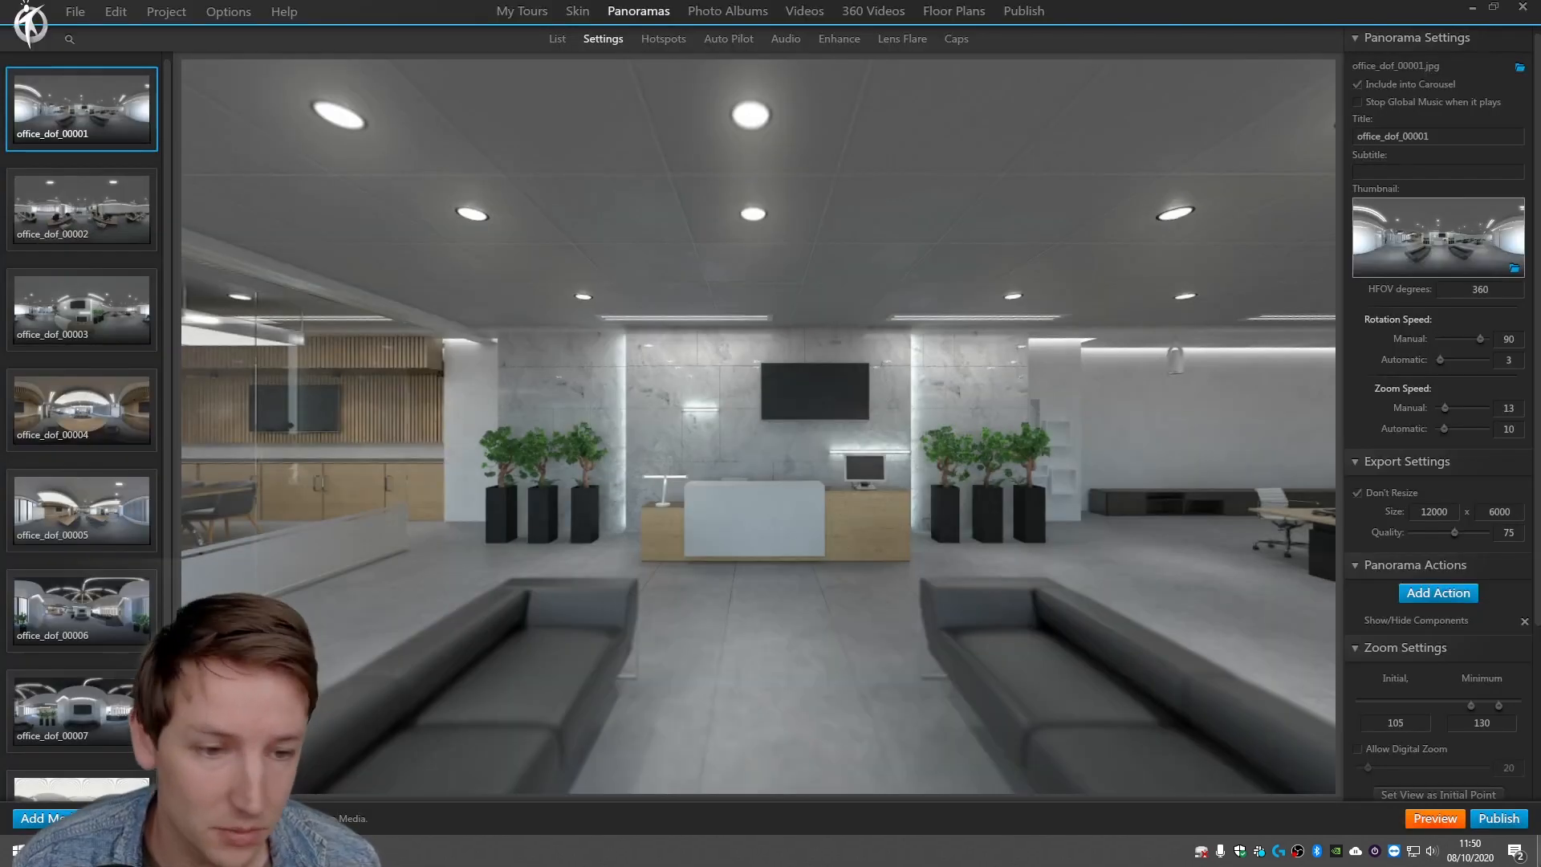
Preview the tour in Chrome, view the office panorama, then Alt+Tab away.
click(1498, 818)
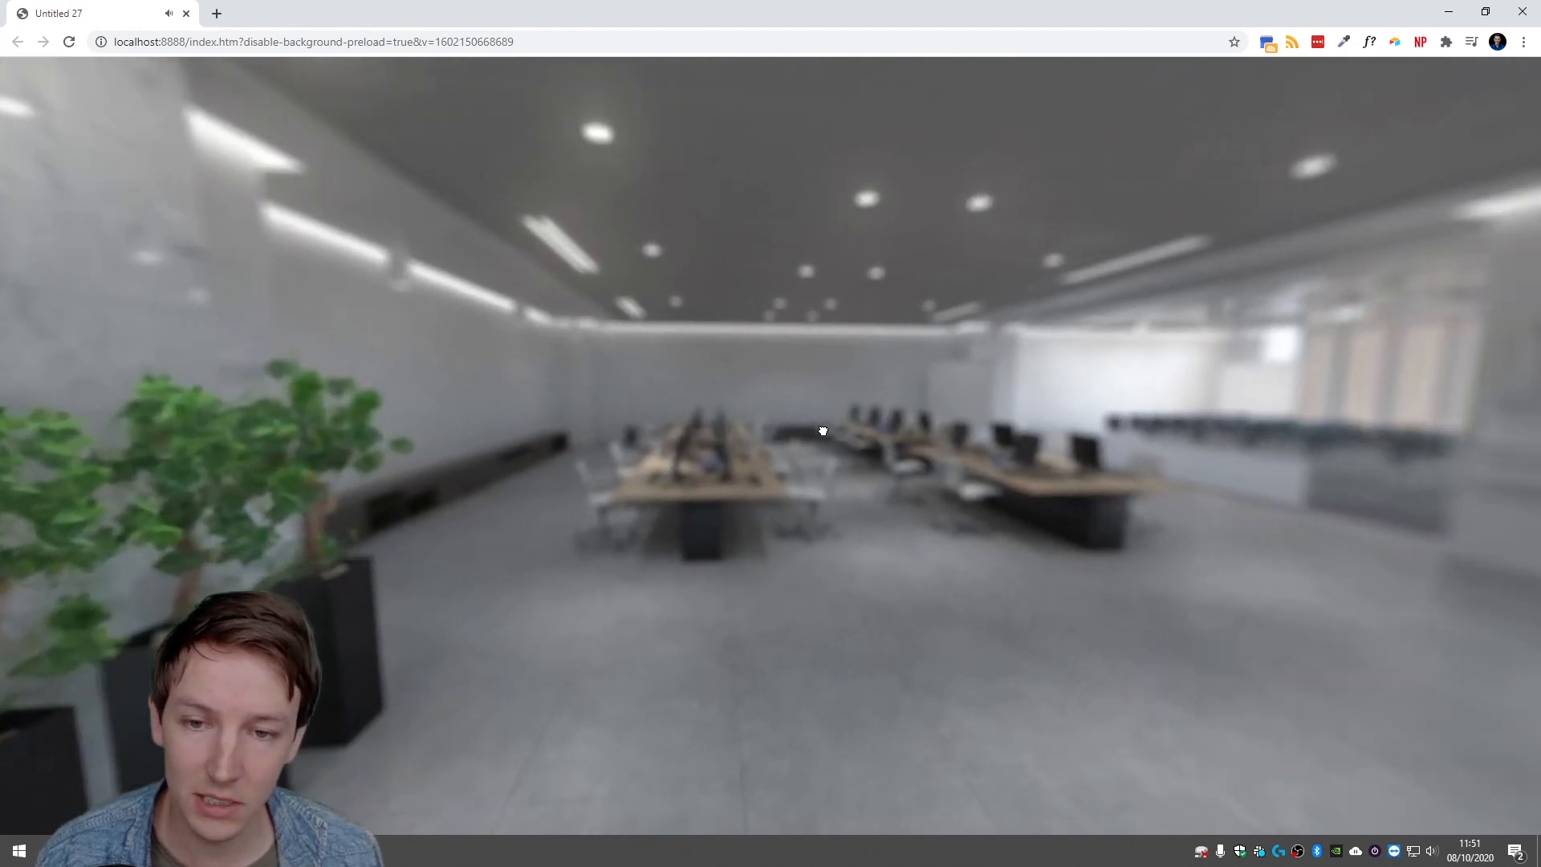
key(alt+tab)
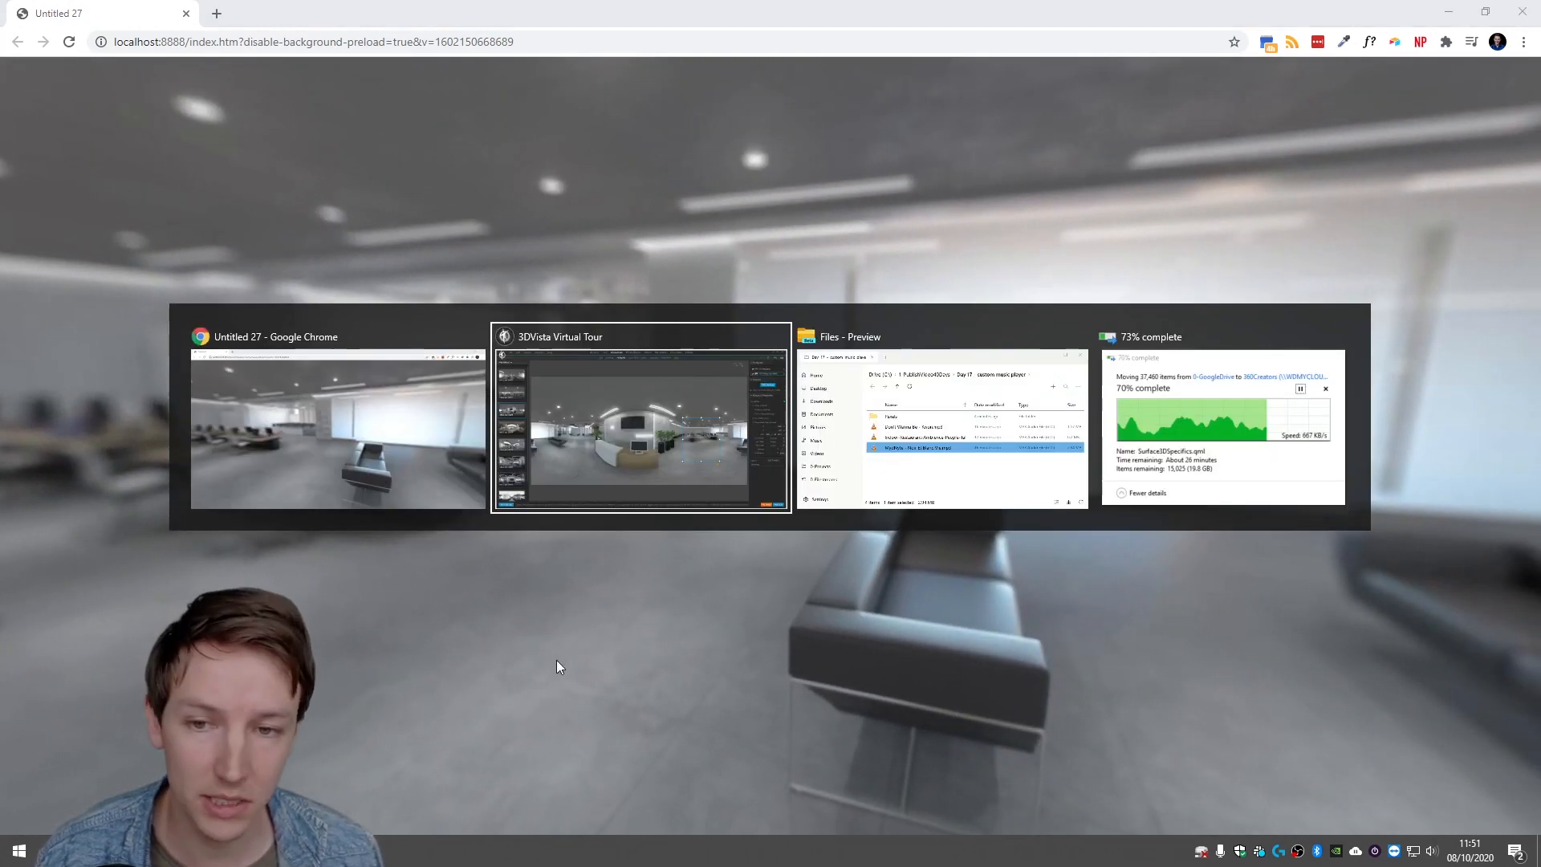
Add a Show/Hide Components action to office_dof_00003 making song 1 visible on entry.
click(640, 423)
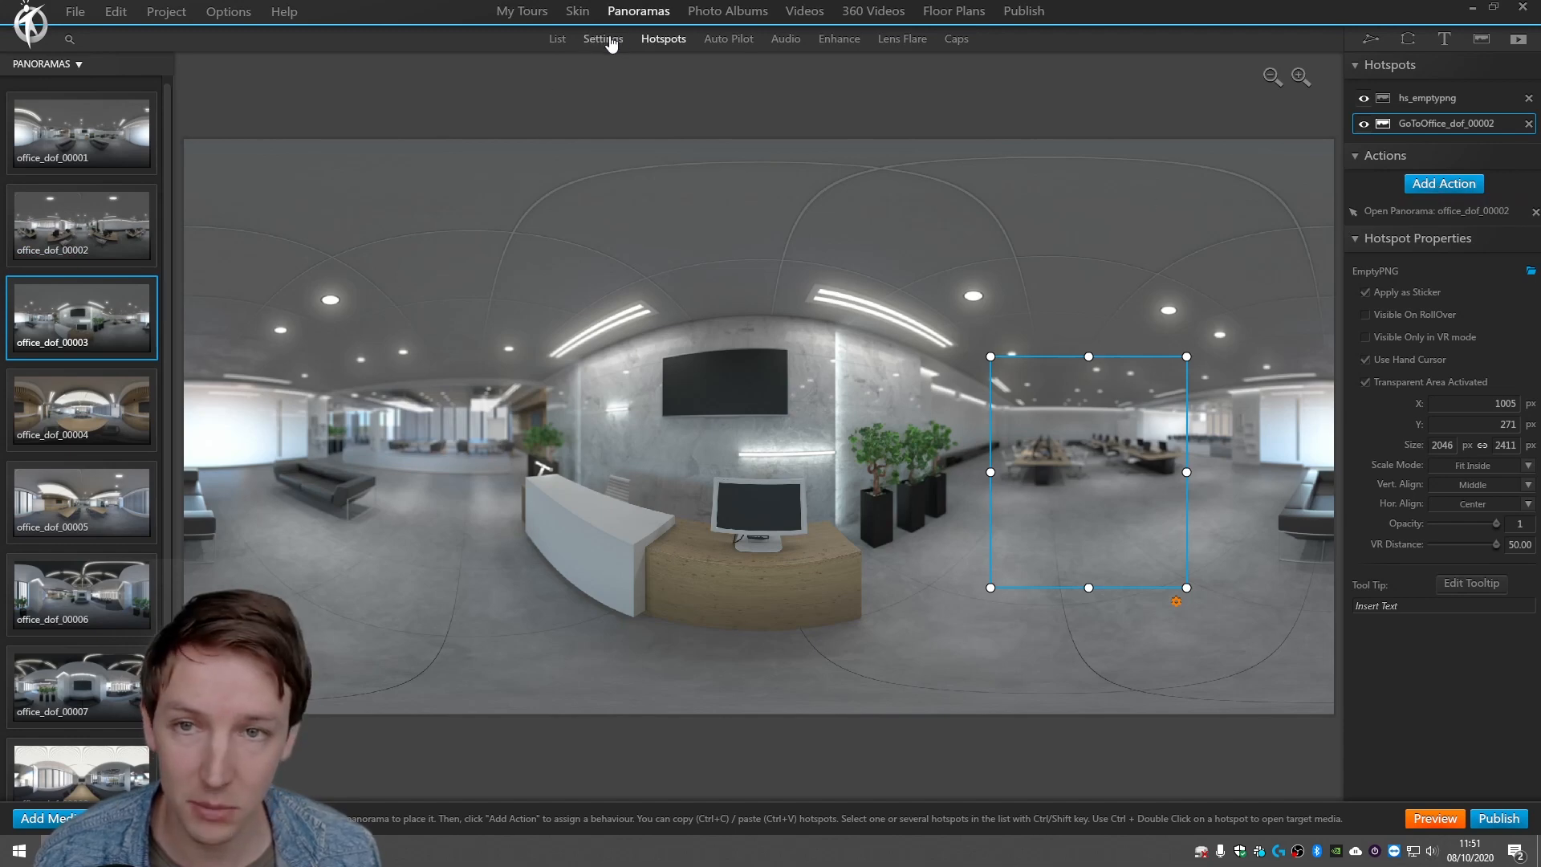
click(603, 39)
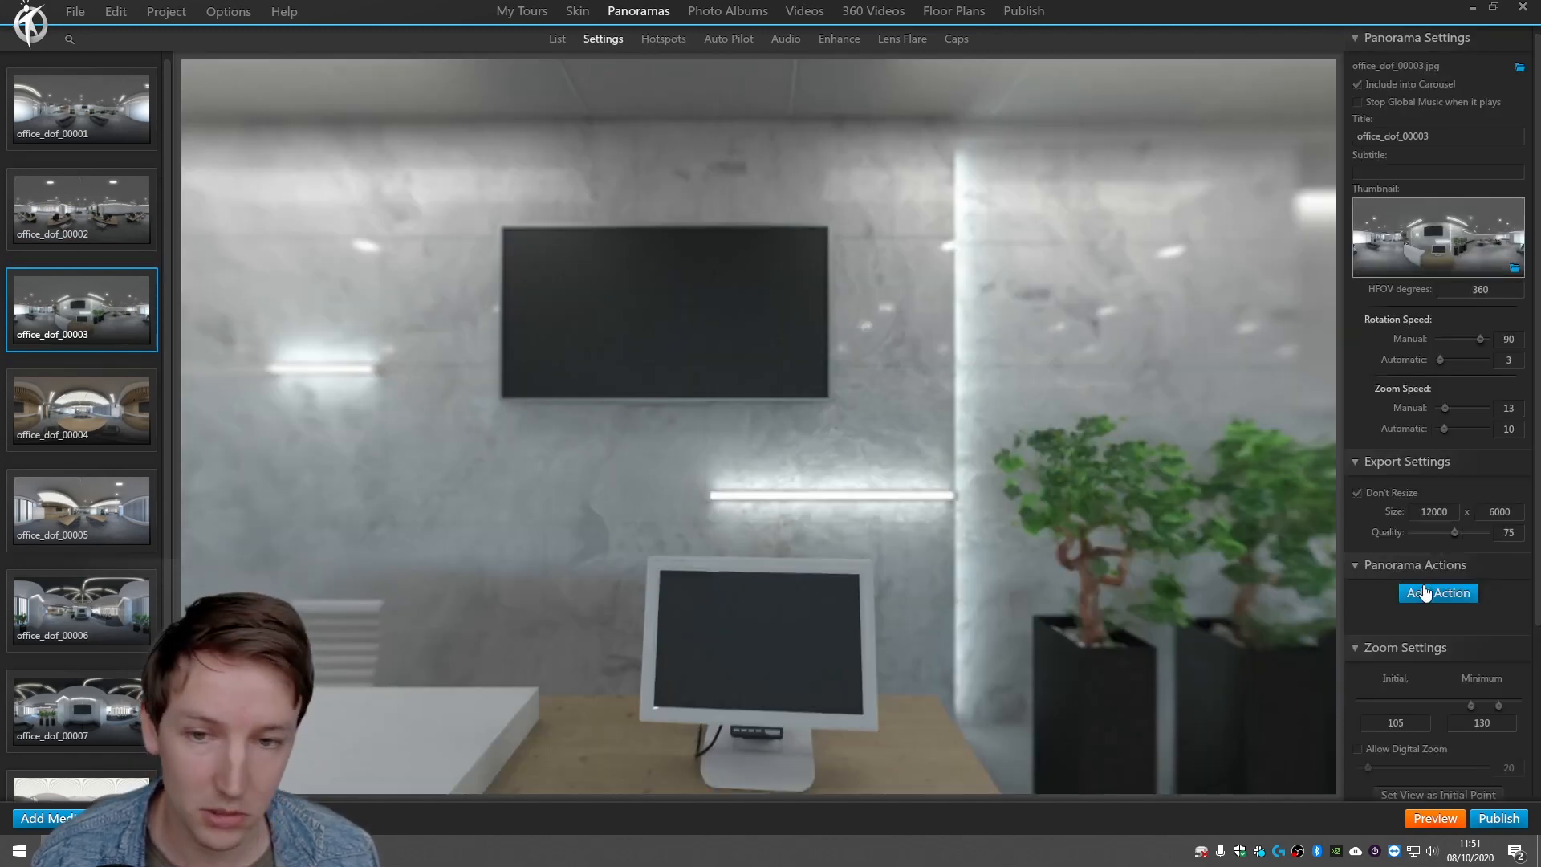
click(1436, 592)
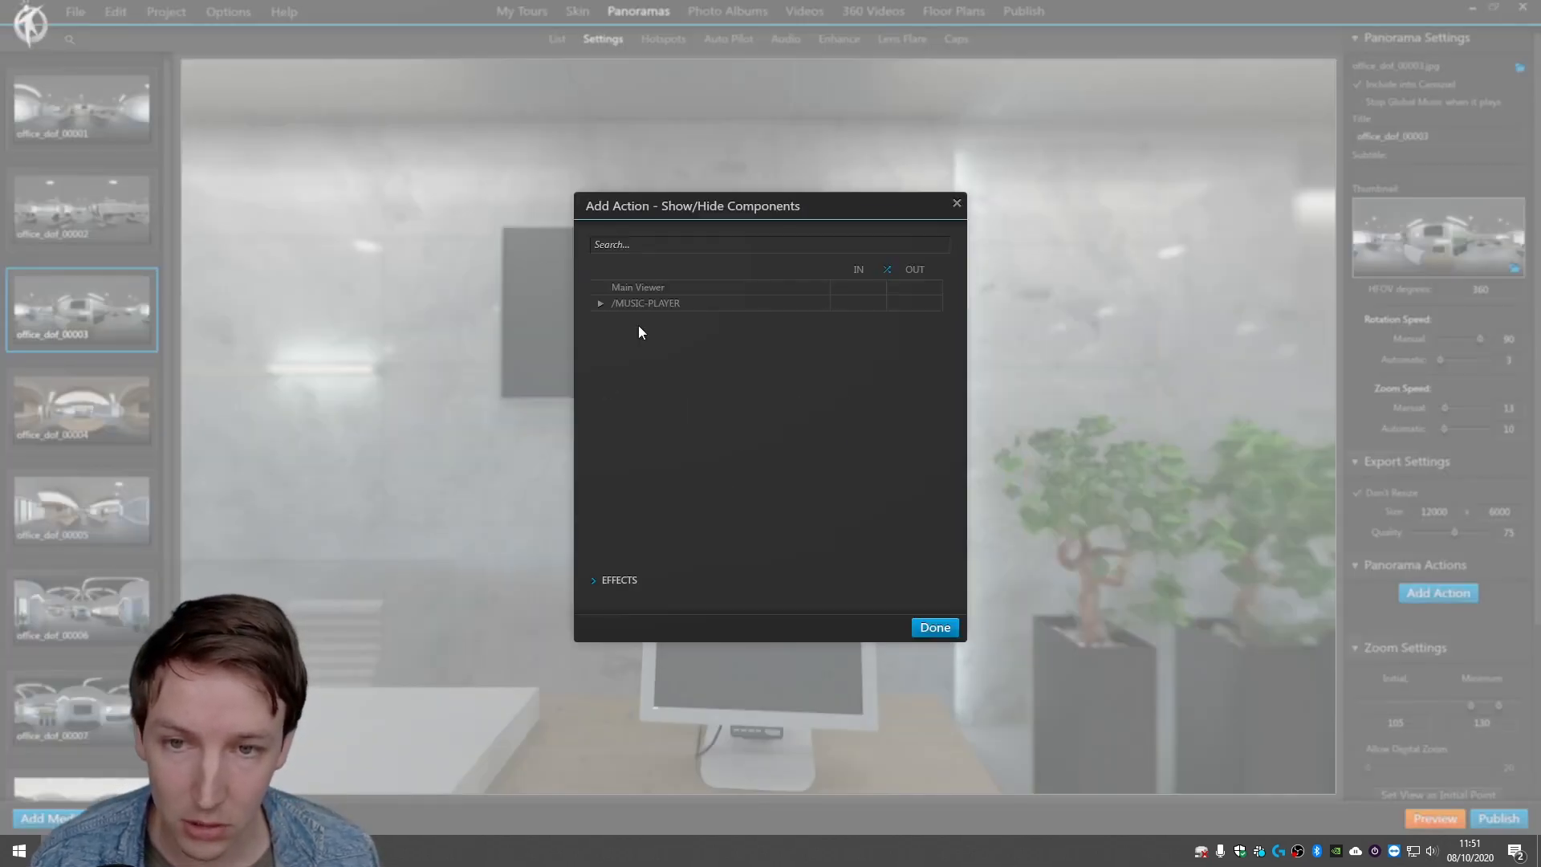
click(600, 303)
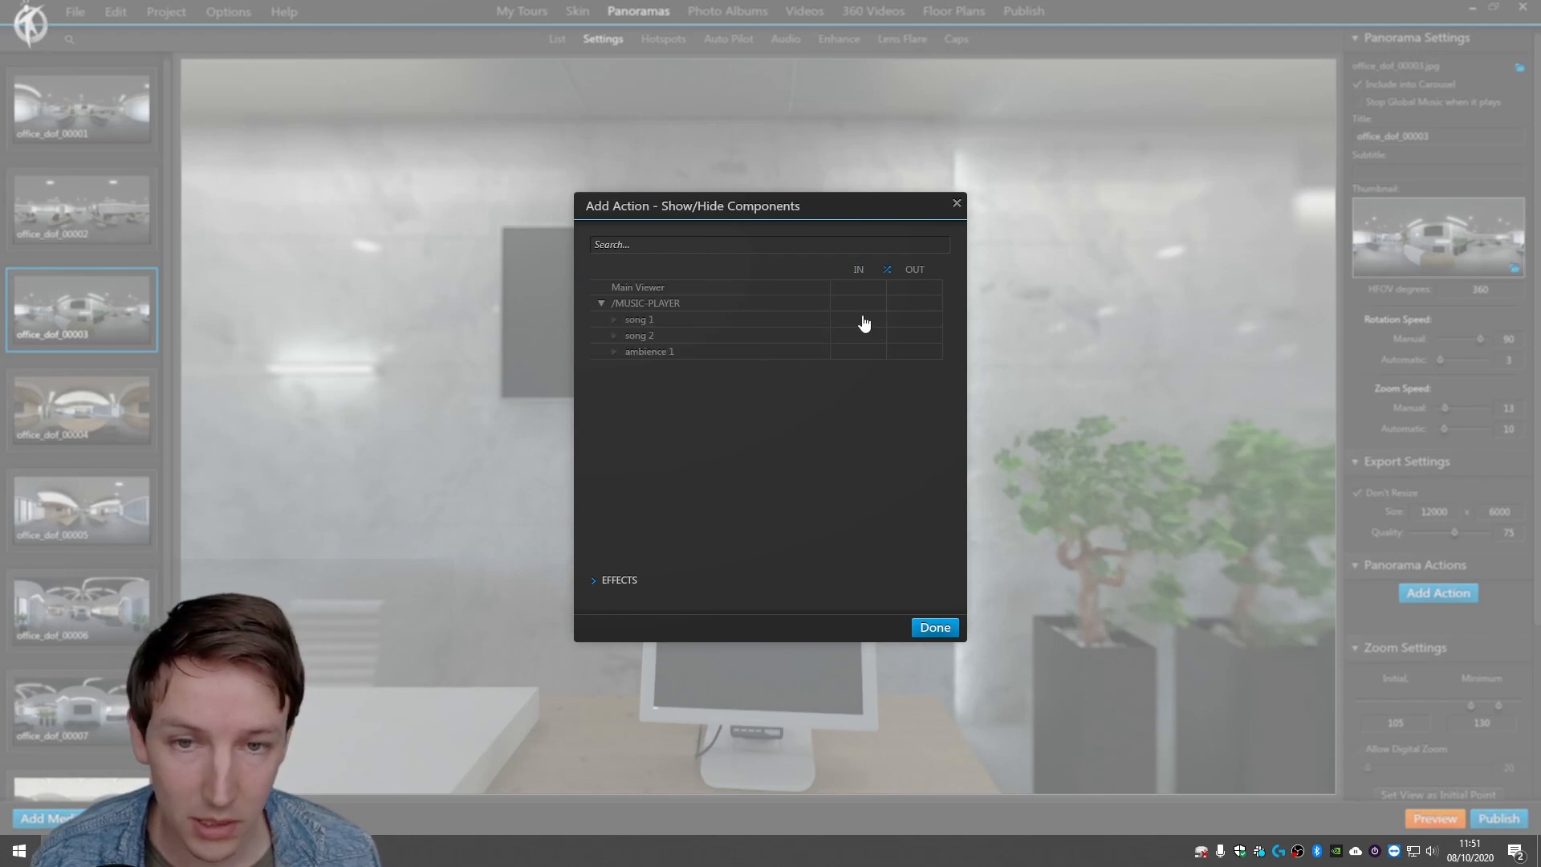
click(857, 319)
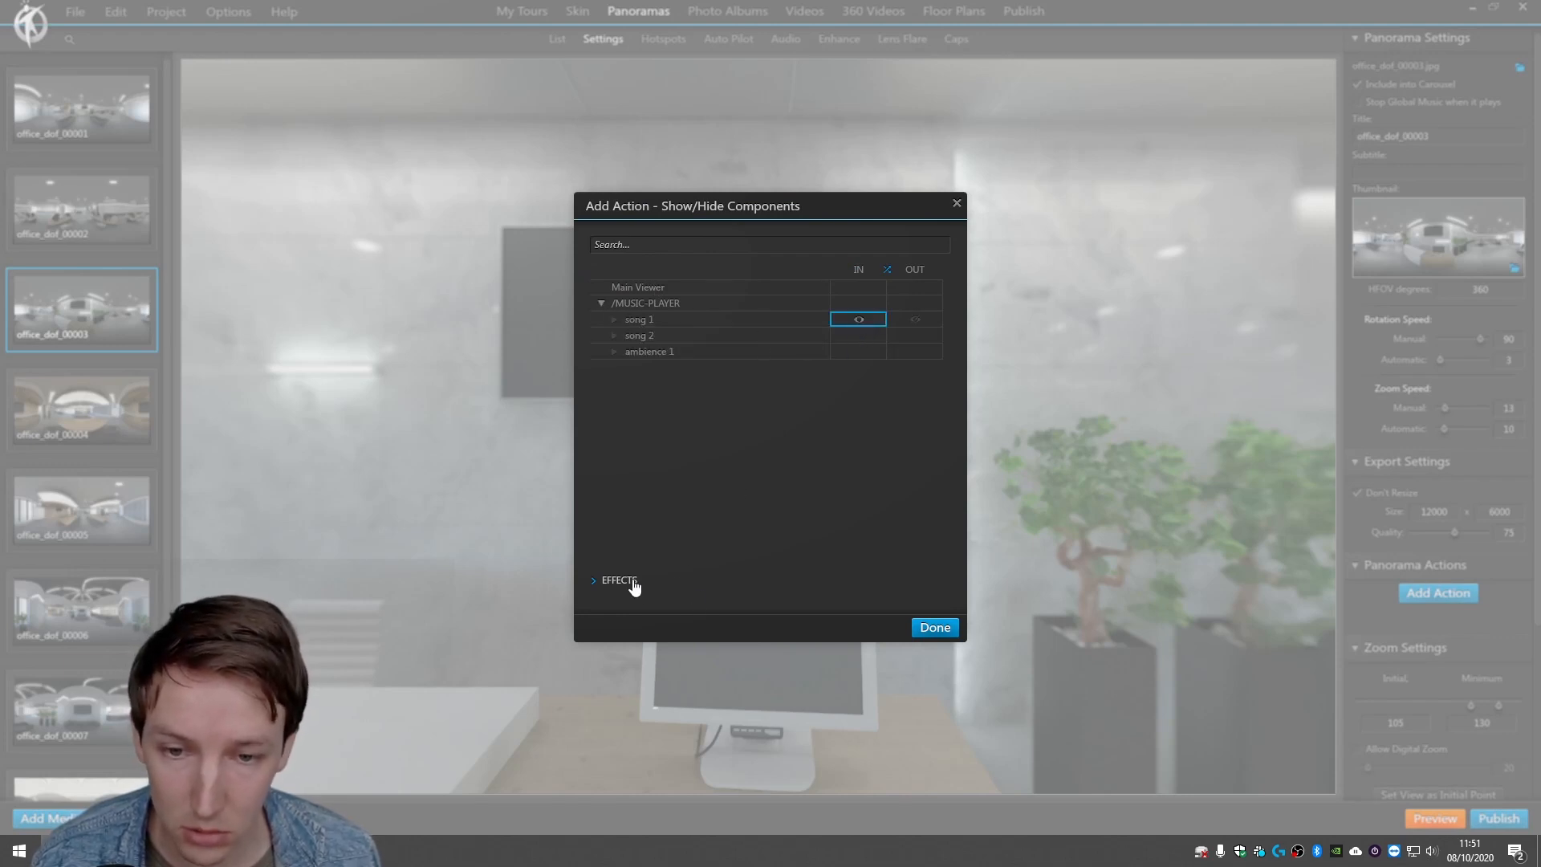
click(933, 626)
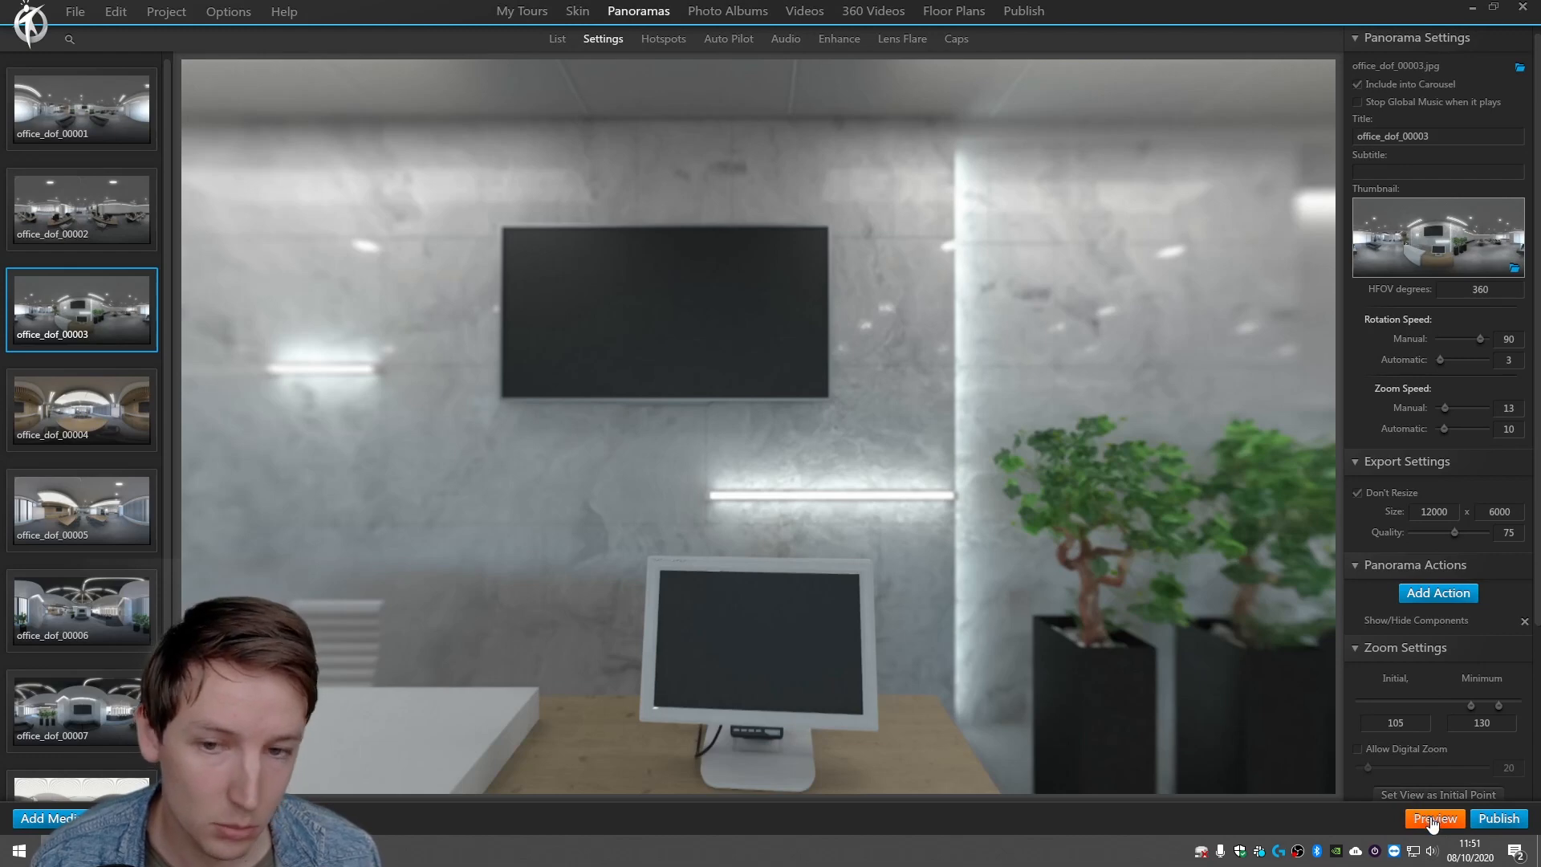
Preview the office reception tour in Chrome, then close the preview to return to 3DVista.
click(1432, 818)
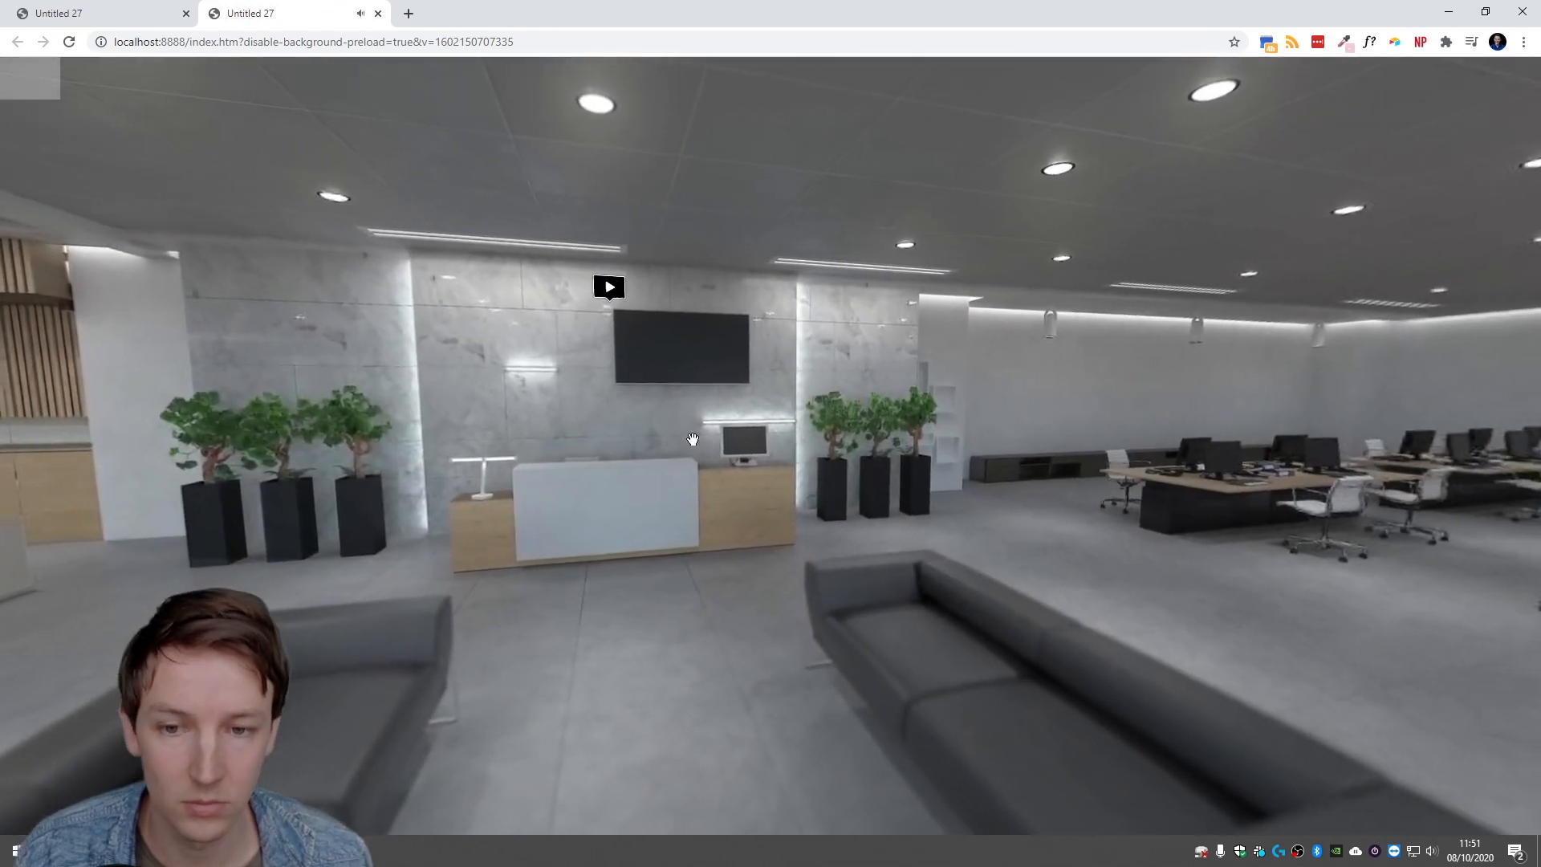
click(608, 287)
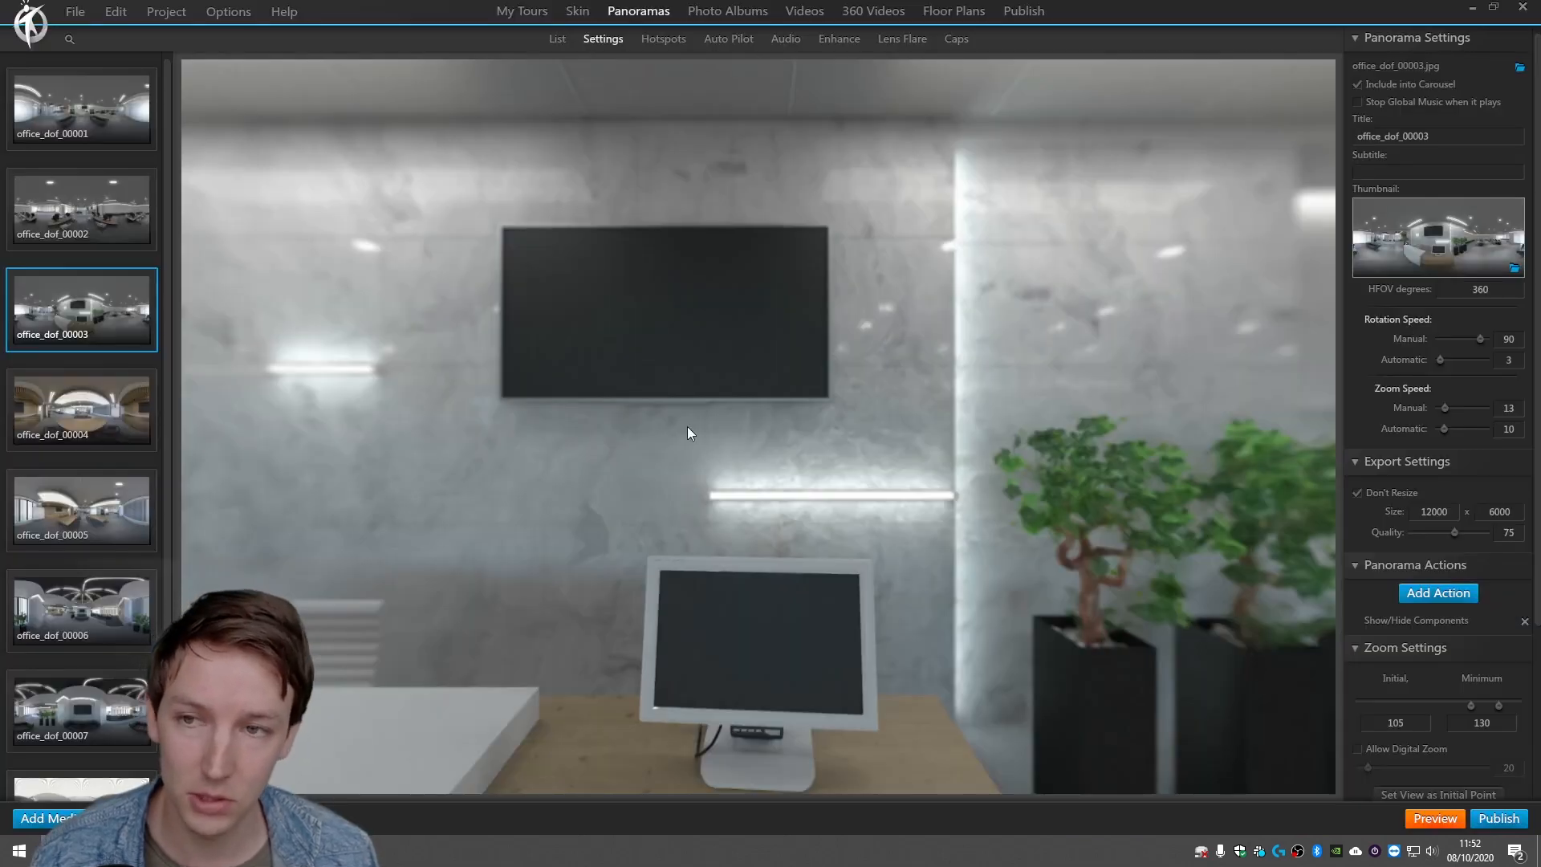
Give song 2 an audio action that plays 'Noir Et Blanc Vie' on show.
click(577, 10)
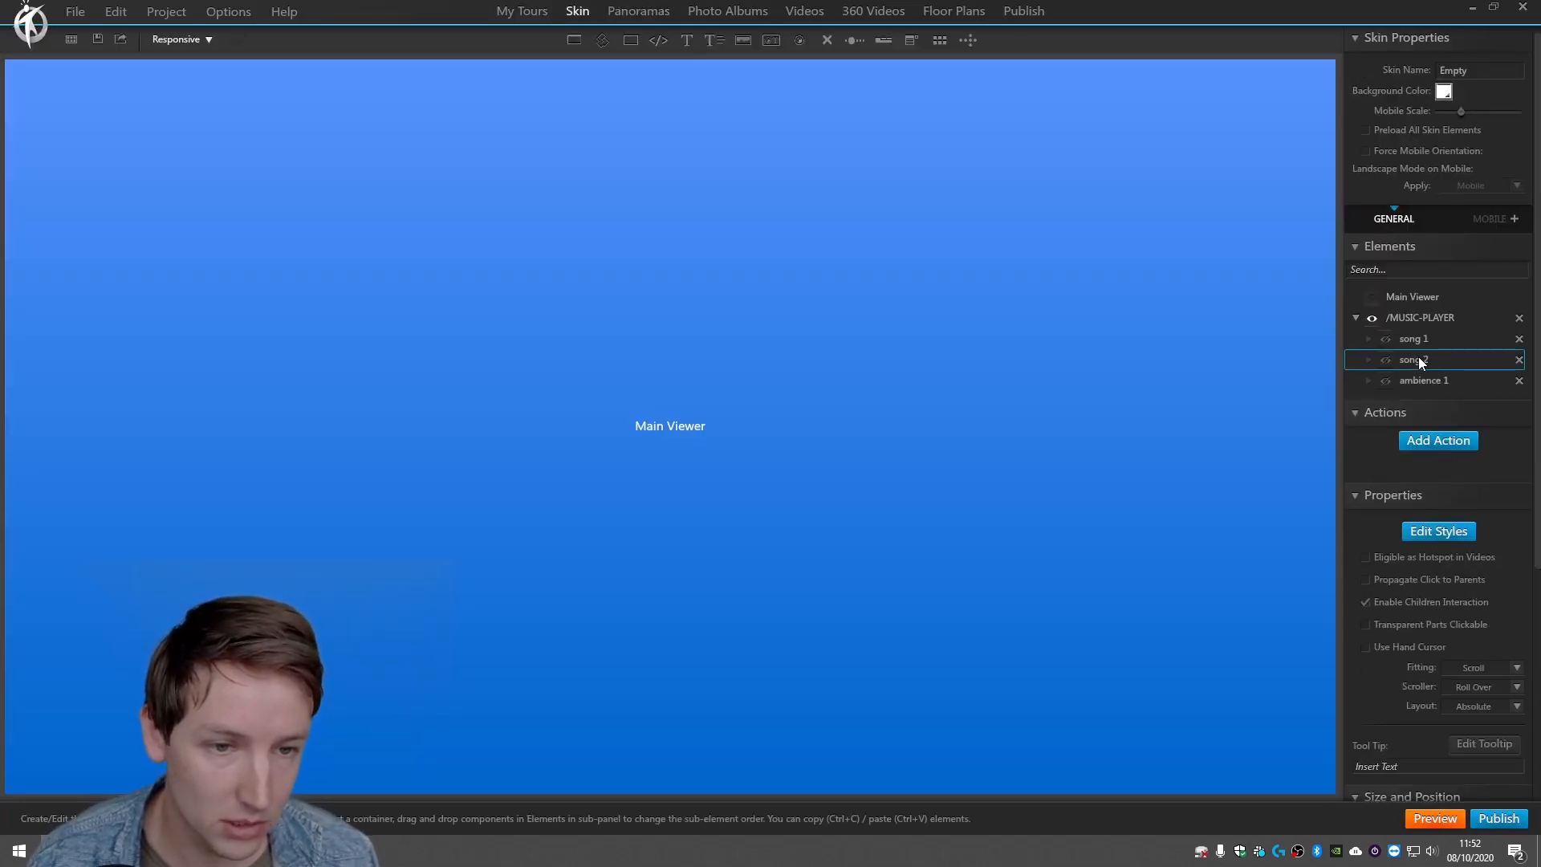
click(1436, 441)
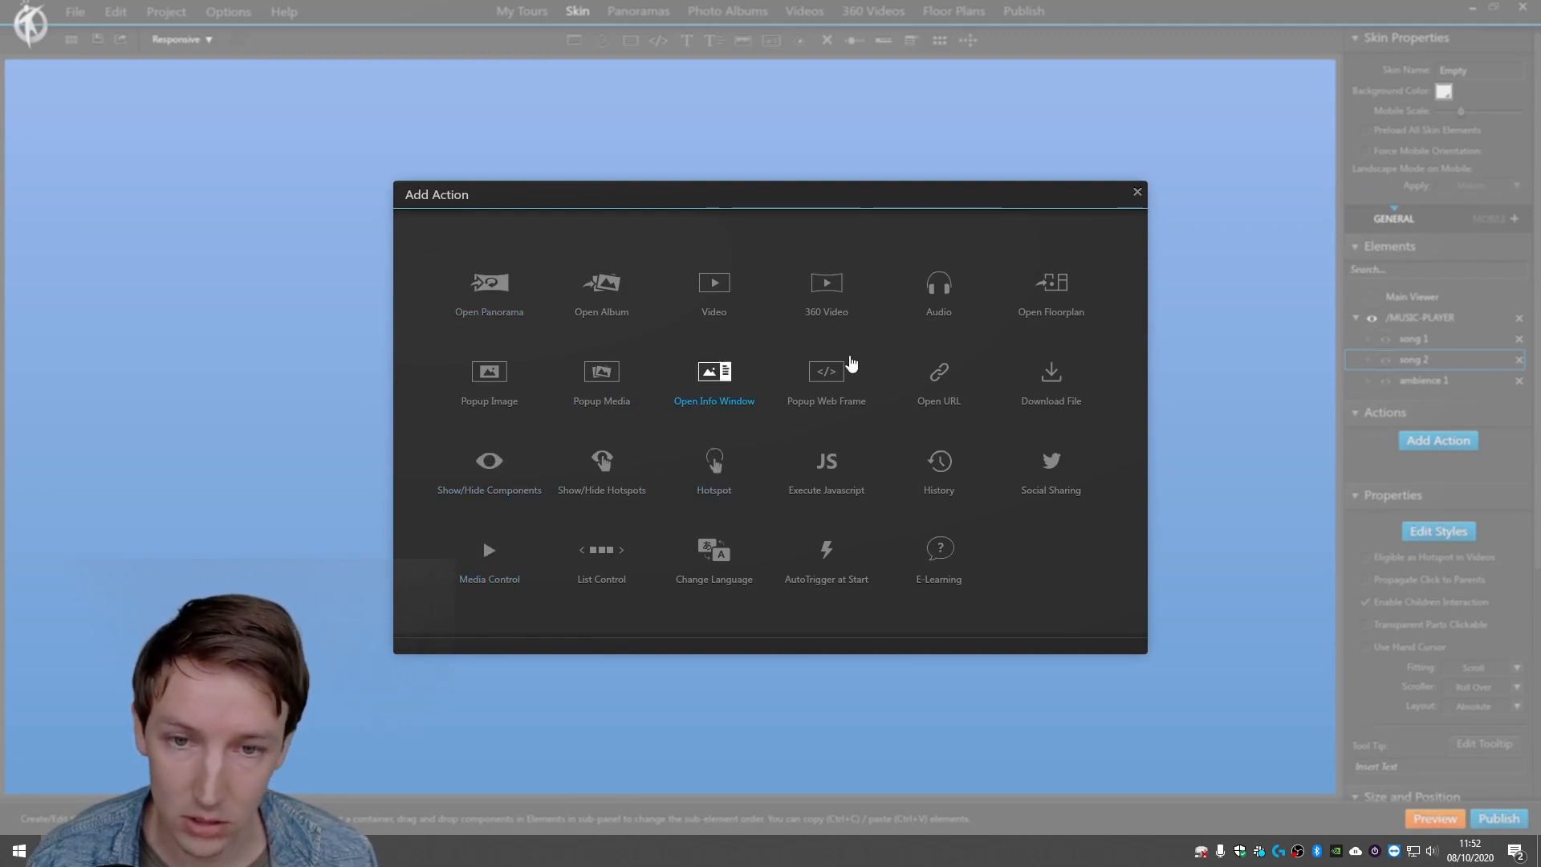
click(937, 290)
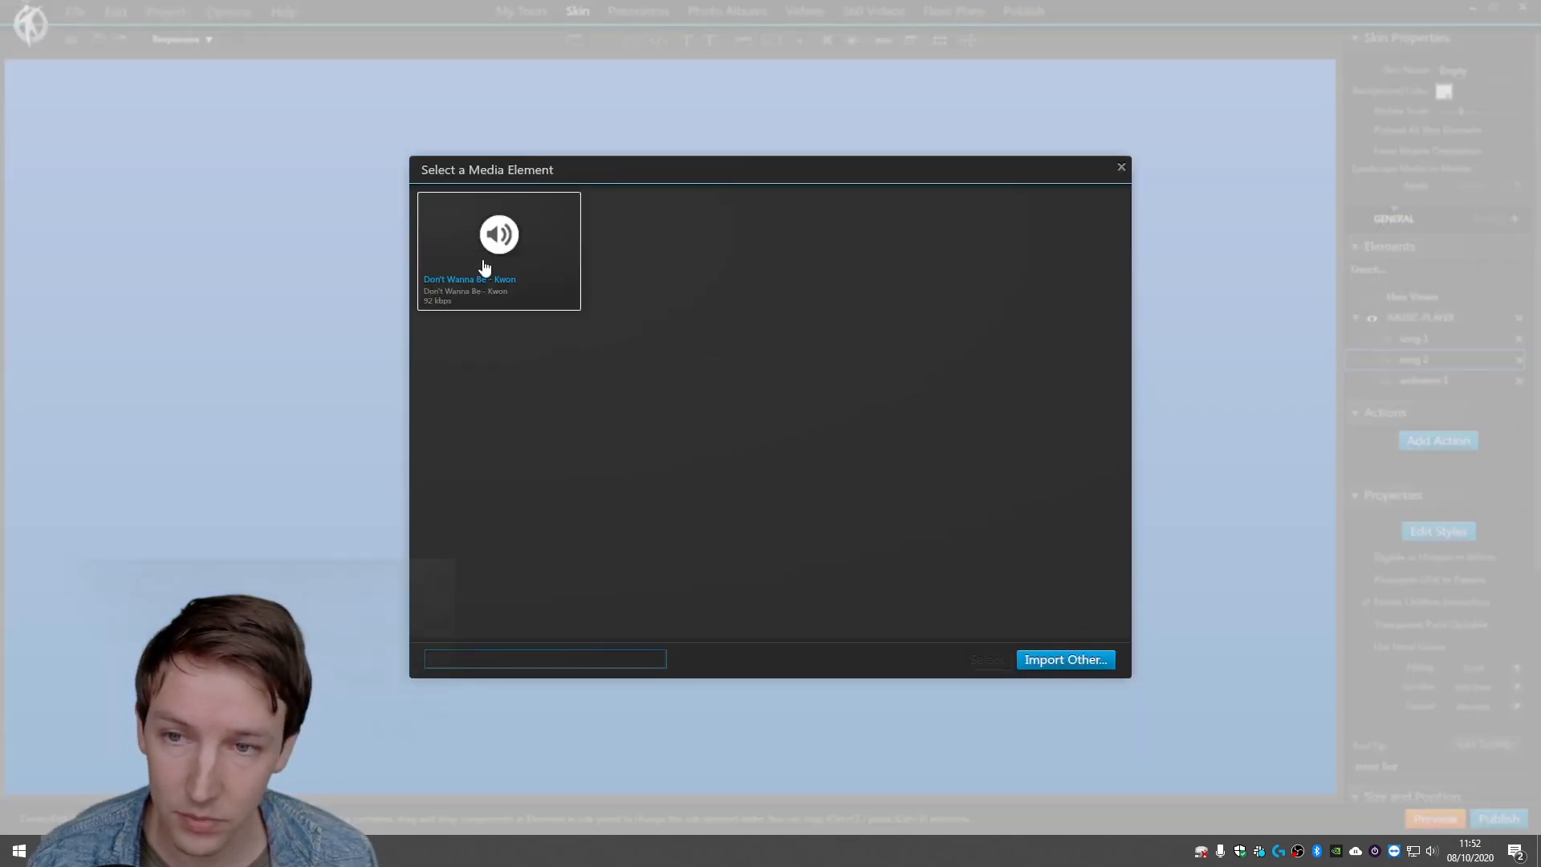
click(1064, 660)
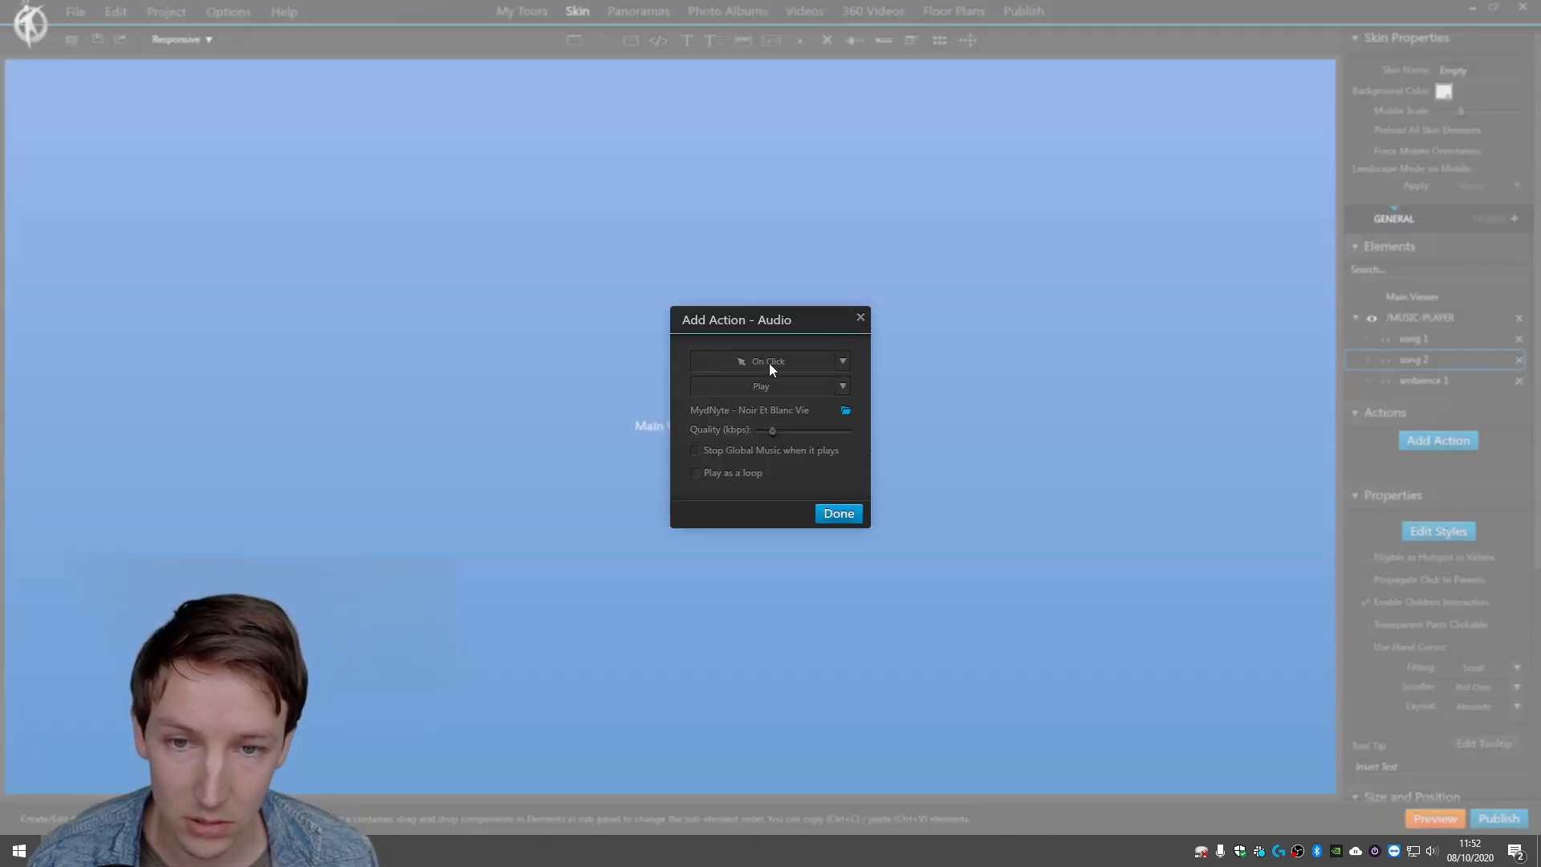
click(769, 360)
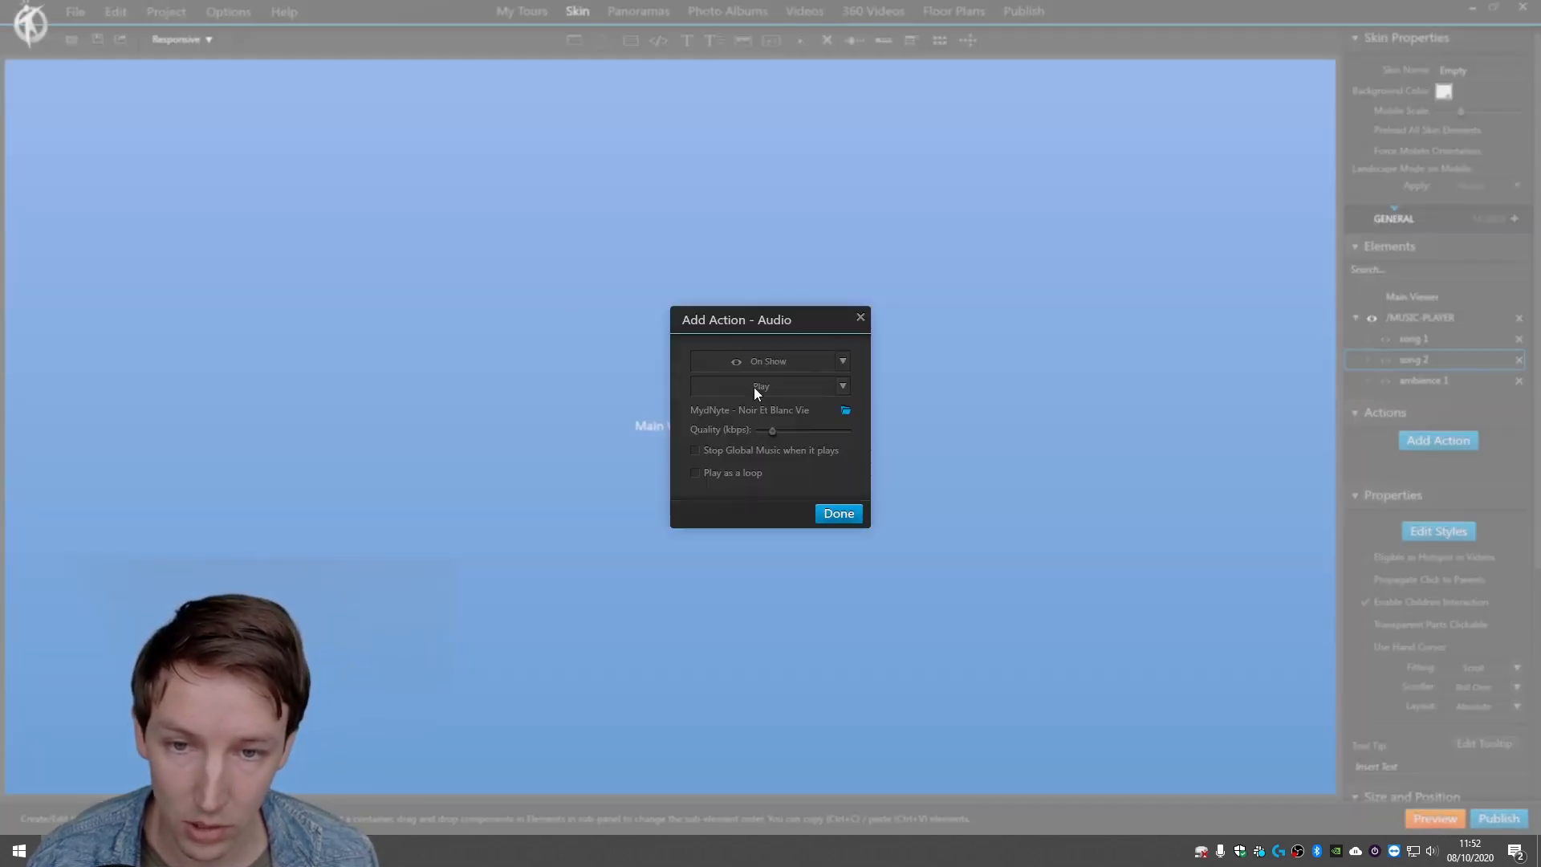
click(837, 513)
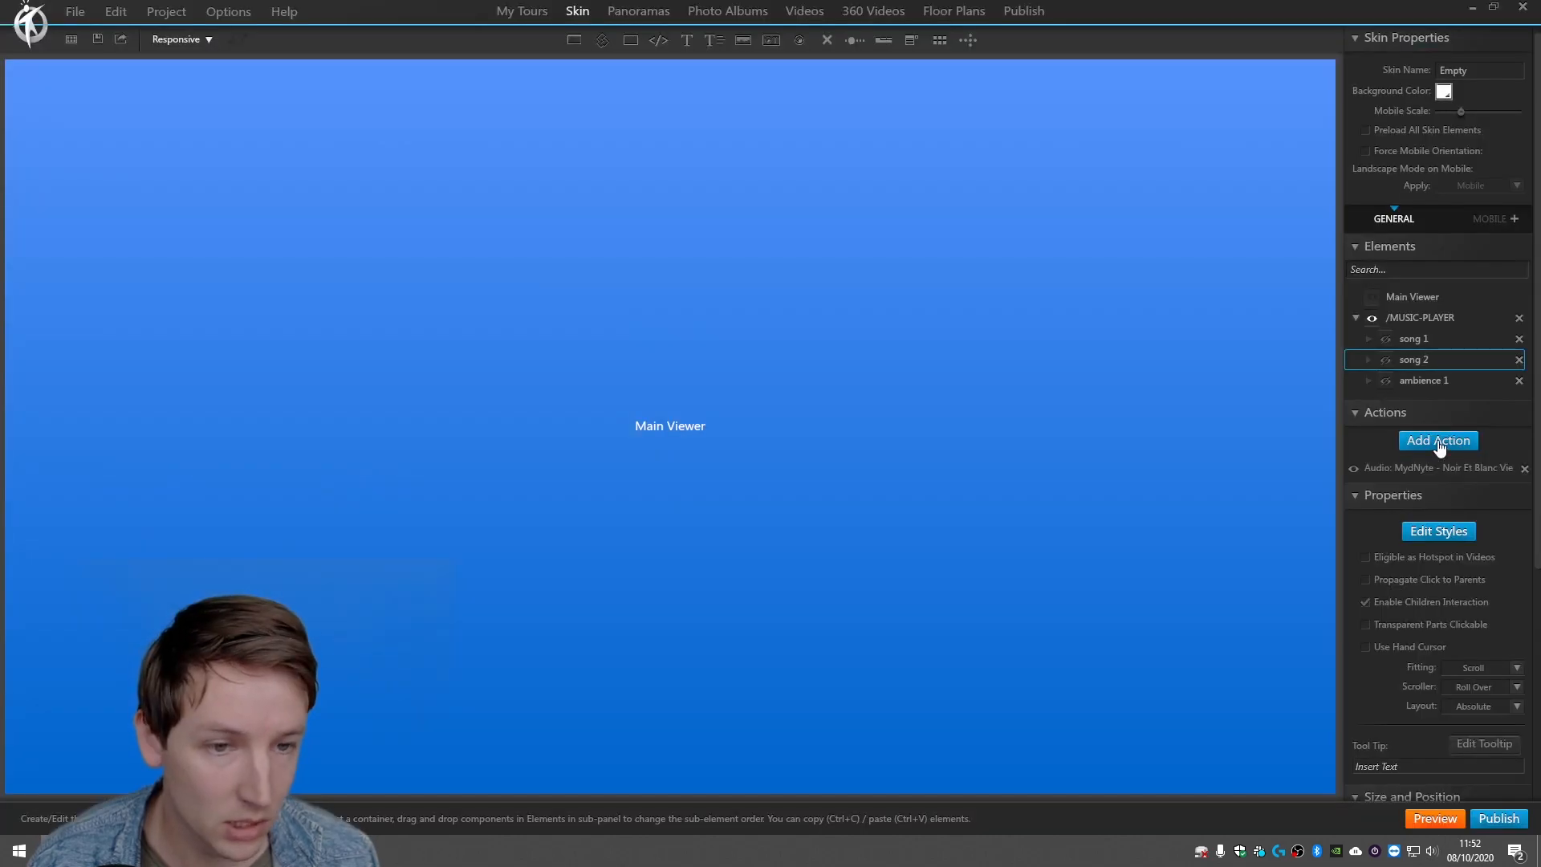
Add a second audio action on song 2 that pauses the track on hide.
click(1437, 441)
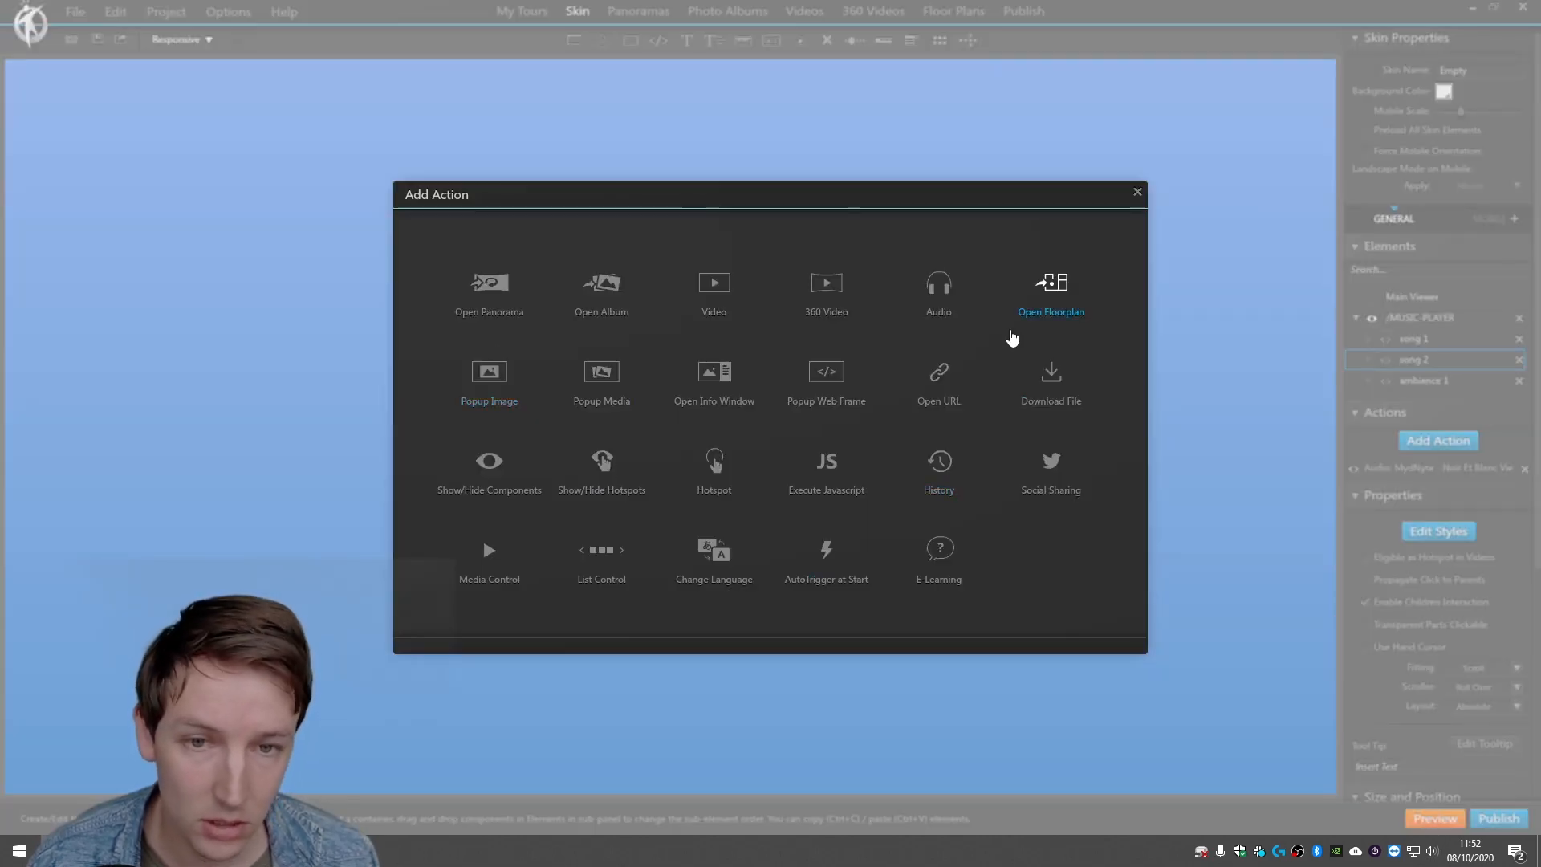
click(937, 289)
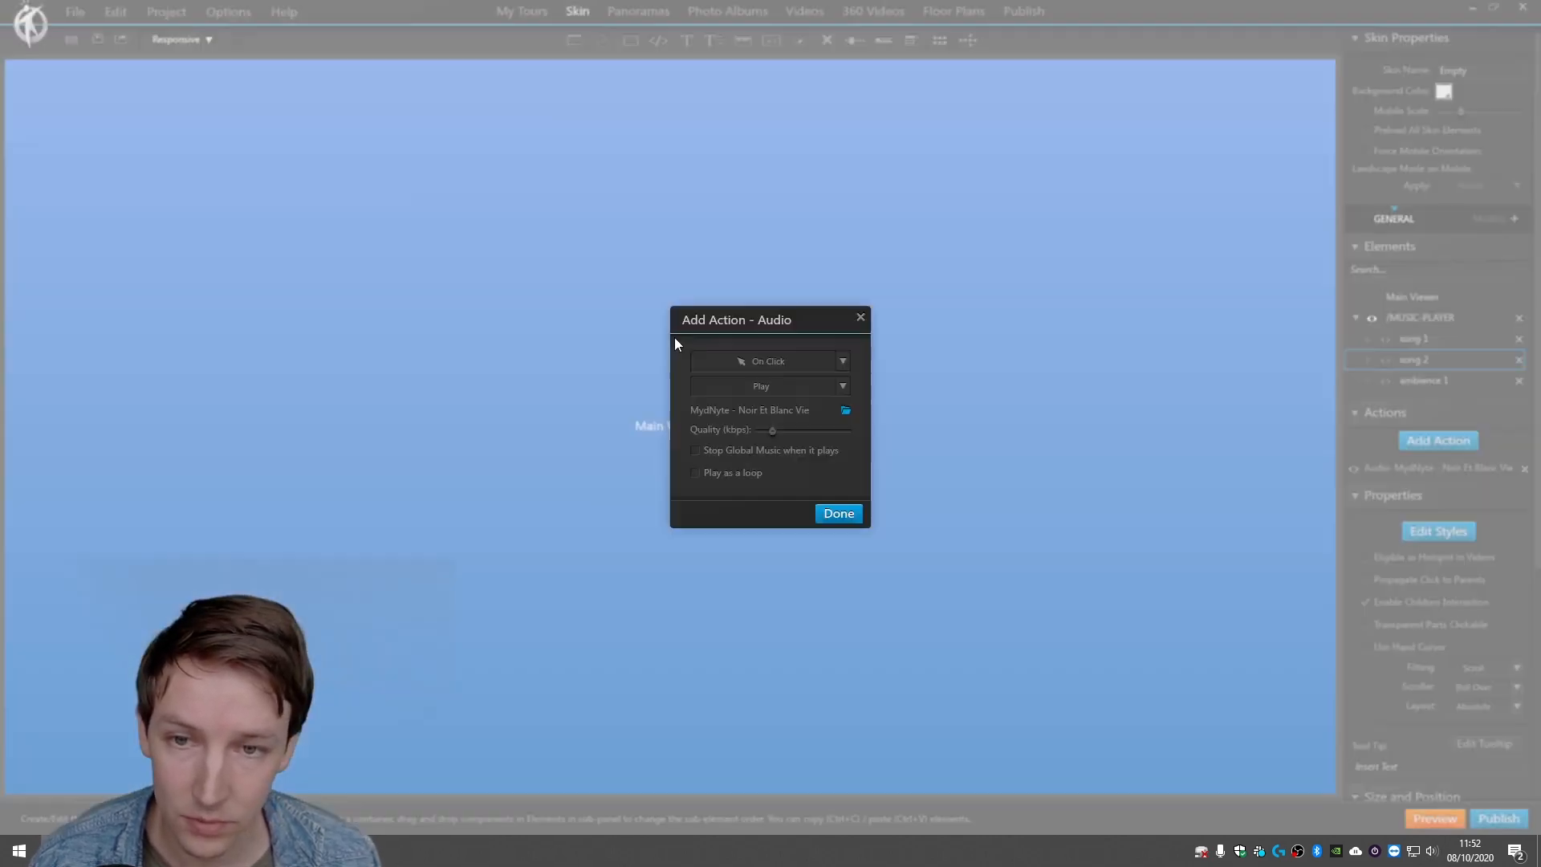
click(769, 361)
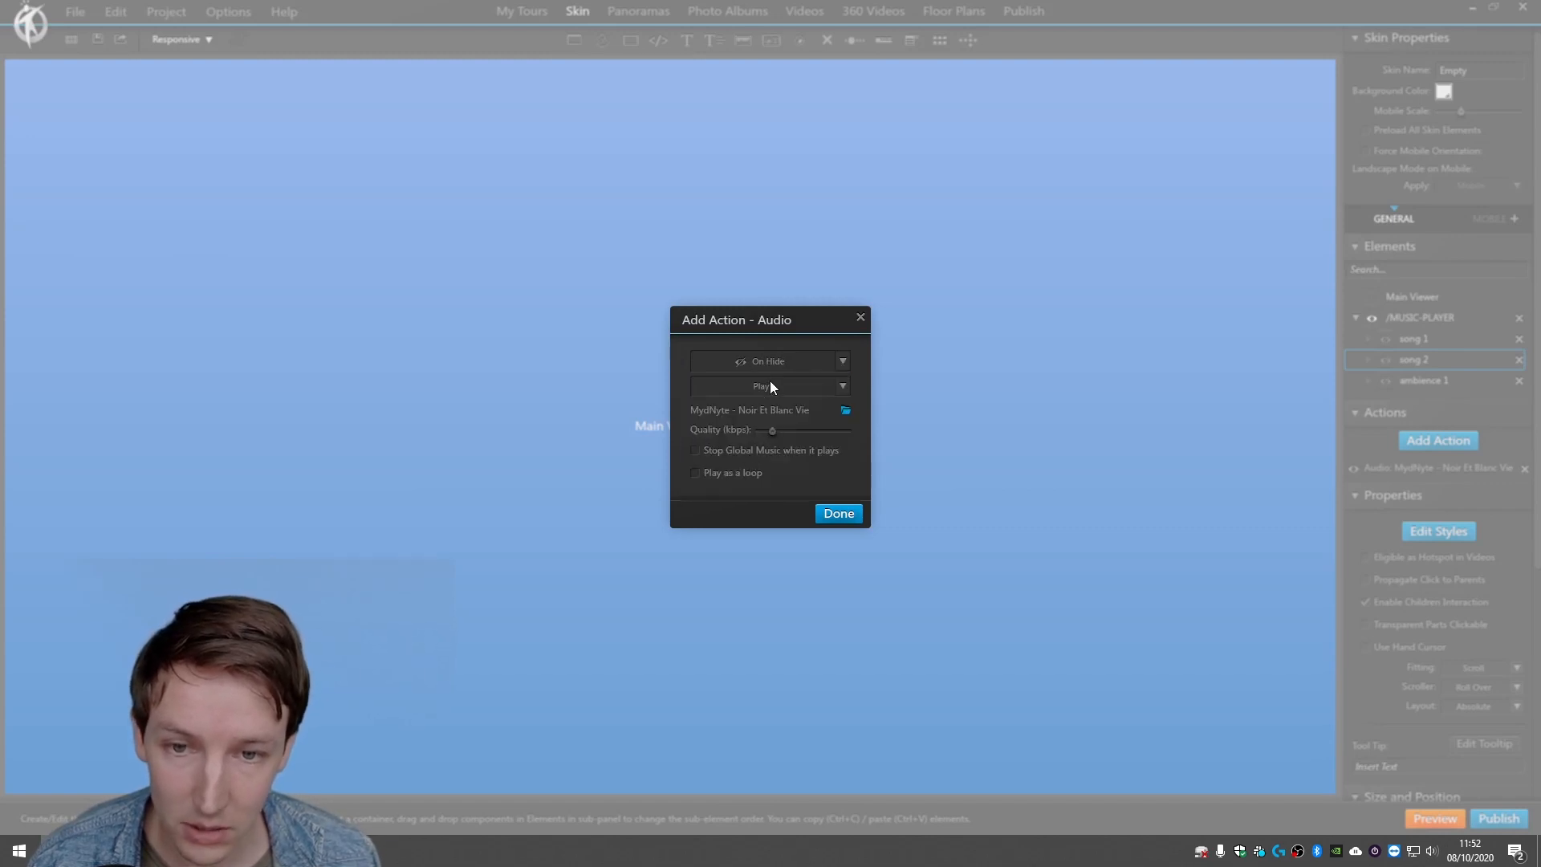
click(770, 385)
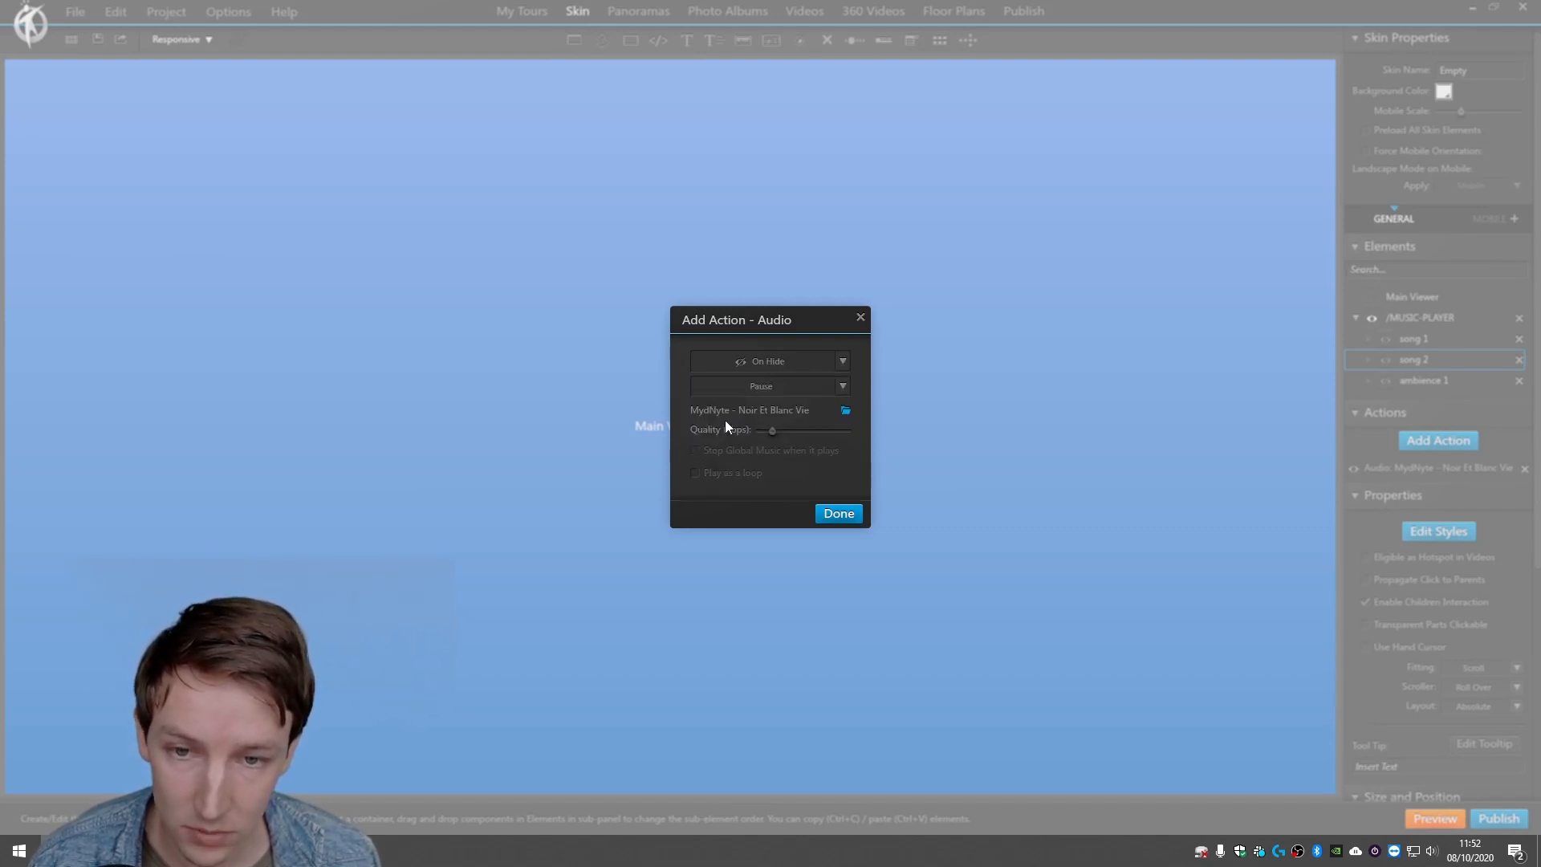
click(837, 513)
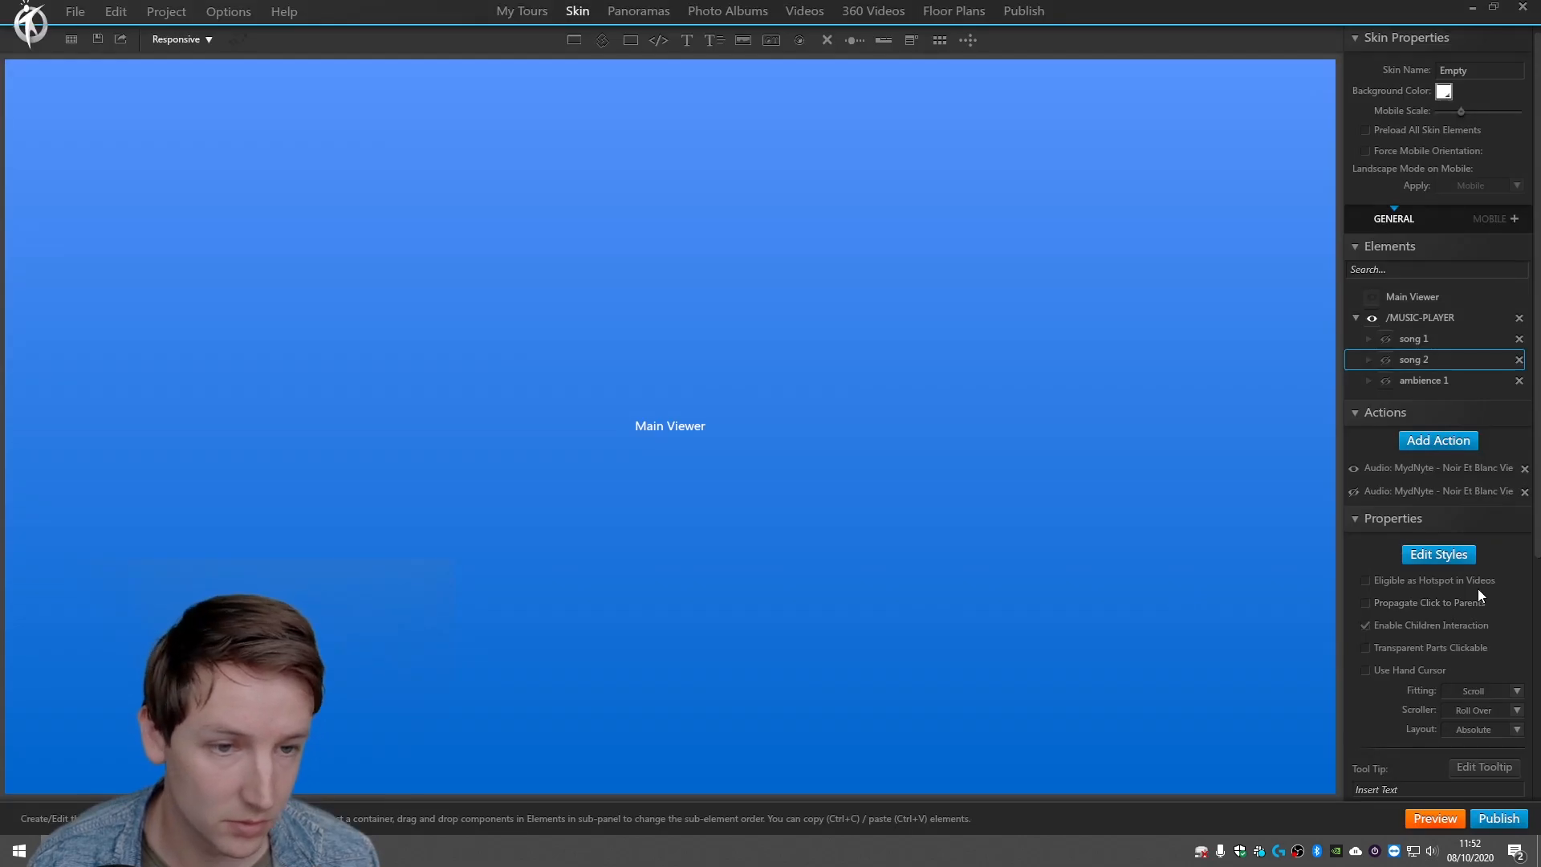
Add a Show/Hide Components action to office_dof_00002 setting a /MUSIC-PLAYER song to IN.
click(637, 11)
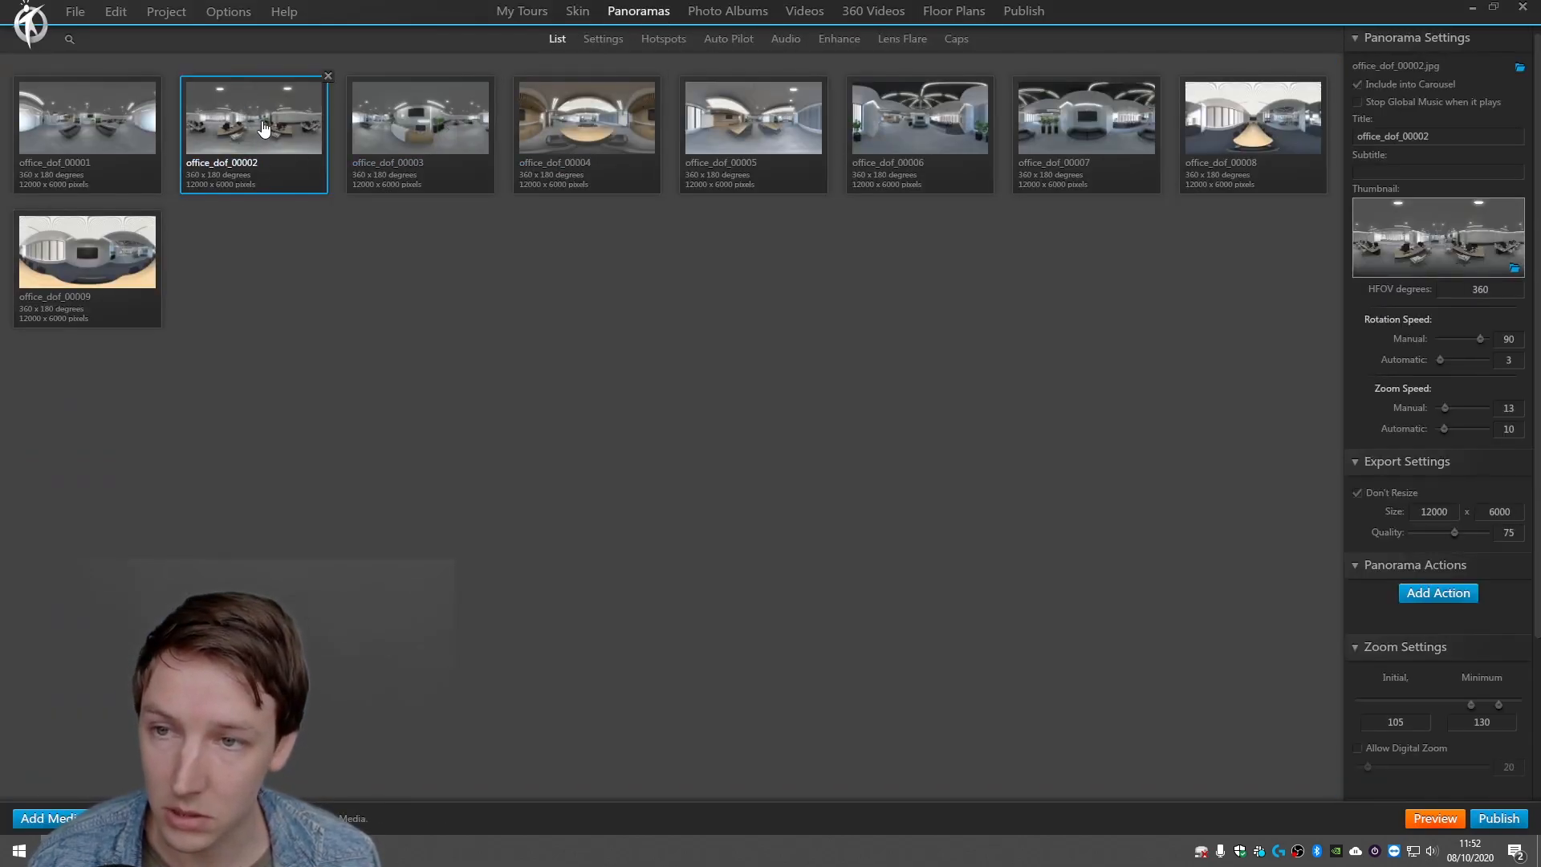
click(1436, 593)
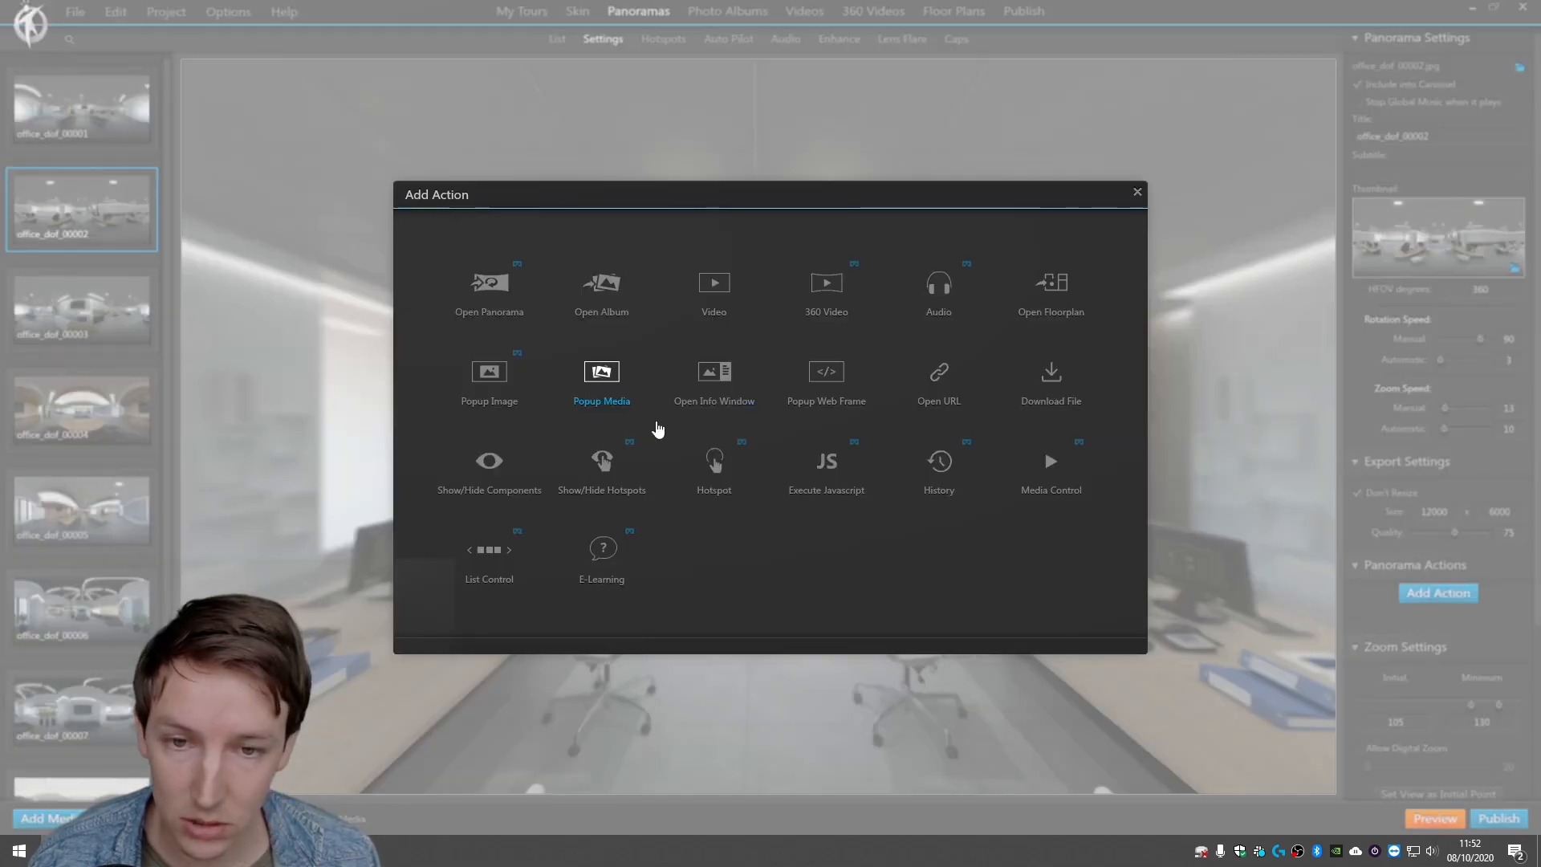
click(489, 461)
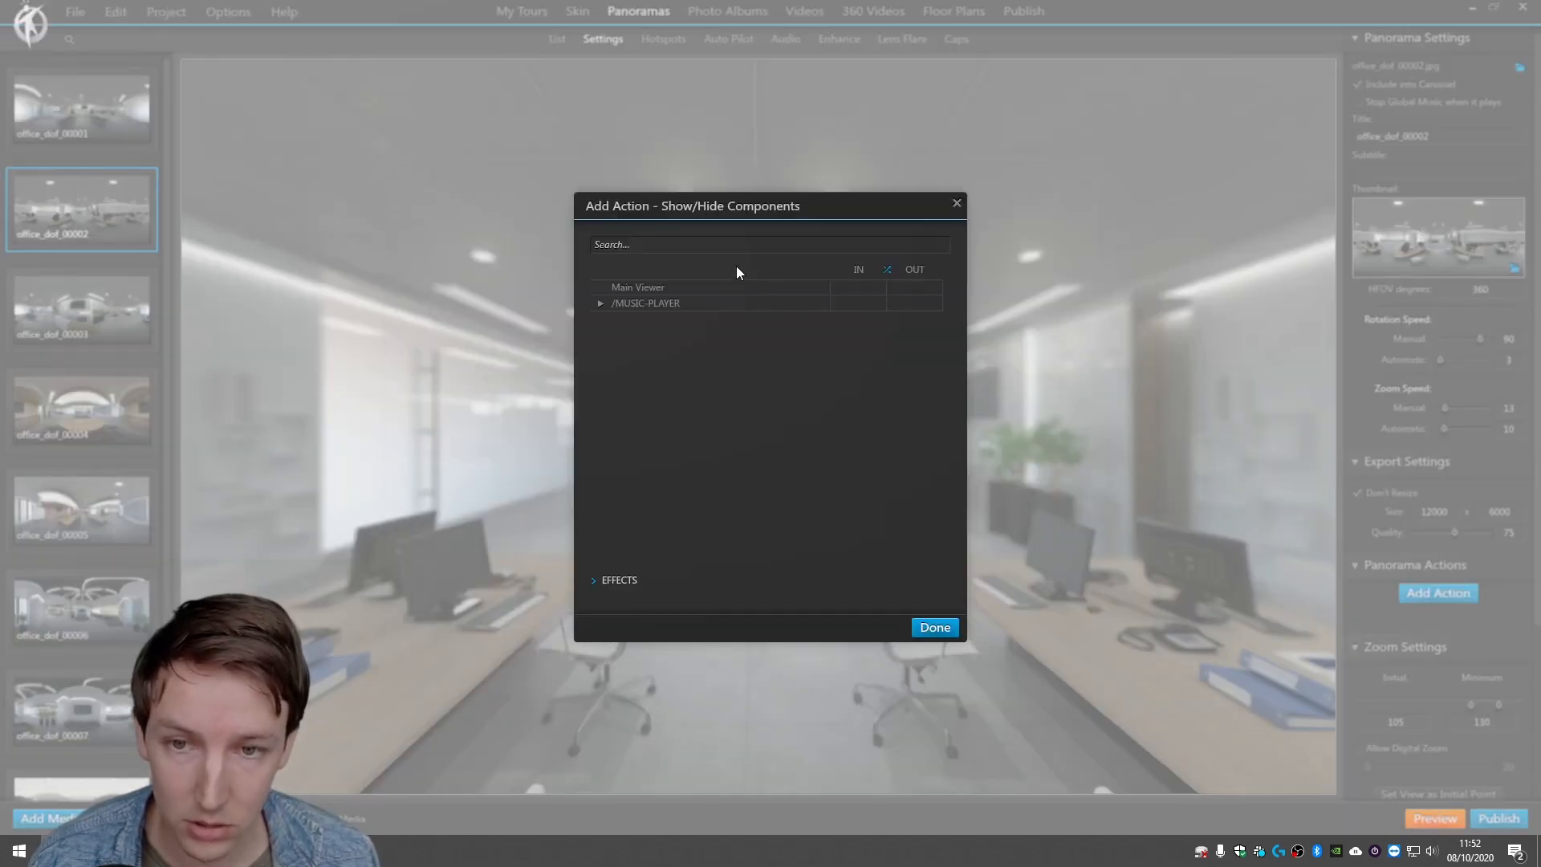
click(600, 303)
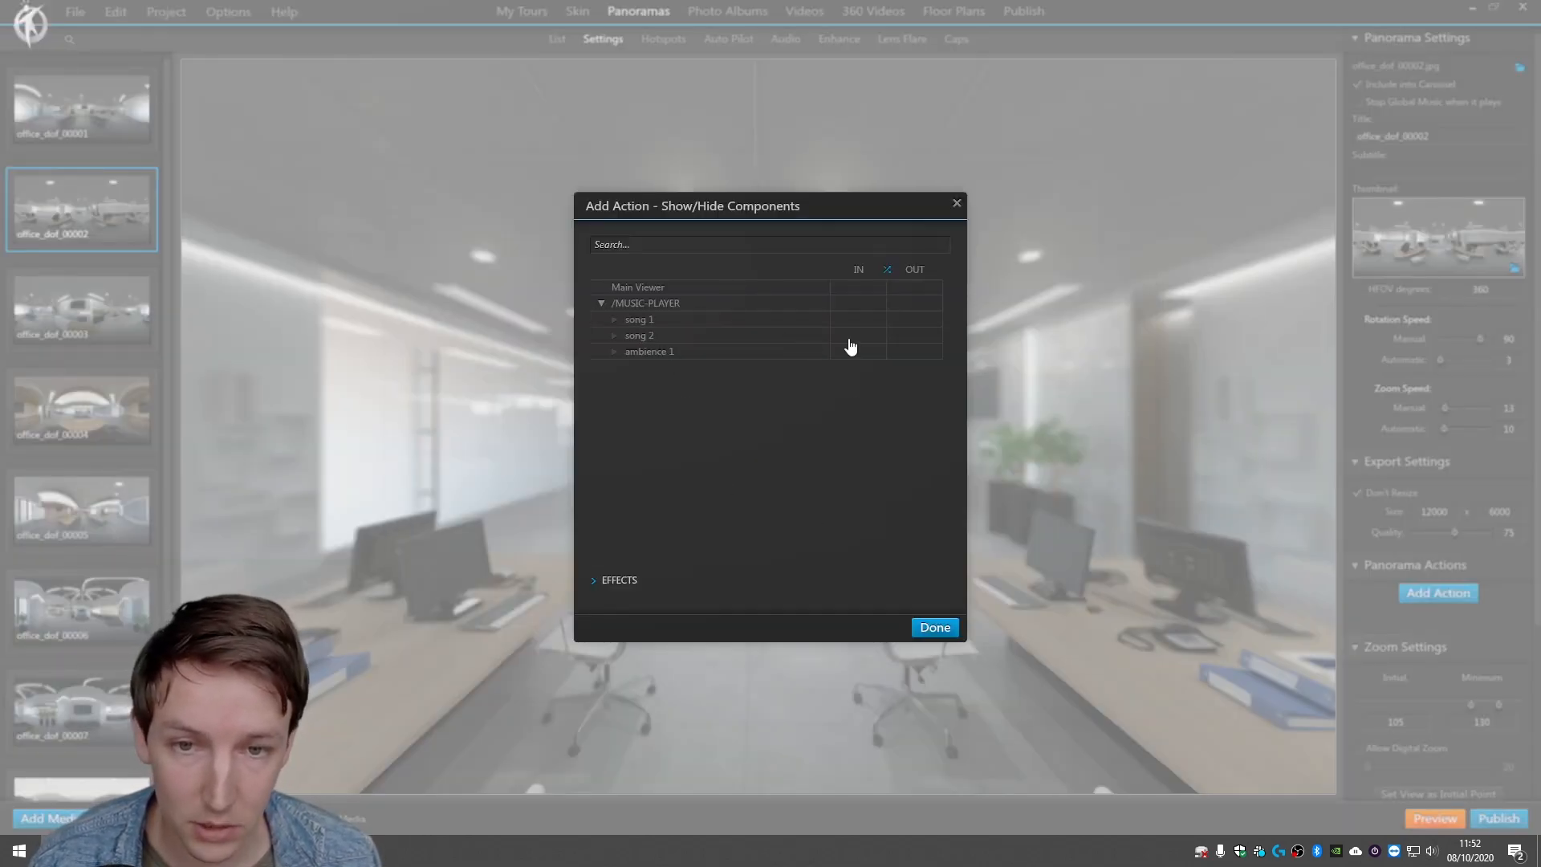
click(858, 335)
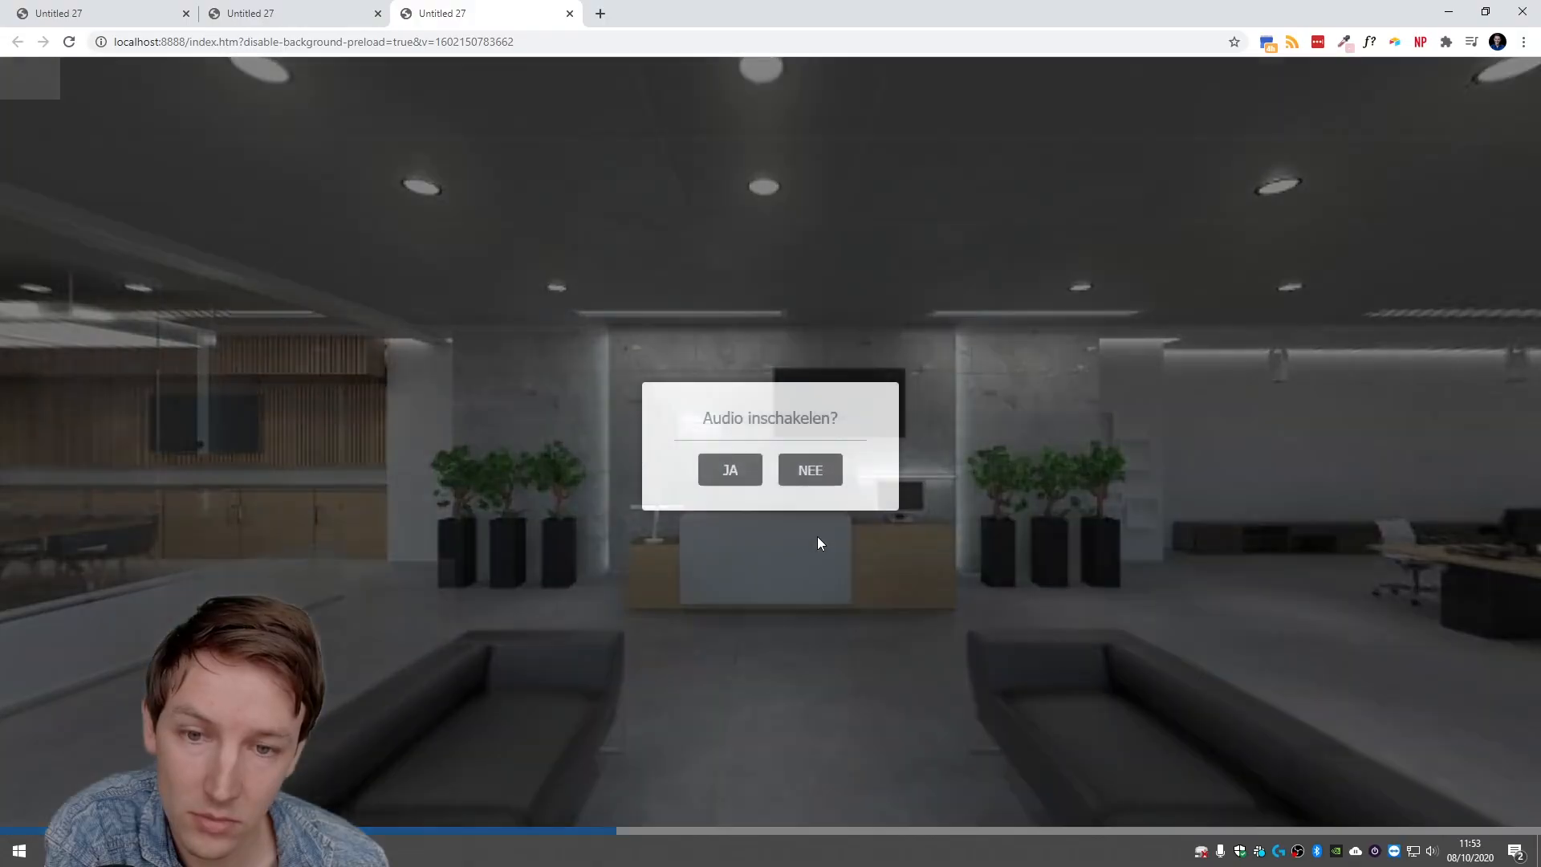
Answer JA to the 'Audio inschakelen?' prompt in the tour preview.
click(730, 470)
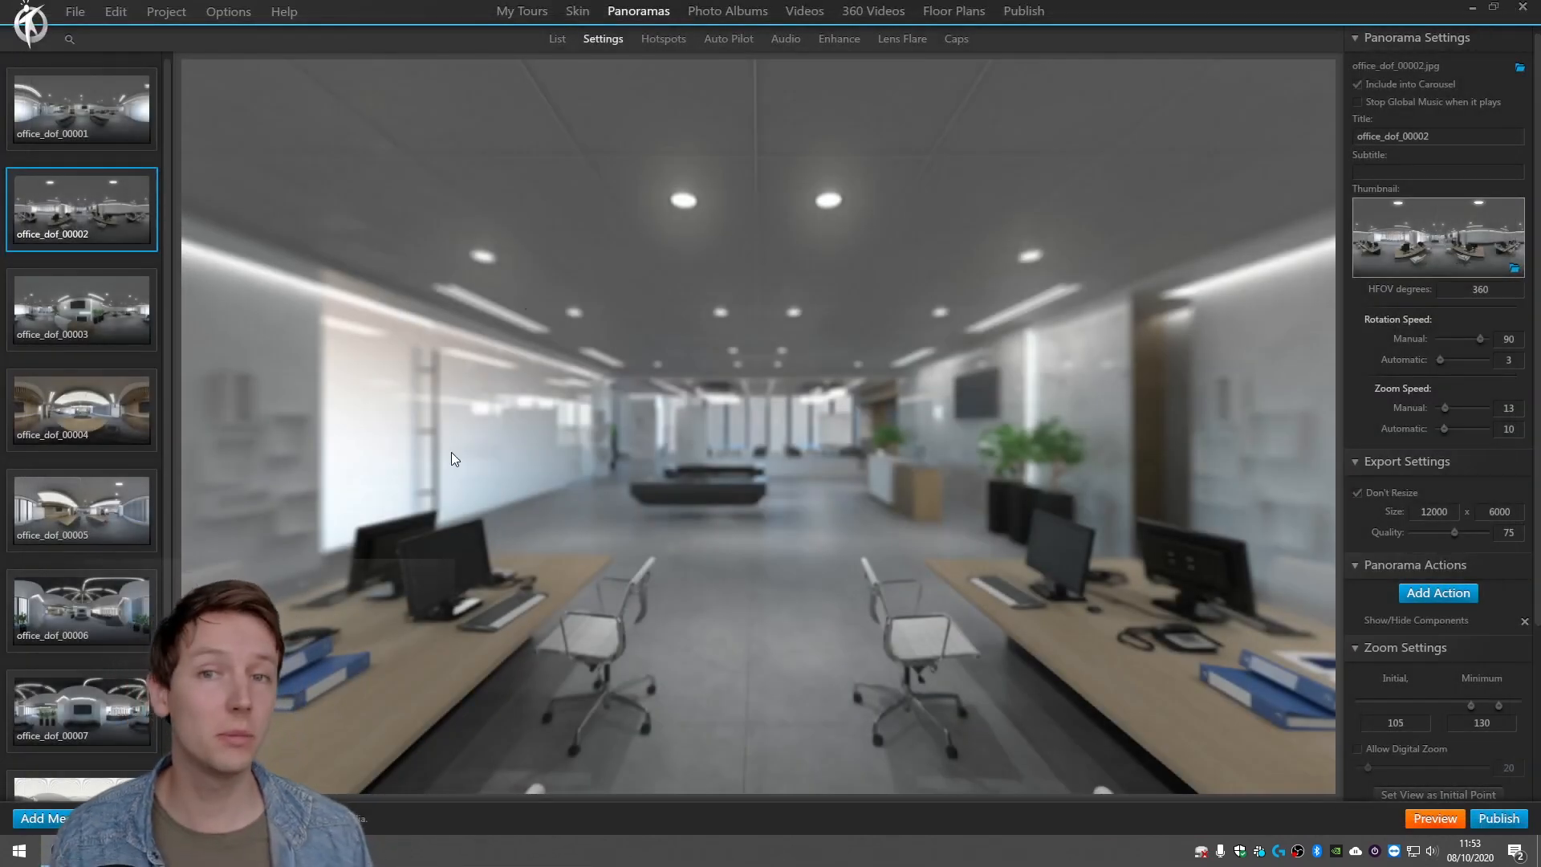
mouse_move(482, 425)
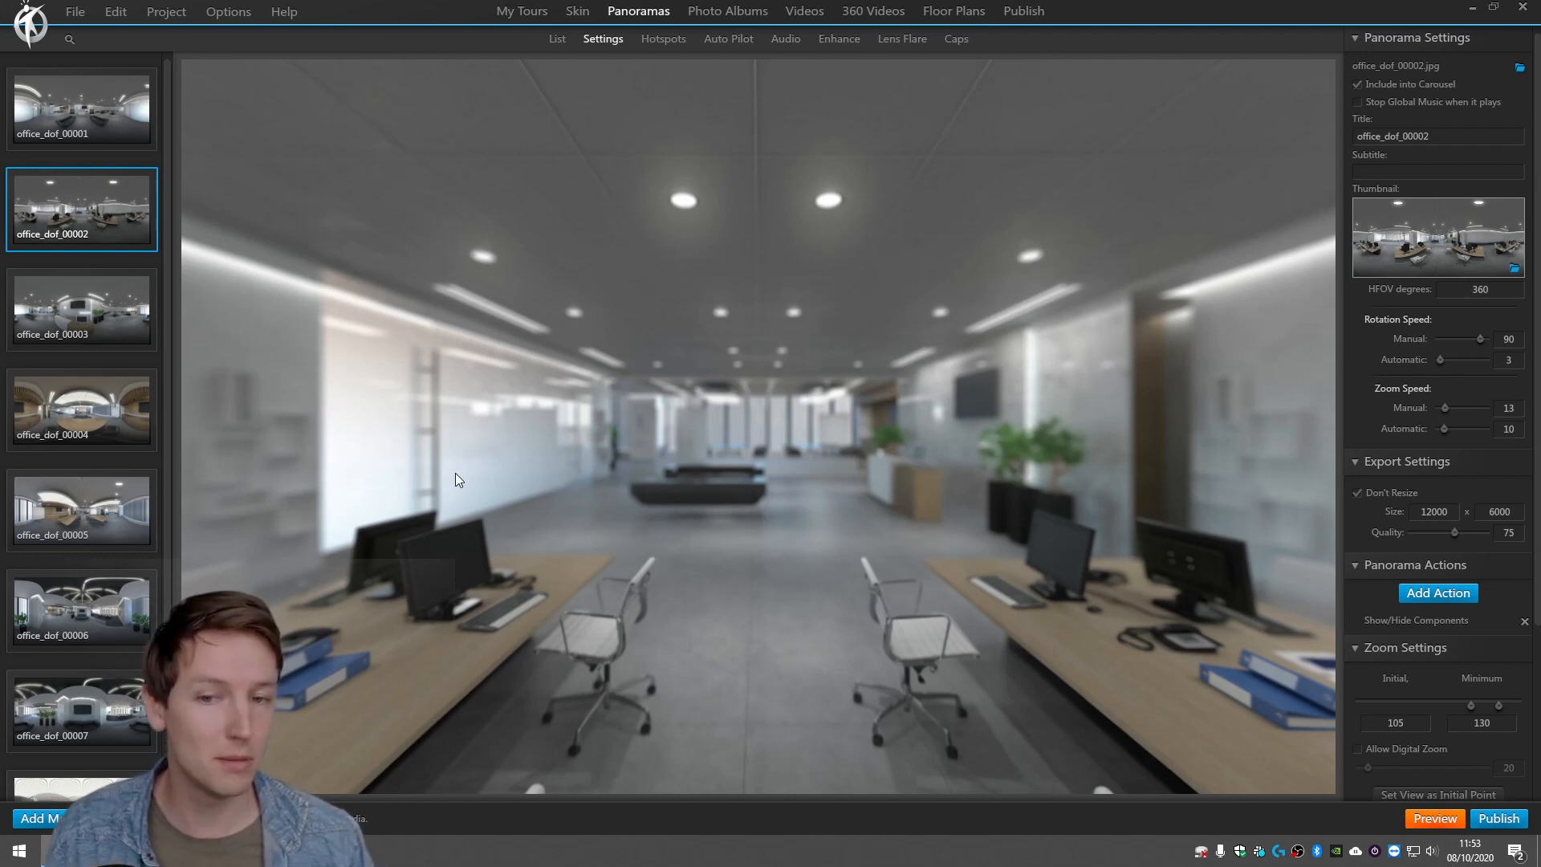
mouse_move(689, 498)
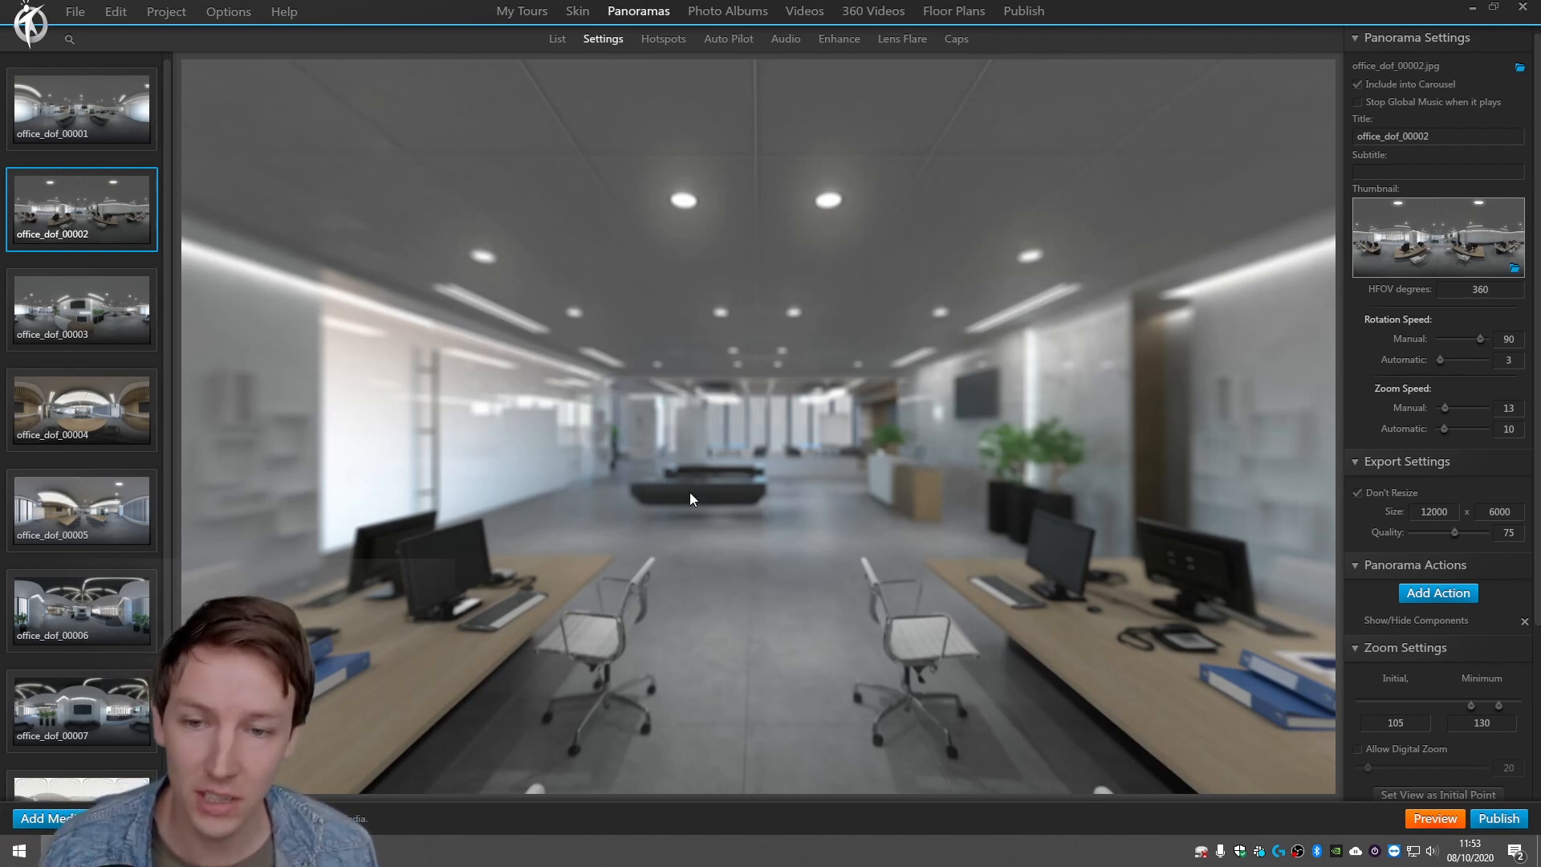
mouse_move(980, 557)
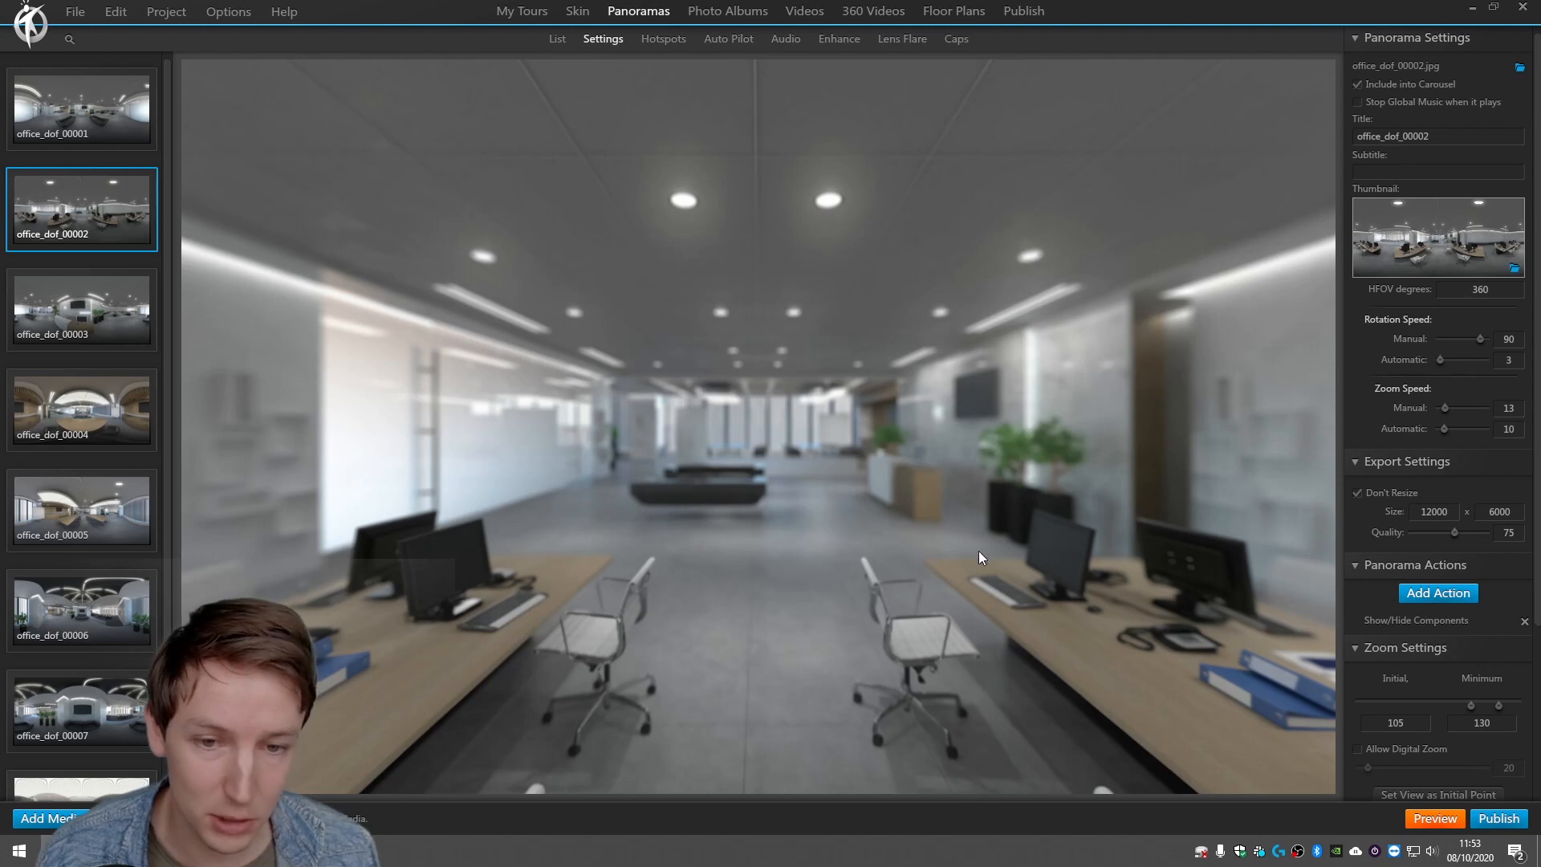
mouse_move(539, 48)
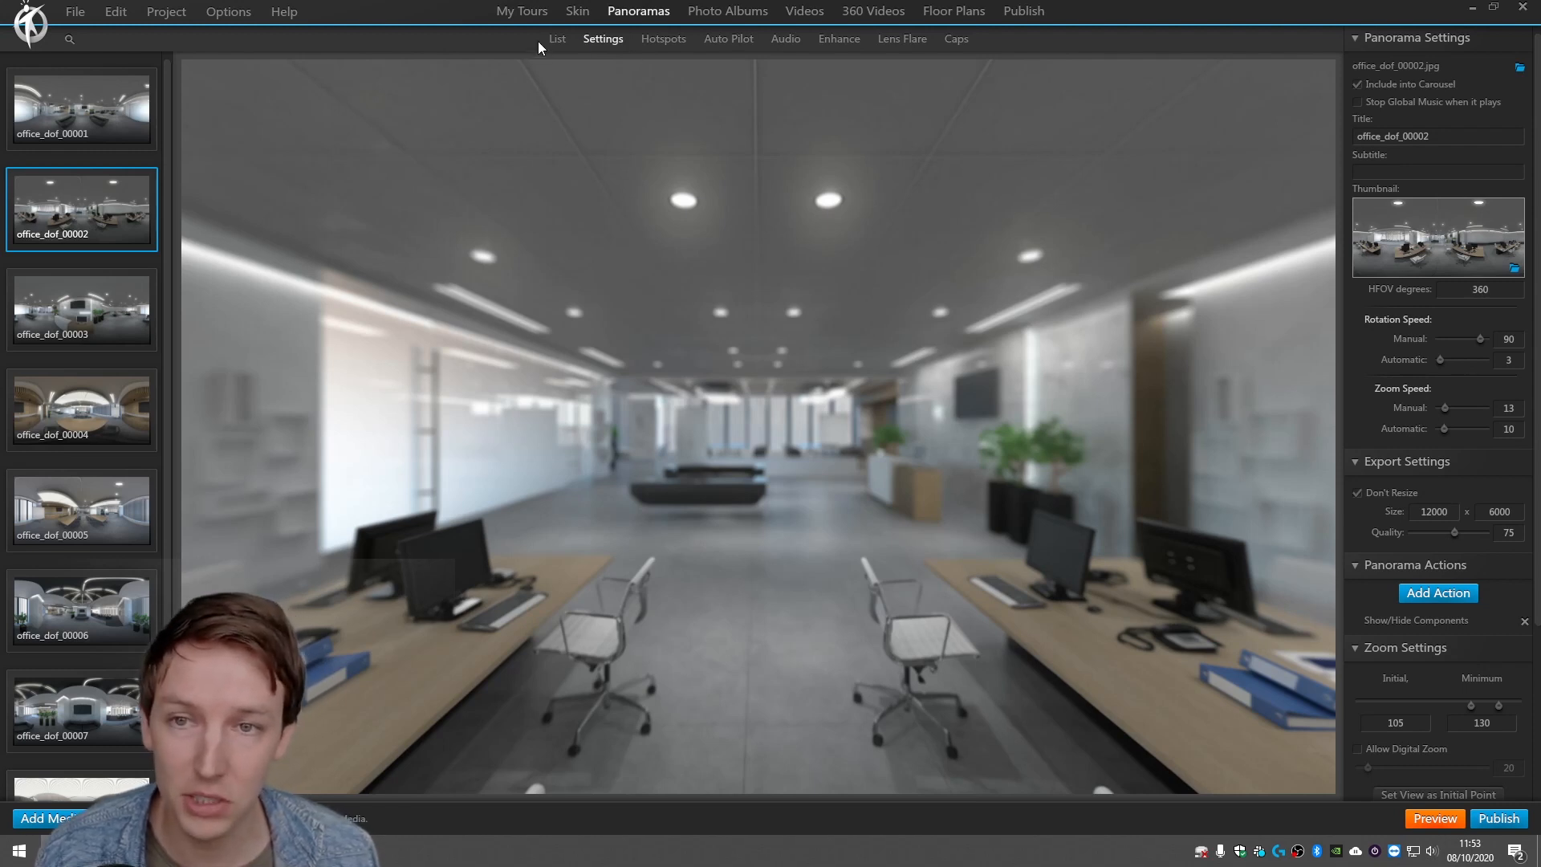
mouse_move(198, 189)
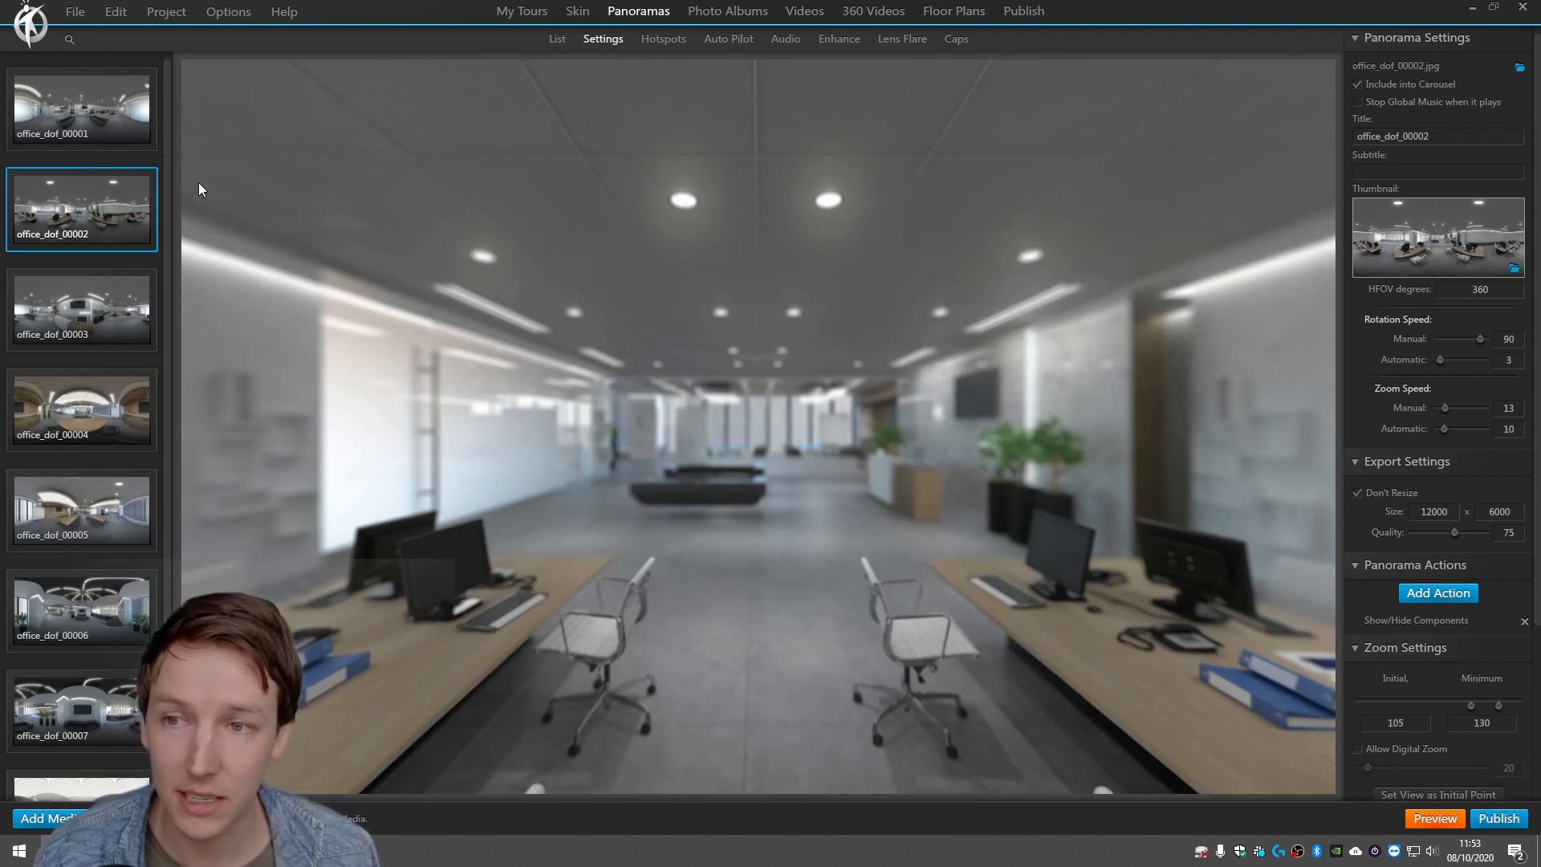
Import the restaurant ambience mp3 as an ambience 1 audio action that plays on show.
click(576, 10)
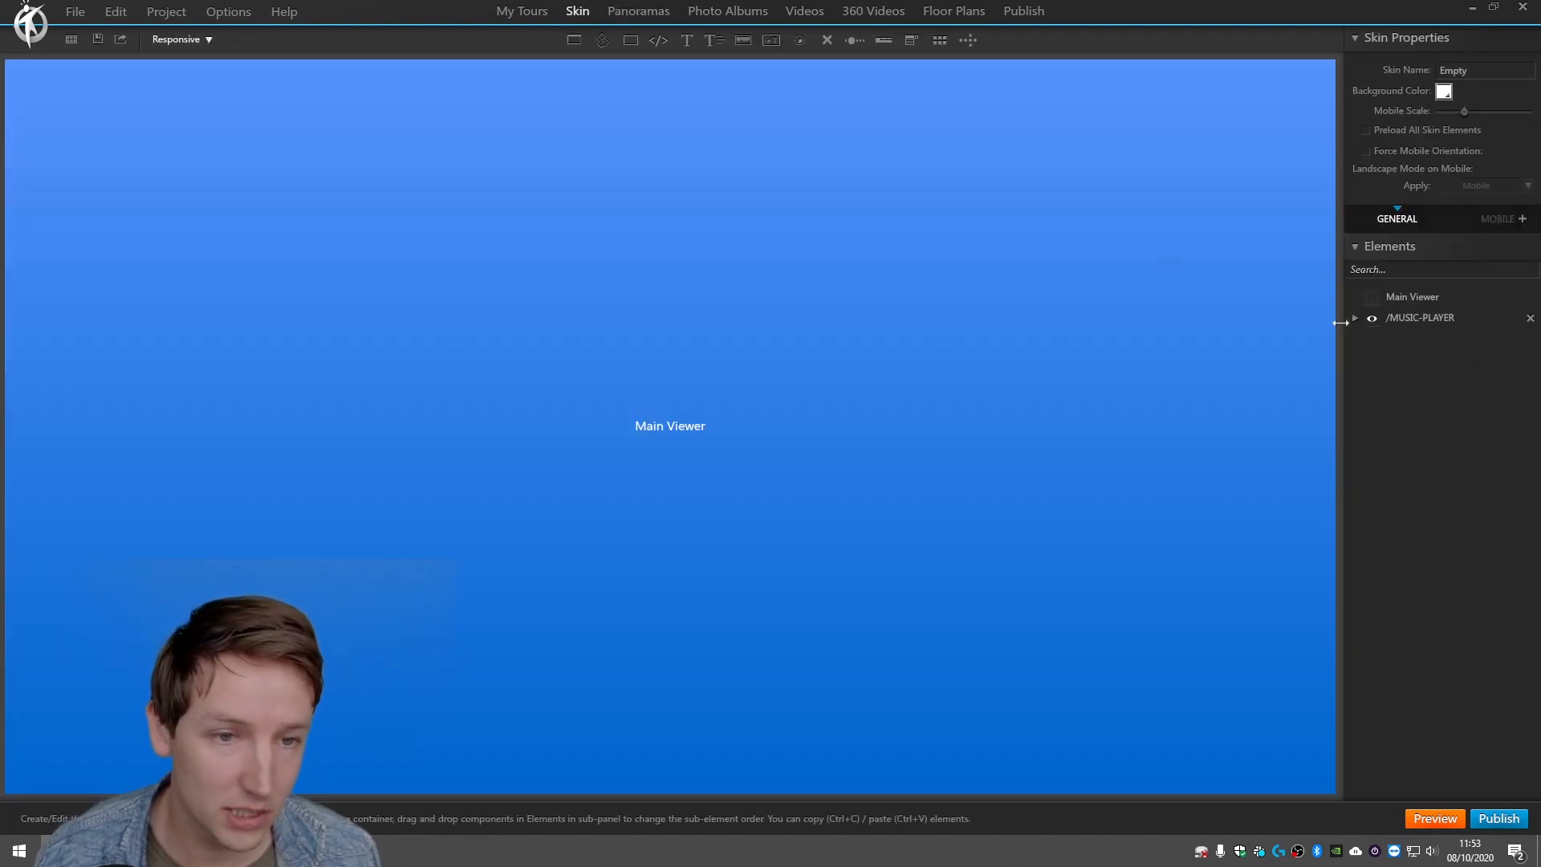
click(1354, 318)
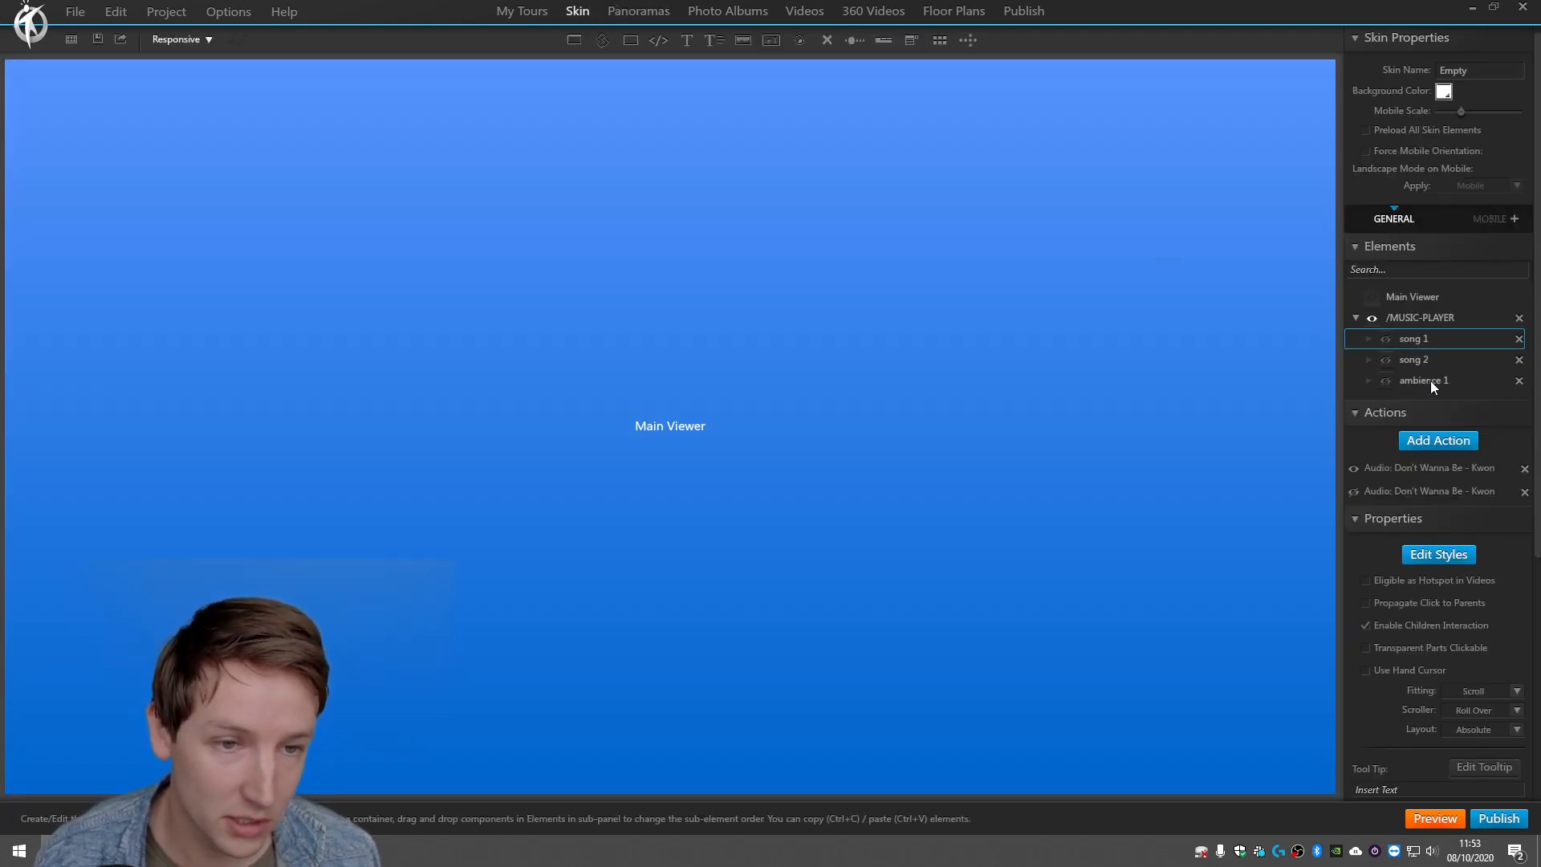
click(1437, 439)
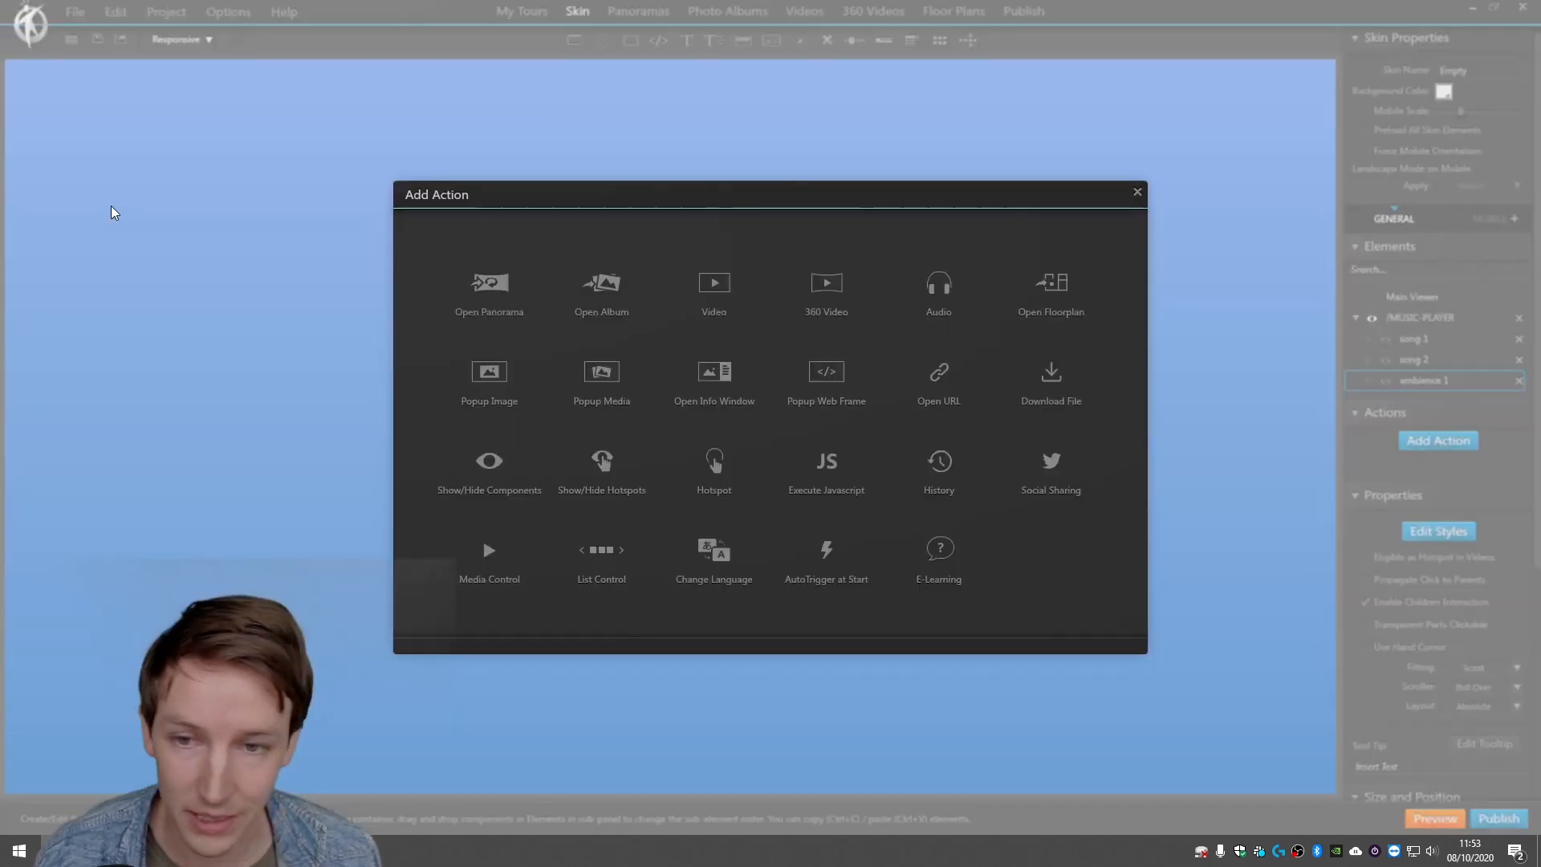
click(938, 282)
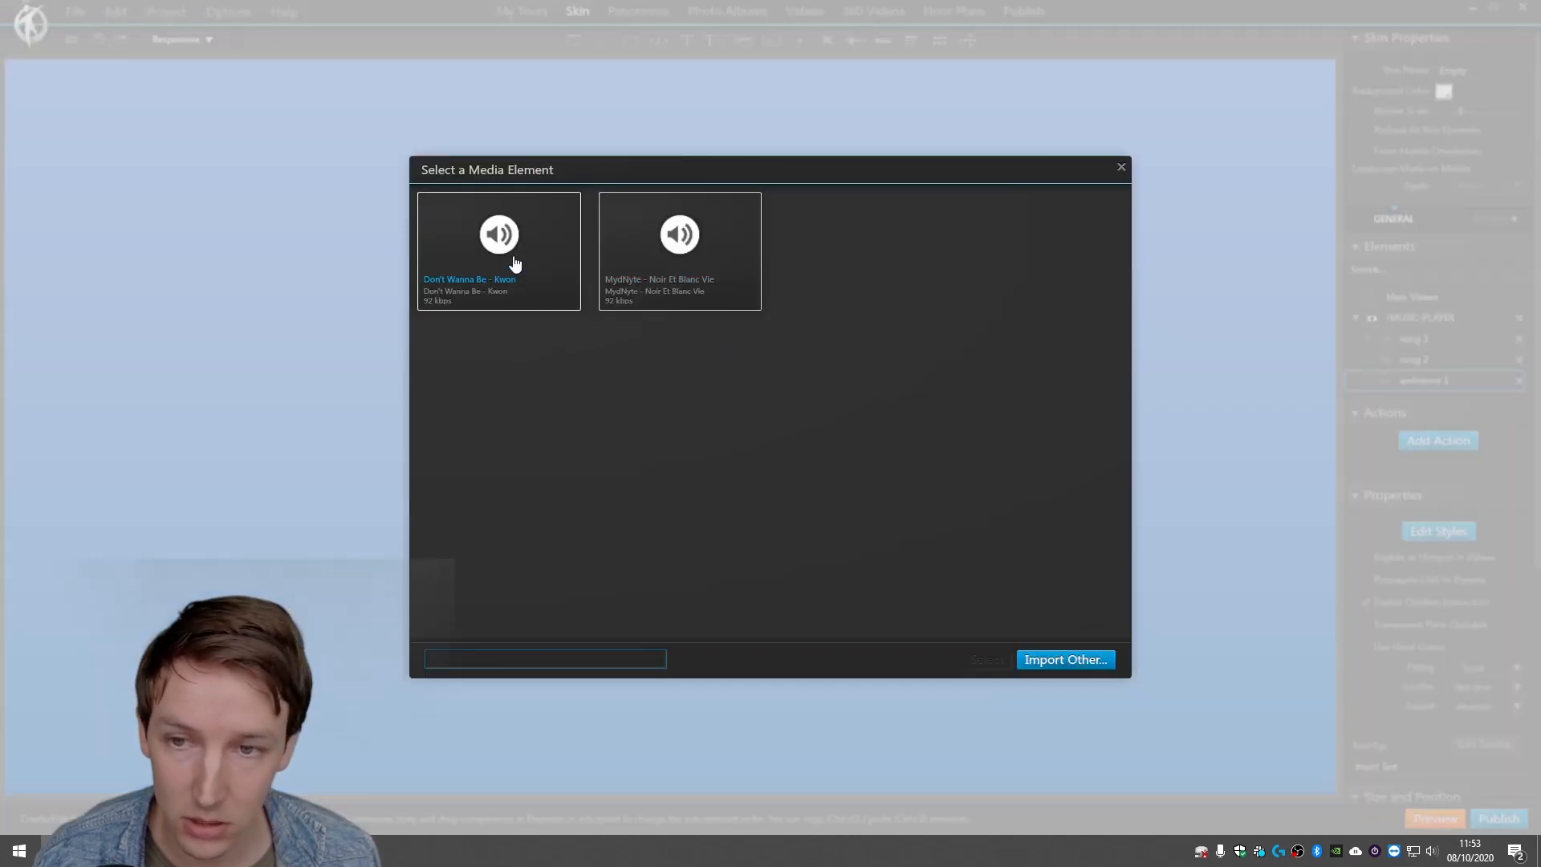
click(1063, 660)
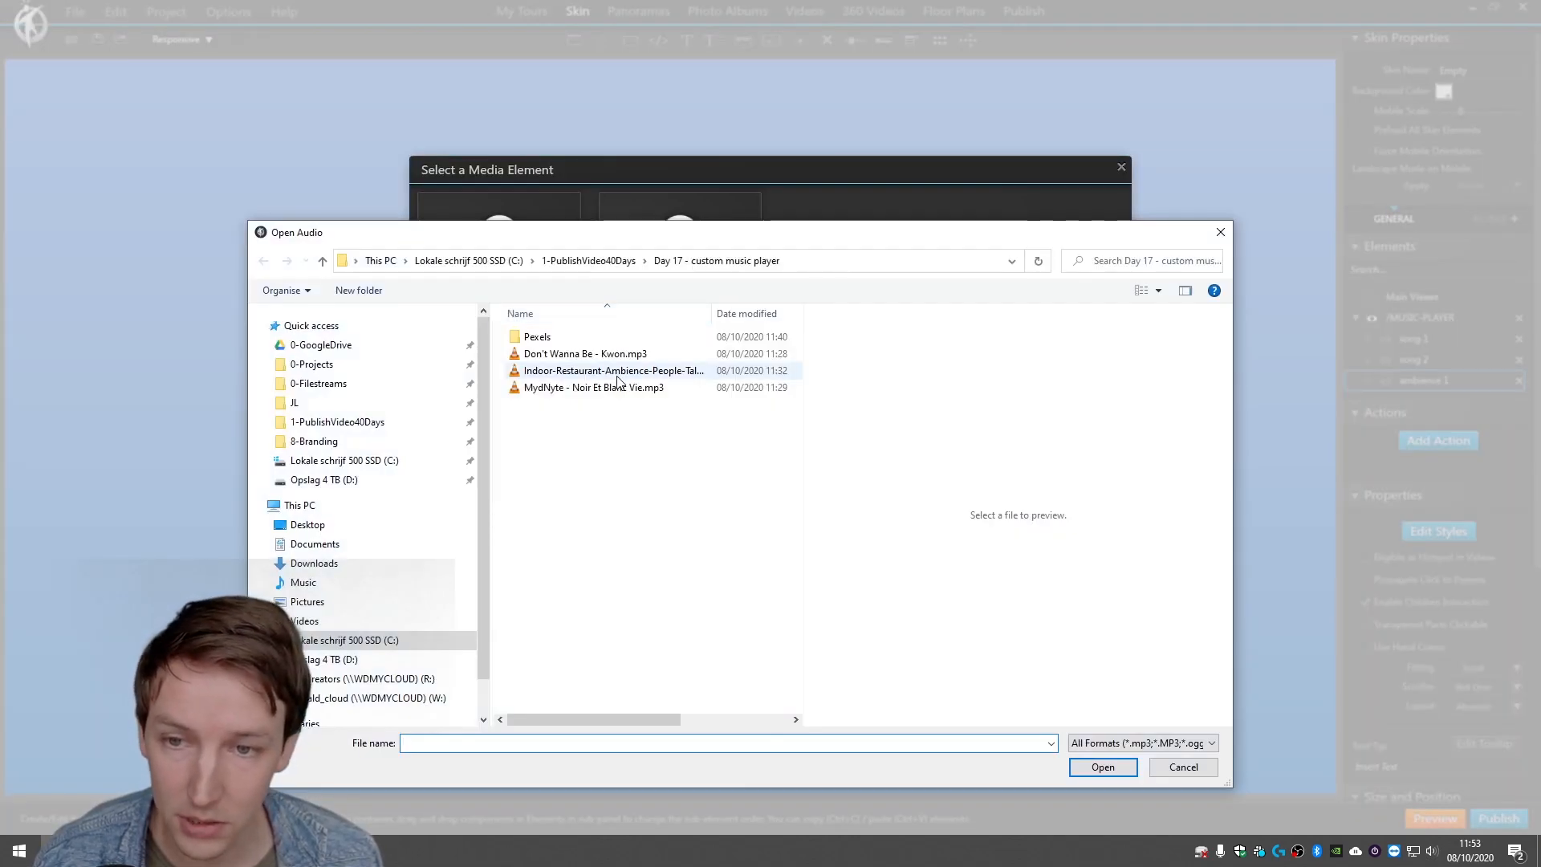
mouse_move(609, 371)
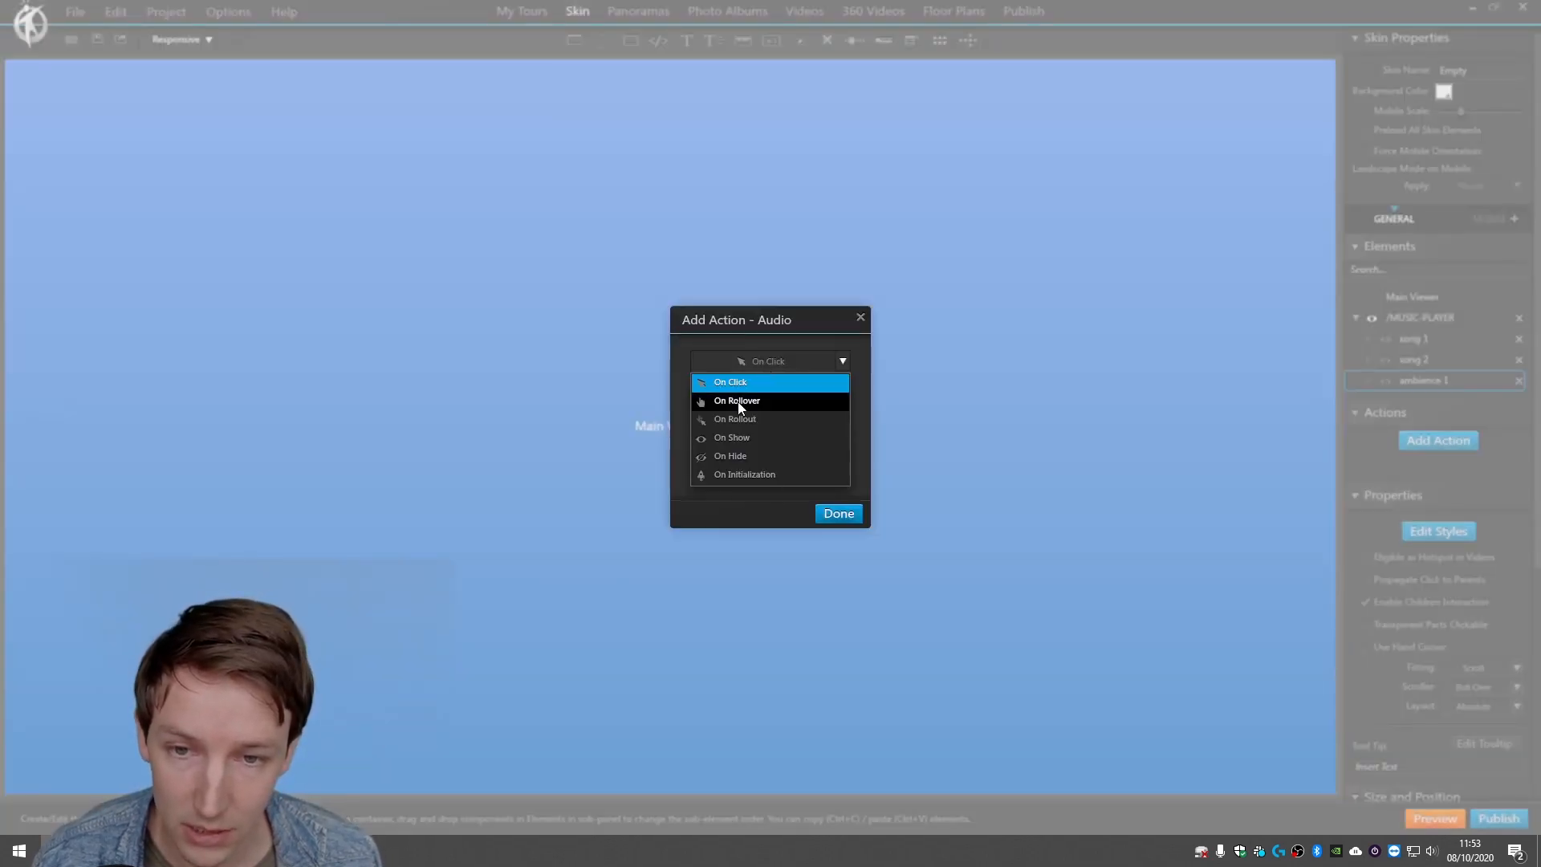
click(731, 438)
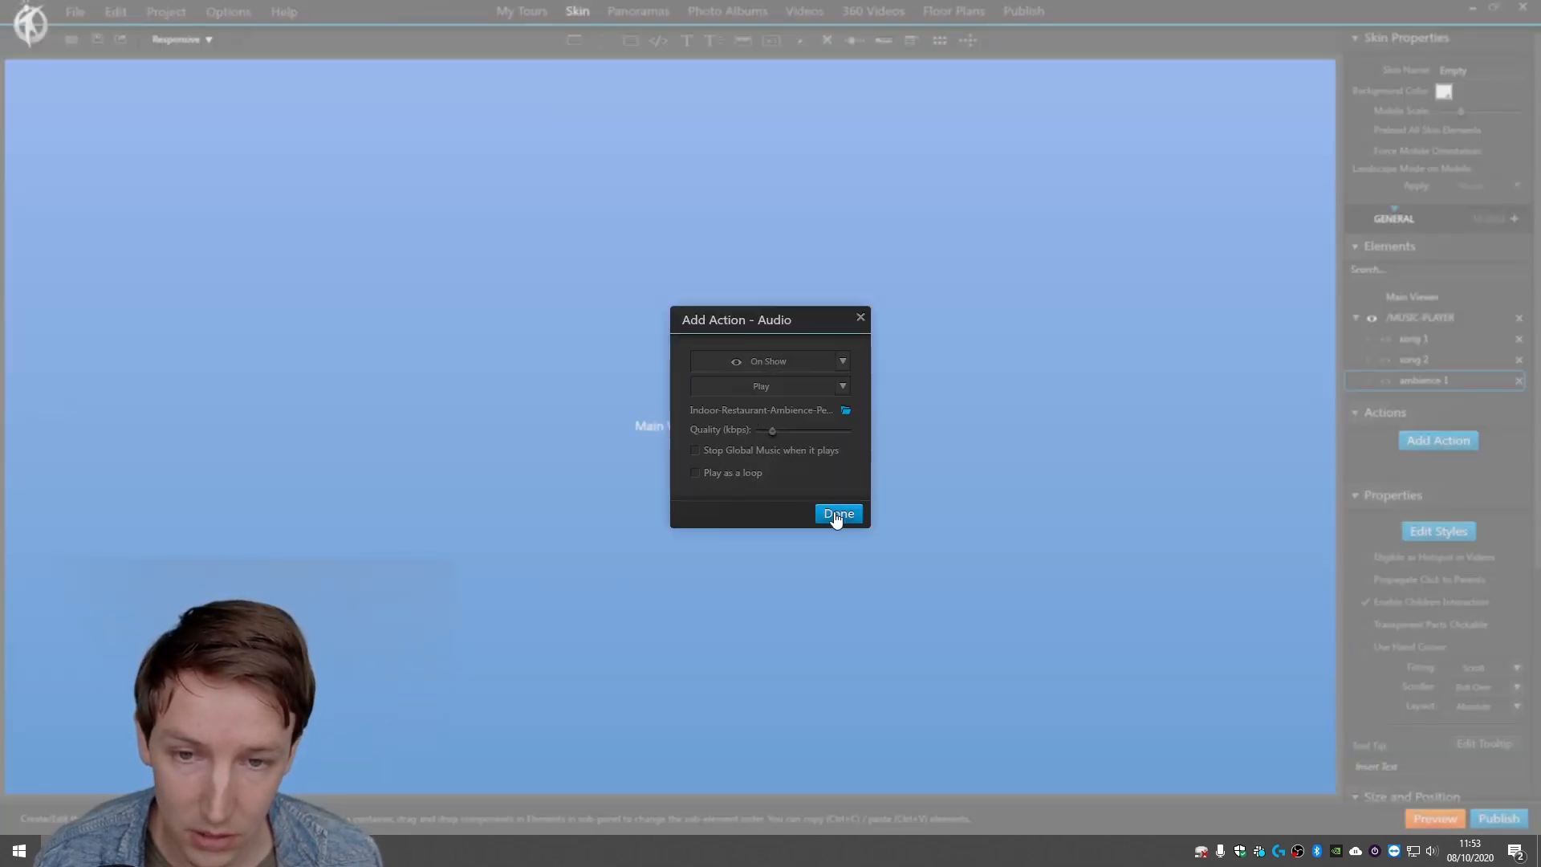
click(837, 514)
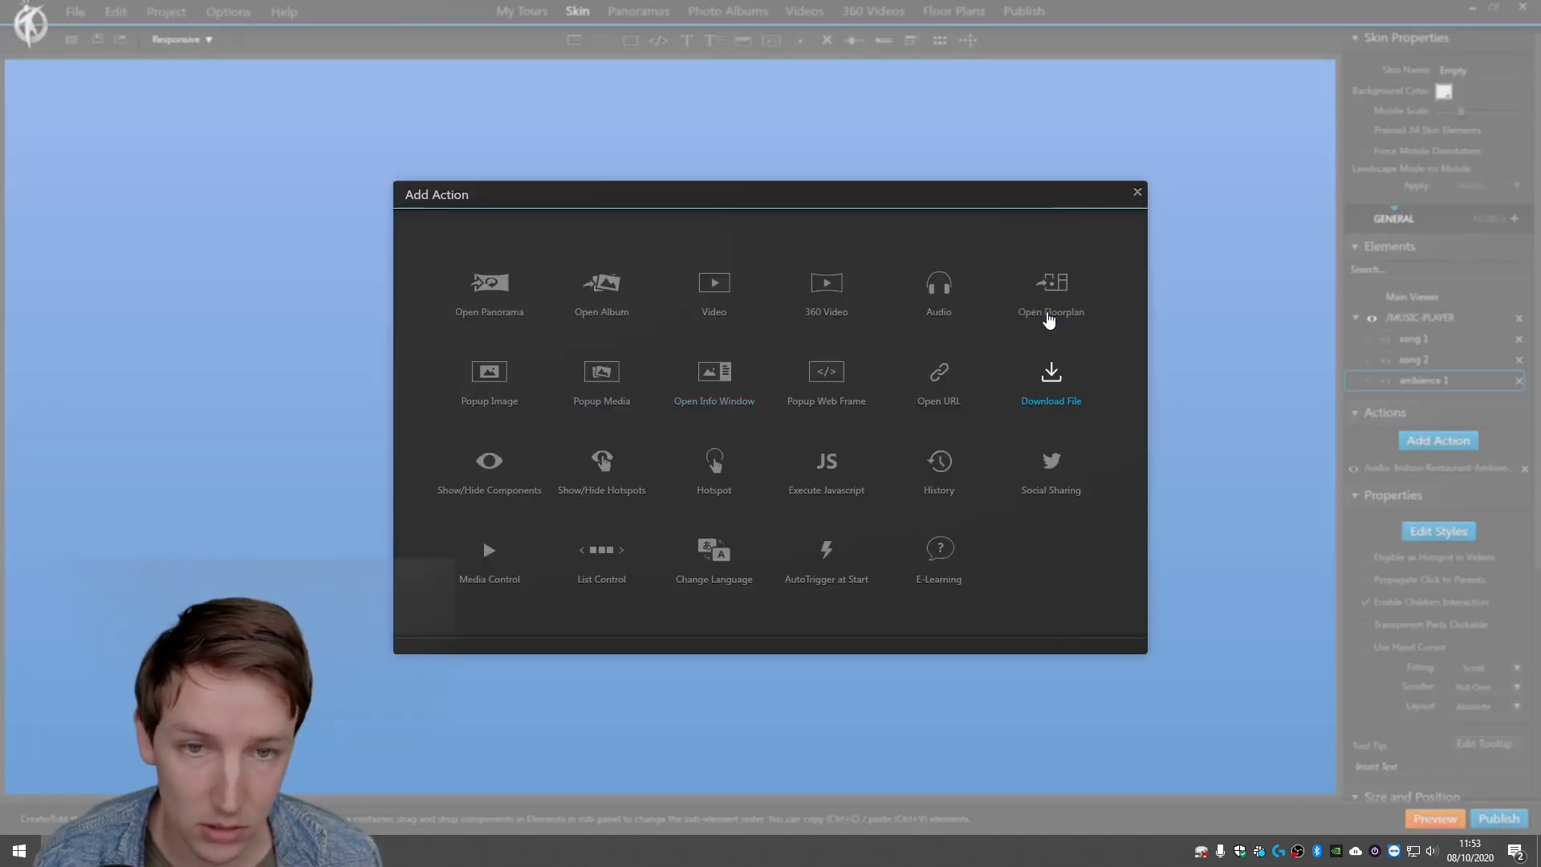
Add an audio action on ambience 1 that pauses the ambience on hide.
click(938, 290)
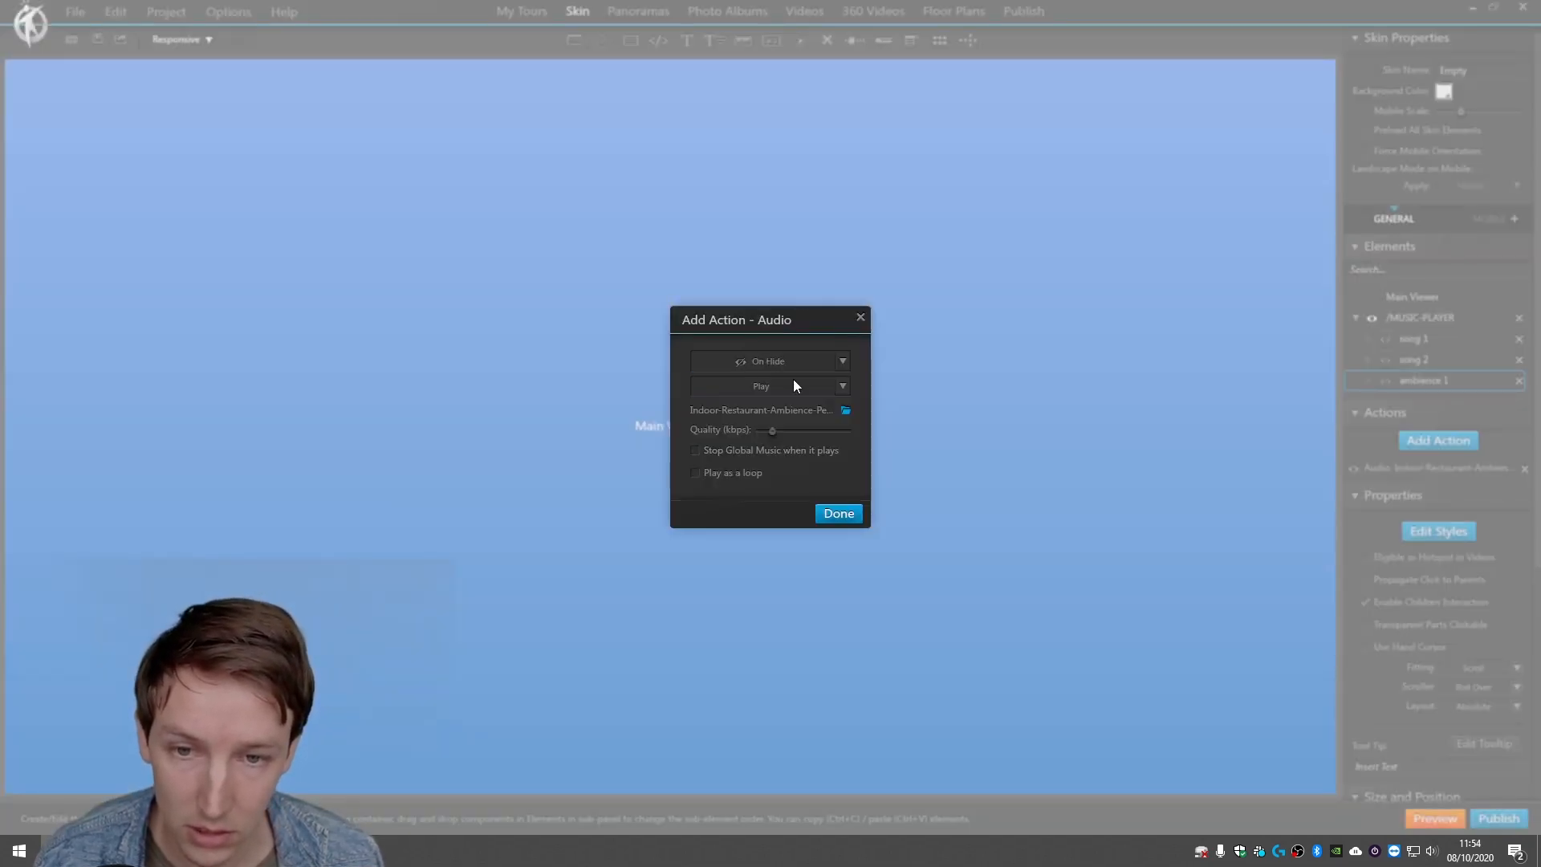
click(770, 385)
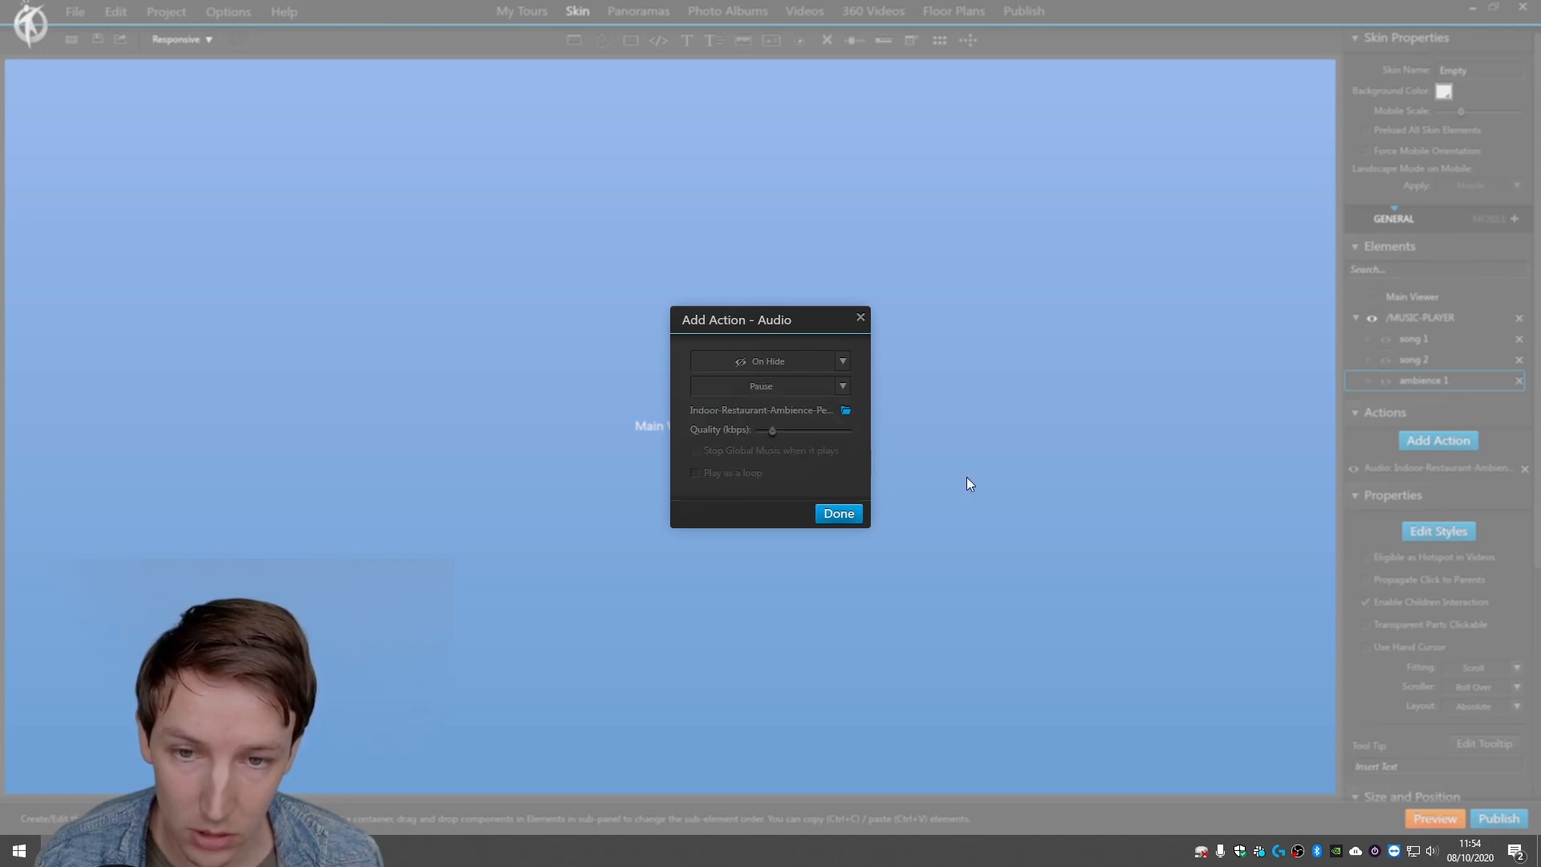
click(837, 513)
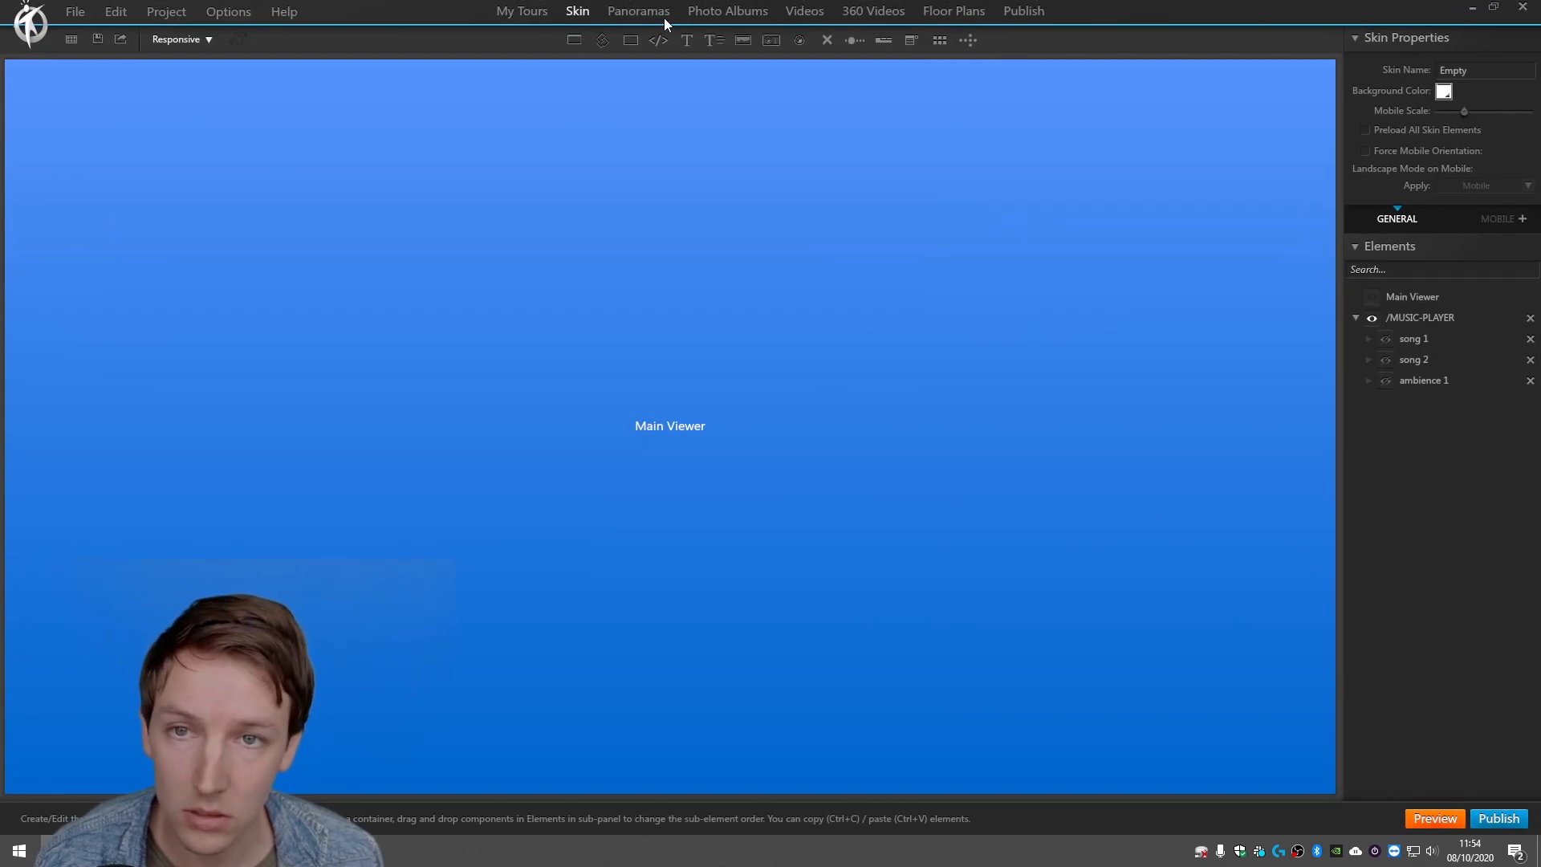
Check that office_dof_00002's Show/Hide Components action sets song 2 to IN, then close it.
click(637, 11)
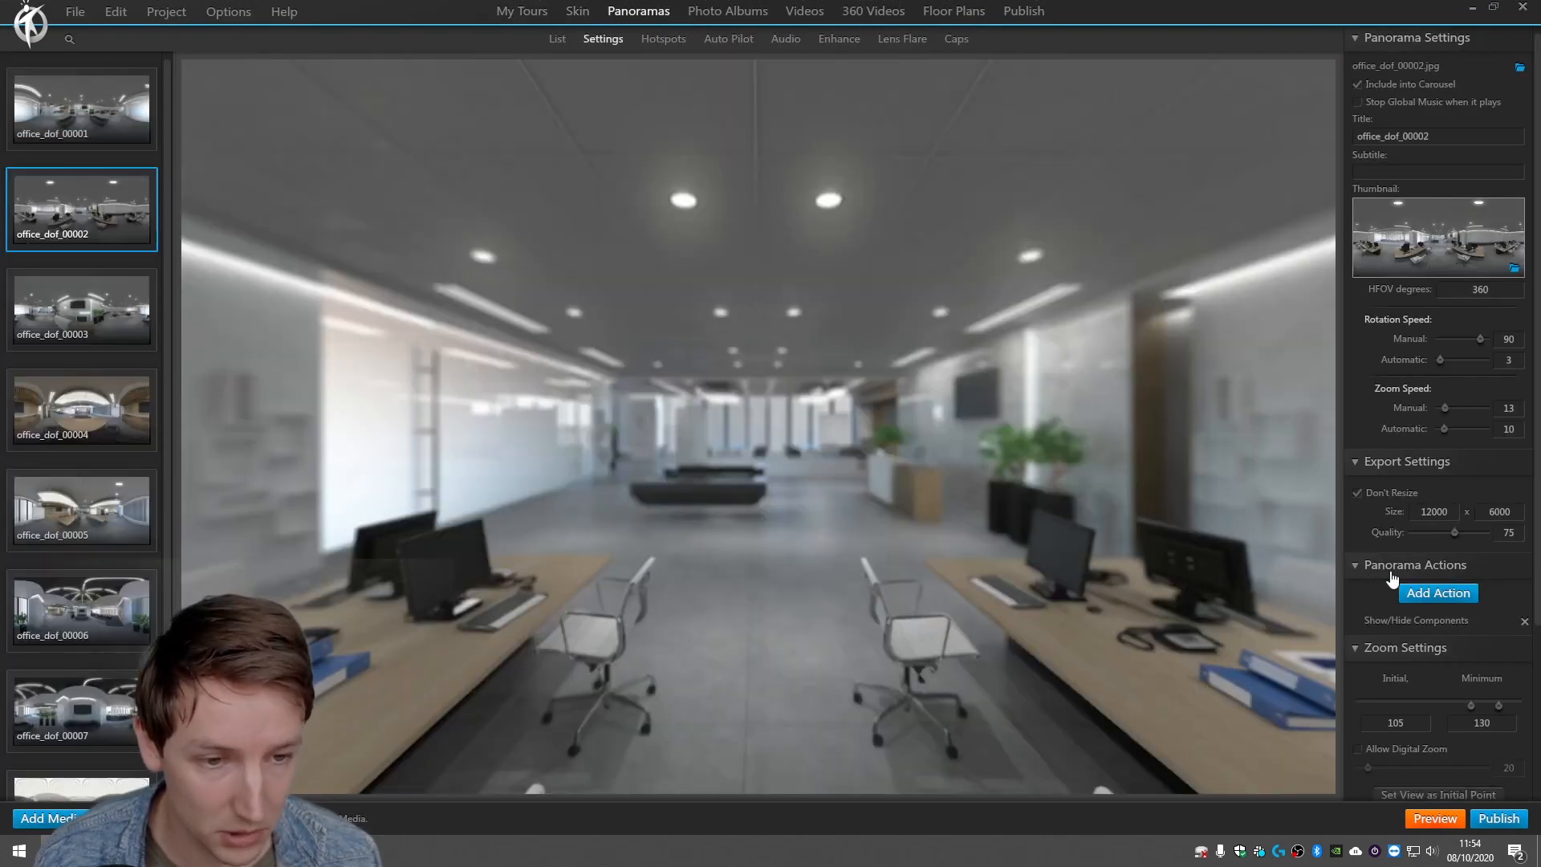
click(1416, 621)
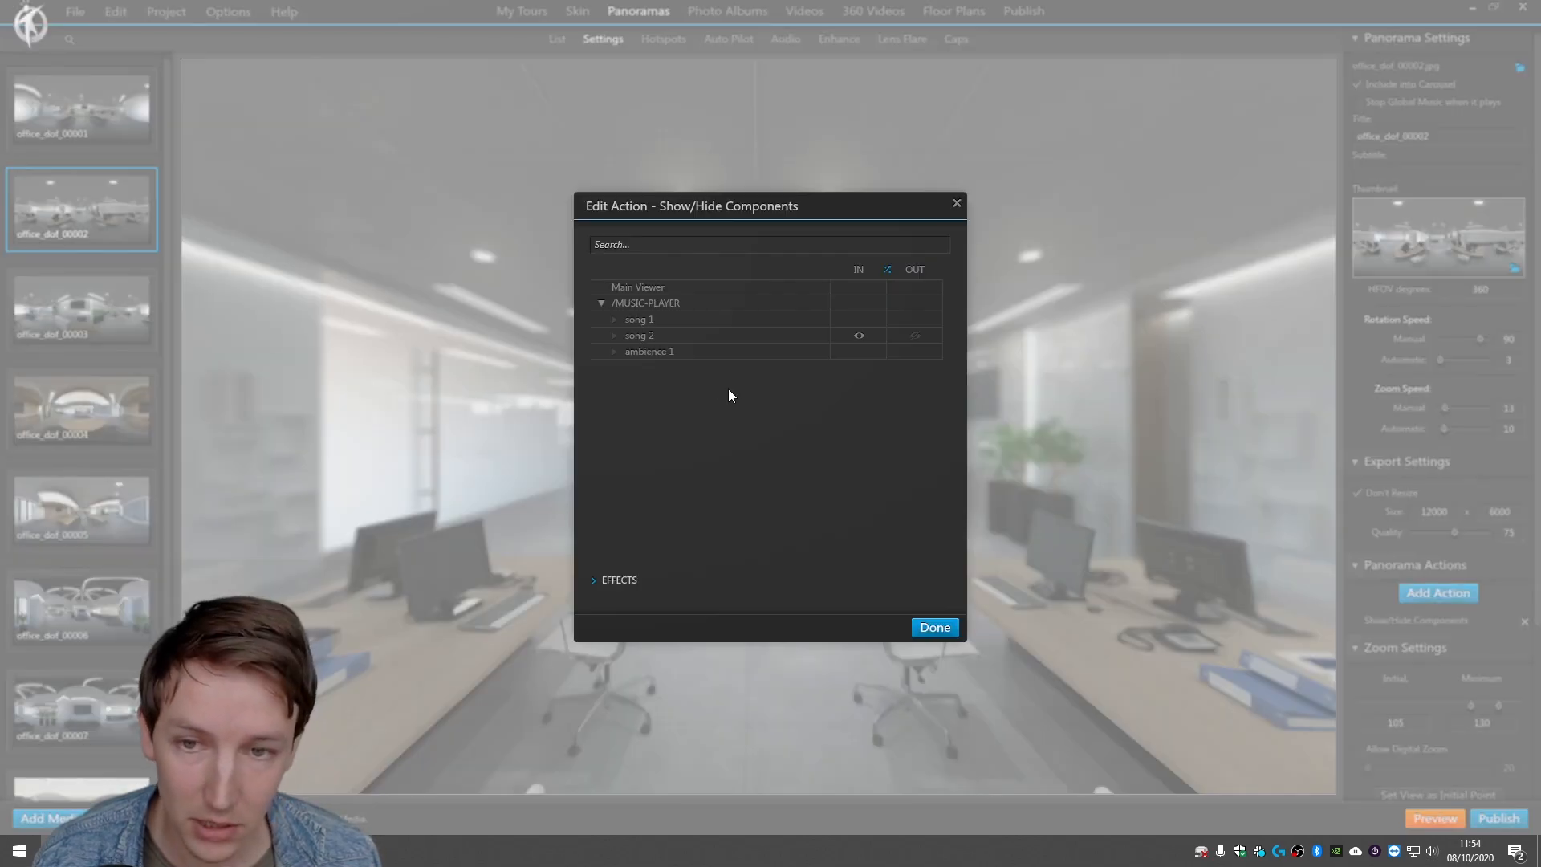
mouse_move(826, 358)
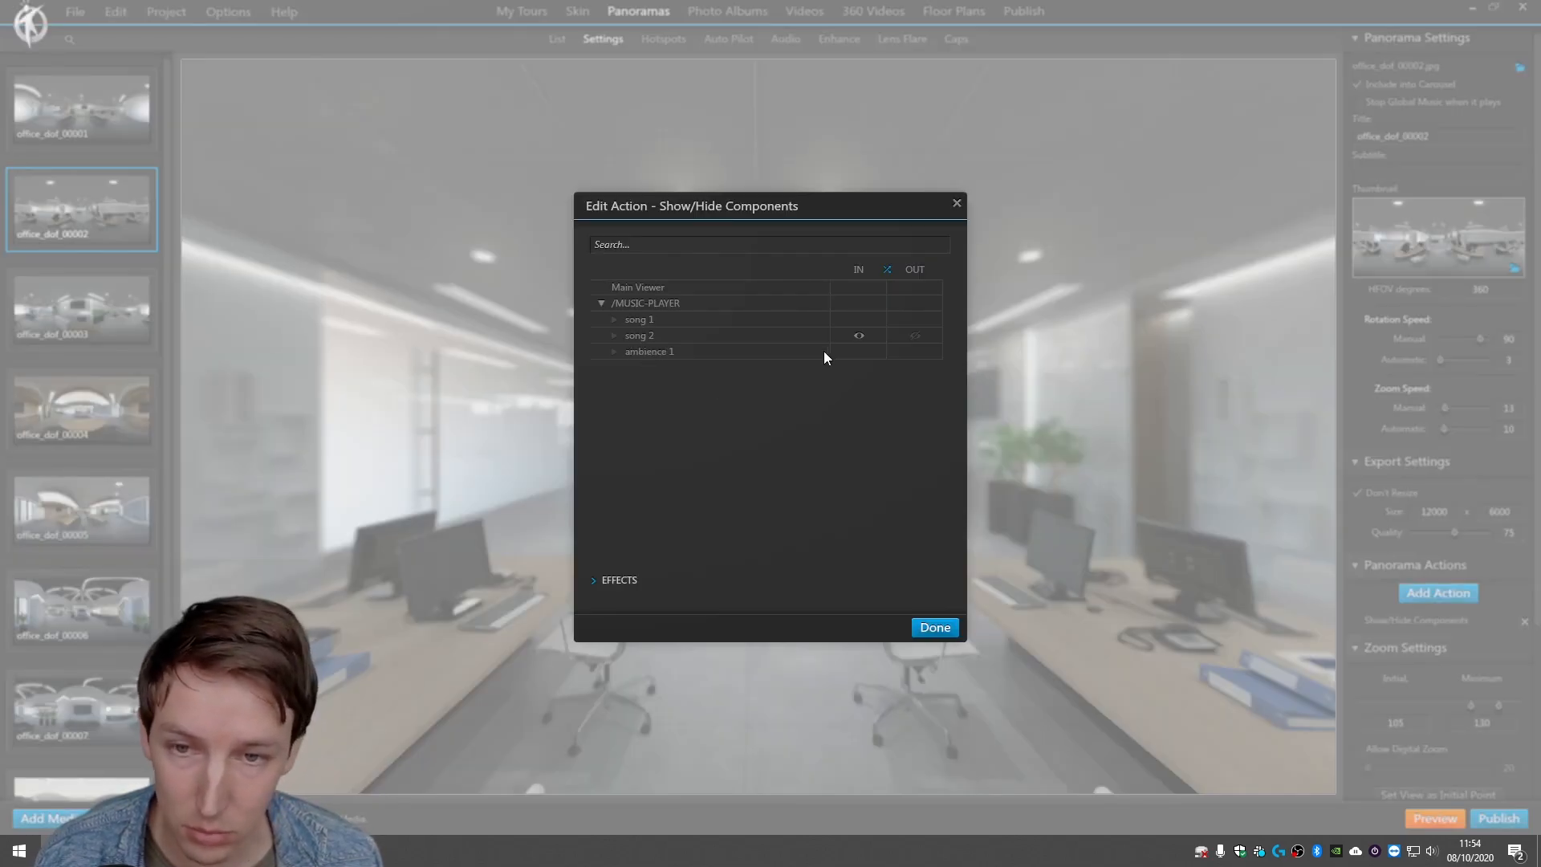
click(858, 351)
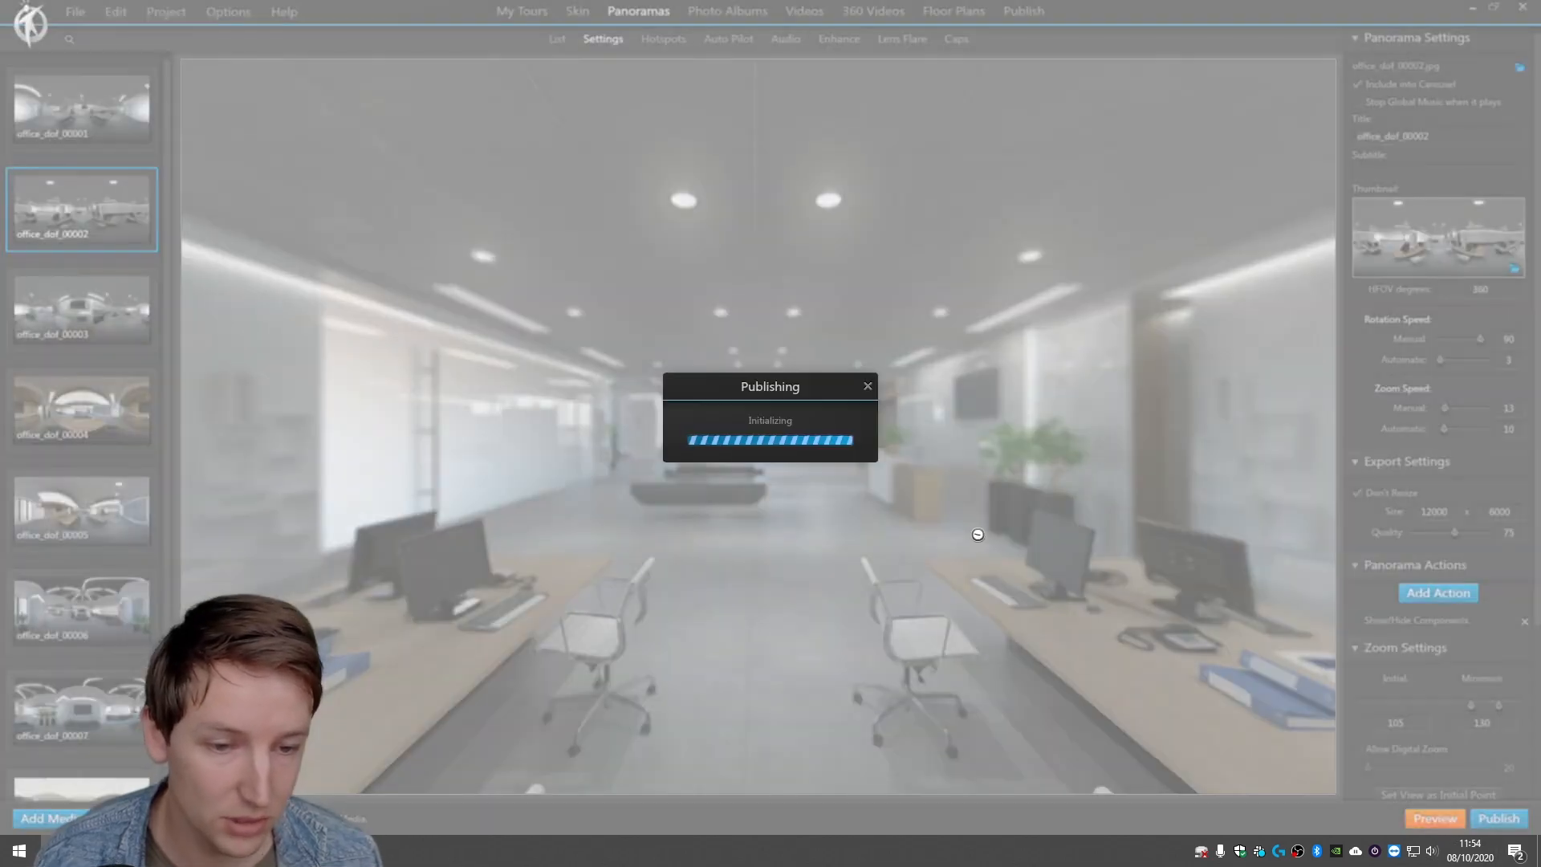
Launch the tour preview and accept audio with JA on 'Audio inschakelen?'.
click(1498, 818)
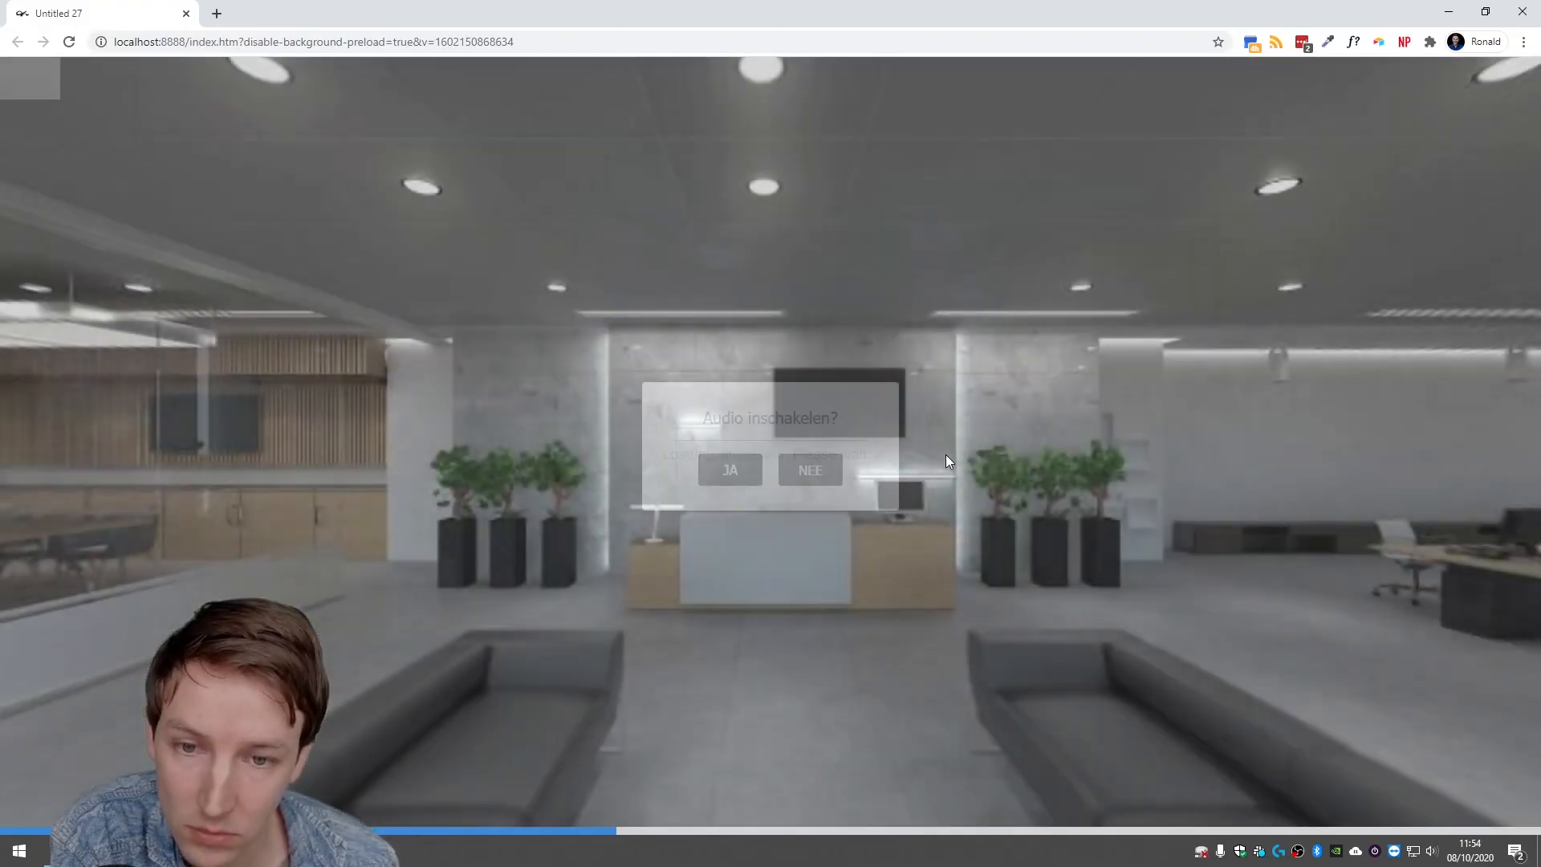
click(809, 469)
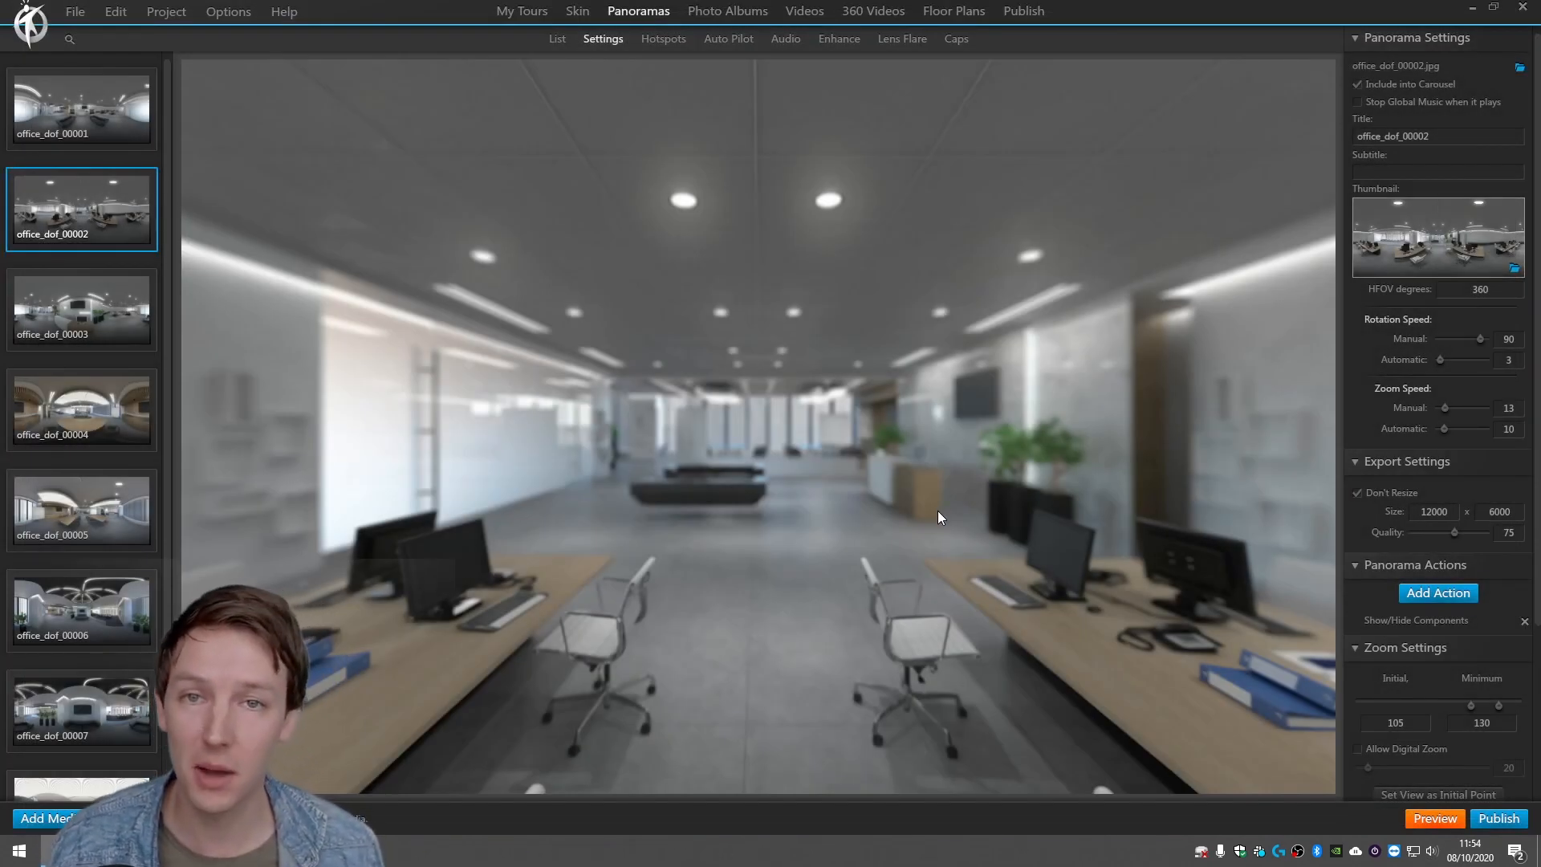
mouse_move(767, 321)
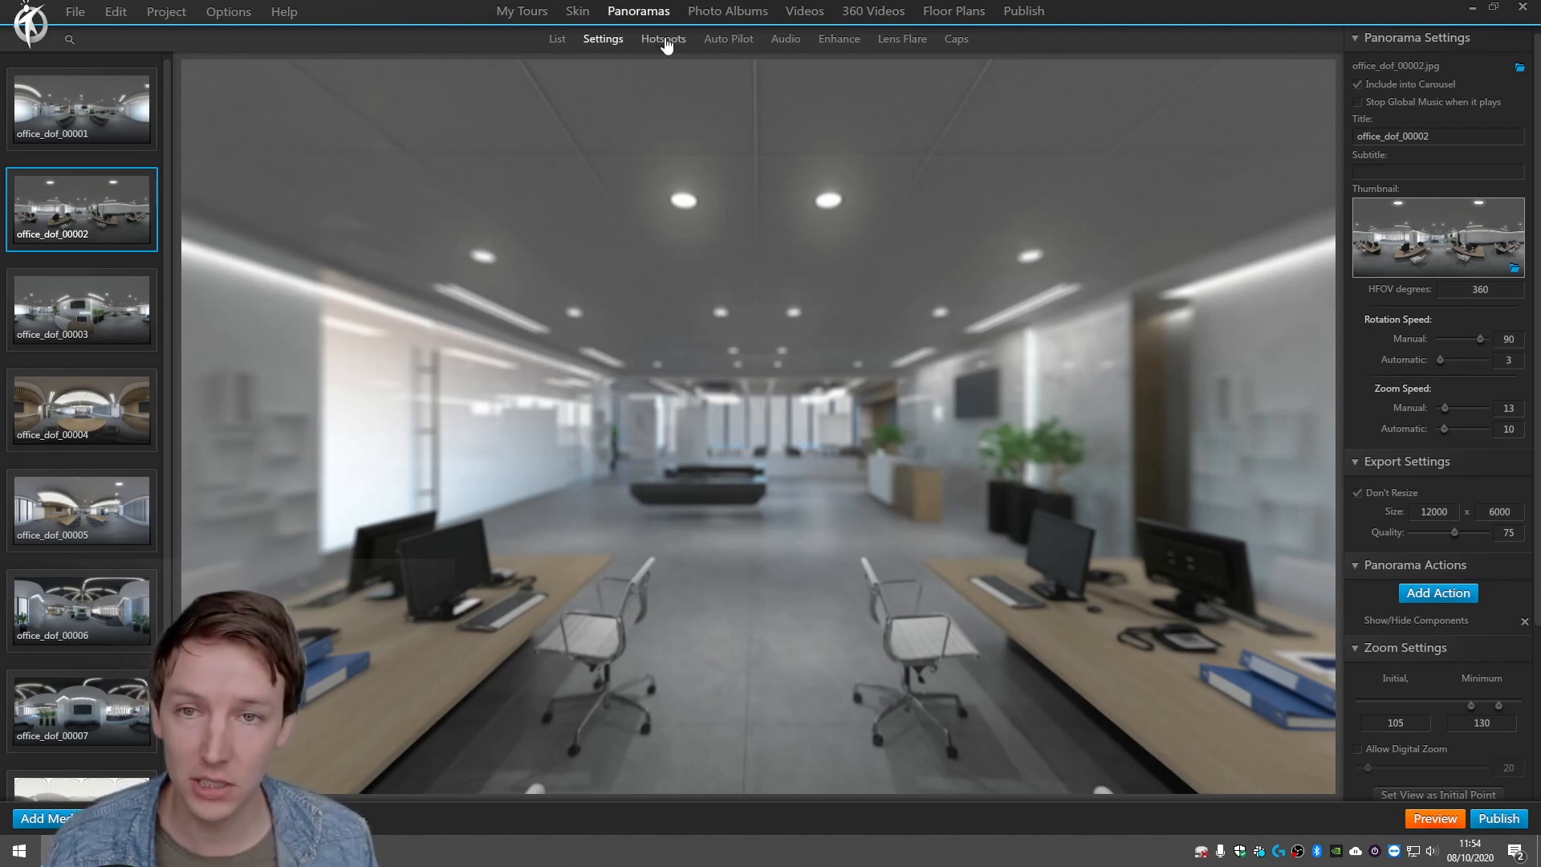
Give the Polygon hotspot a Show/Hide Components action that hides song 2 and ambience 1.
click(662, 38)
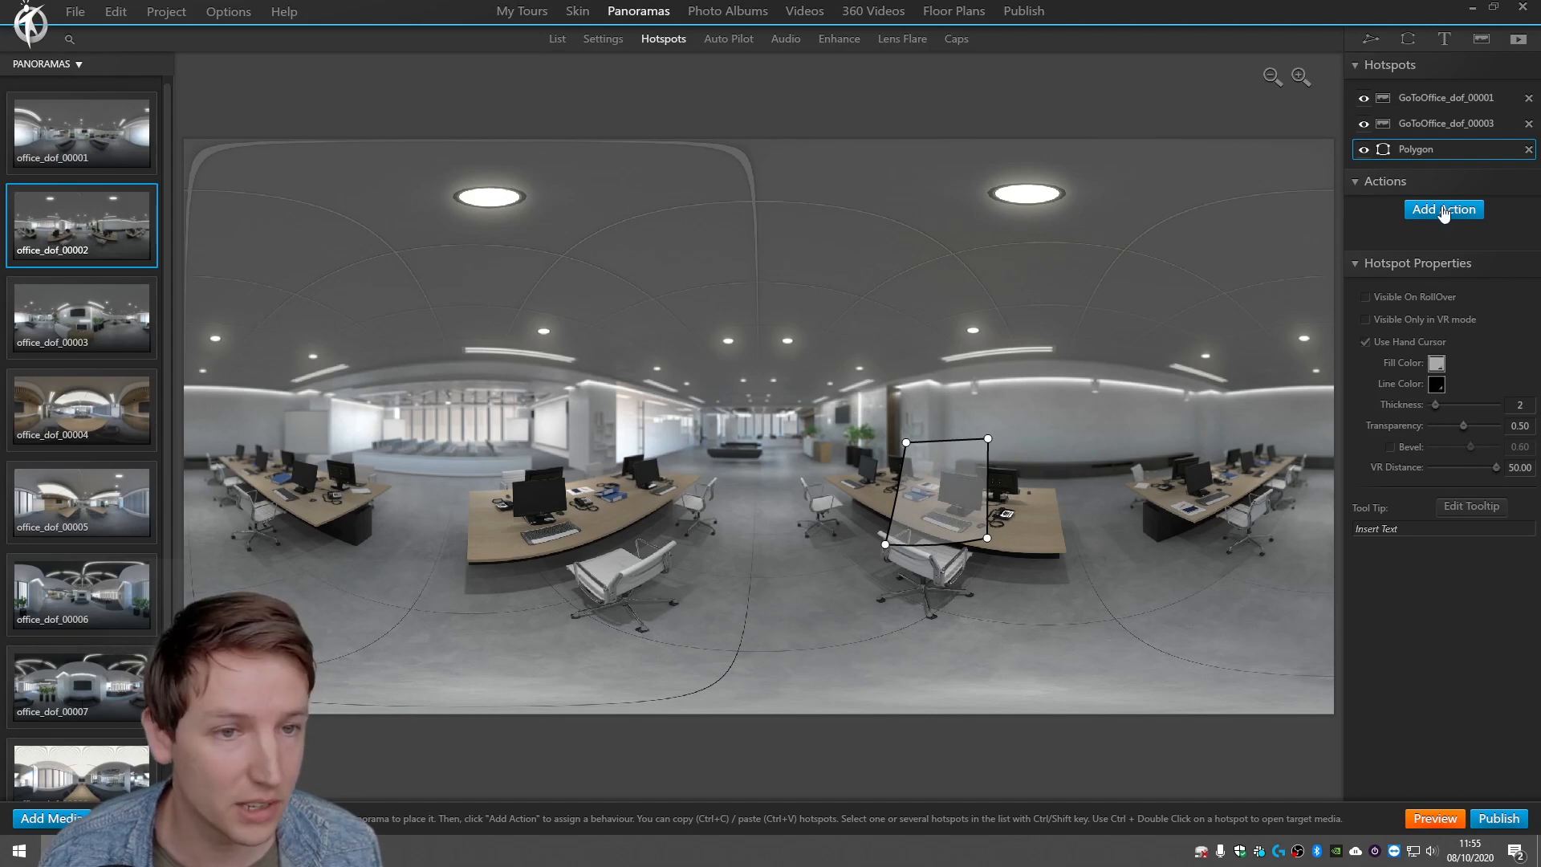
click(1443, 210)
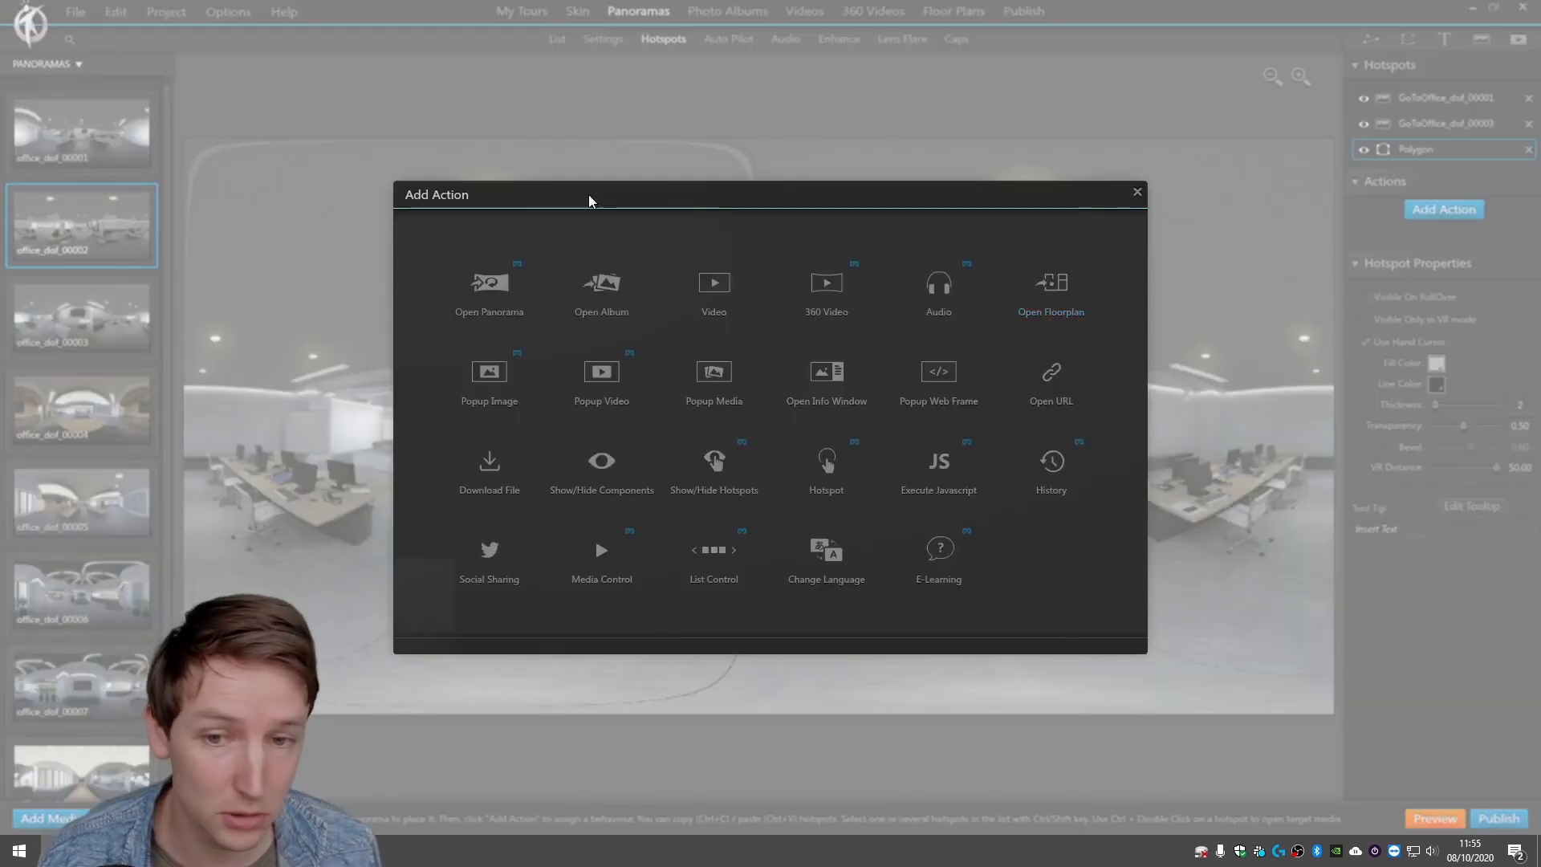
click(937, 288)
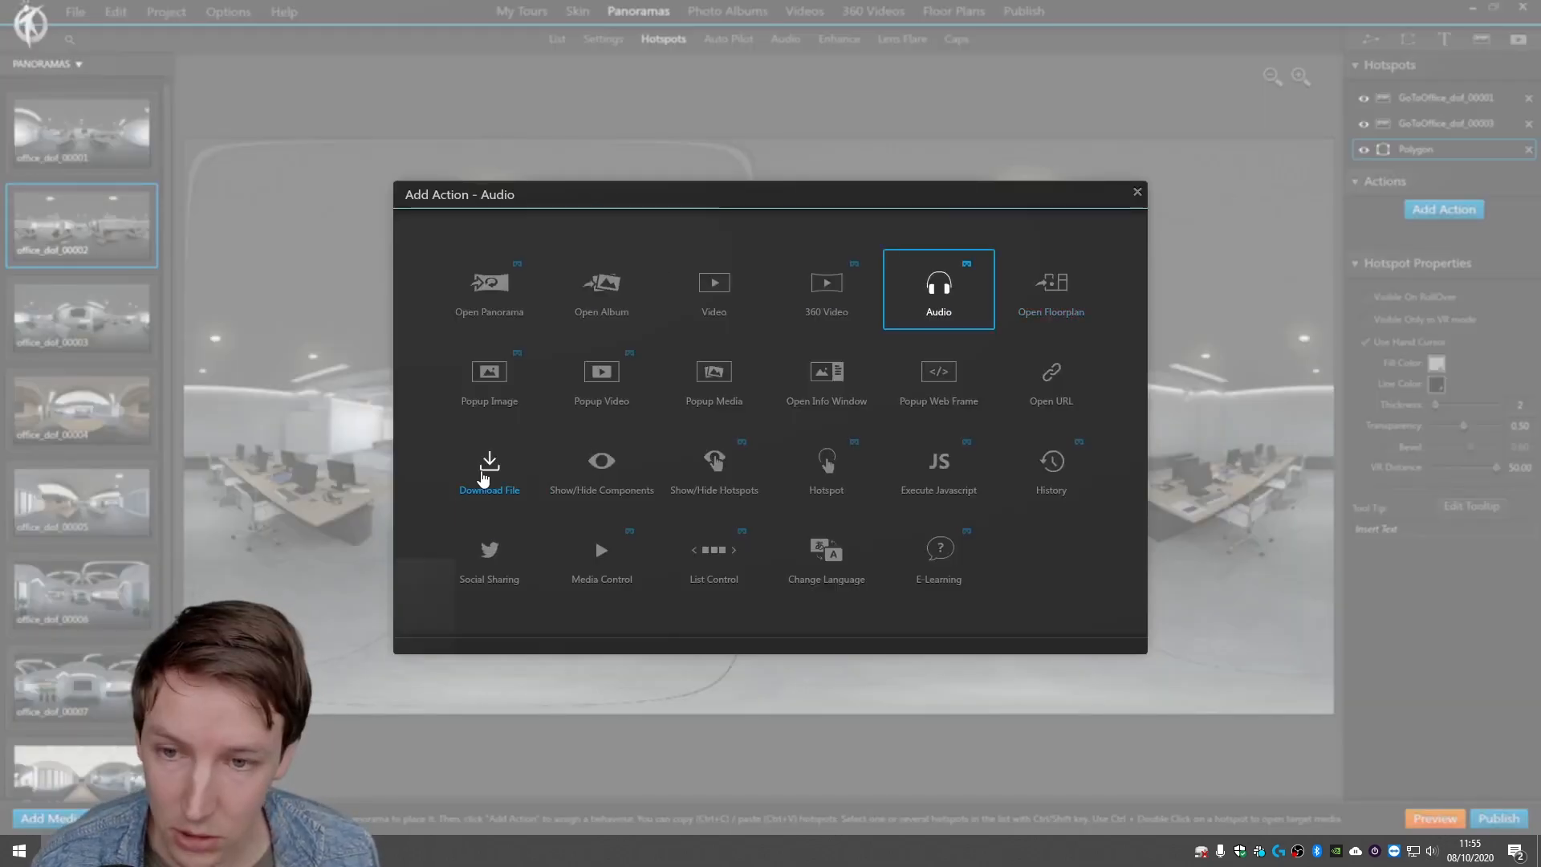
click(601, 460)
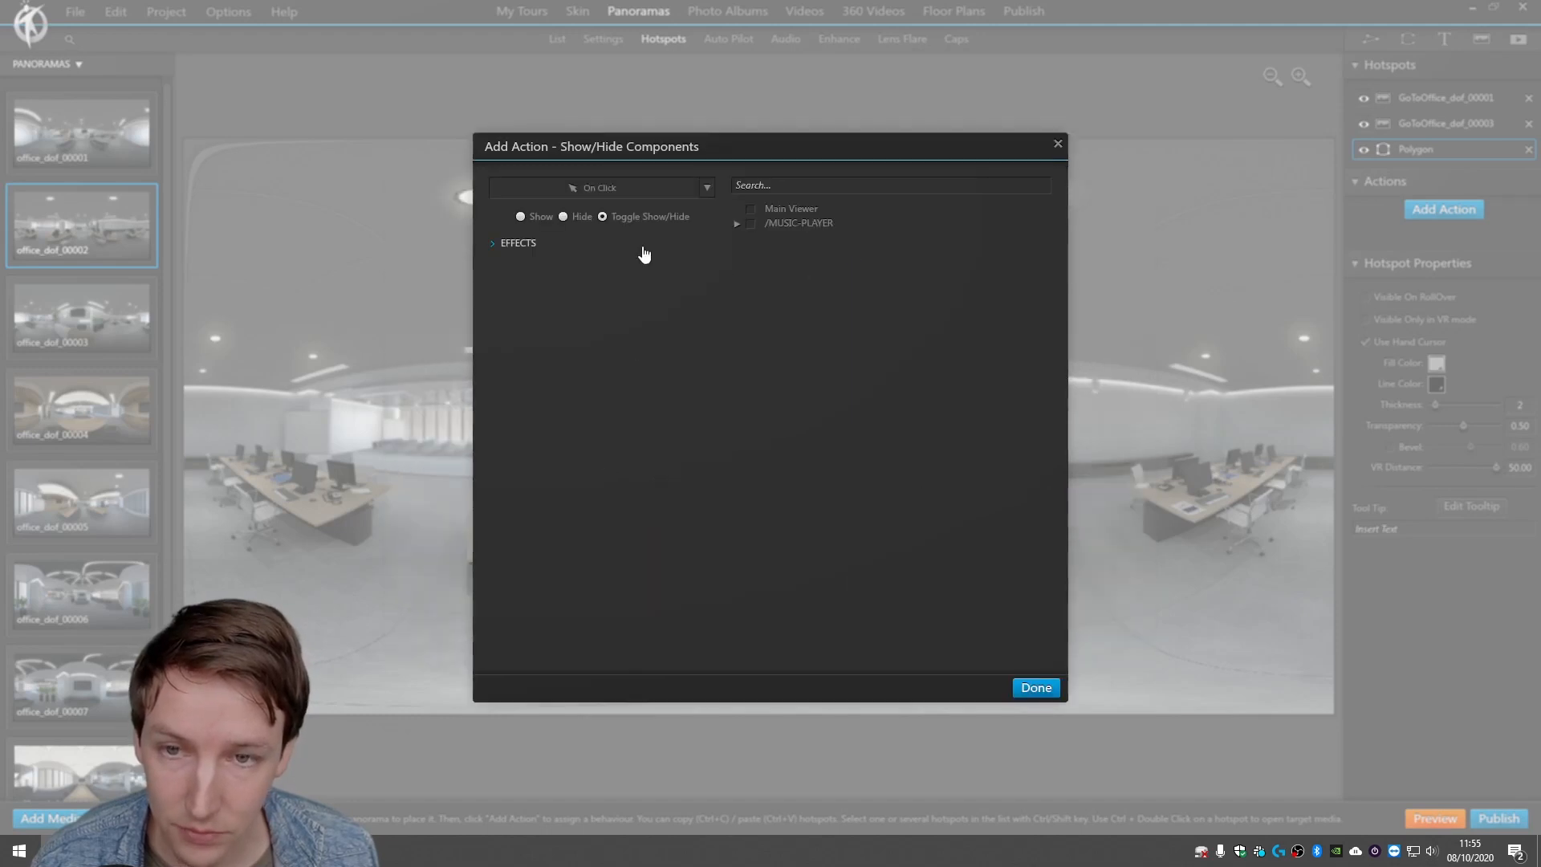
click(737, 223)
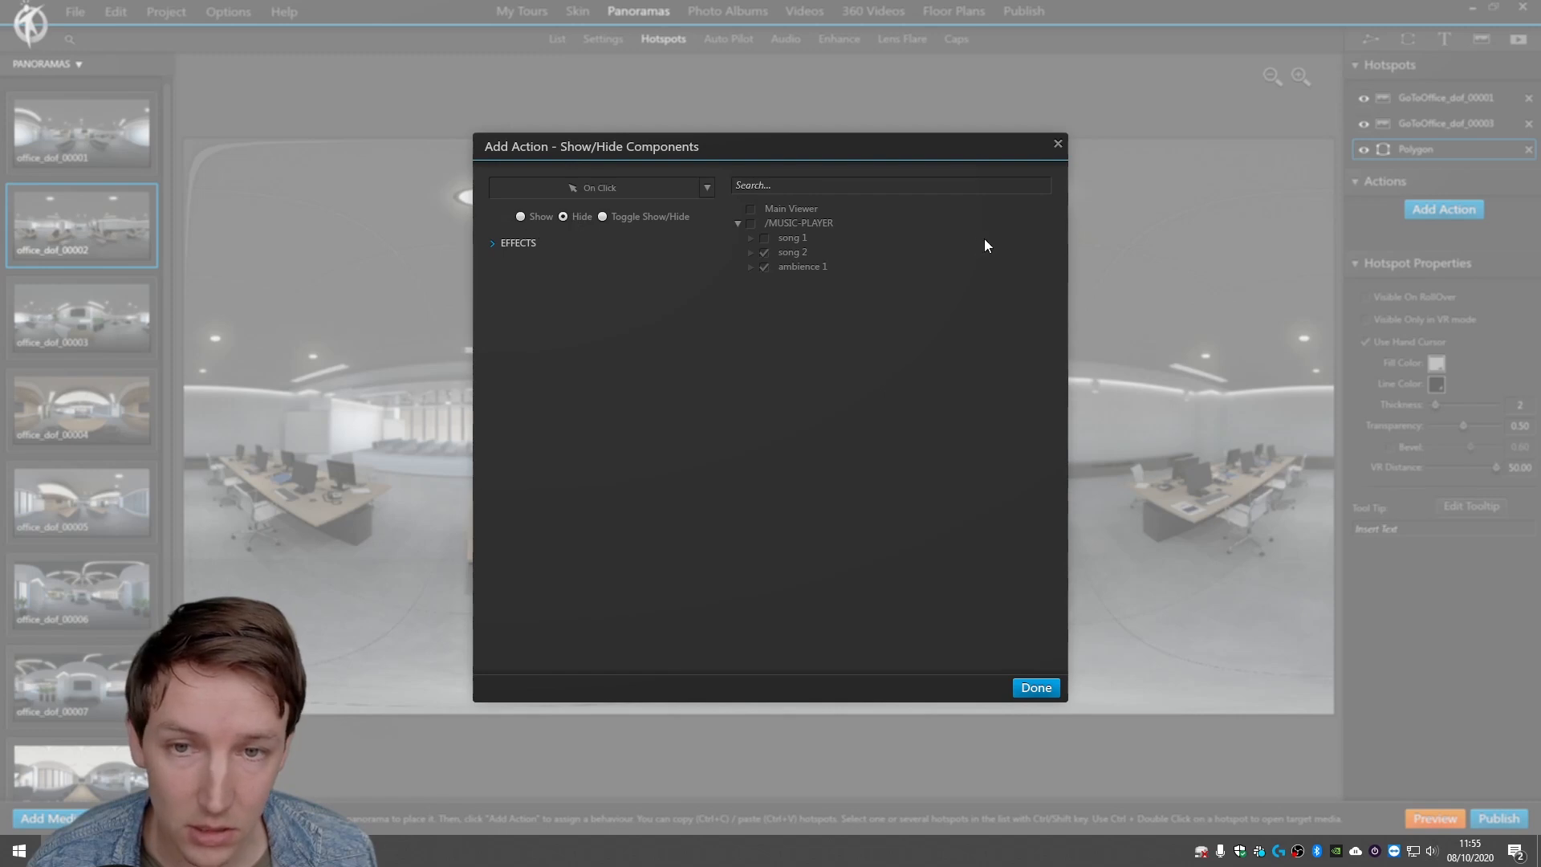
mouse_move(520, 189)
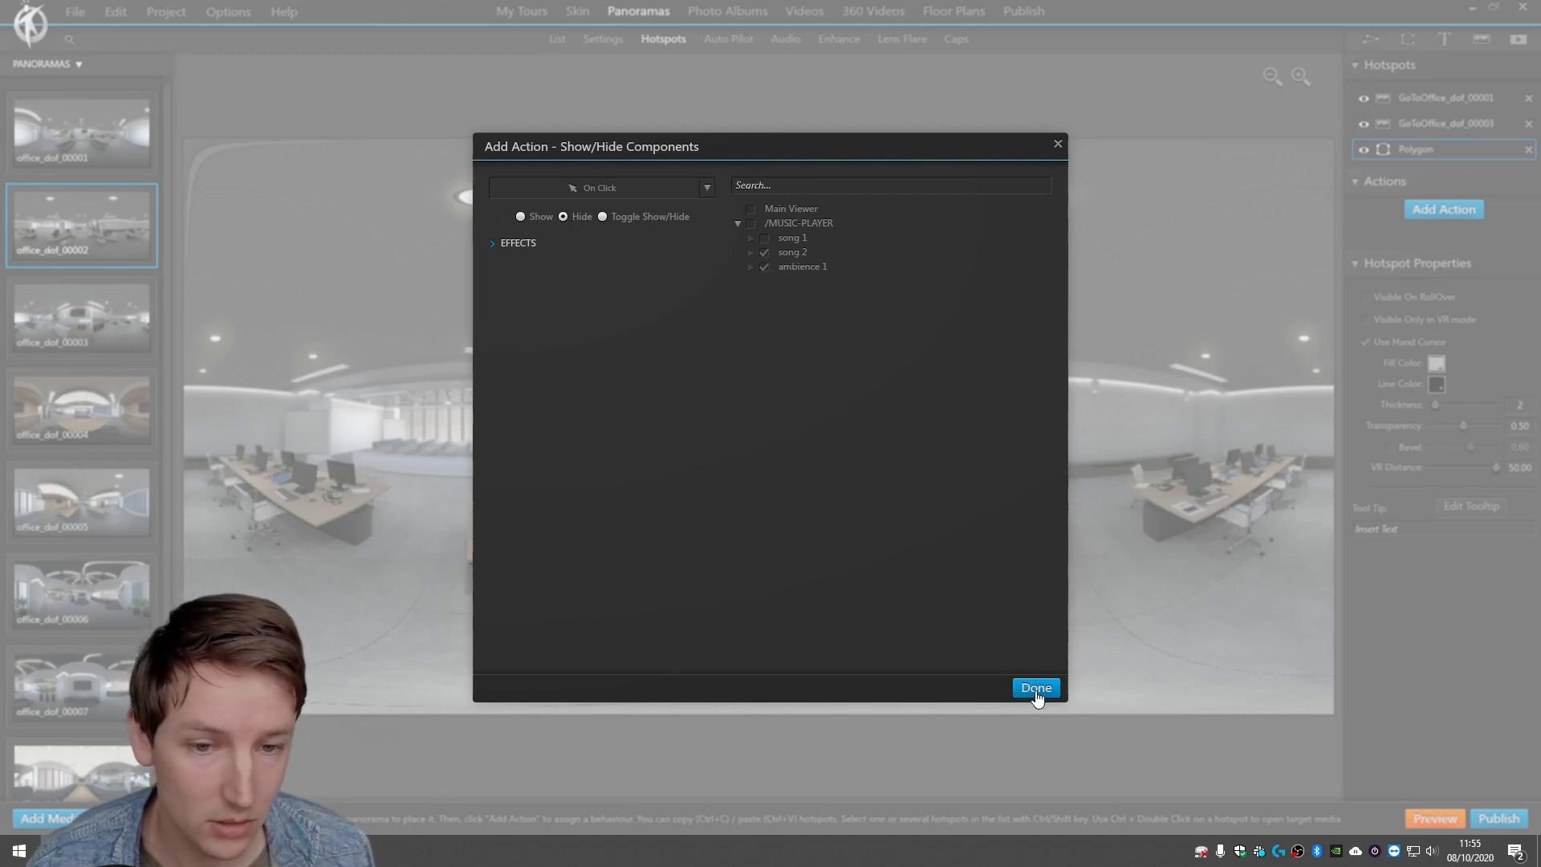
click(1035, 688)
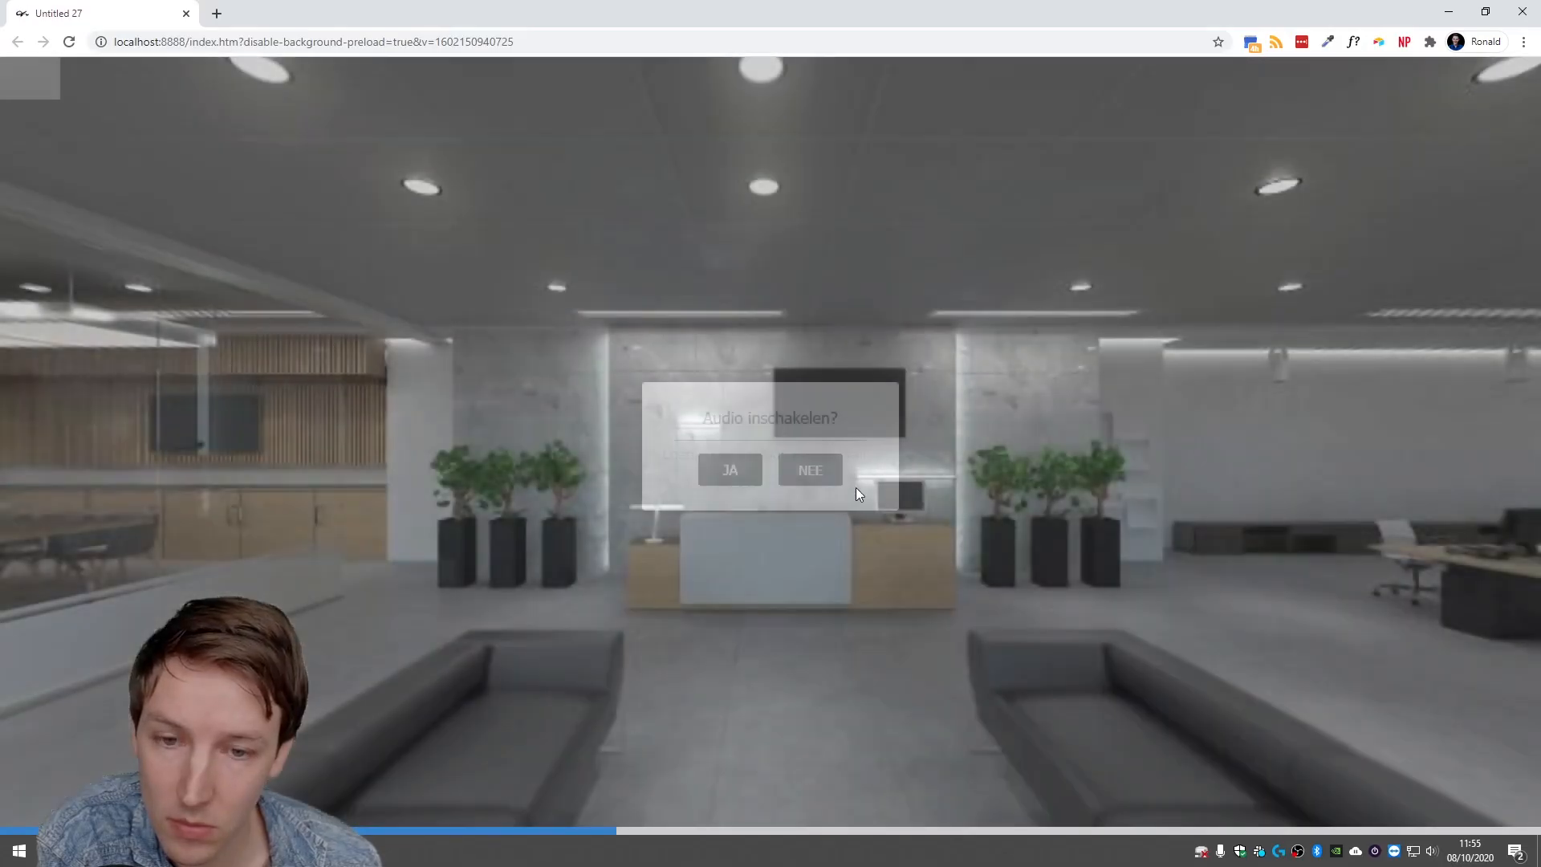
Accept audio with JA in the updated preview to test the polygon hotspot.
click(810, 470)
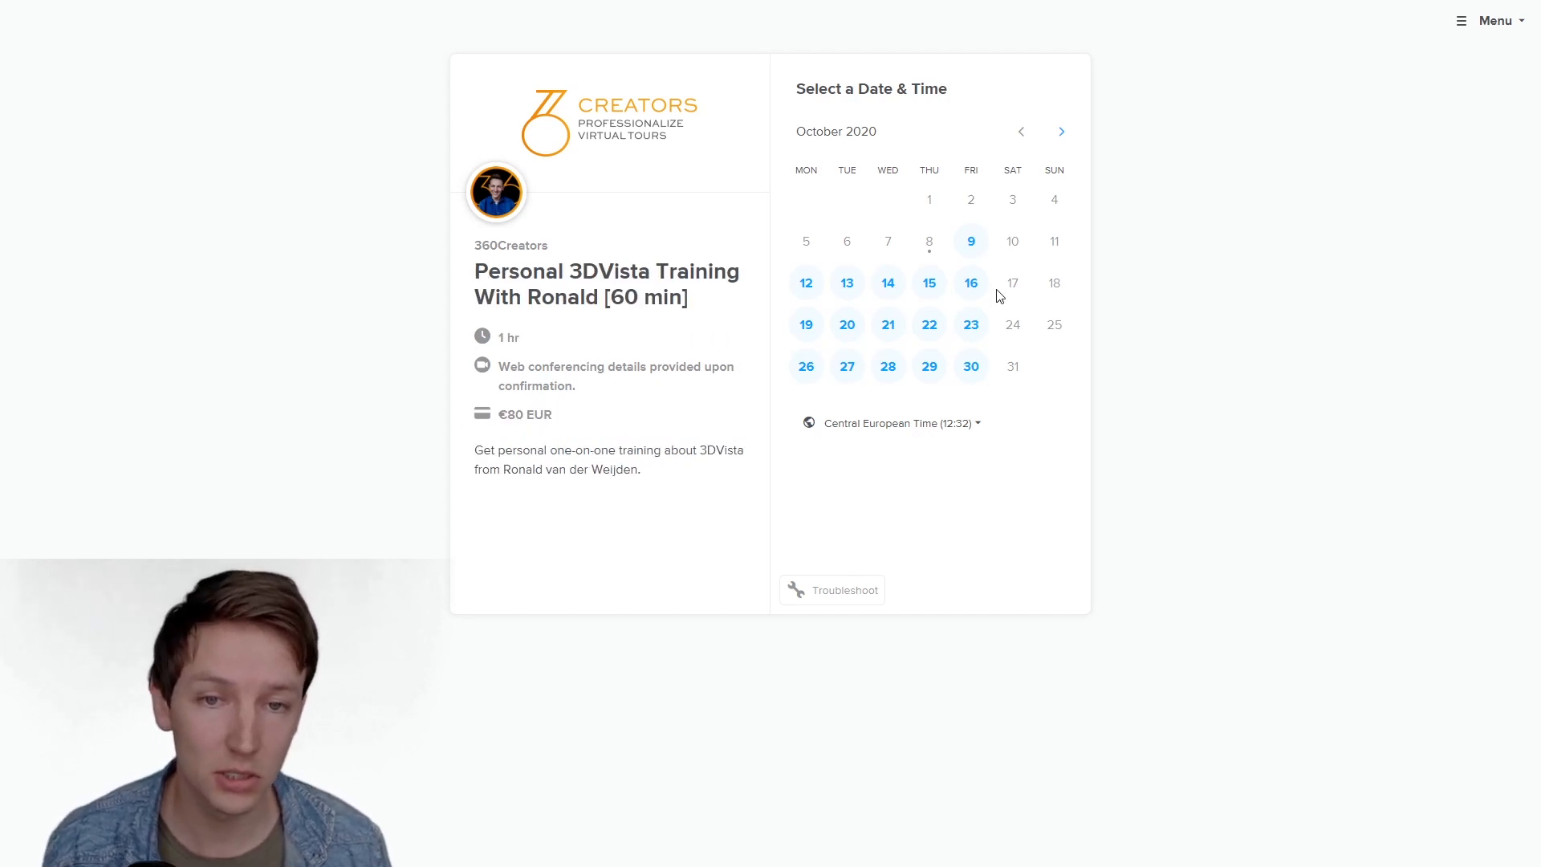
Pick Friday October 9 at 13:00 and scroll through the Enter Details form.
click(970, 241)
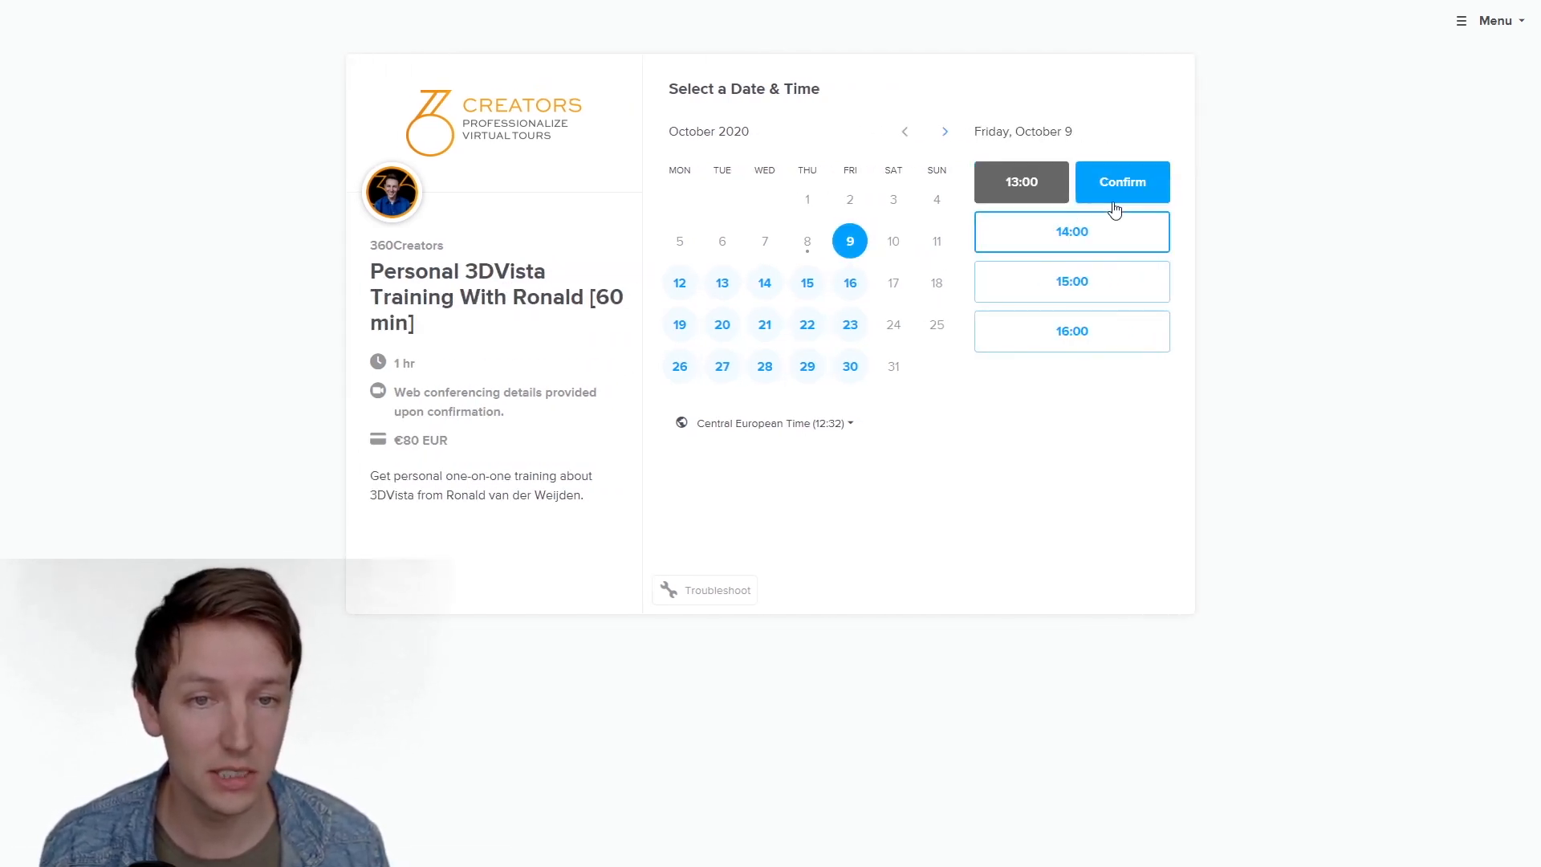
click(1121, 182)
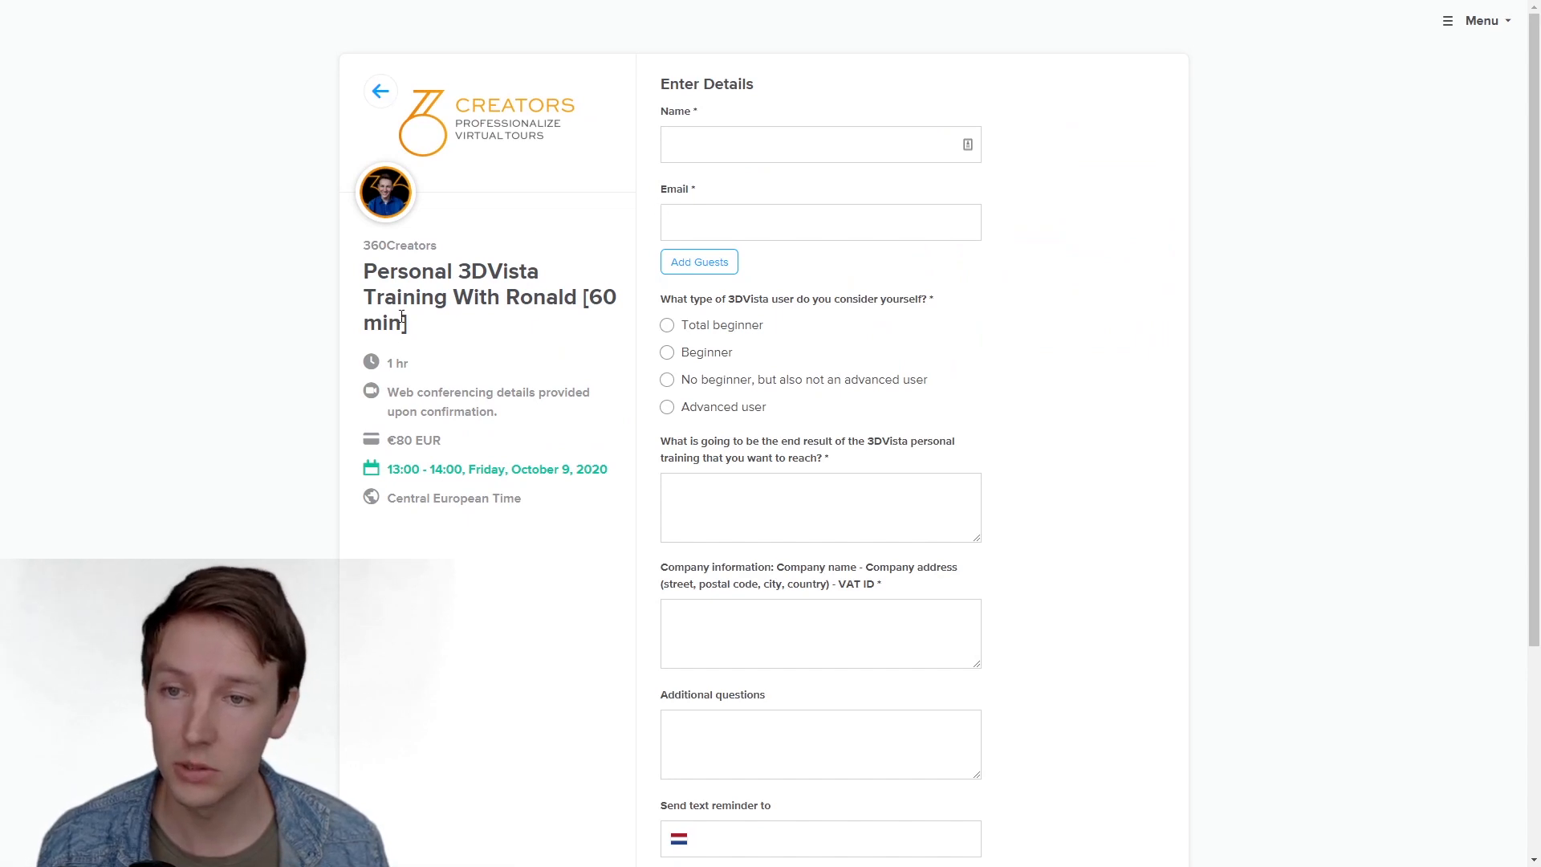
scroll(down, 3)
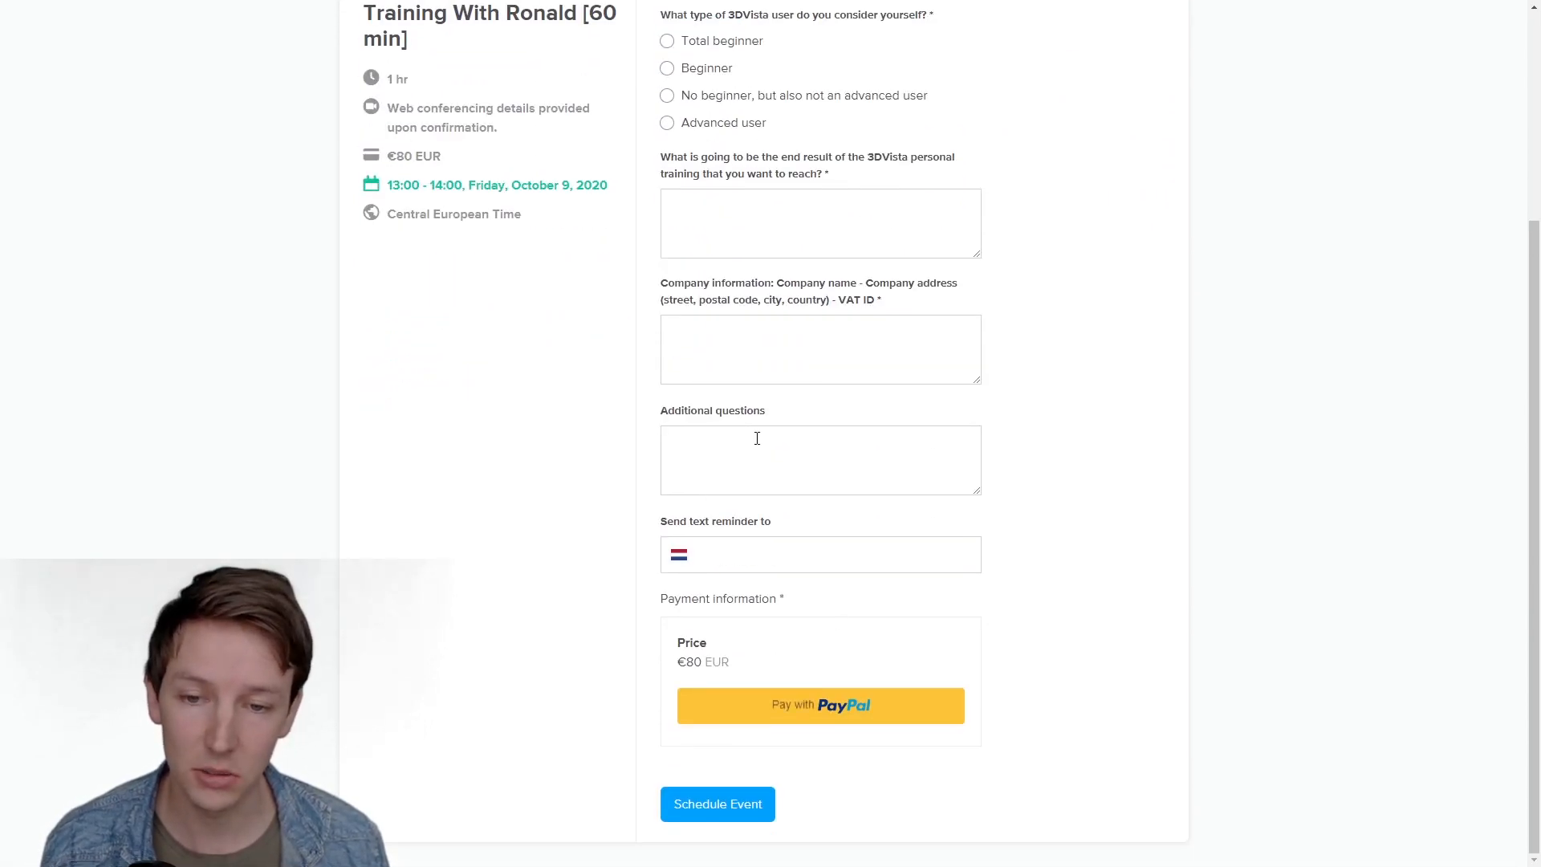
mouse_move(637, 358)
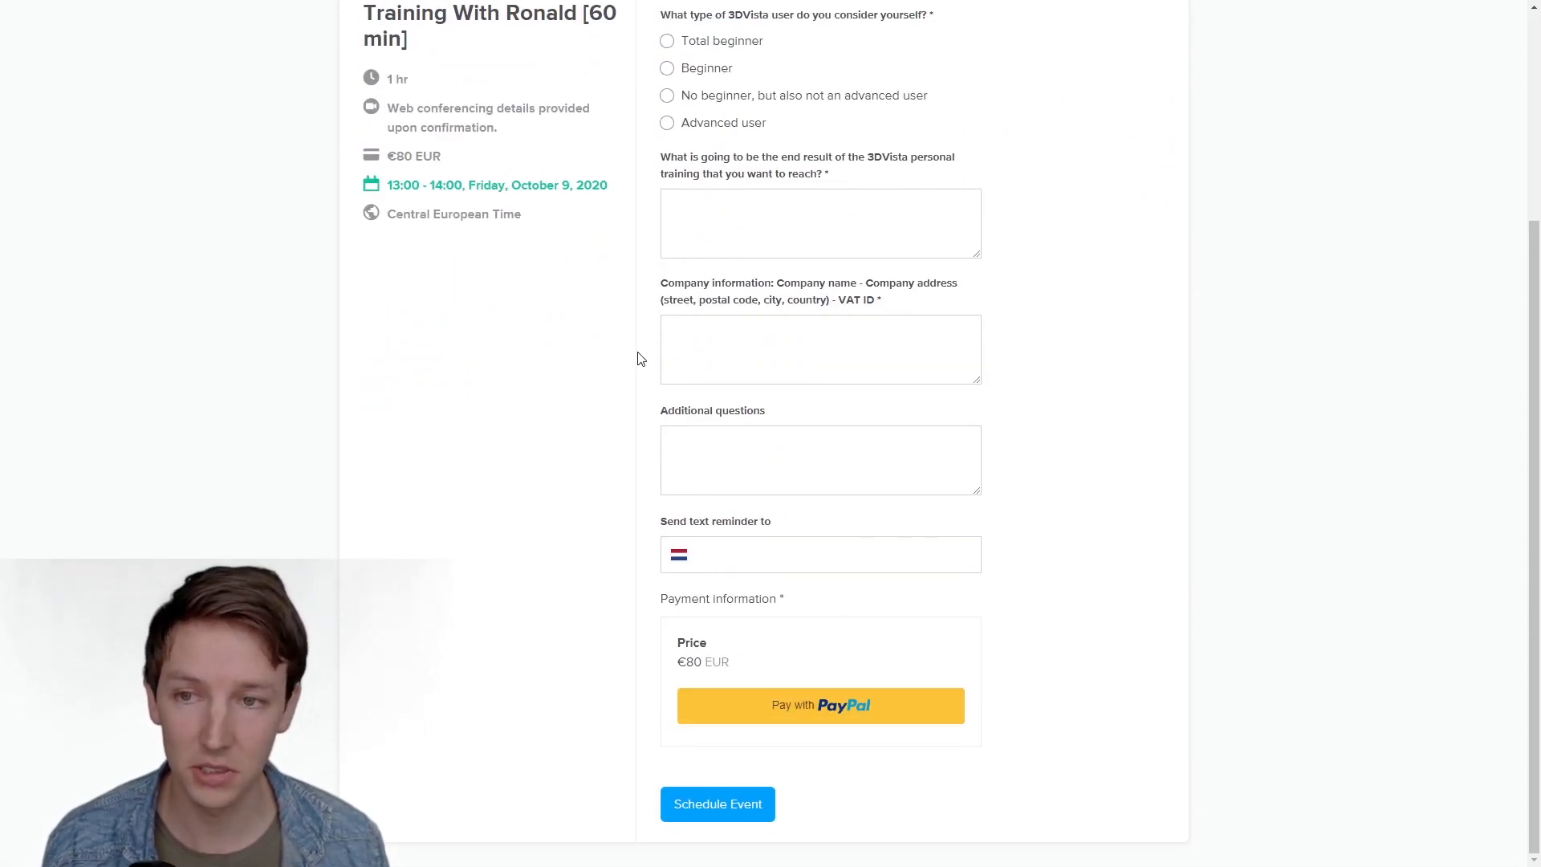
scroll(up, 3)
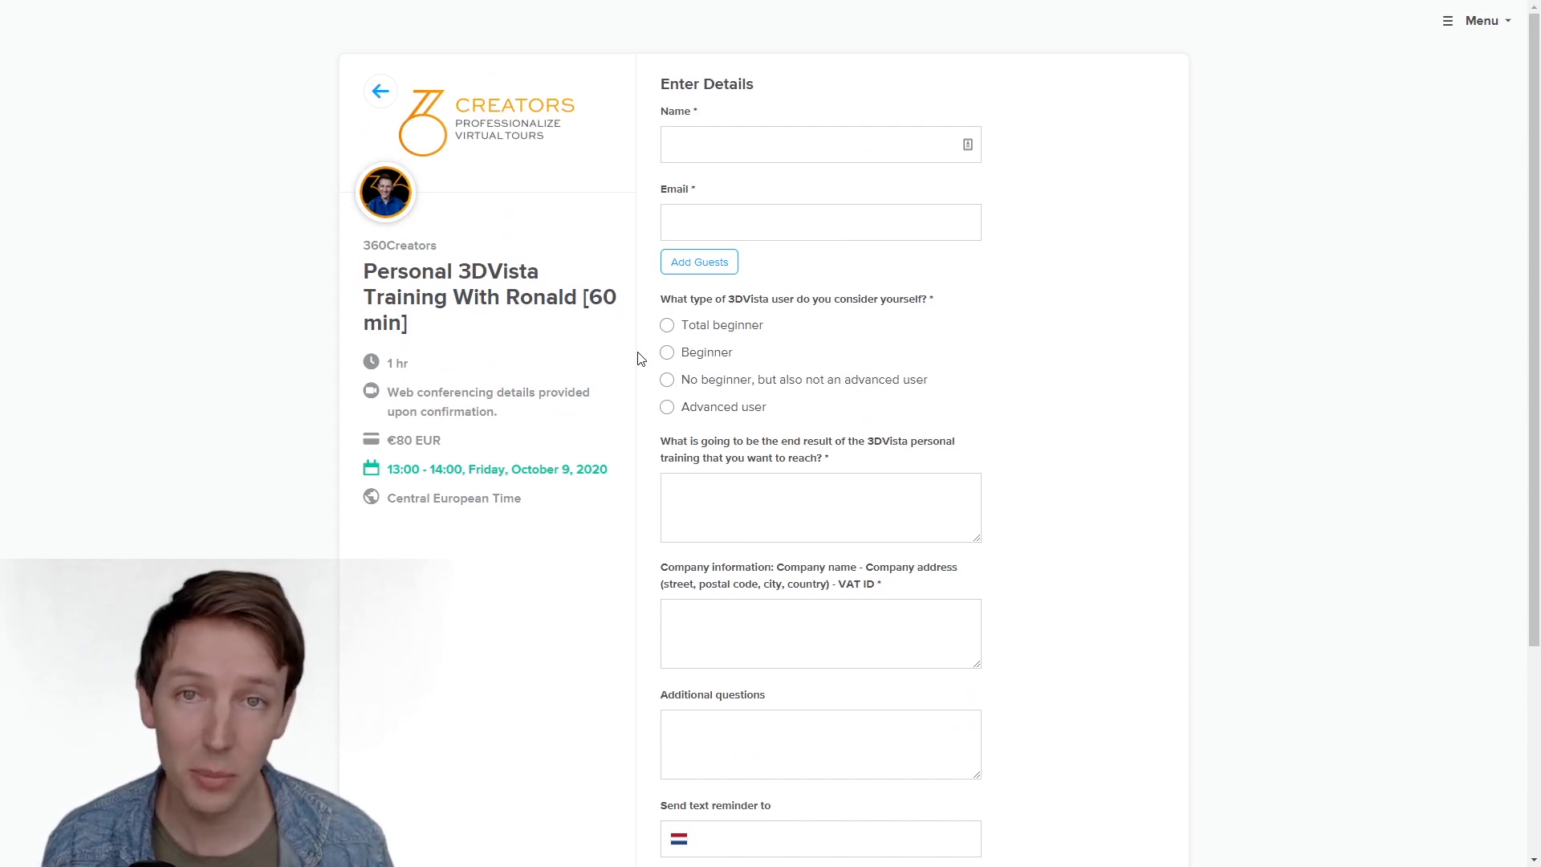